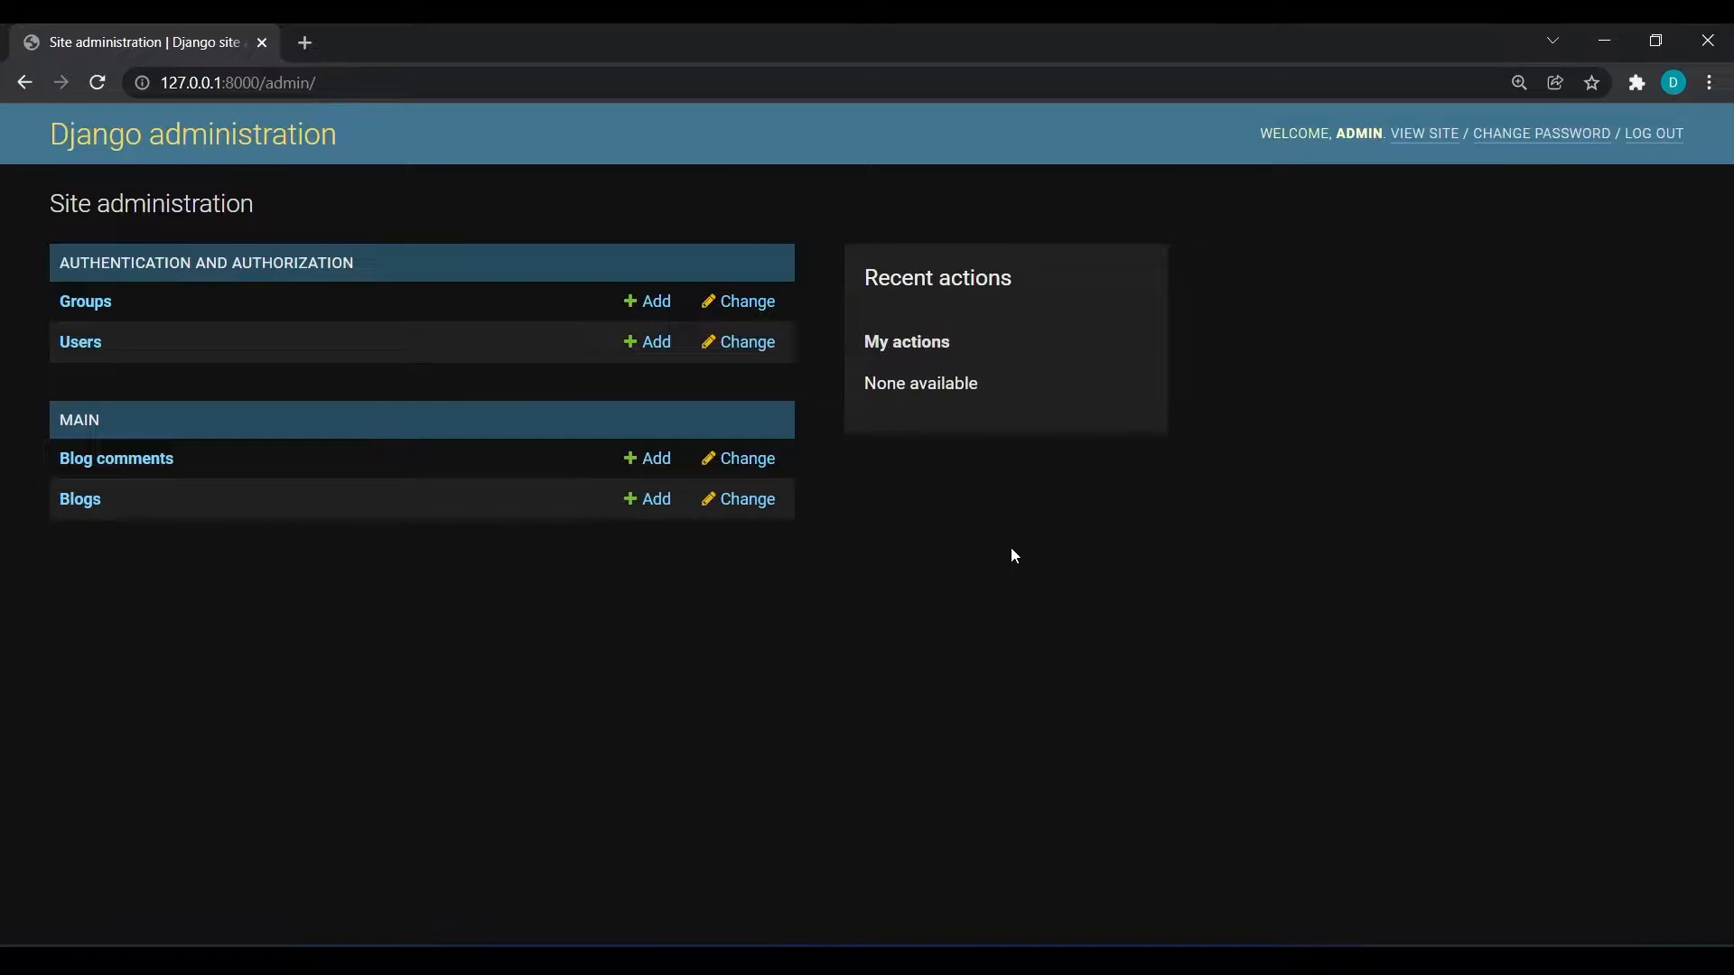
mouse_move(934, 592)
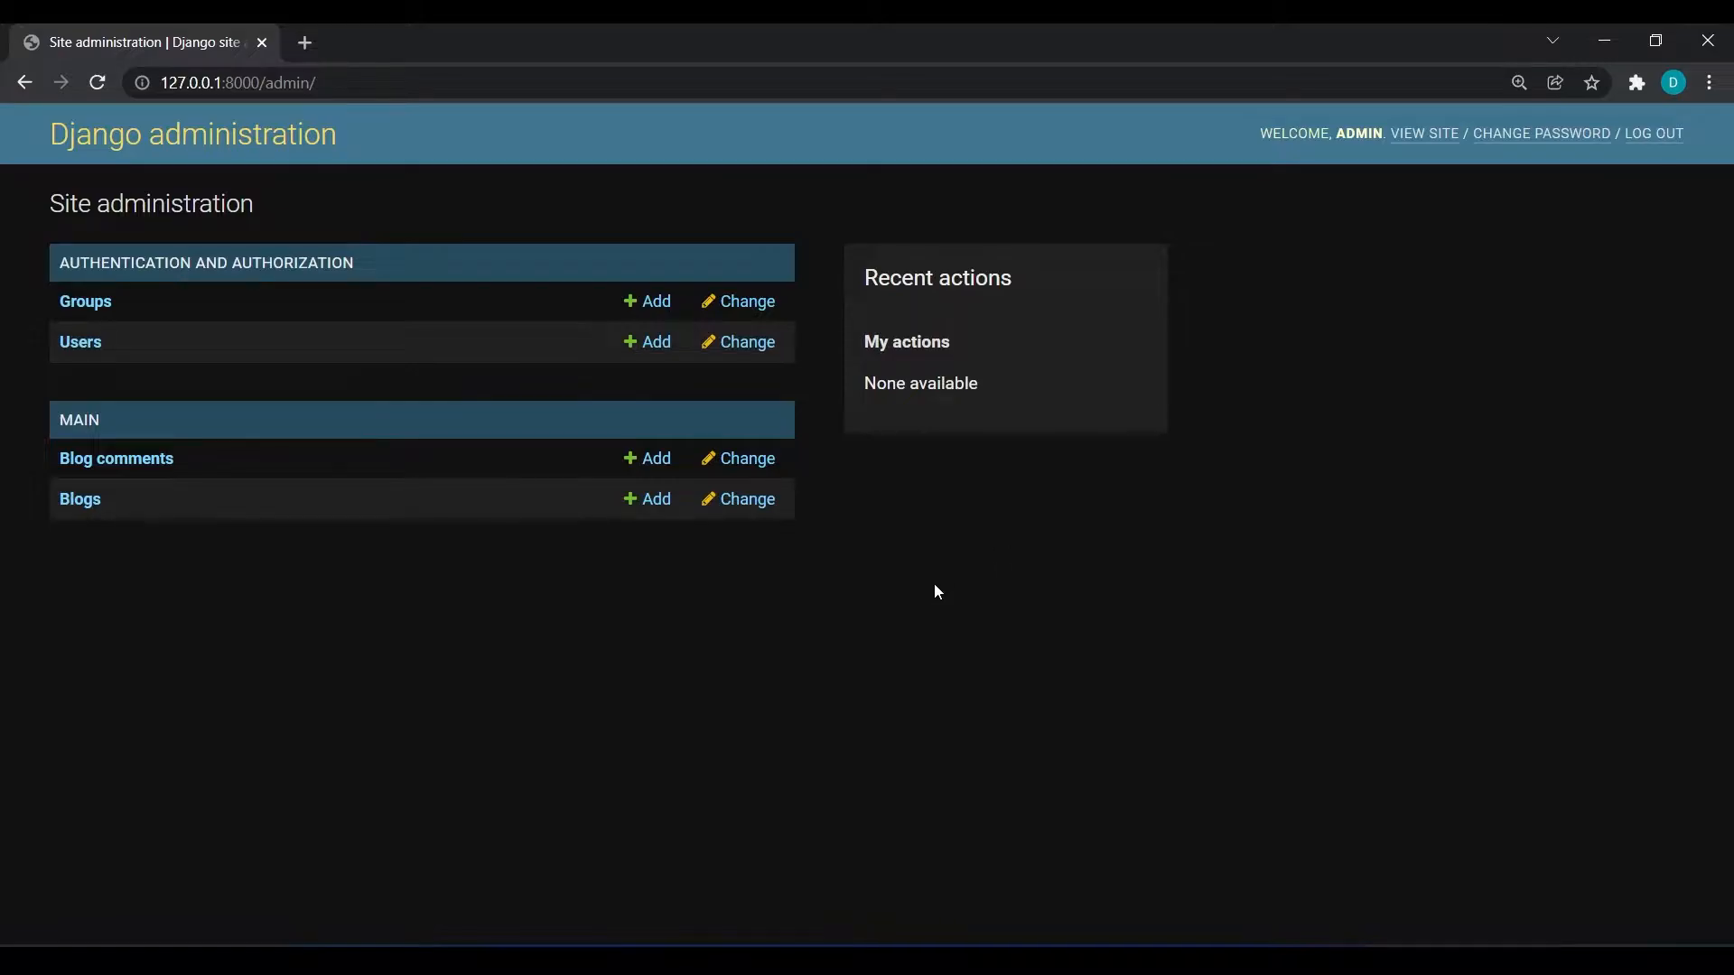
View the empty Blogs and Blog comments lists, ending on the Blogs list.
click(79, 498)
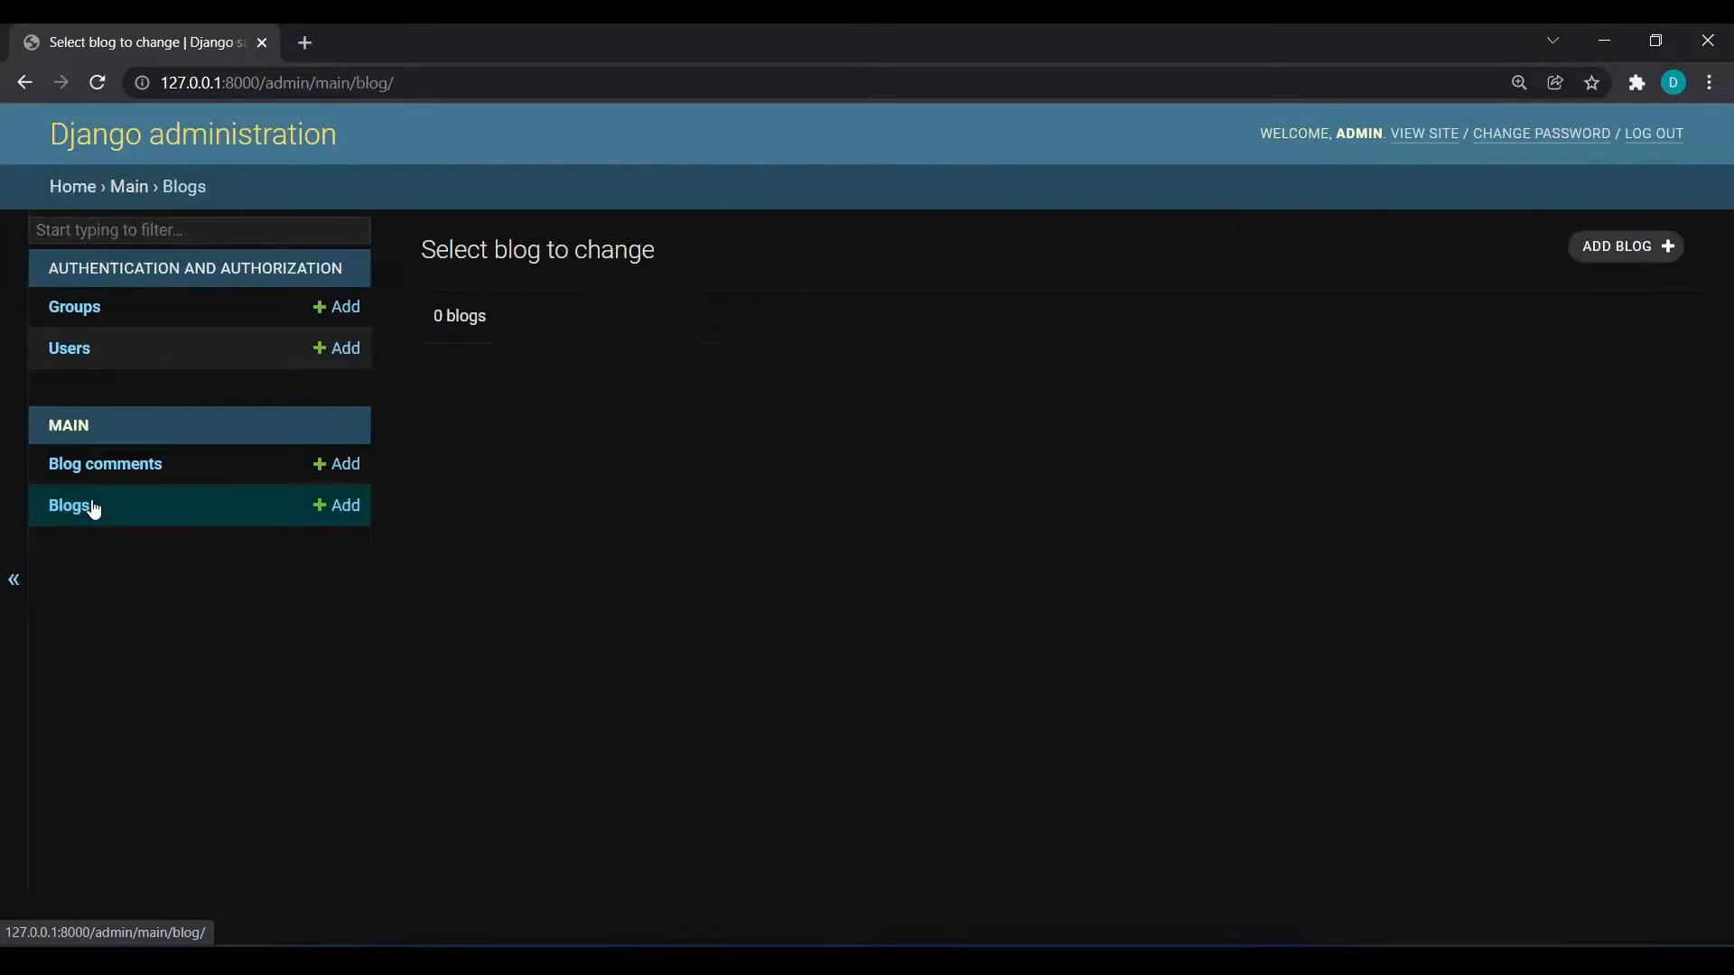
mouse_move(542, 524)
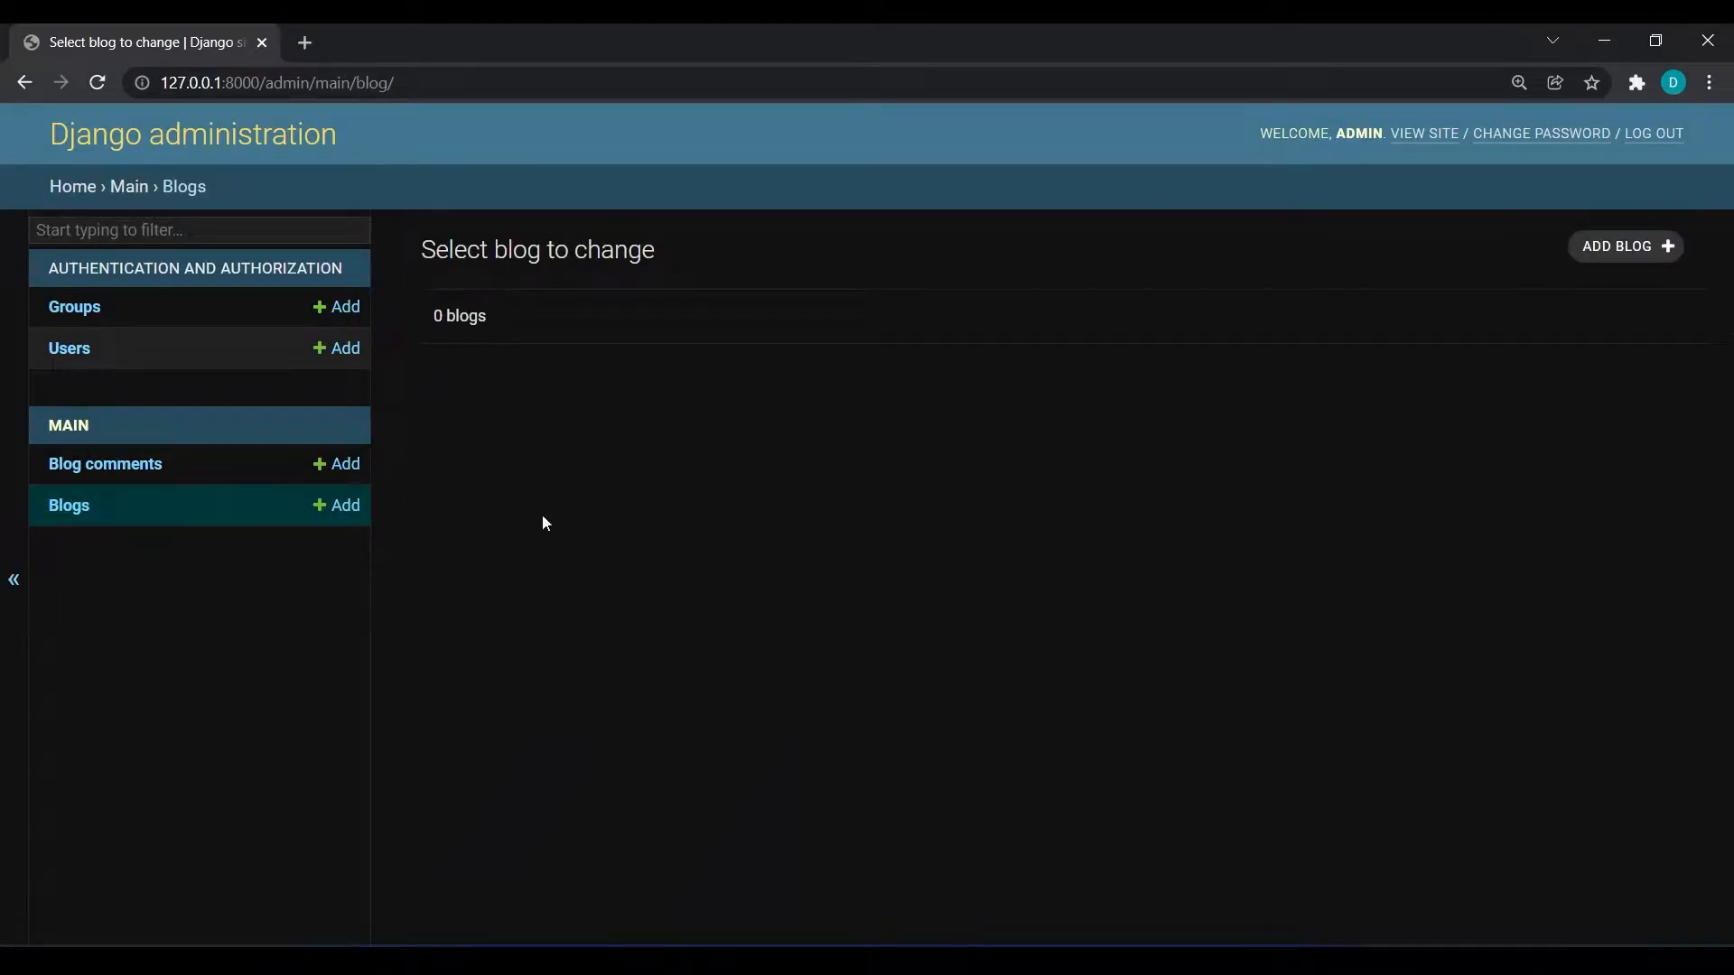
mouse_move(144, 426)
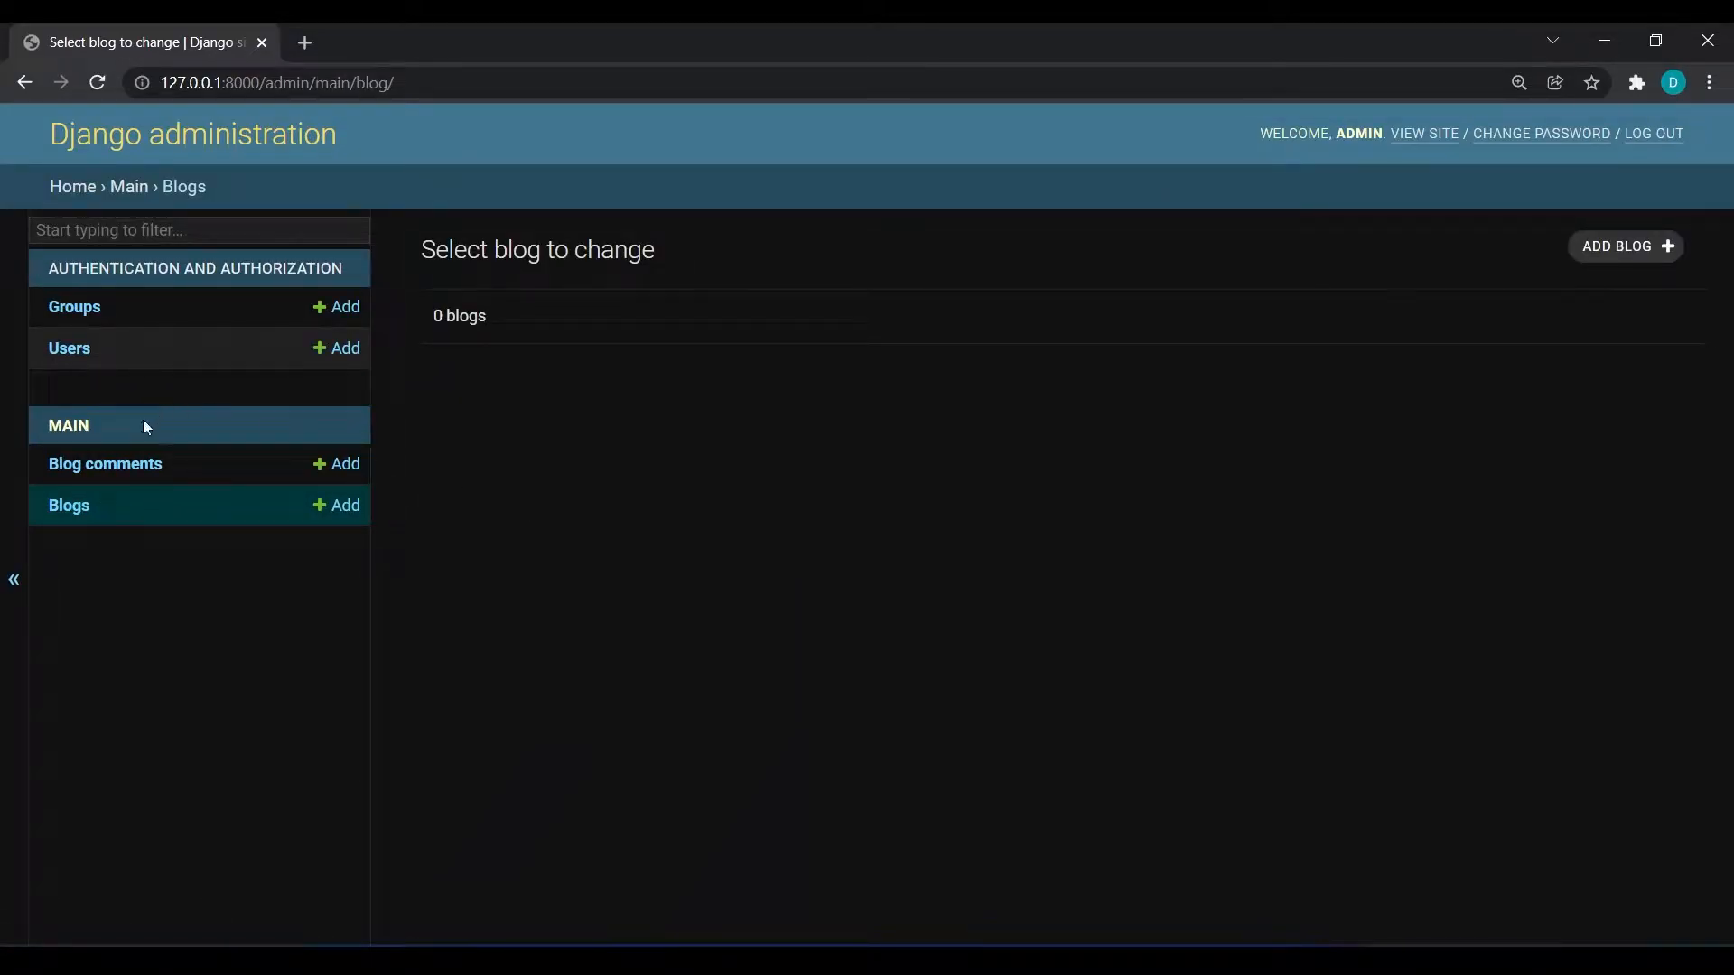
click(105, 464)
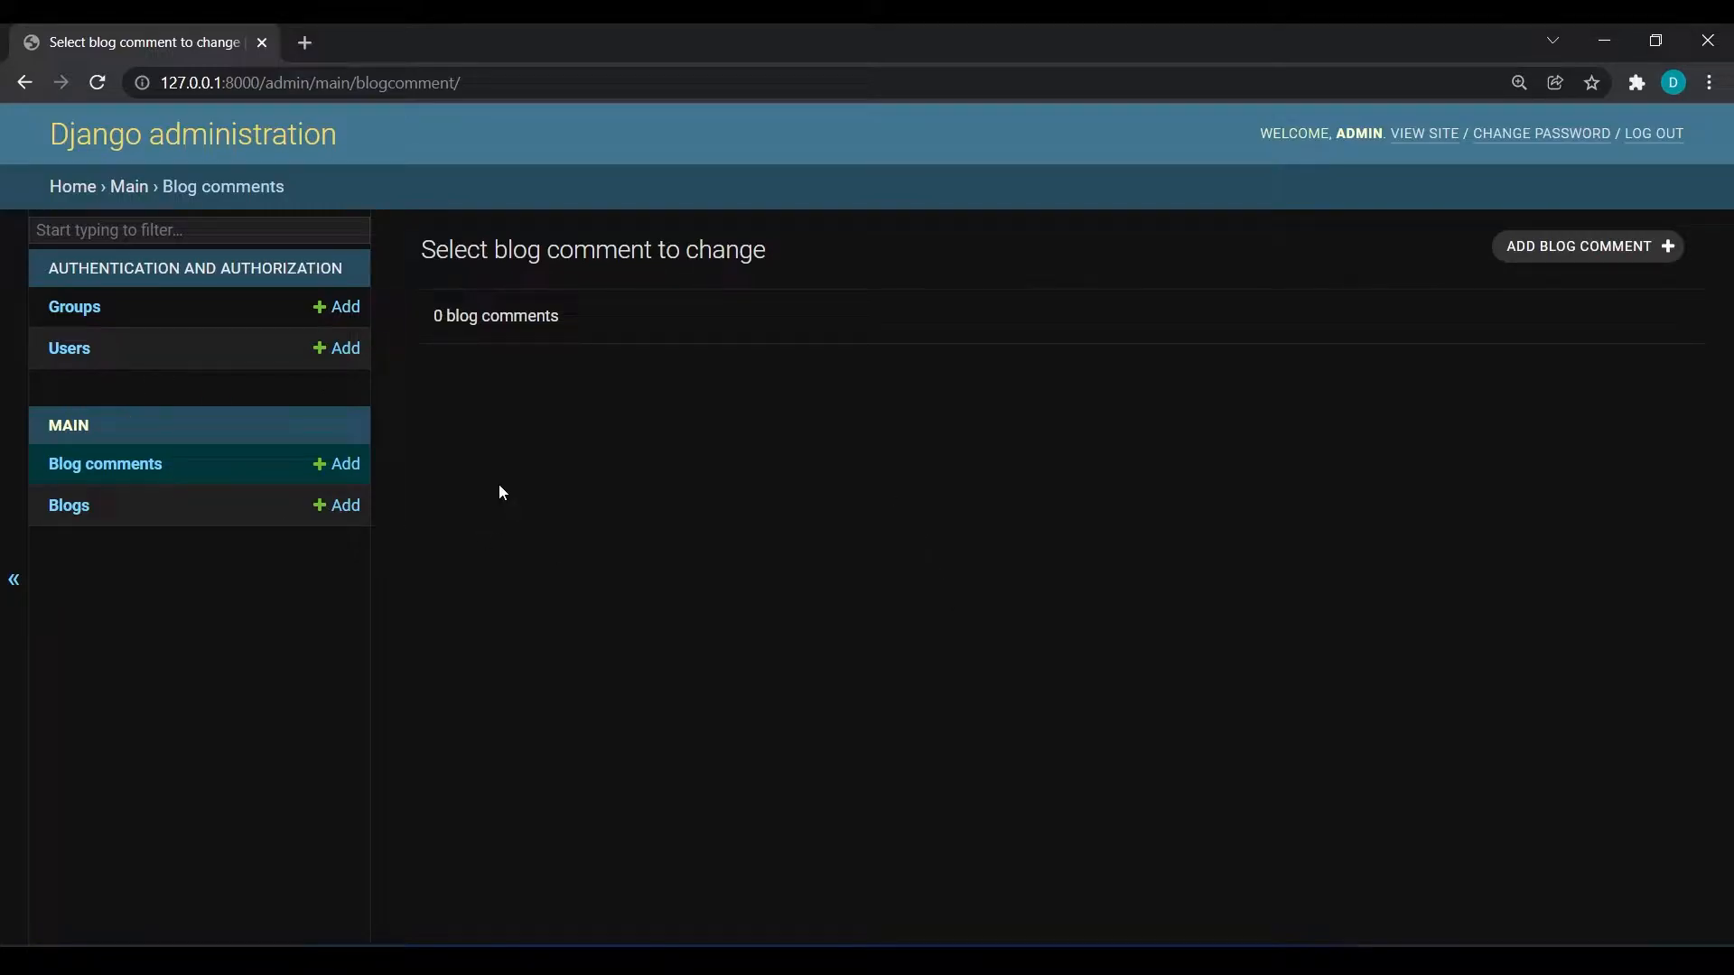
mouse_move(68, 505)
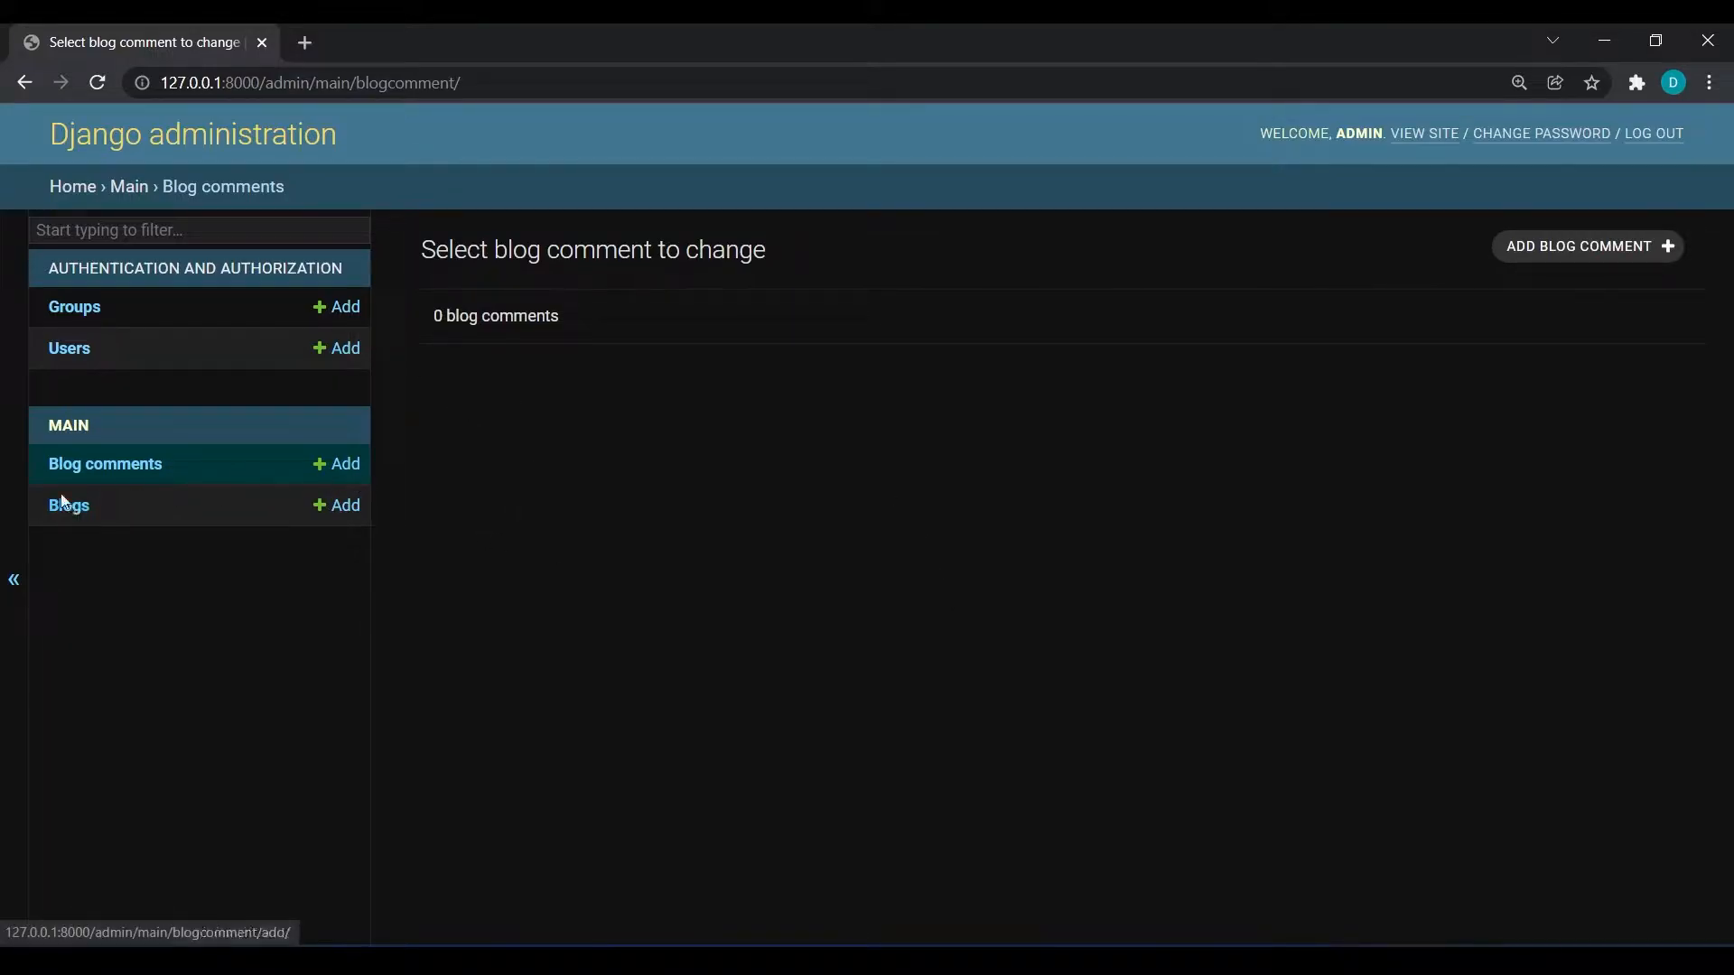
click(67, 506)
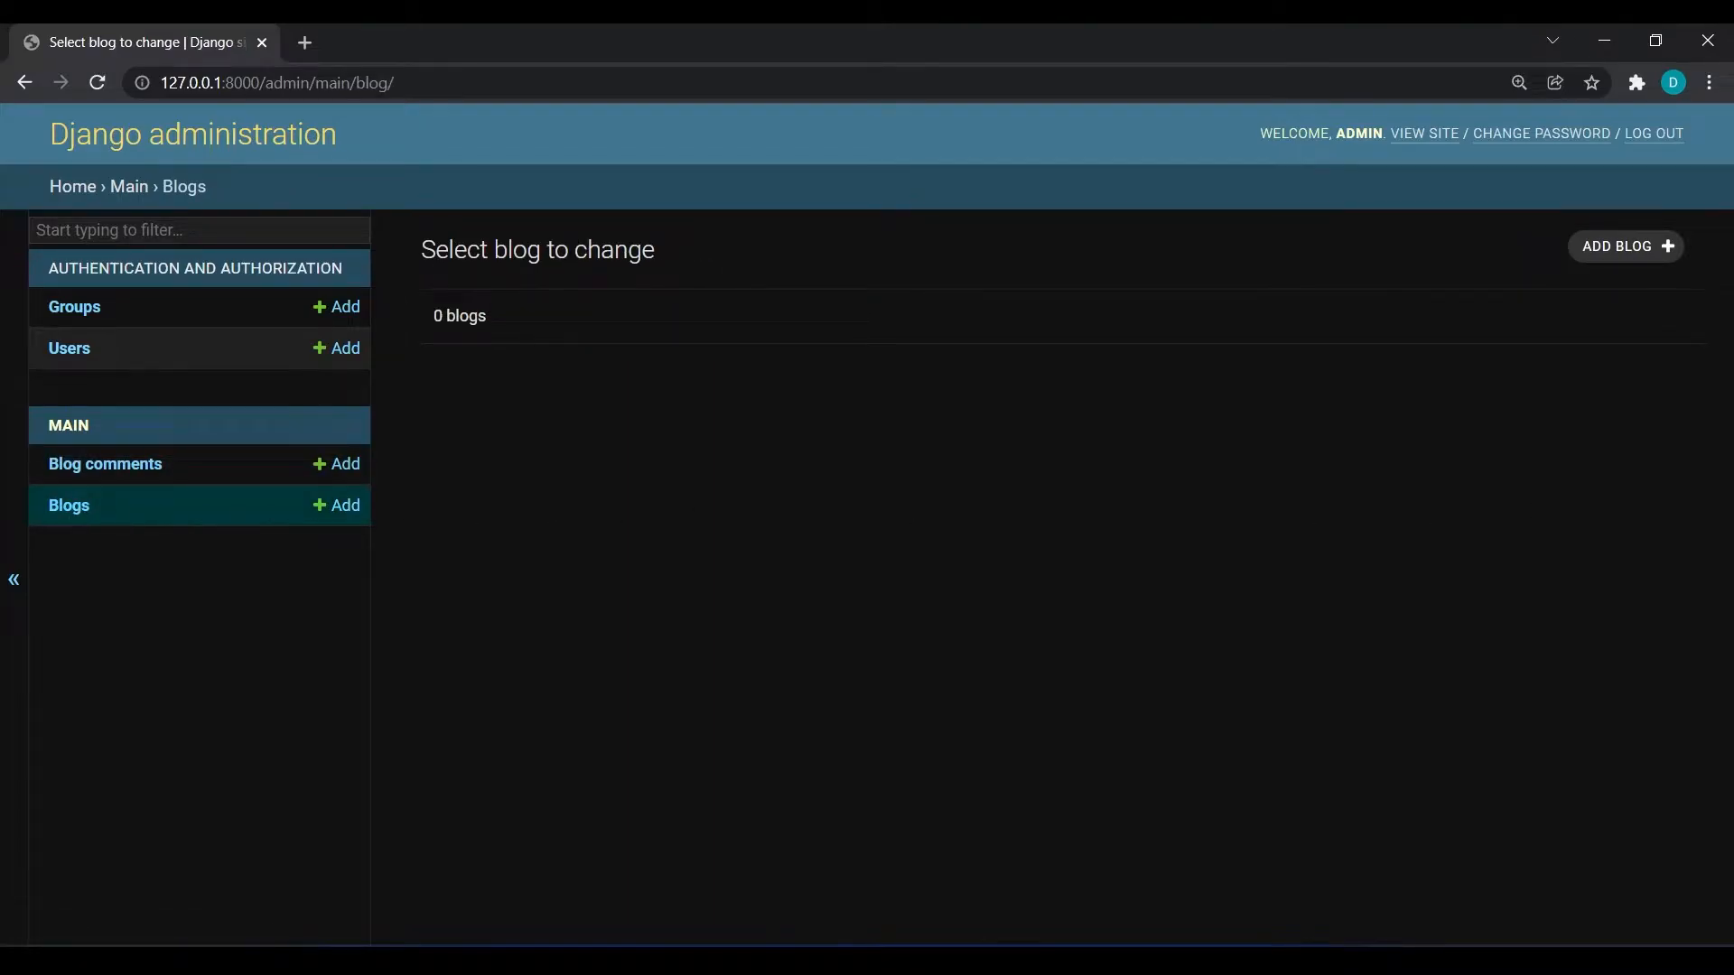
Start a new blog and open the Markdown Wikipedia article in a second tab.
click(1623, 245)
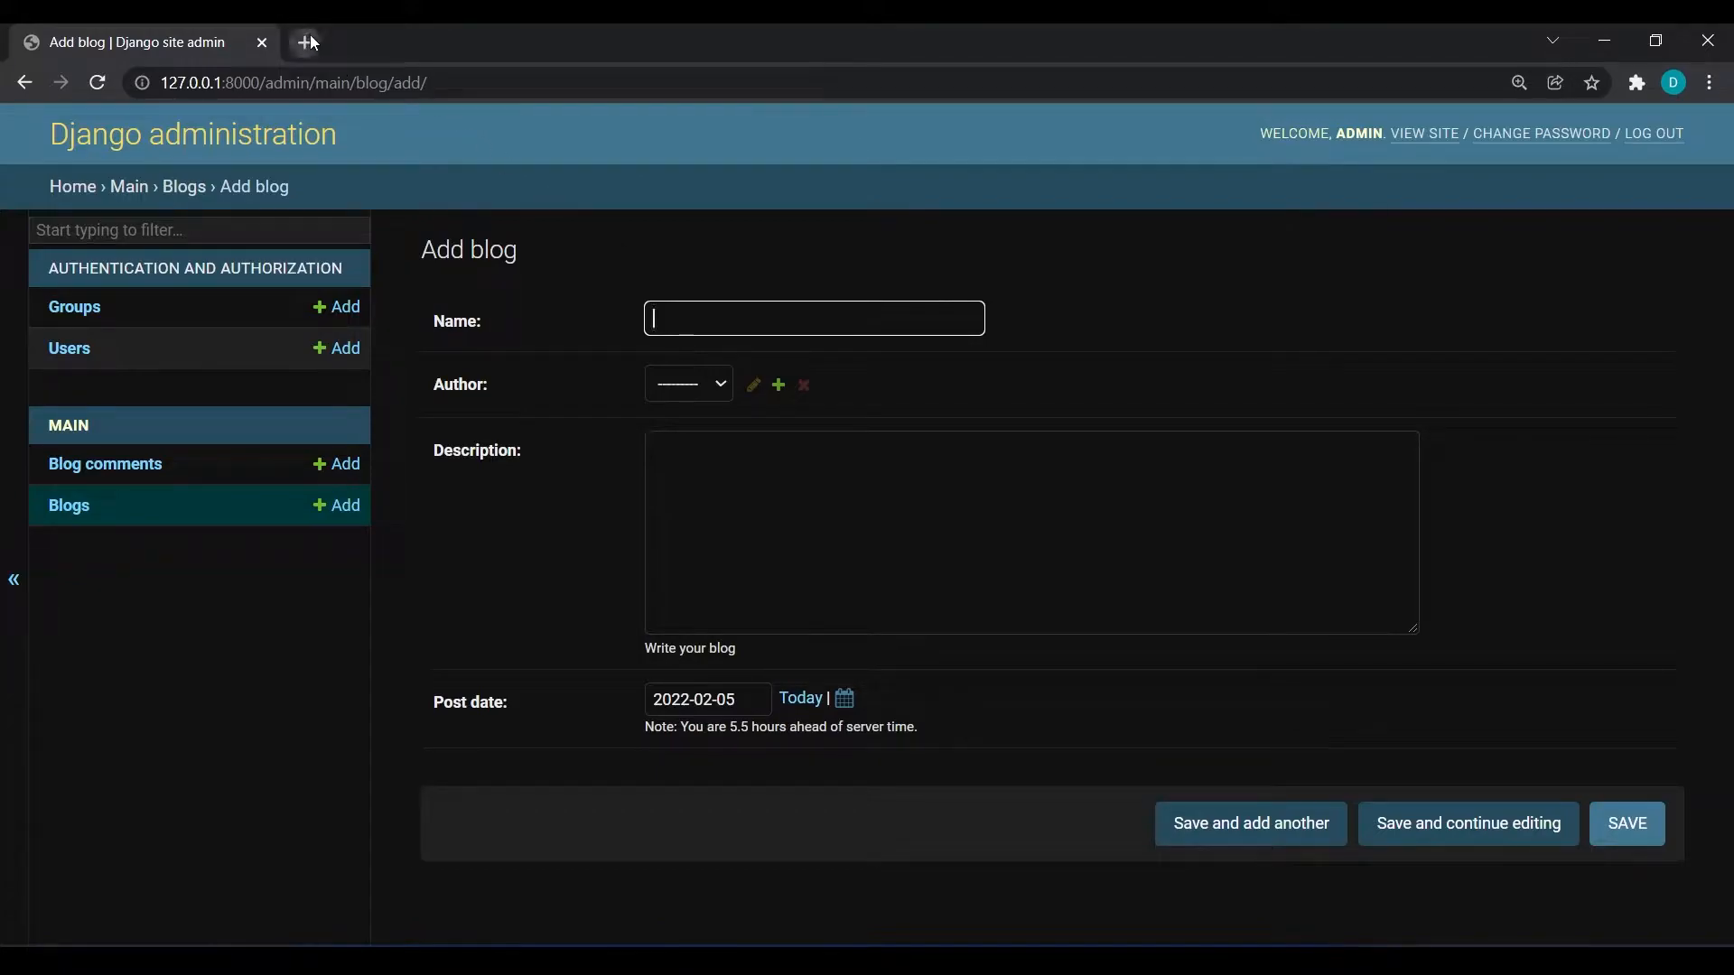
text(r mark down)
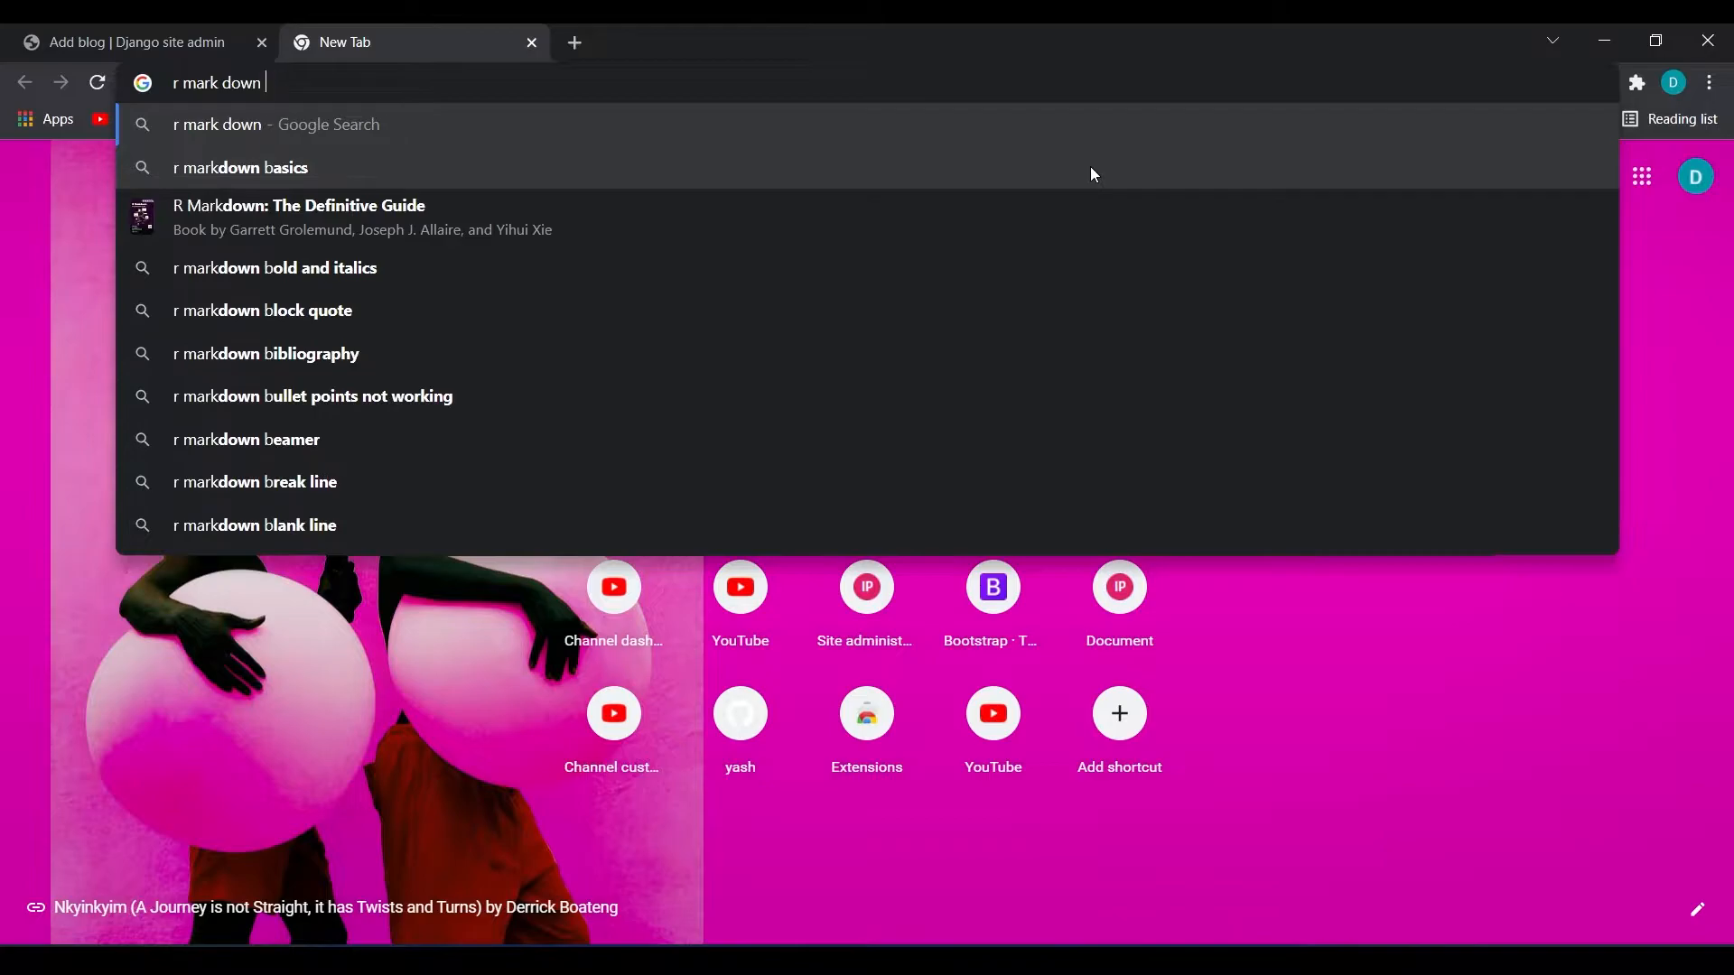
text(wiki)
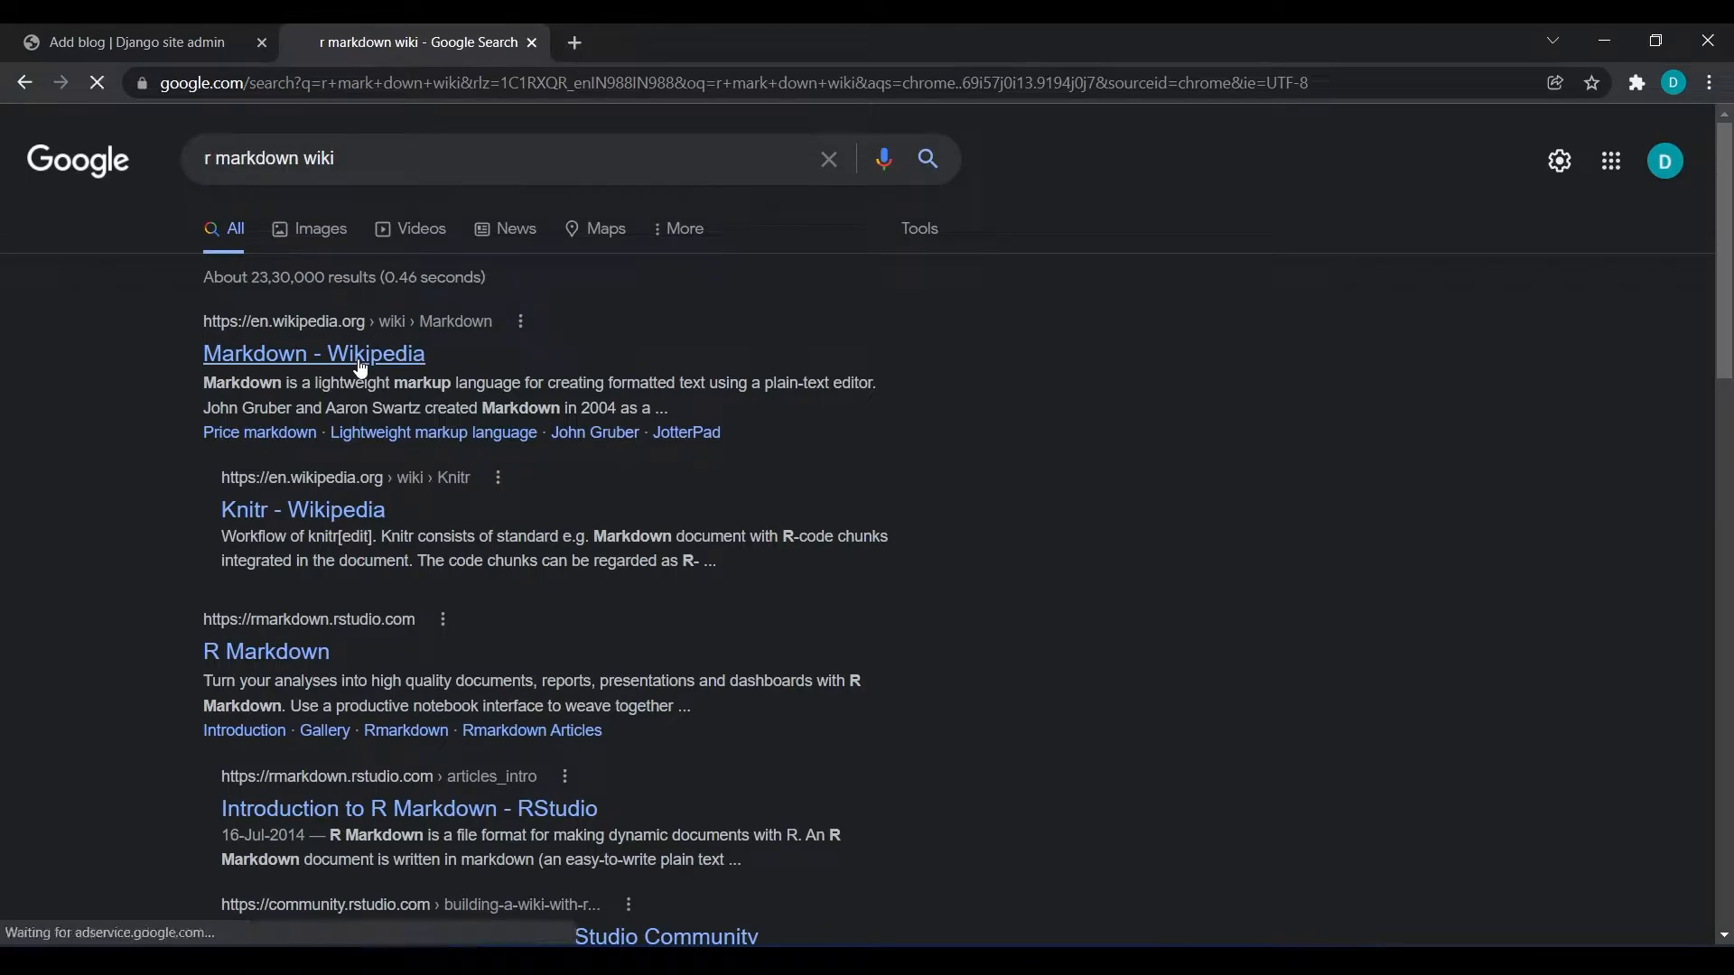
click(313, 352)
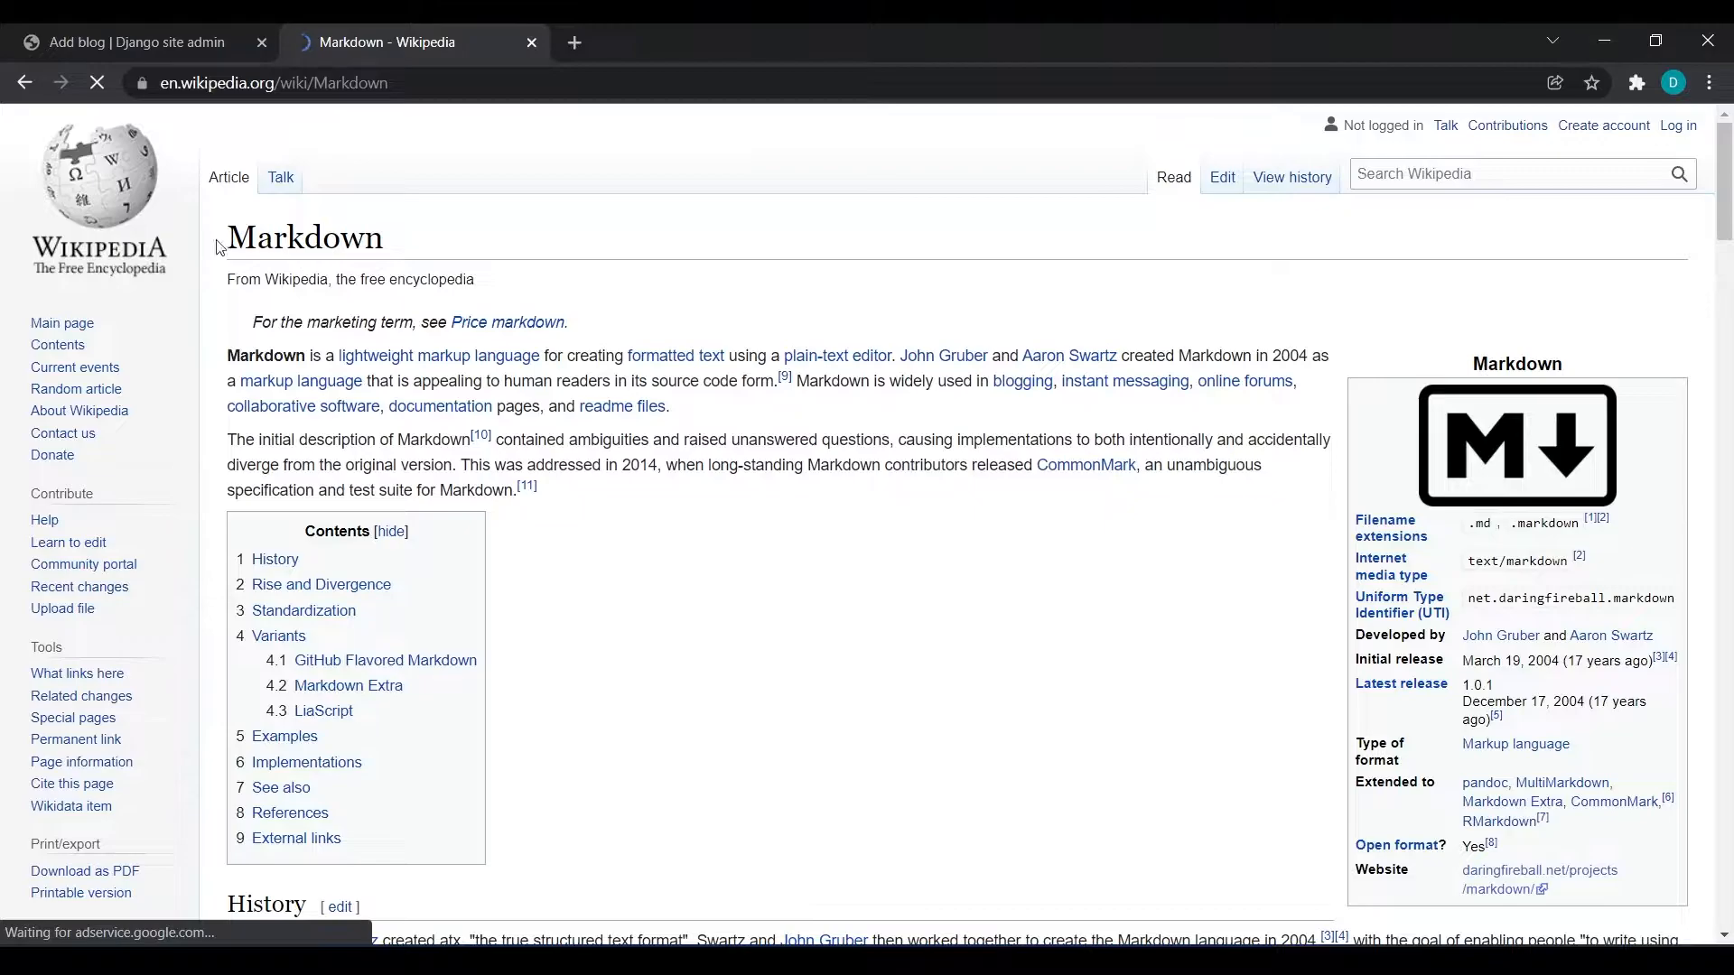
Name the new blog Markdown, copied from the article title, with admin as author.
click(124, 42)
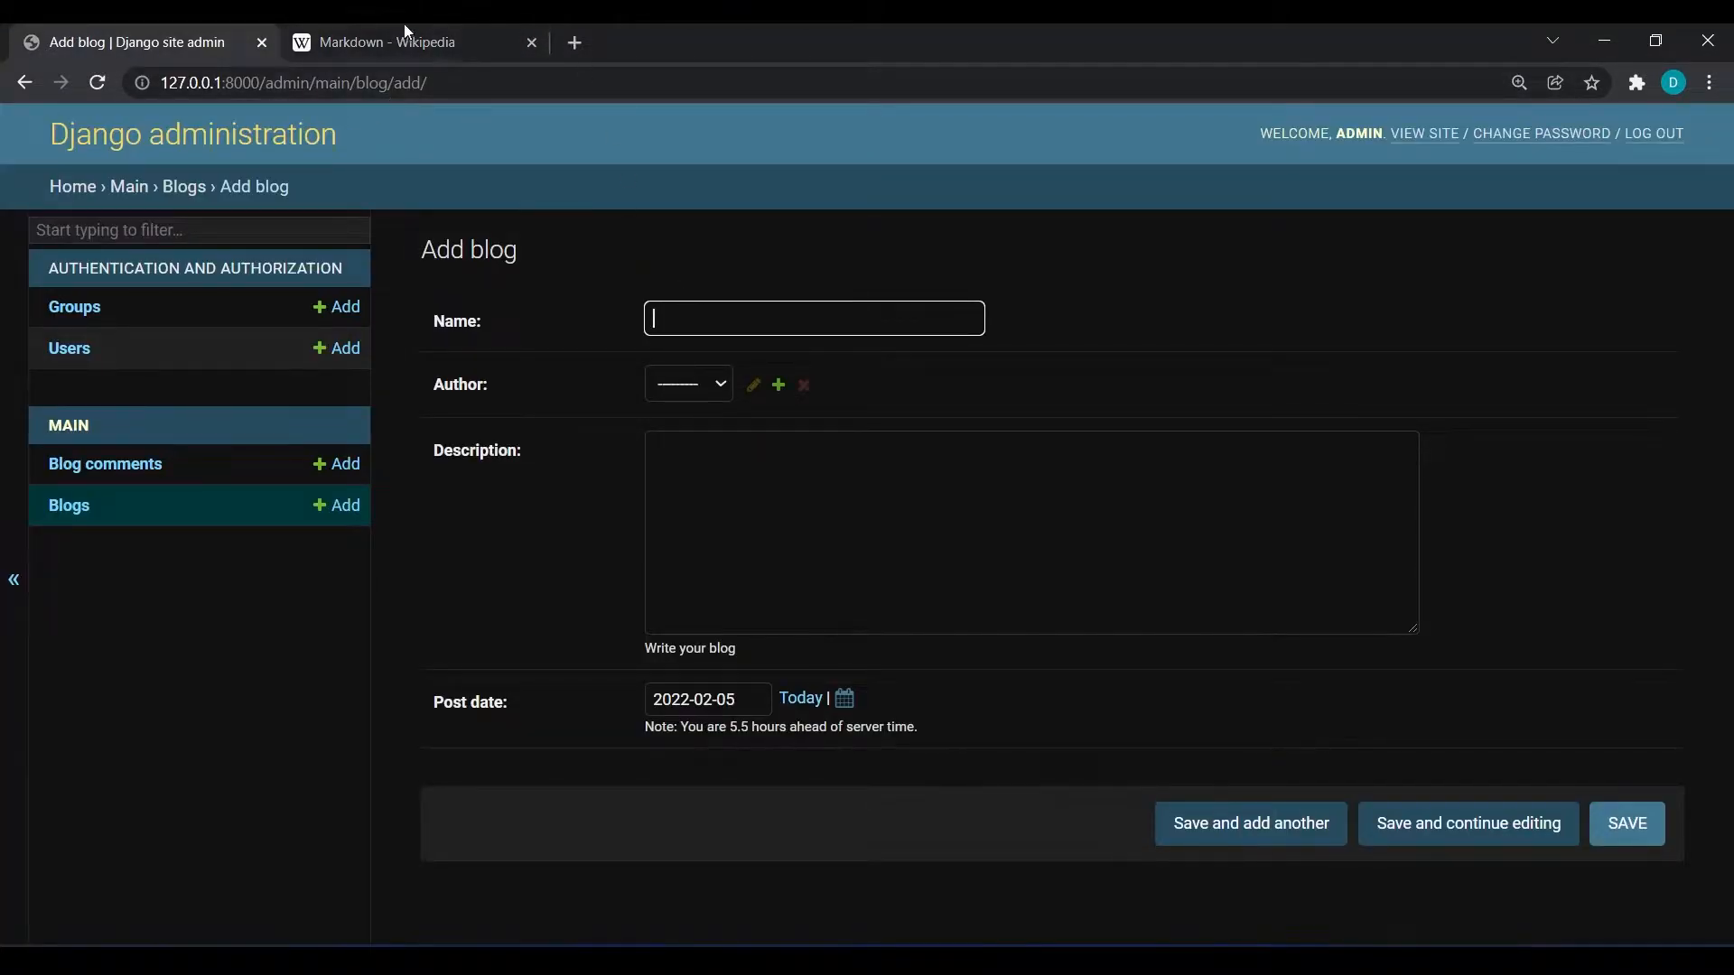
click(397, 41)
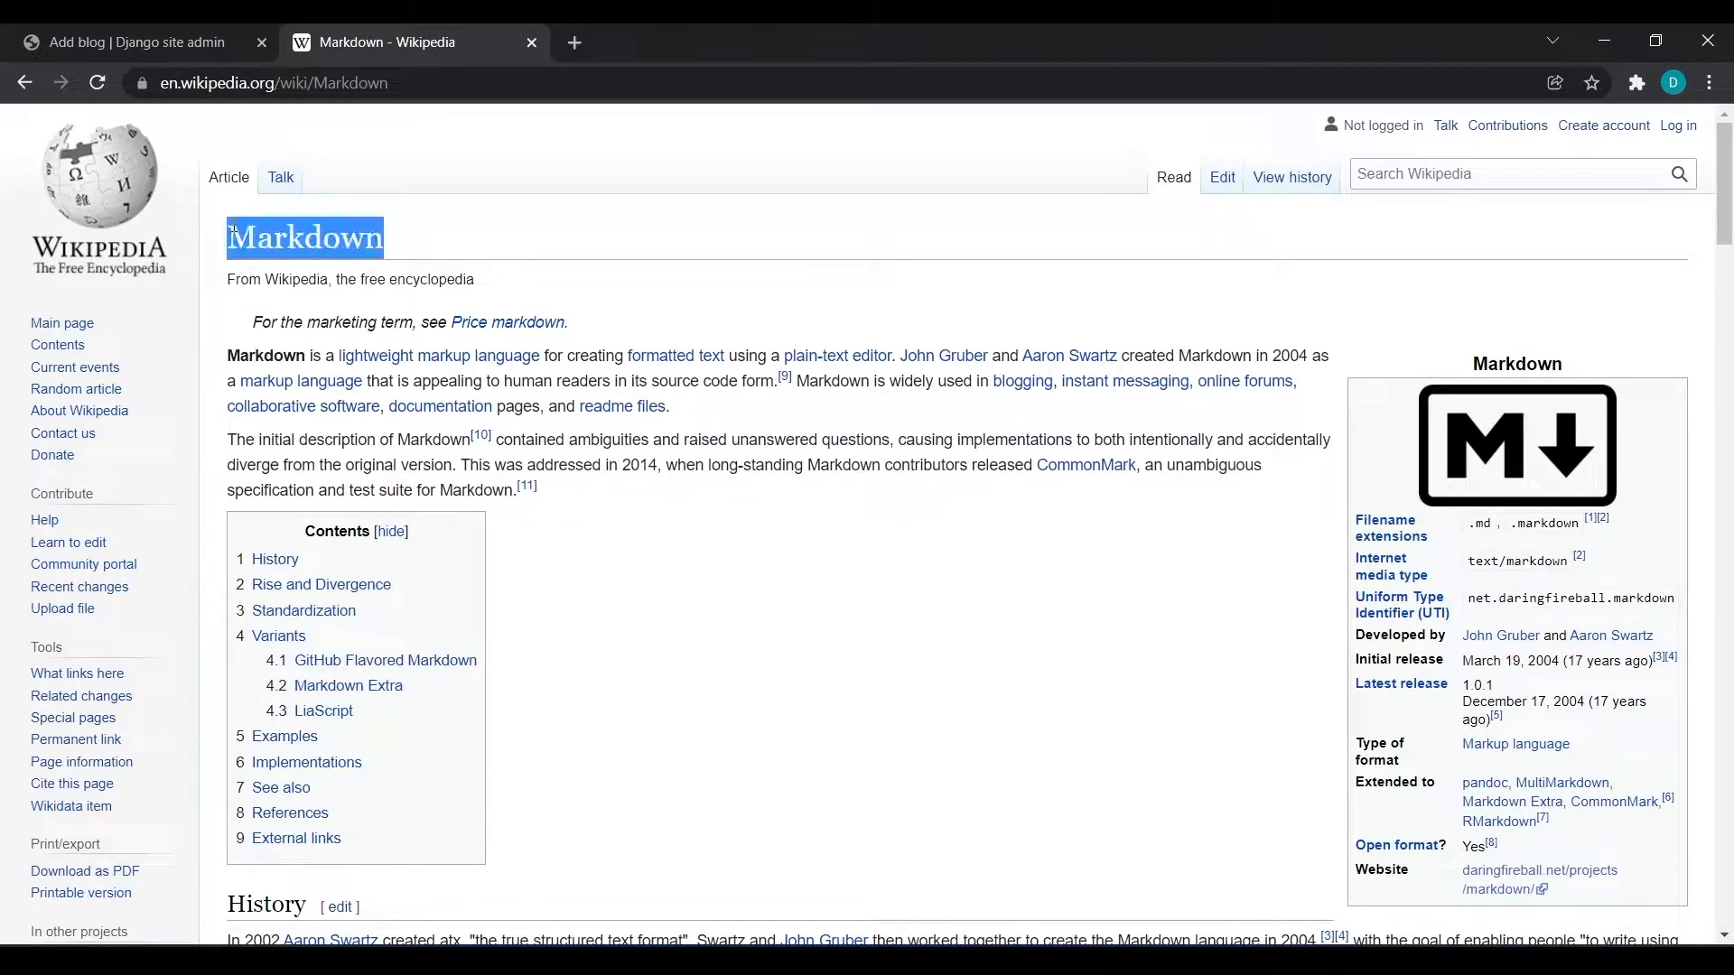
click(132, 41)
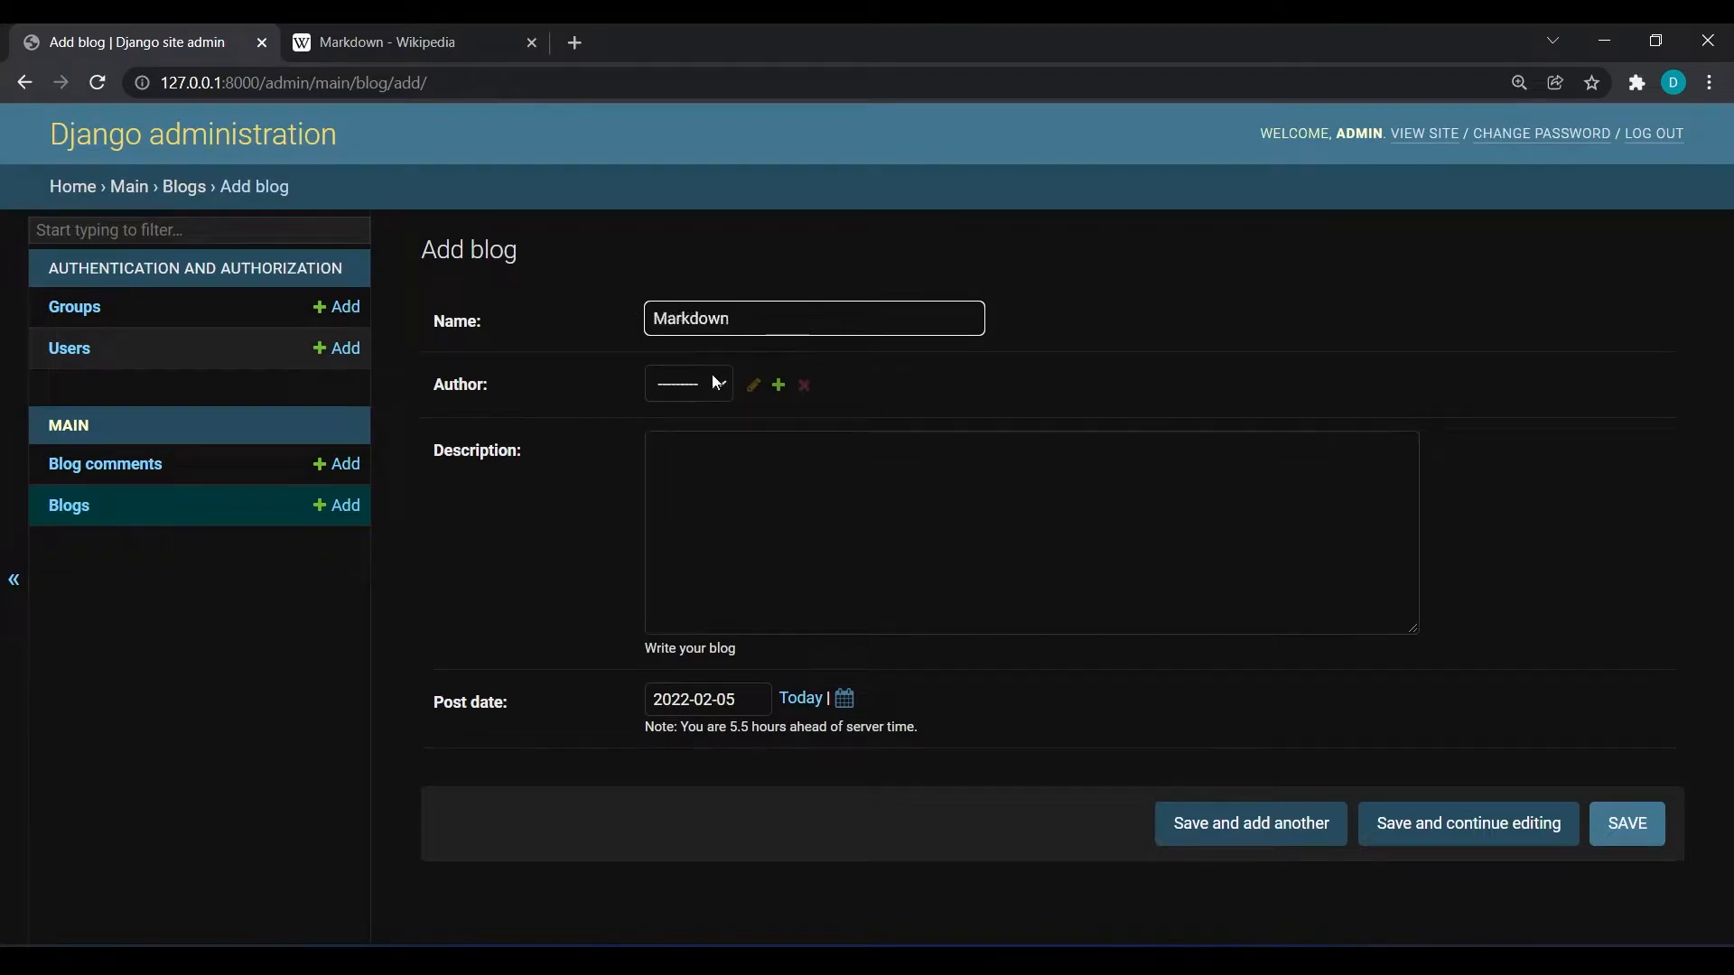
click(687, 383)
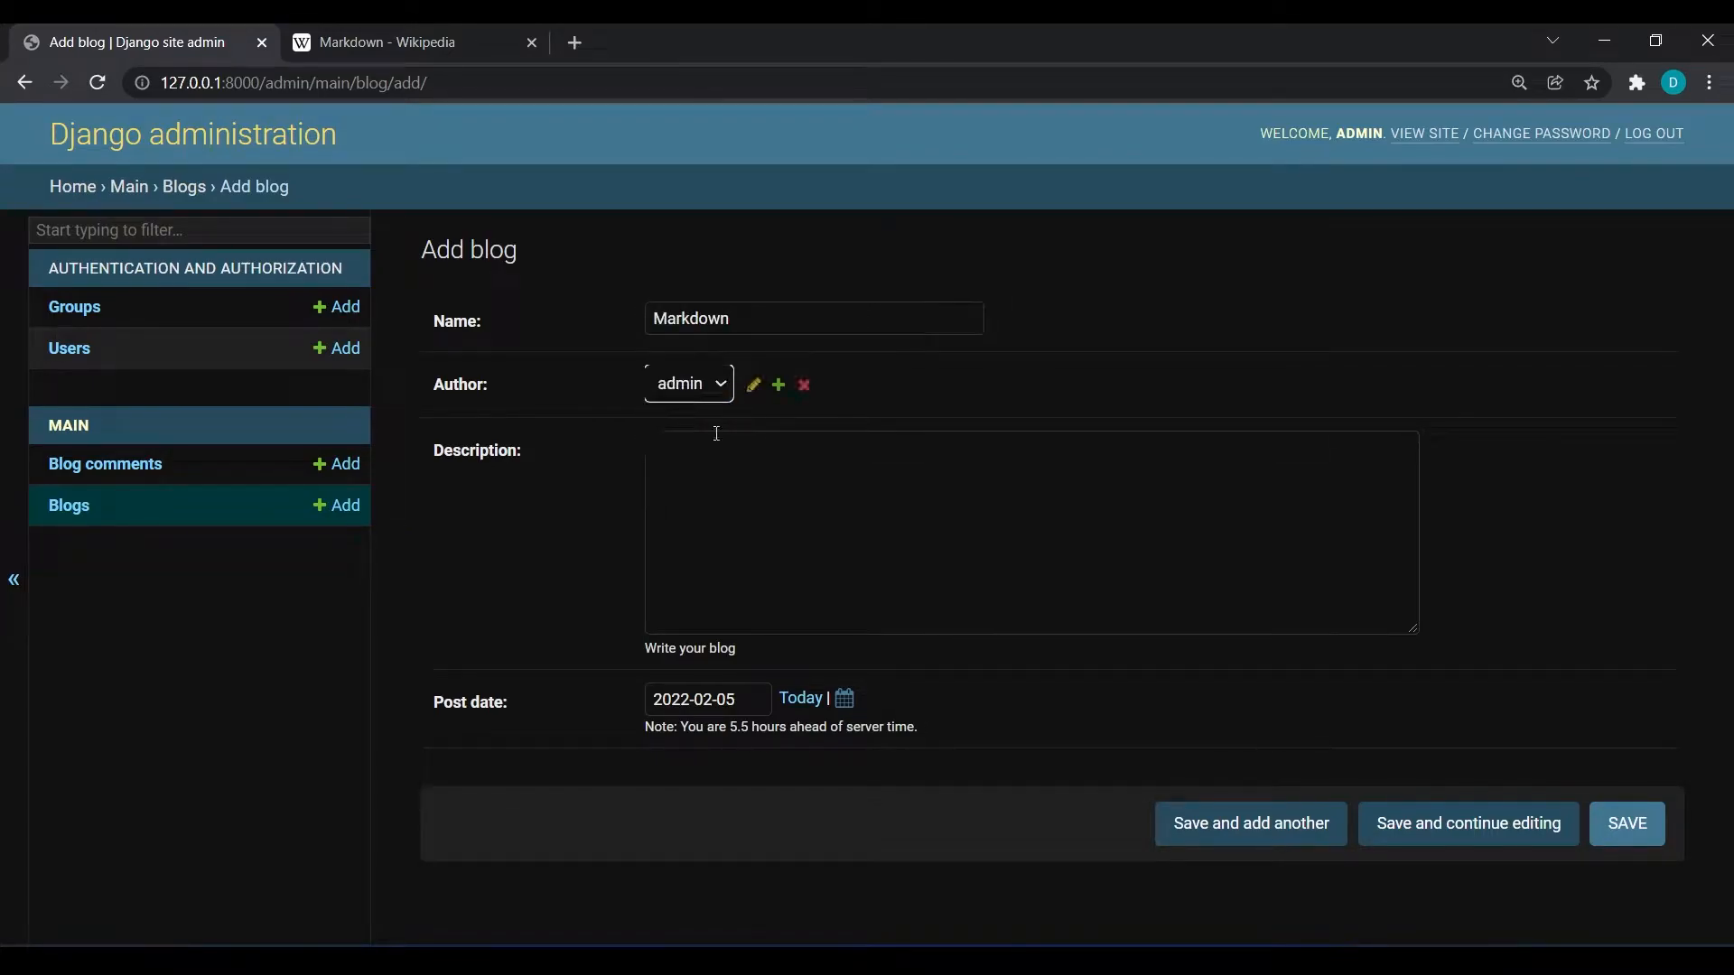
Fill the description with the article's History paragraphs and save the Markdown blog.
click(397, 41)
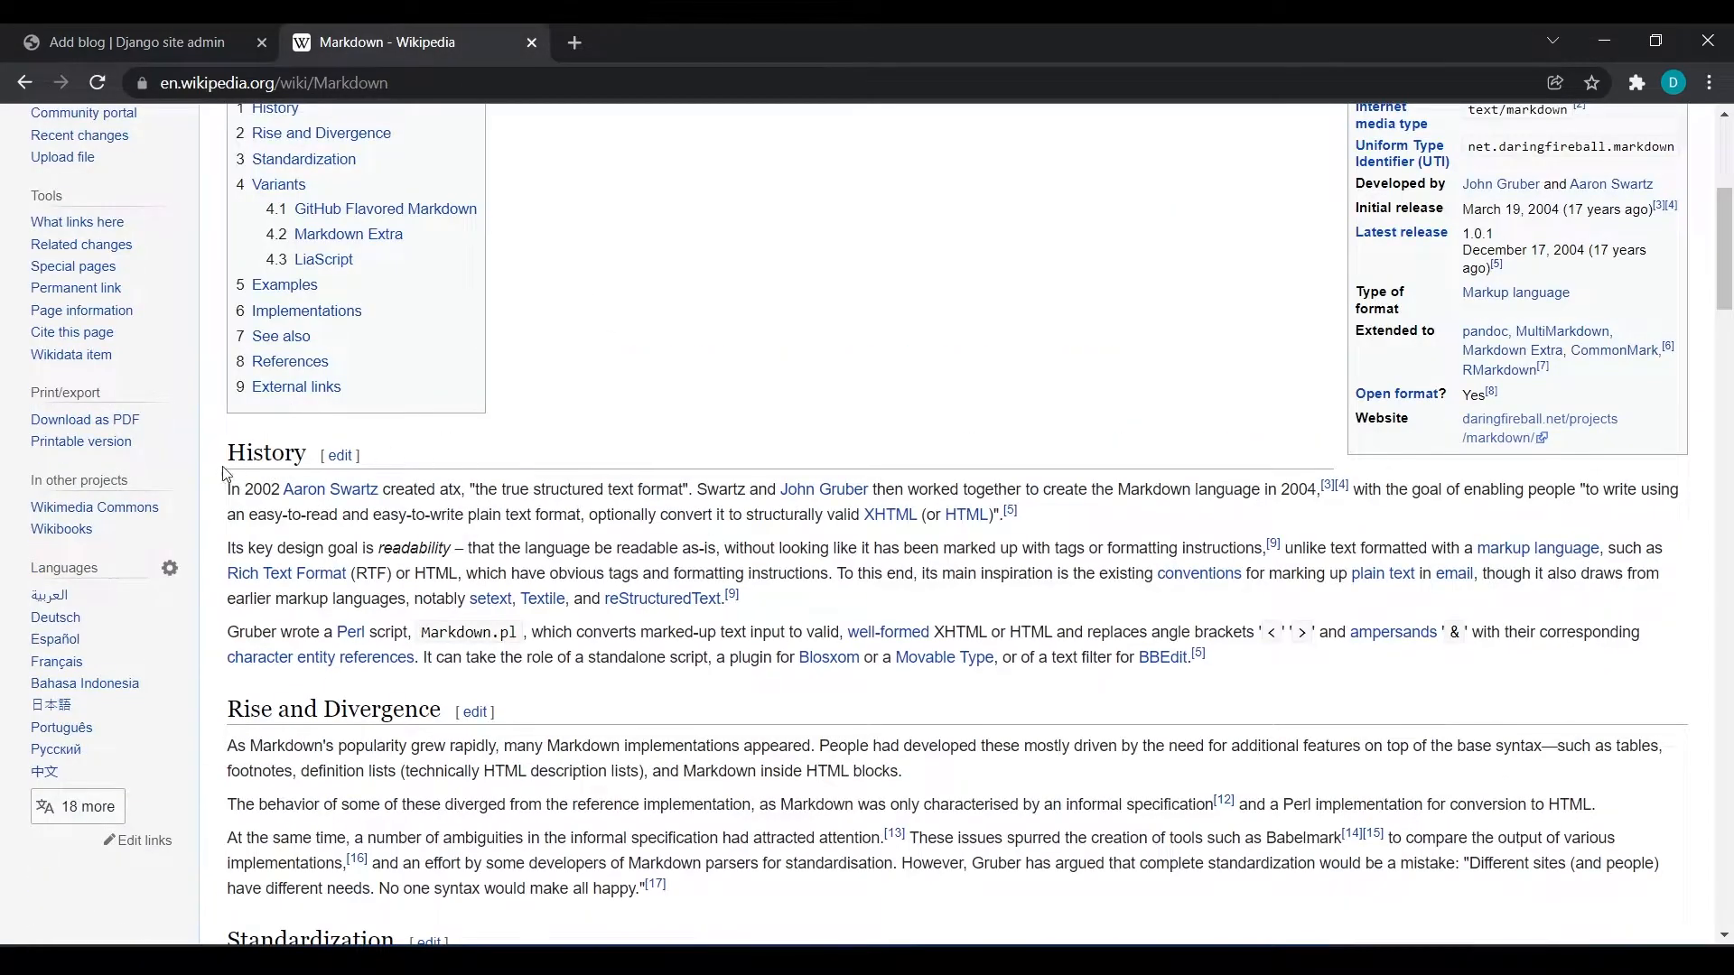
drag(227, 489, 1239, 658)
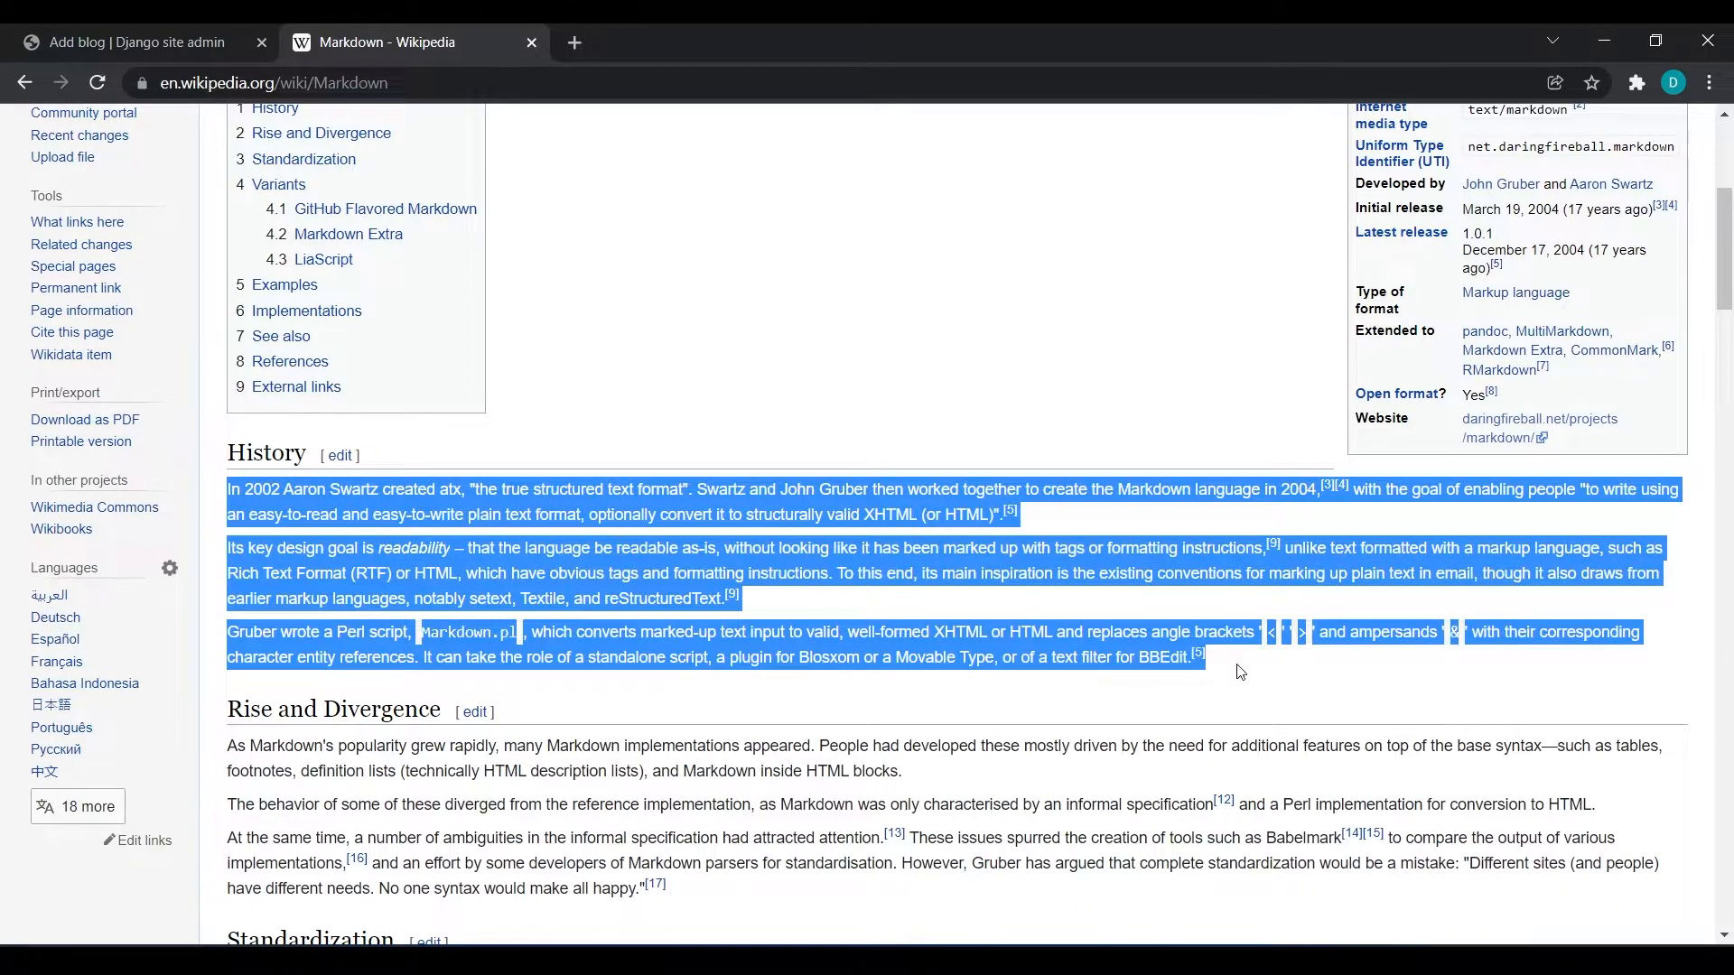
click(132, 42)
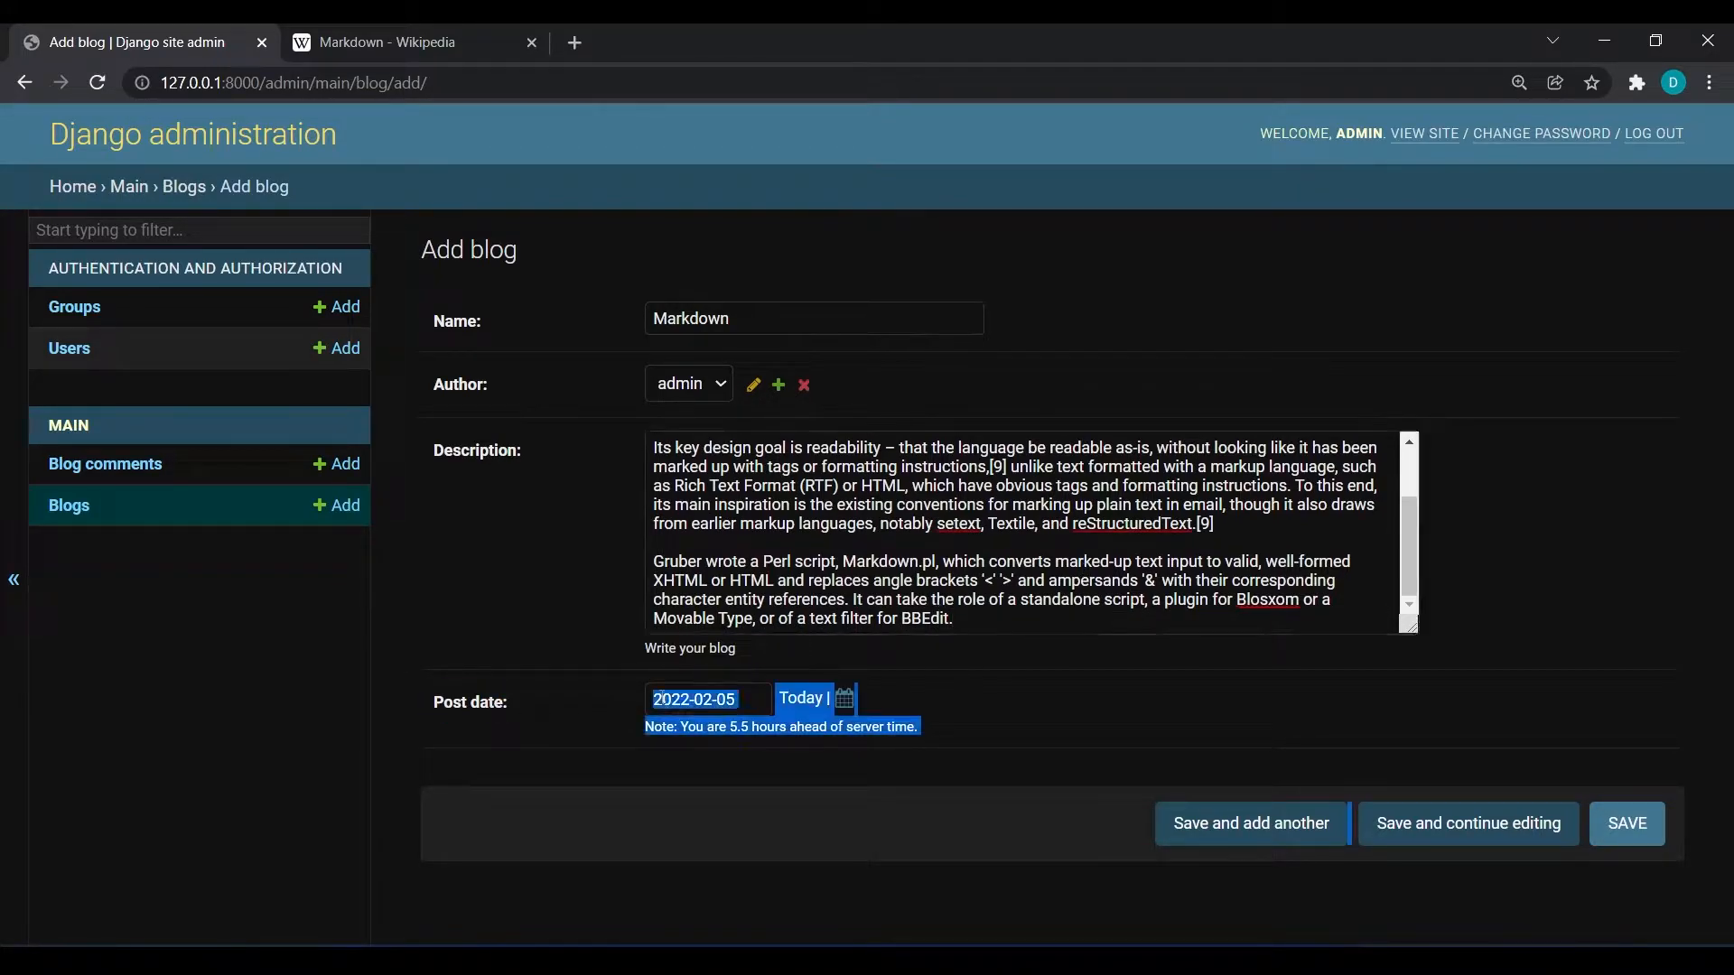
click(708, 699)
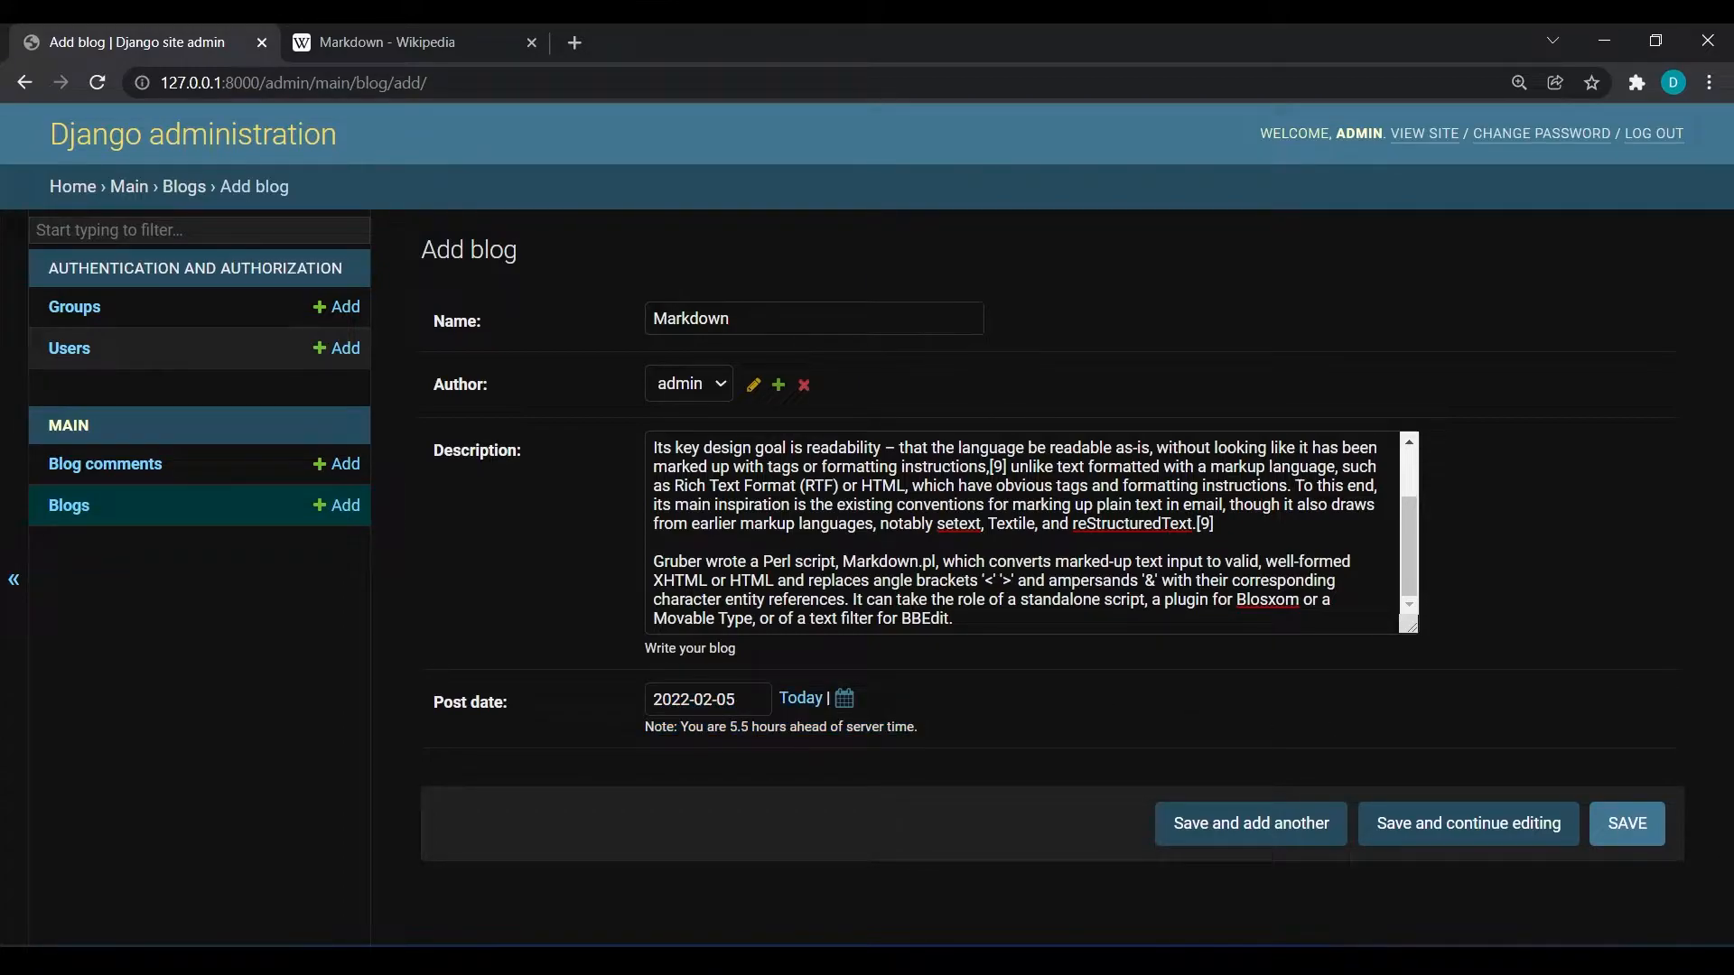
click(1625, 824)
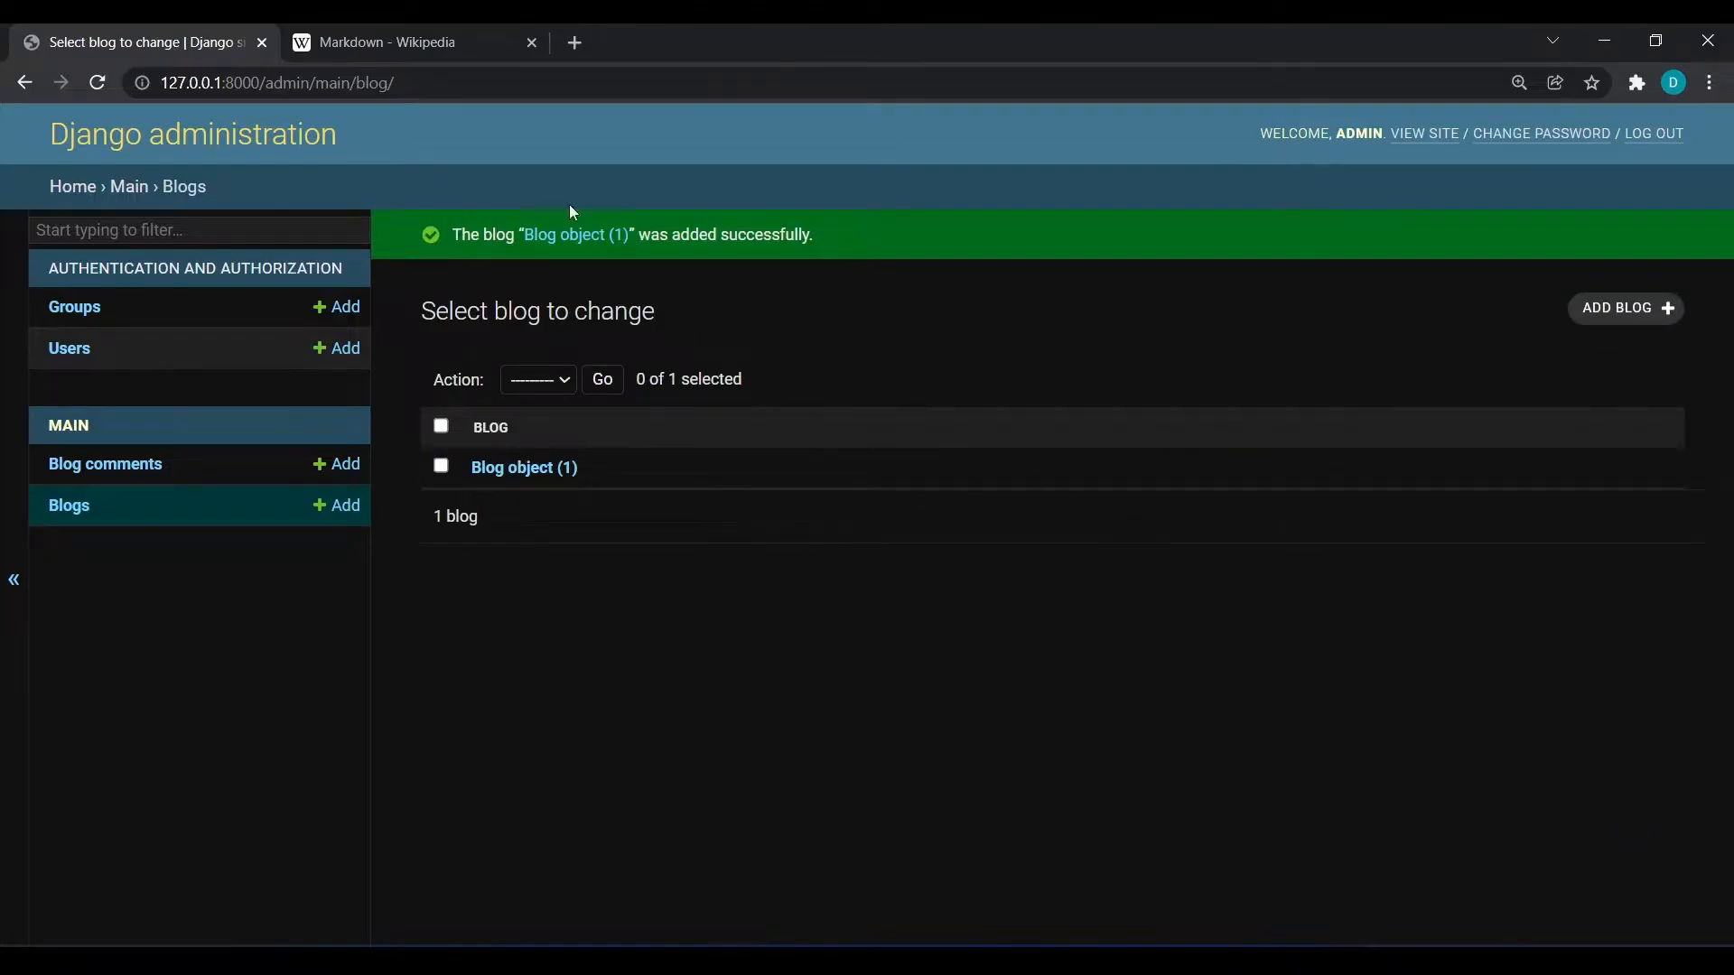
Open the Python (programming language) Wikipedia article in the second tab and return to the blog list.
click(397, 41)
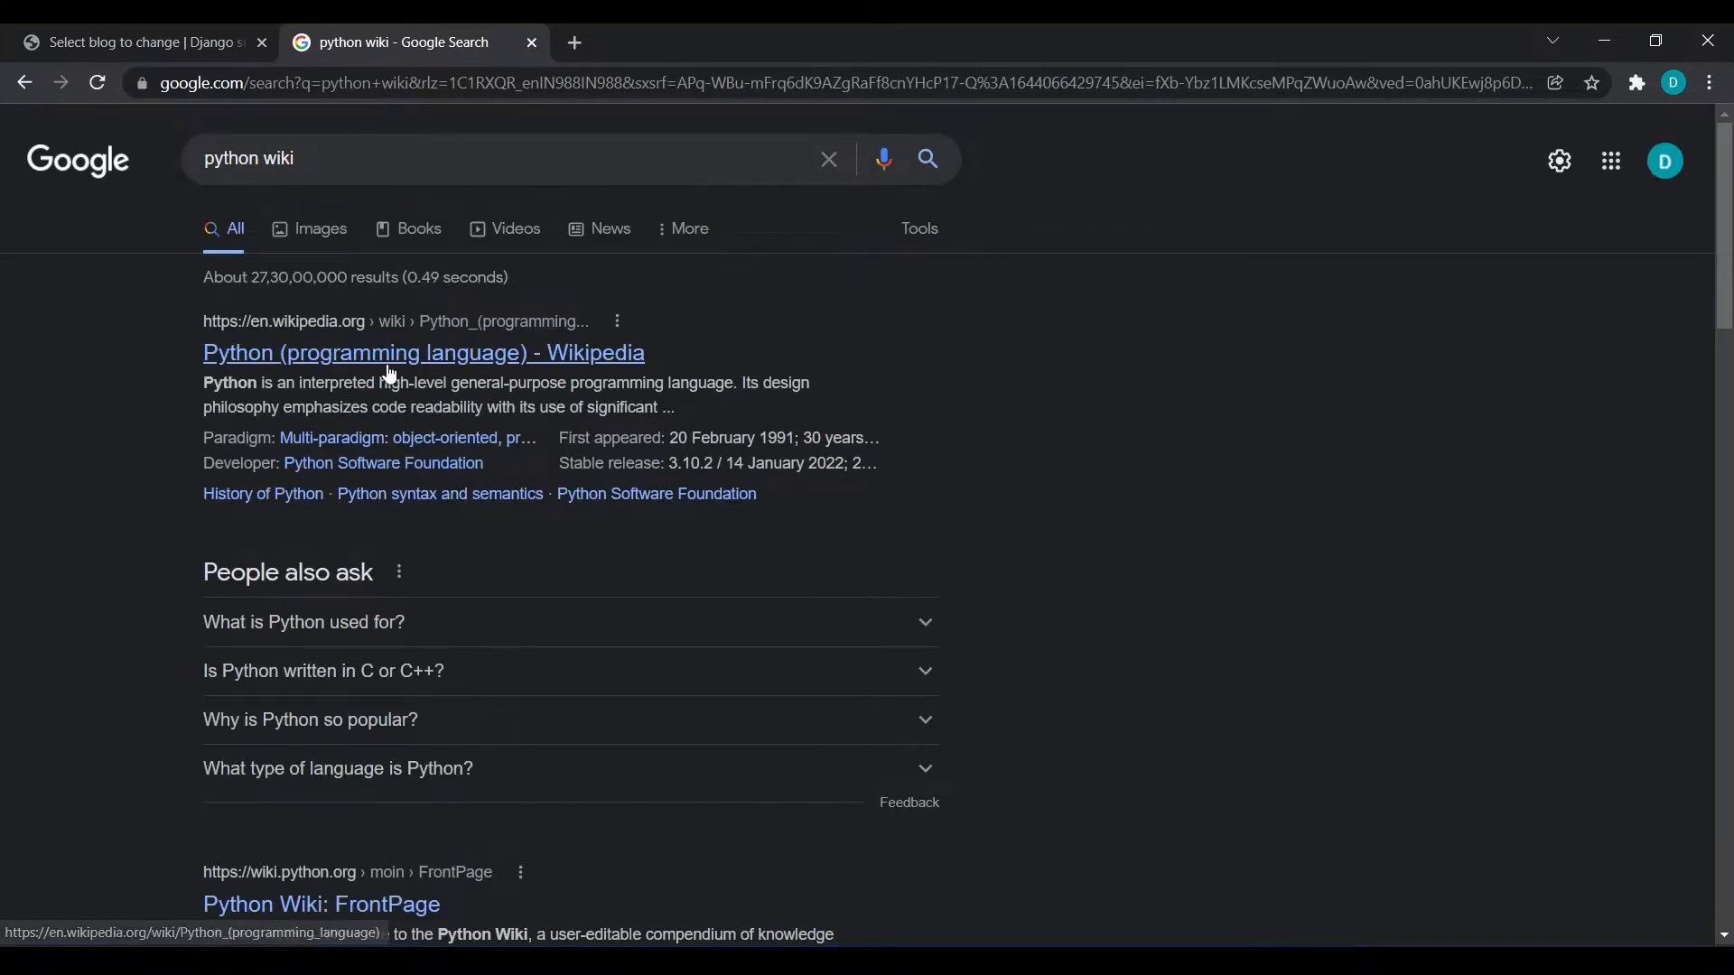
click(423, 353)
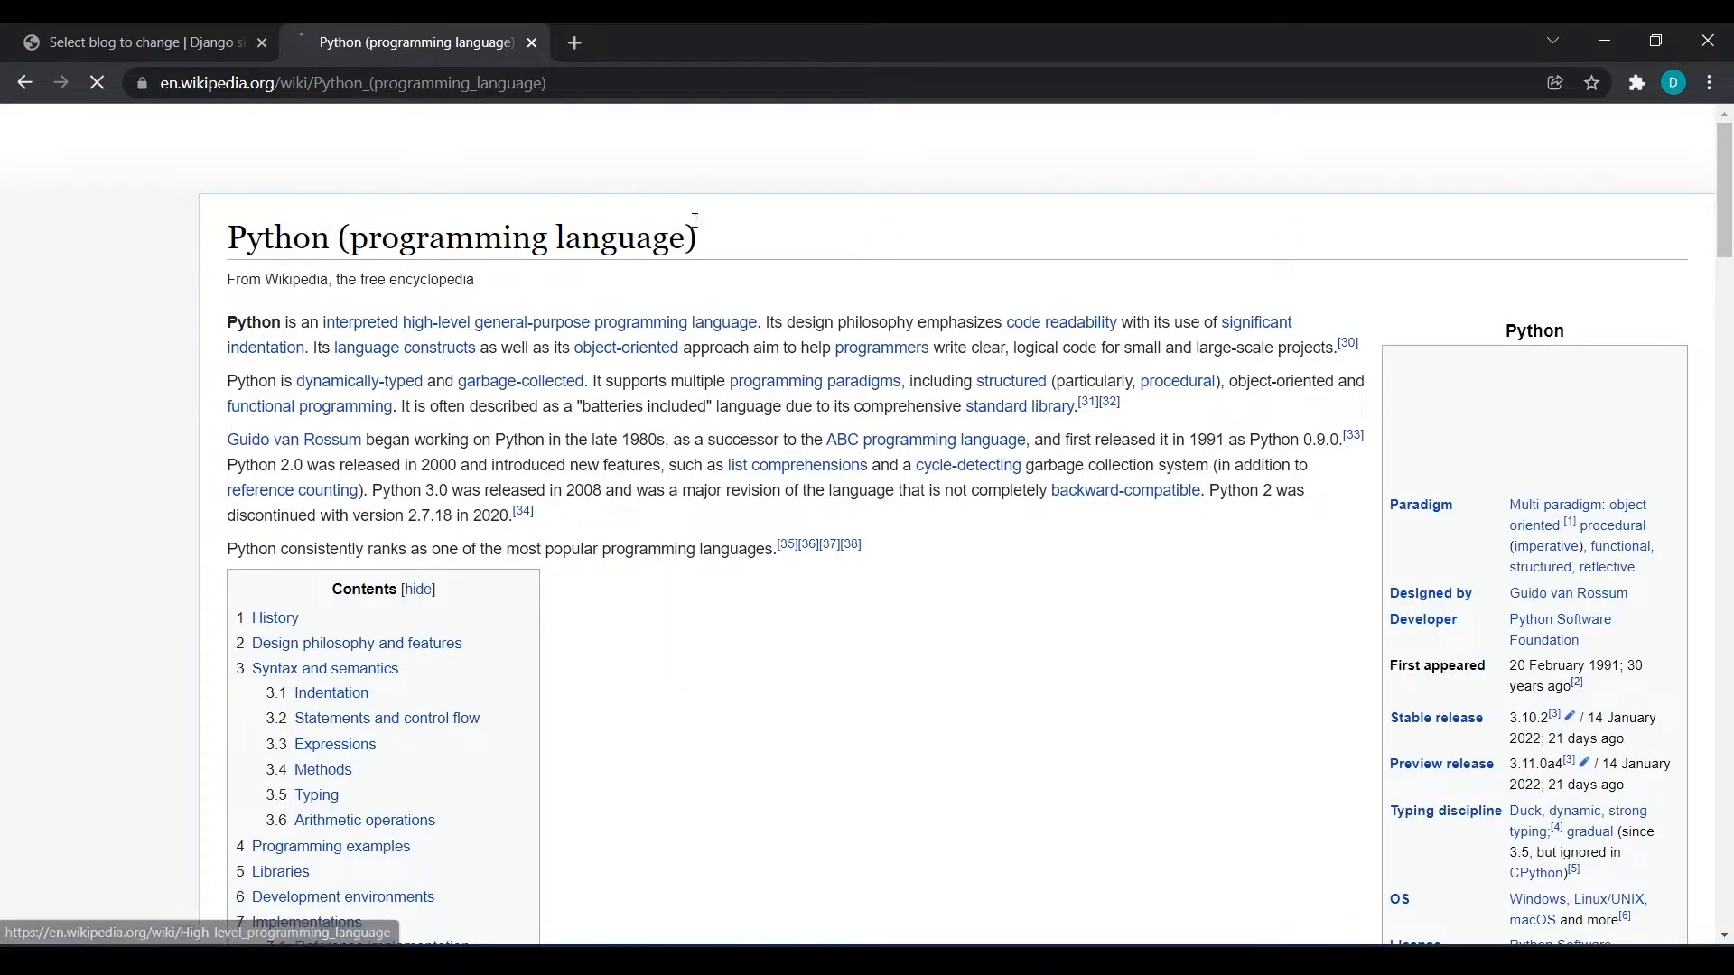
click(131, 42)
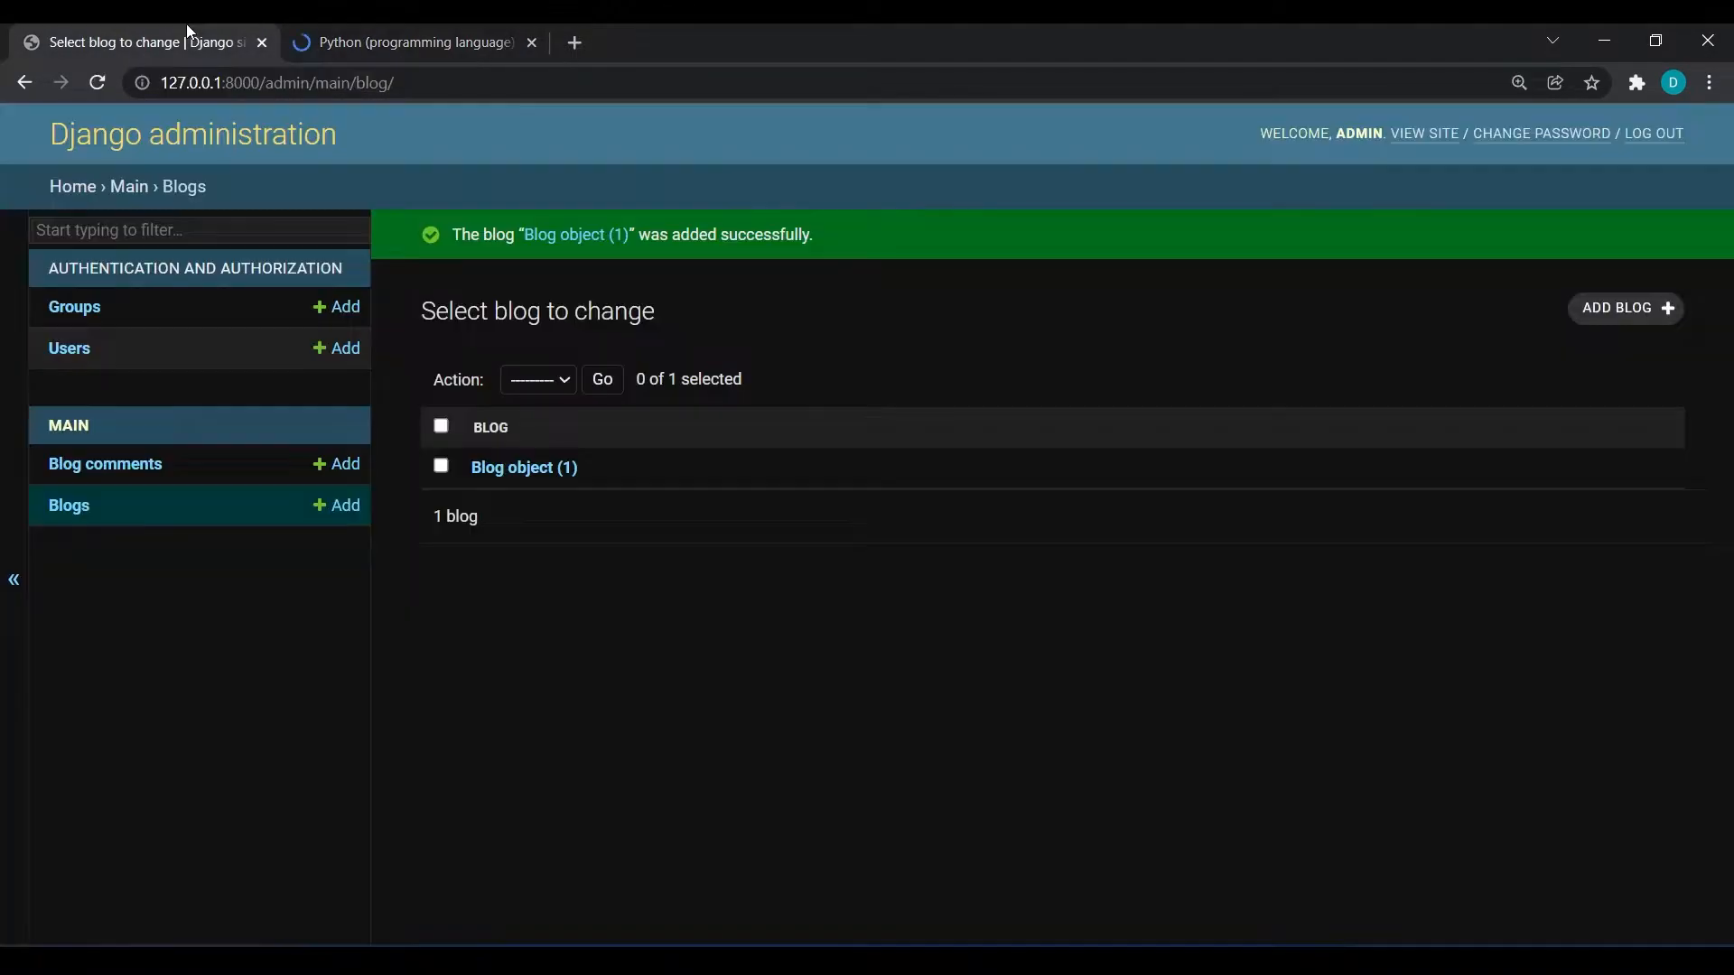
Start a new blog named Python (programming language) with yash as author.
click(1623, 307)
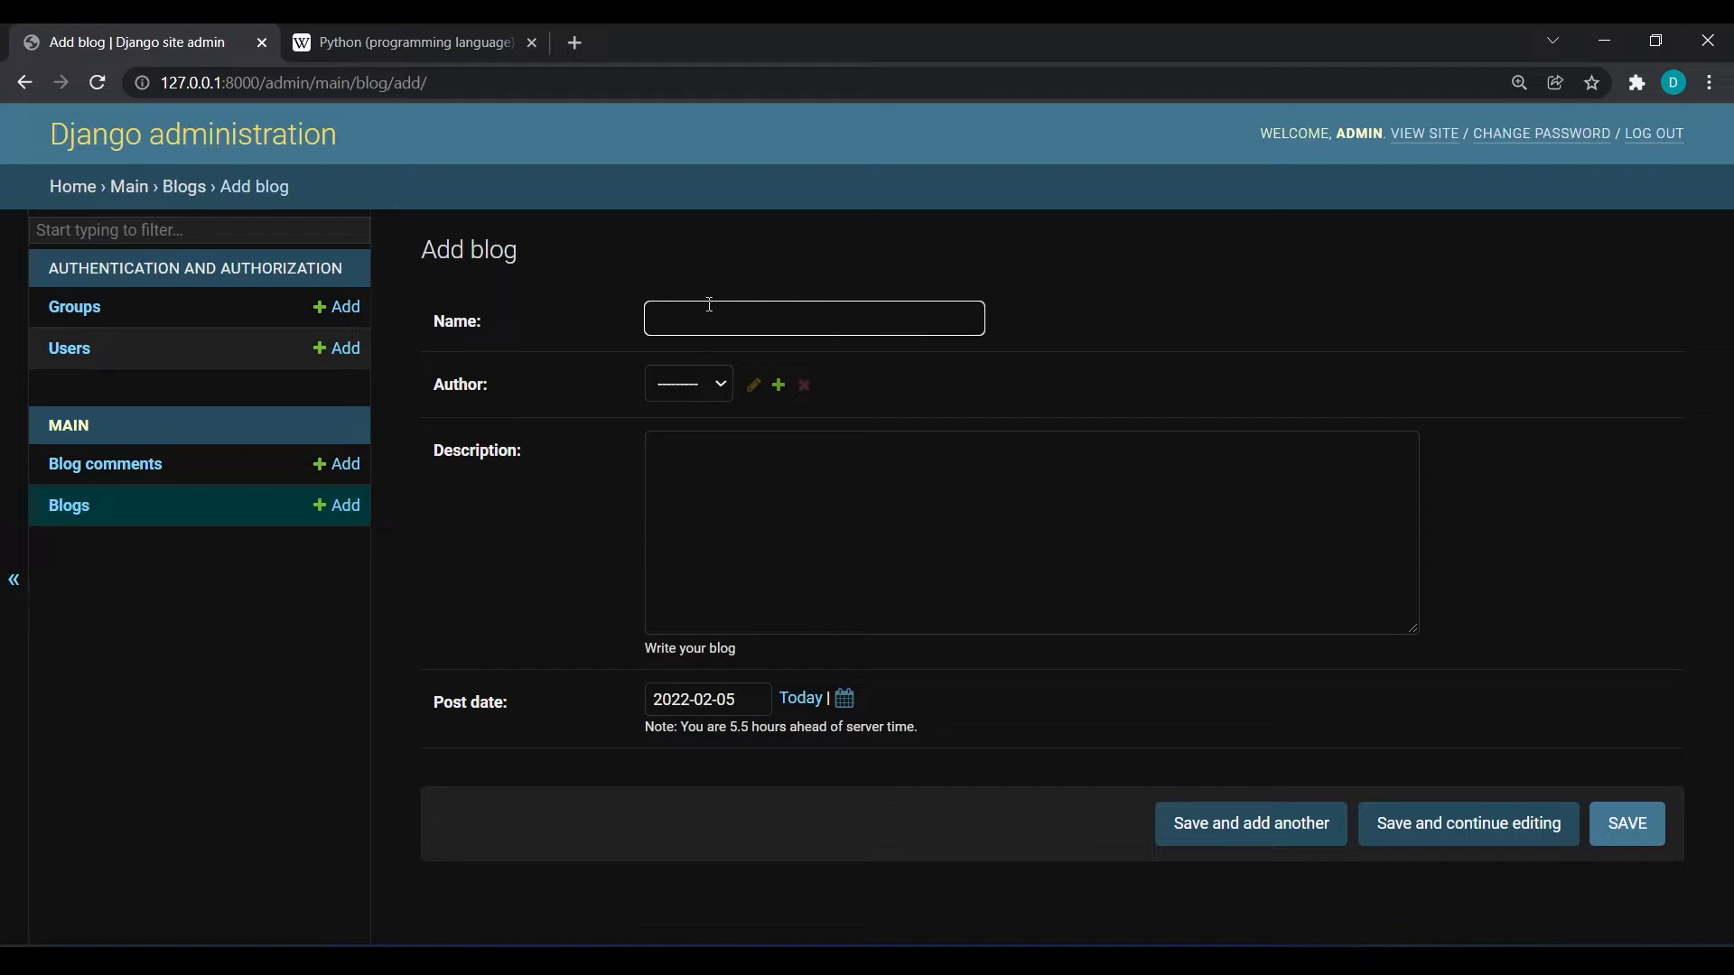
text(Python (programming language))
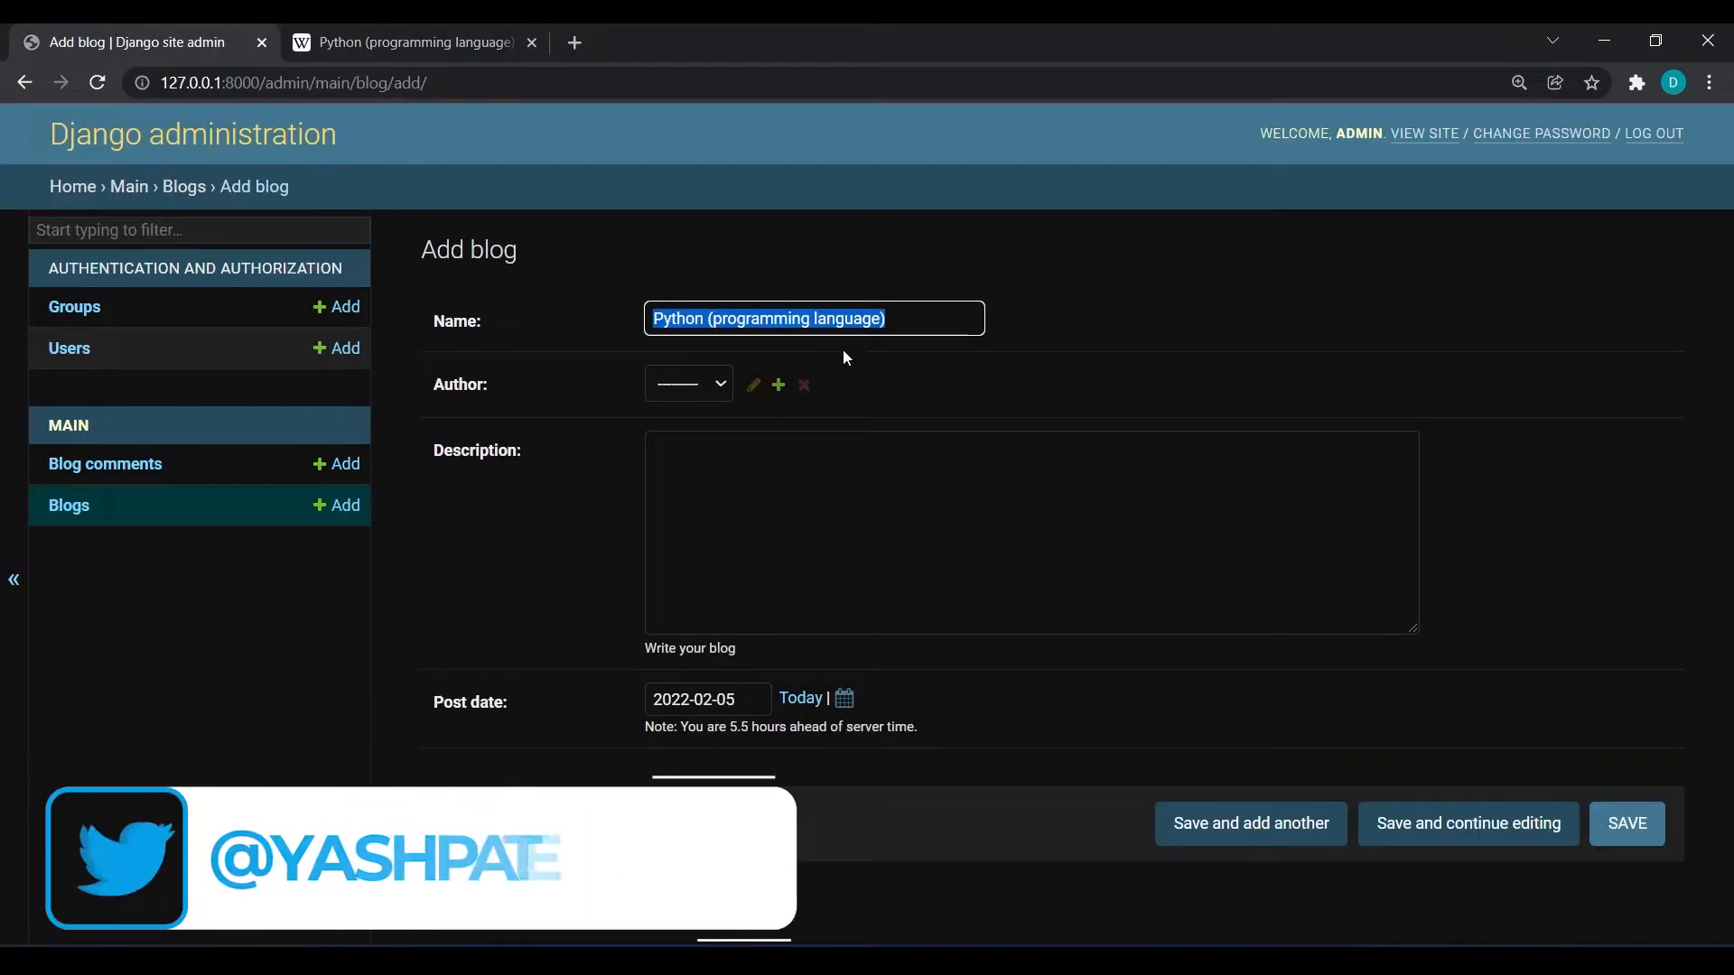
click(688, 383)
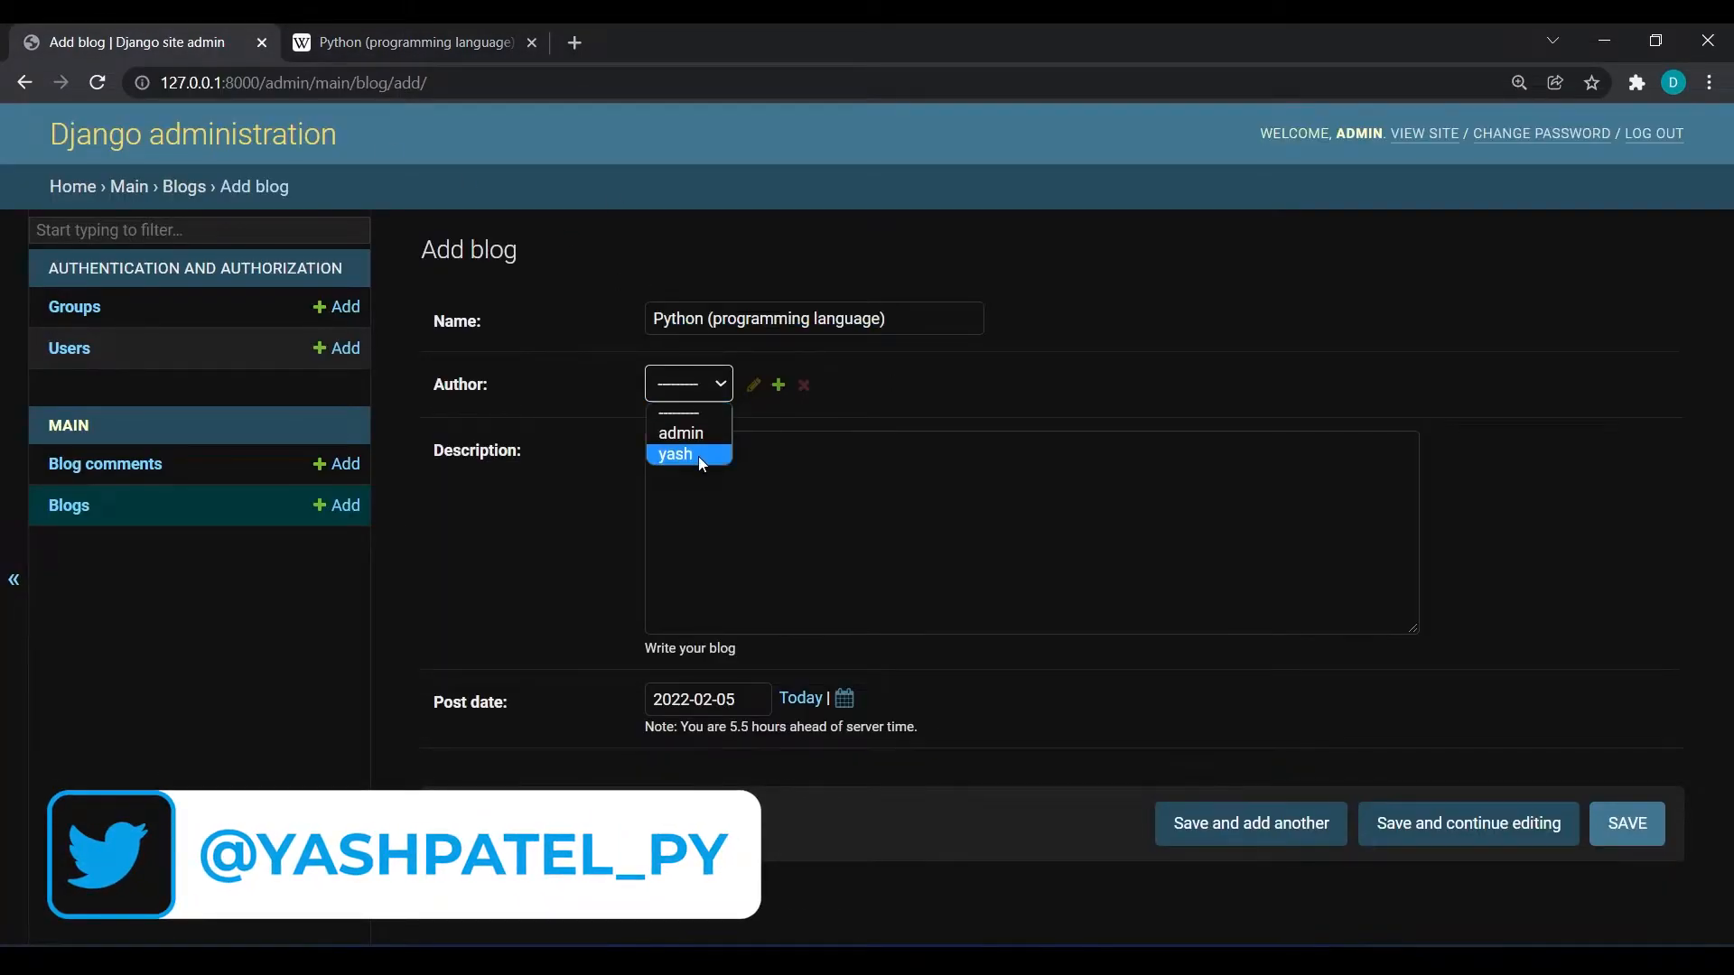
click(673, 453)
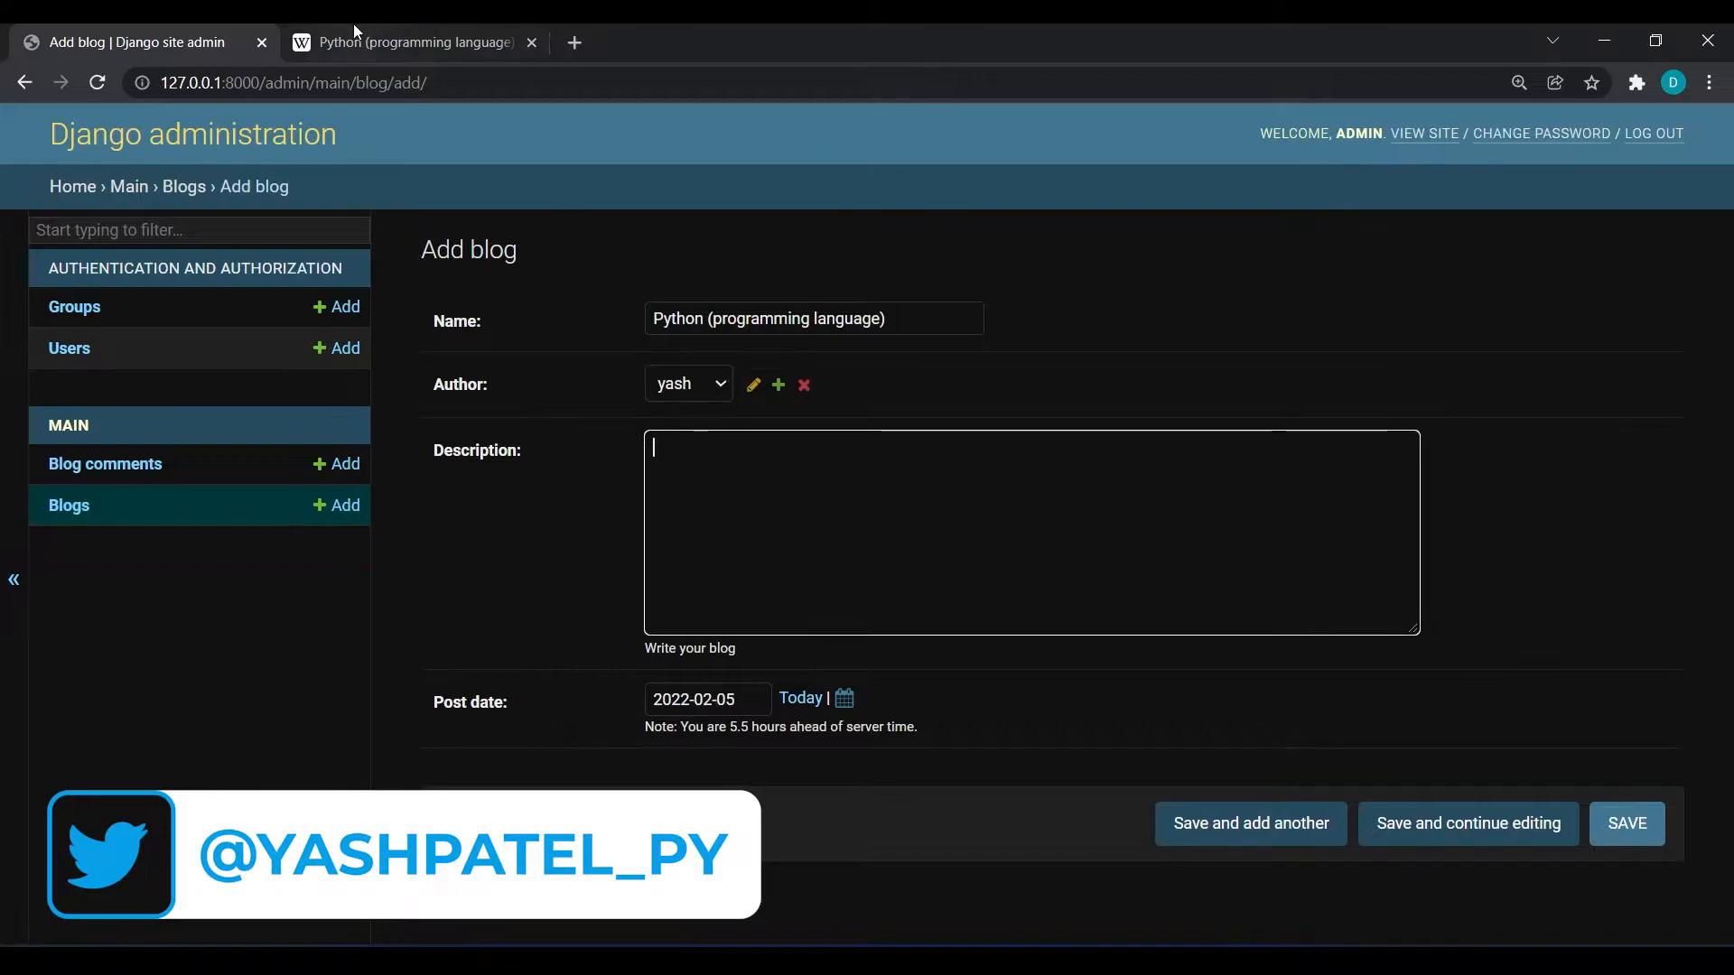
Fill the description with the Python article's opening paragraphs and save the blog.
click(412, 41)
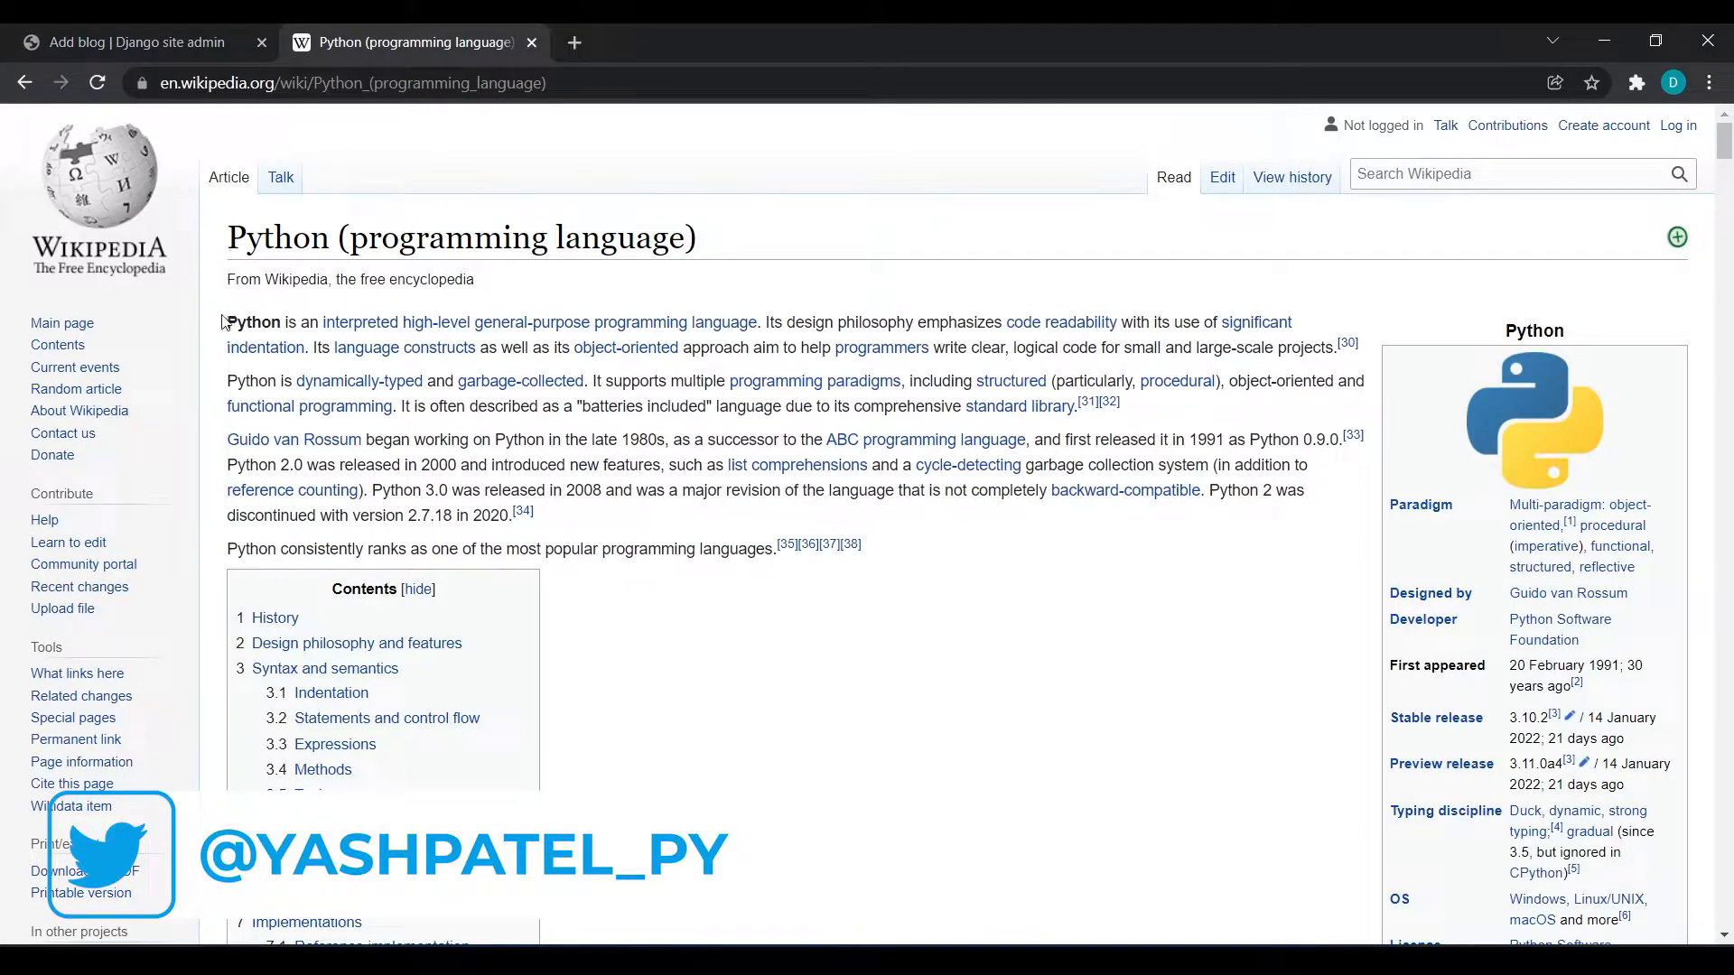
drag(228, 321, 552, 515)
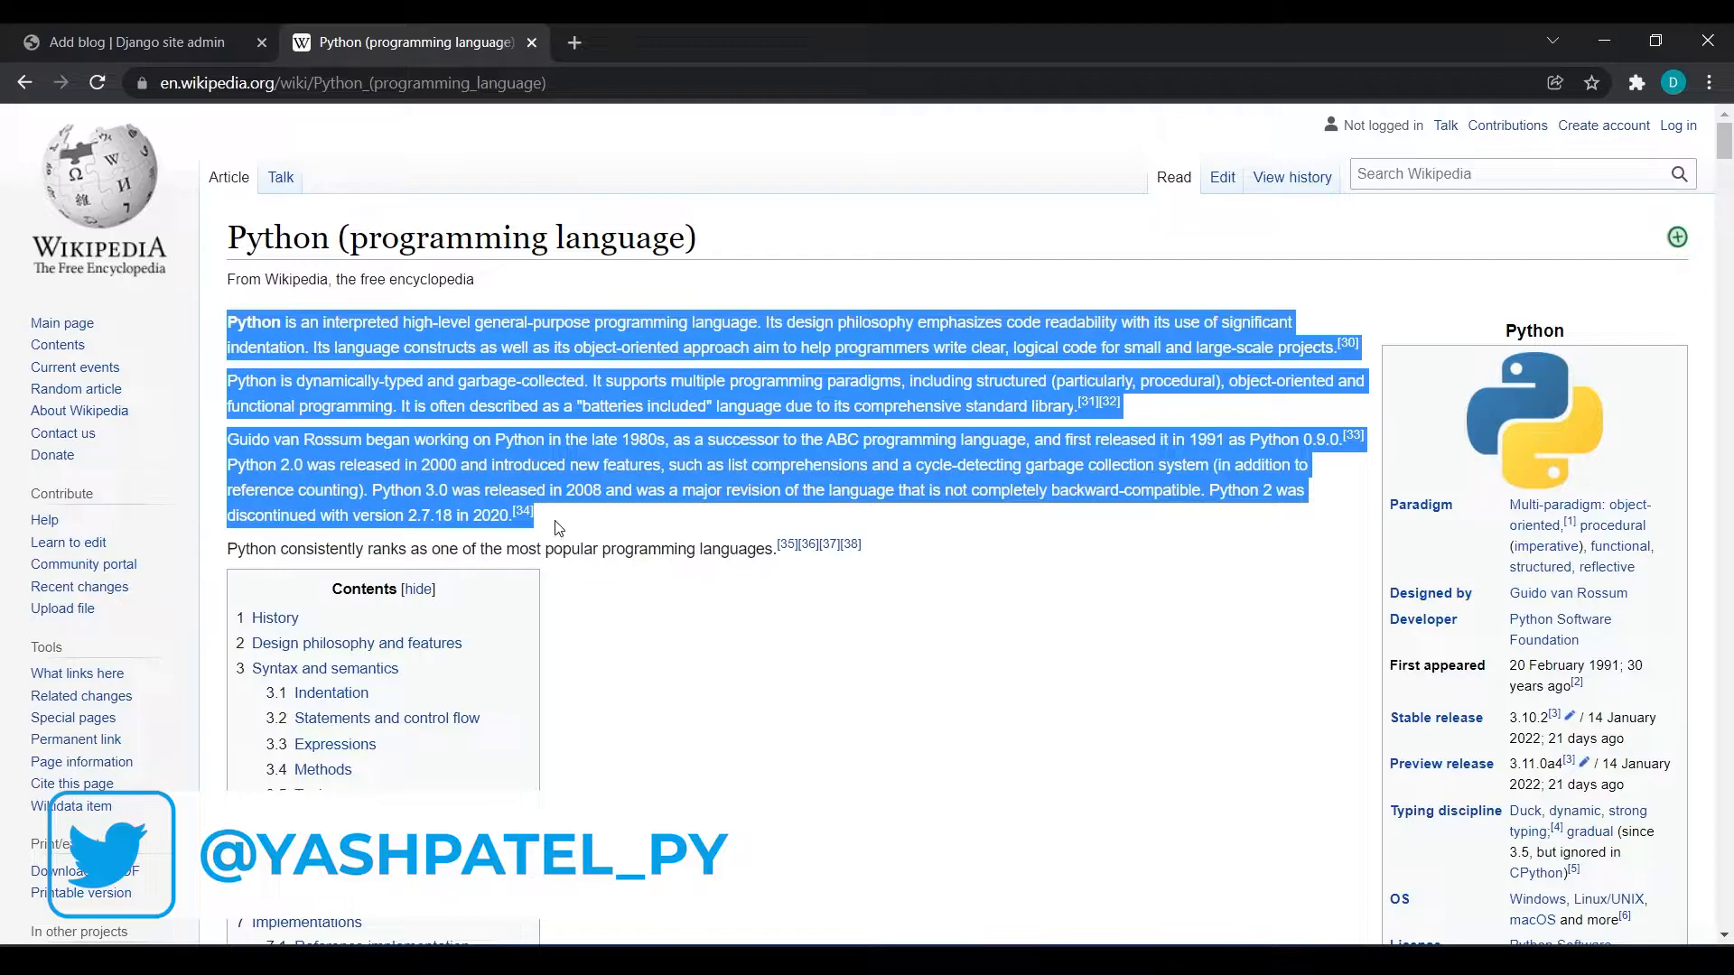
click(127, 42)
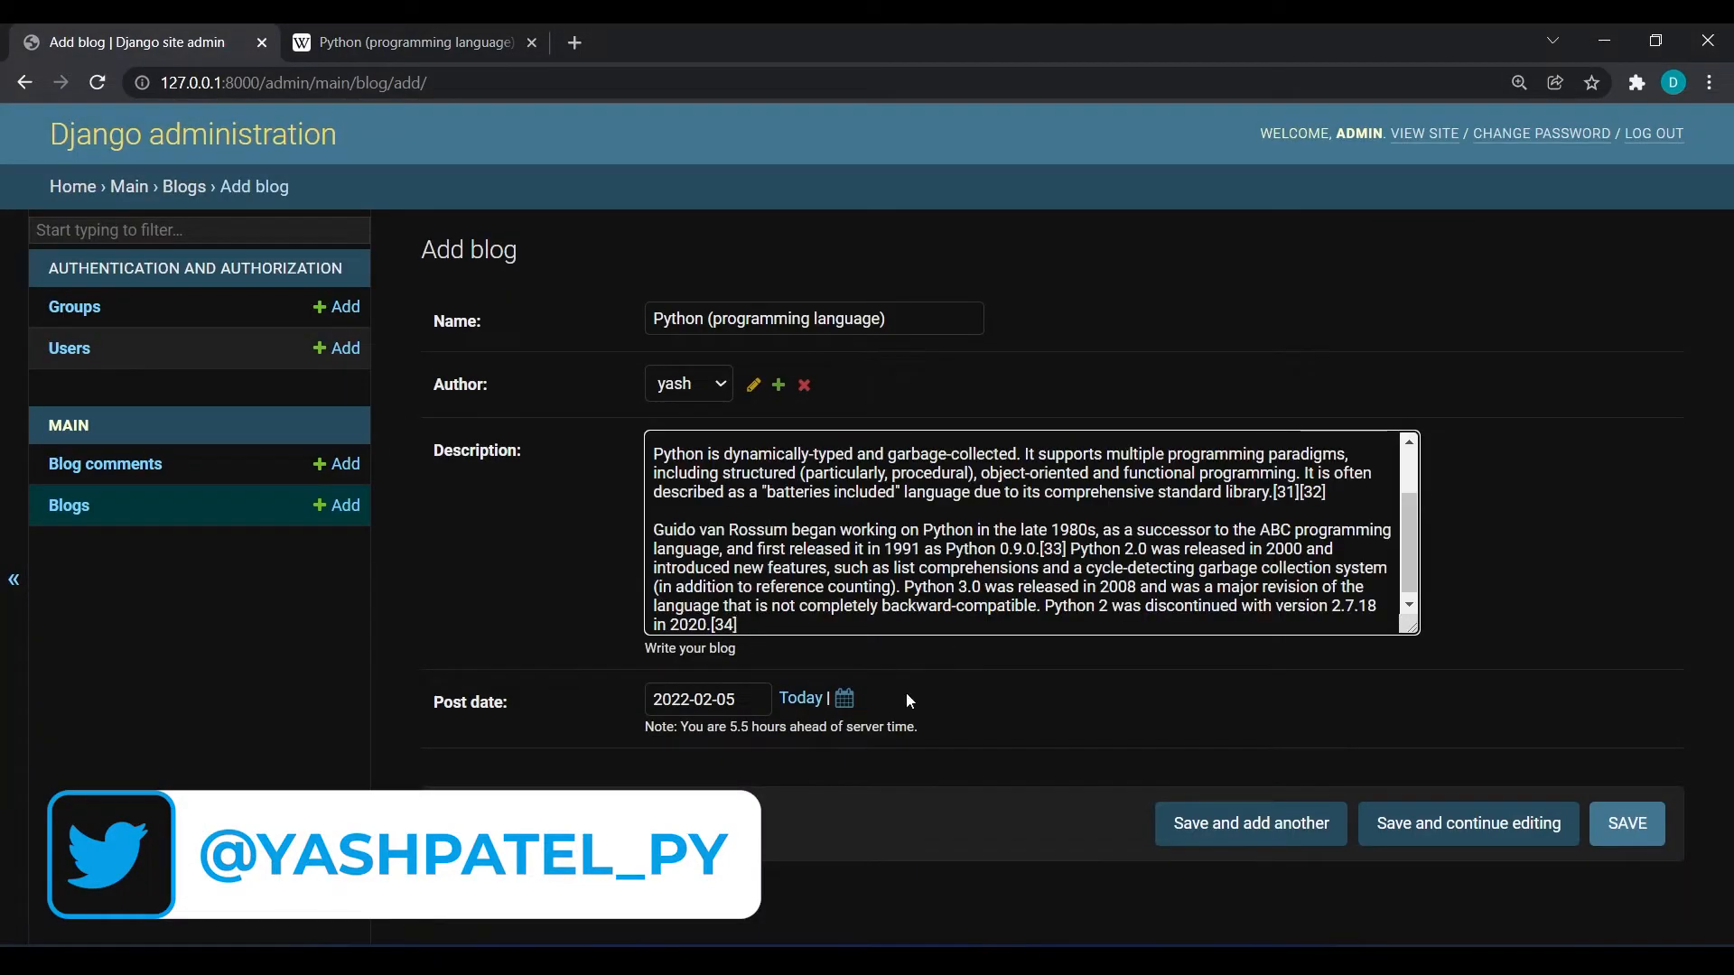
click(1626, 824)
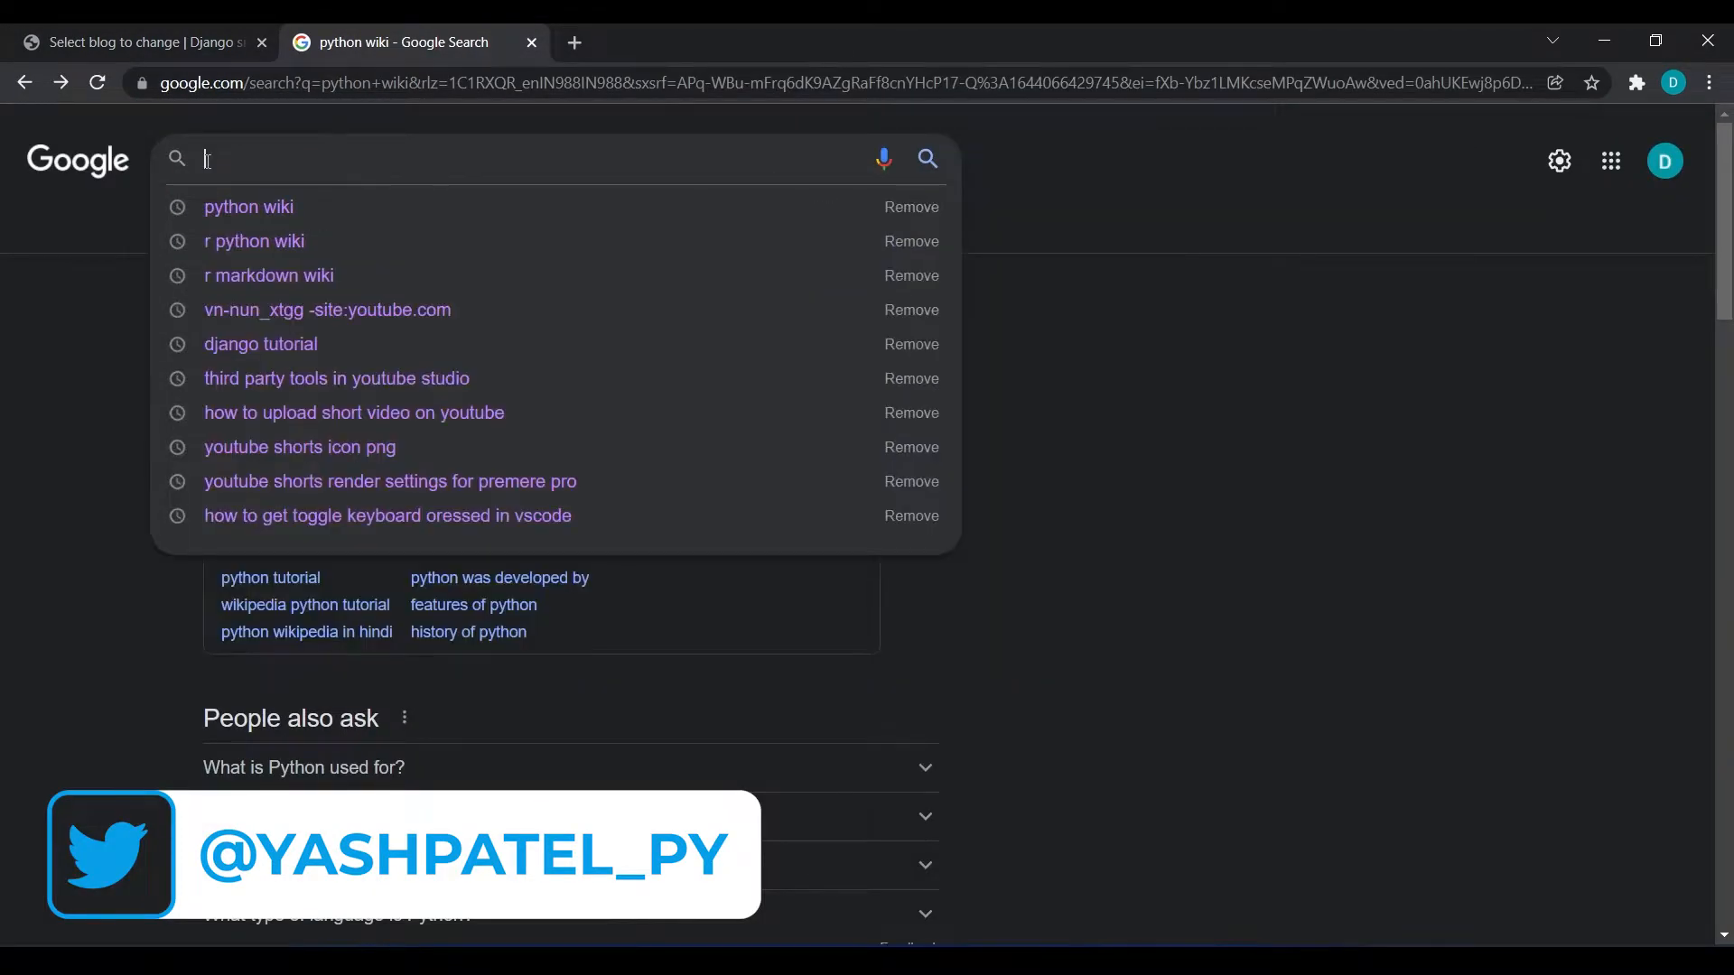
Create the R (programming language) blog by yash with pasted Wikipedia intro text and save it.
text(python wiki)
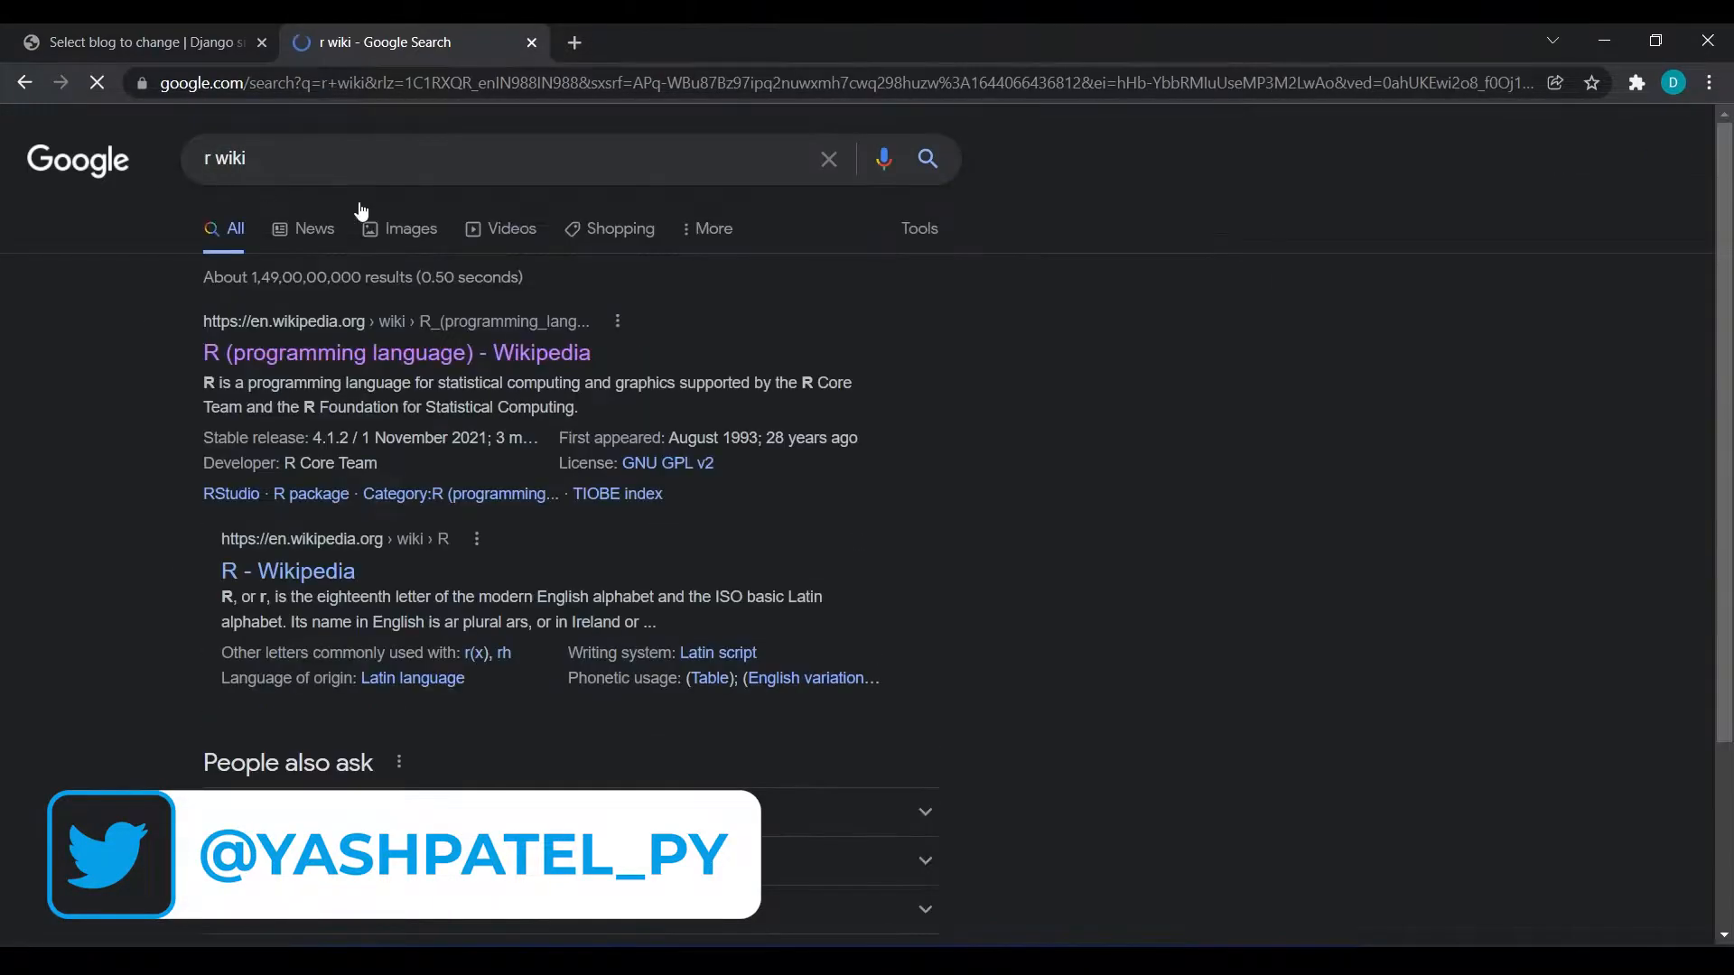
click(395, 352)
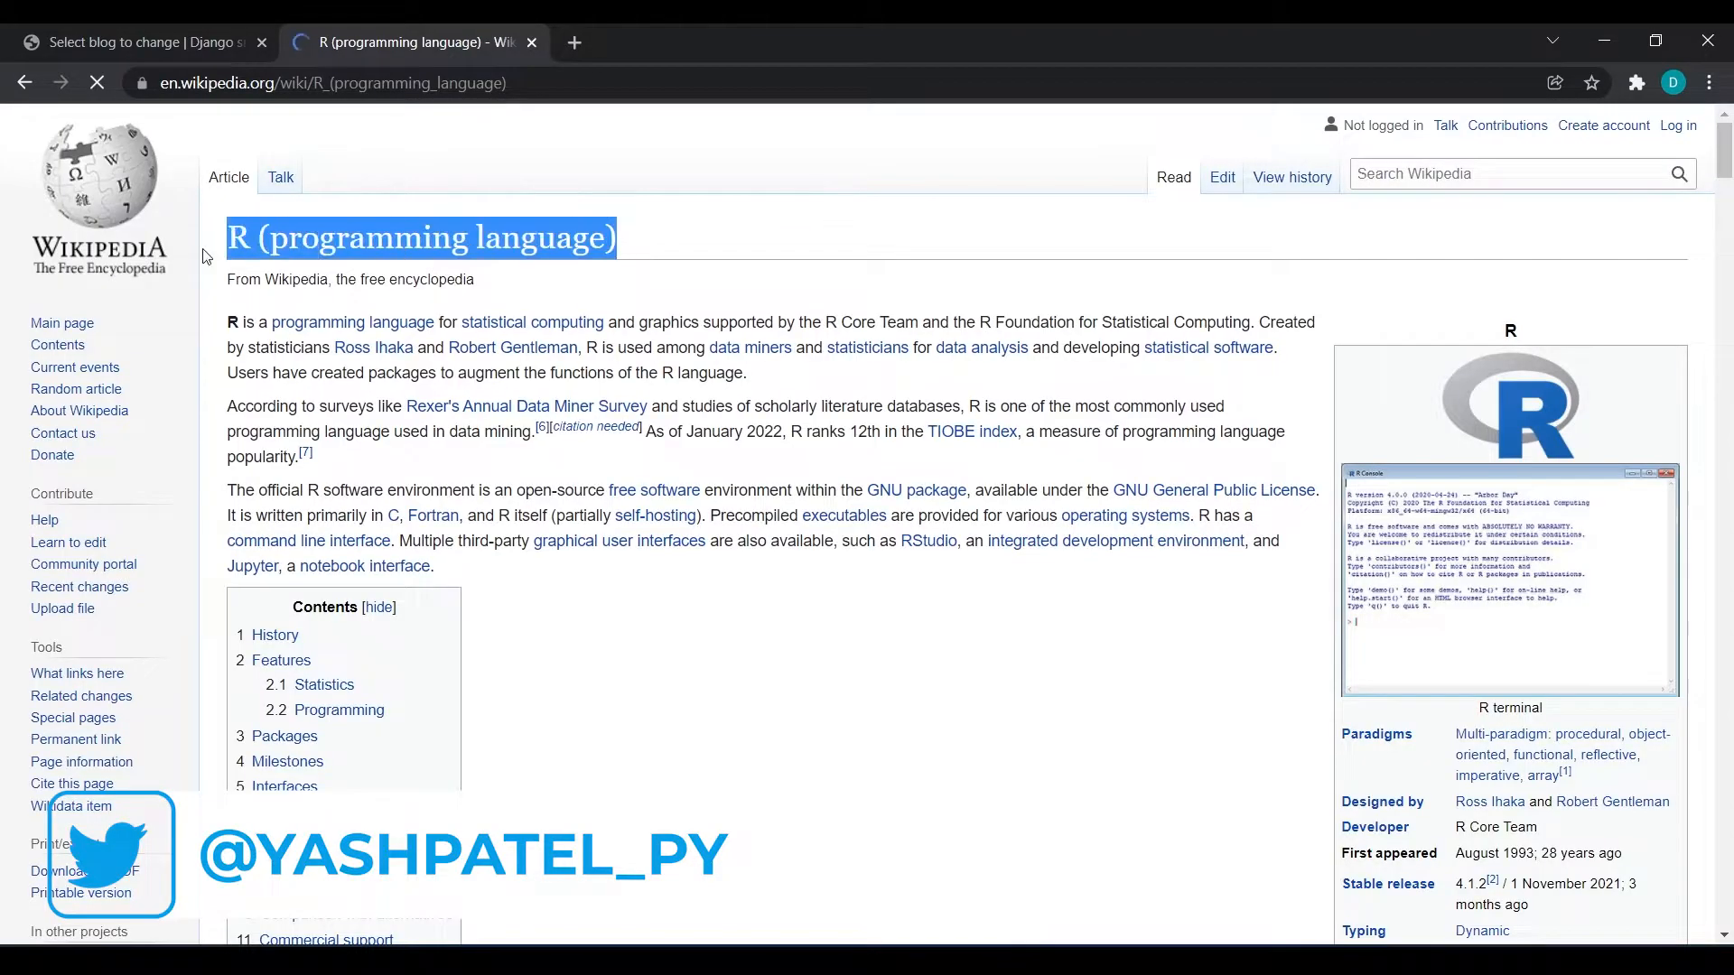
click(139, 41)
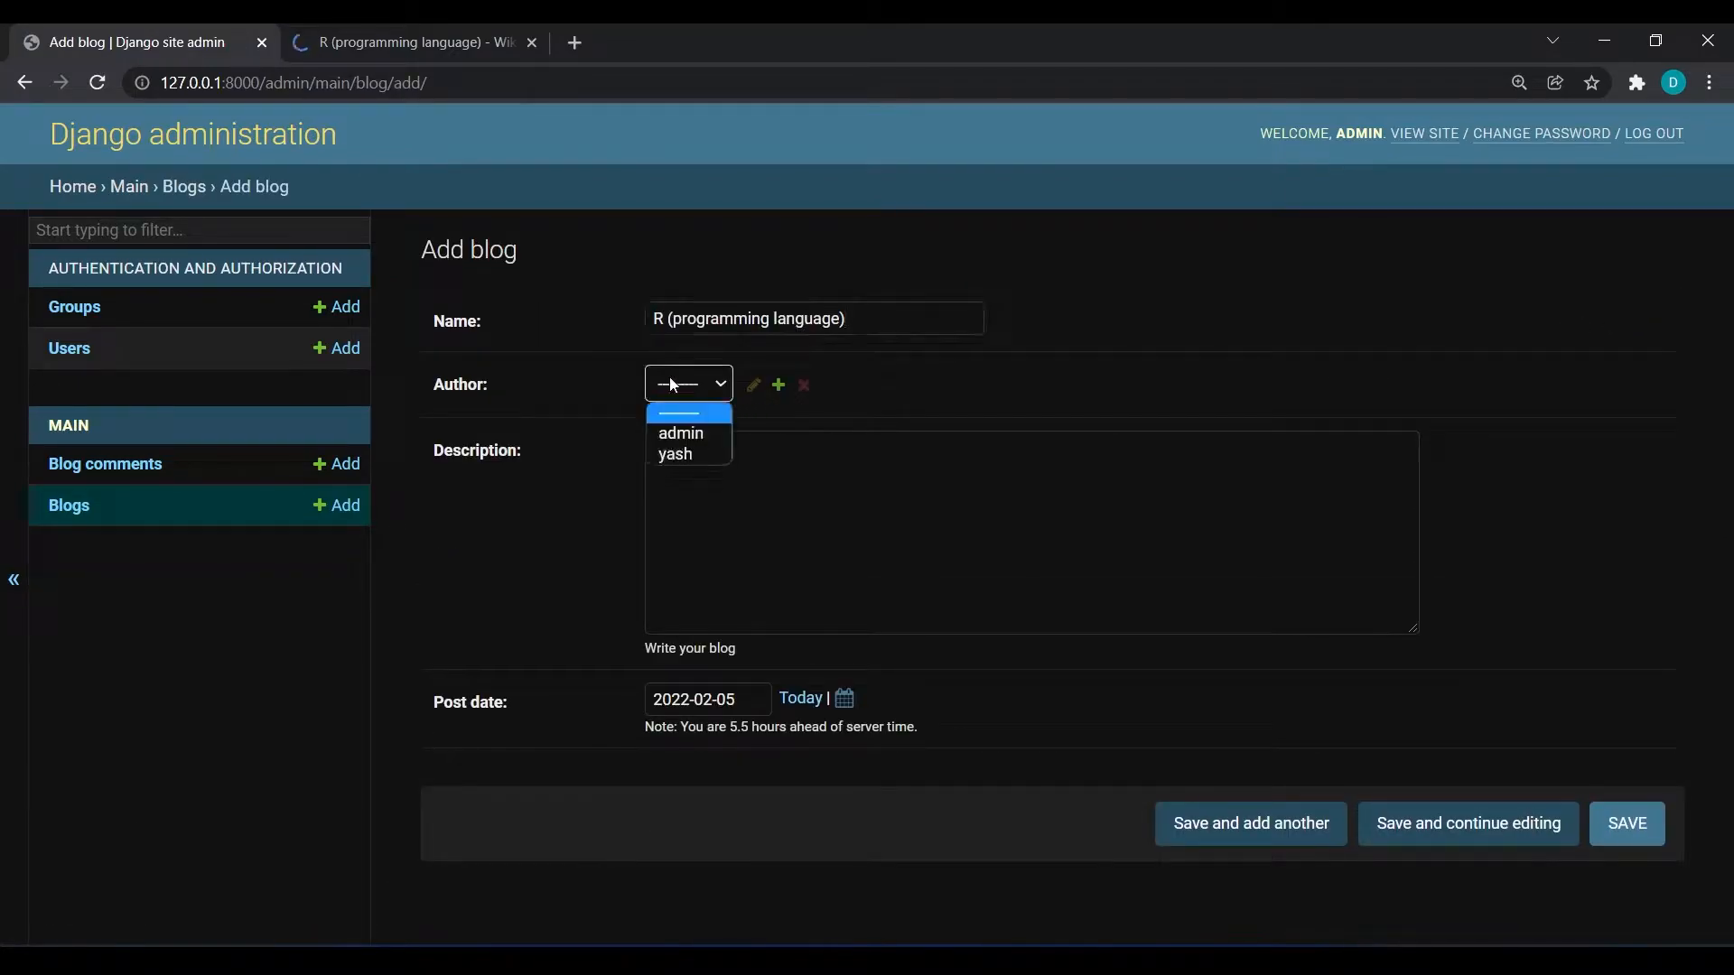
click(410, 41)
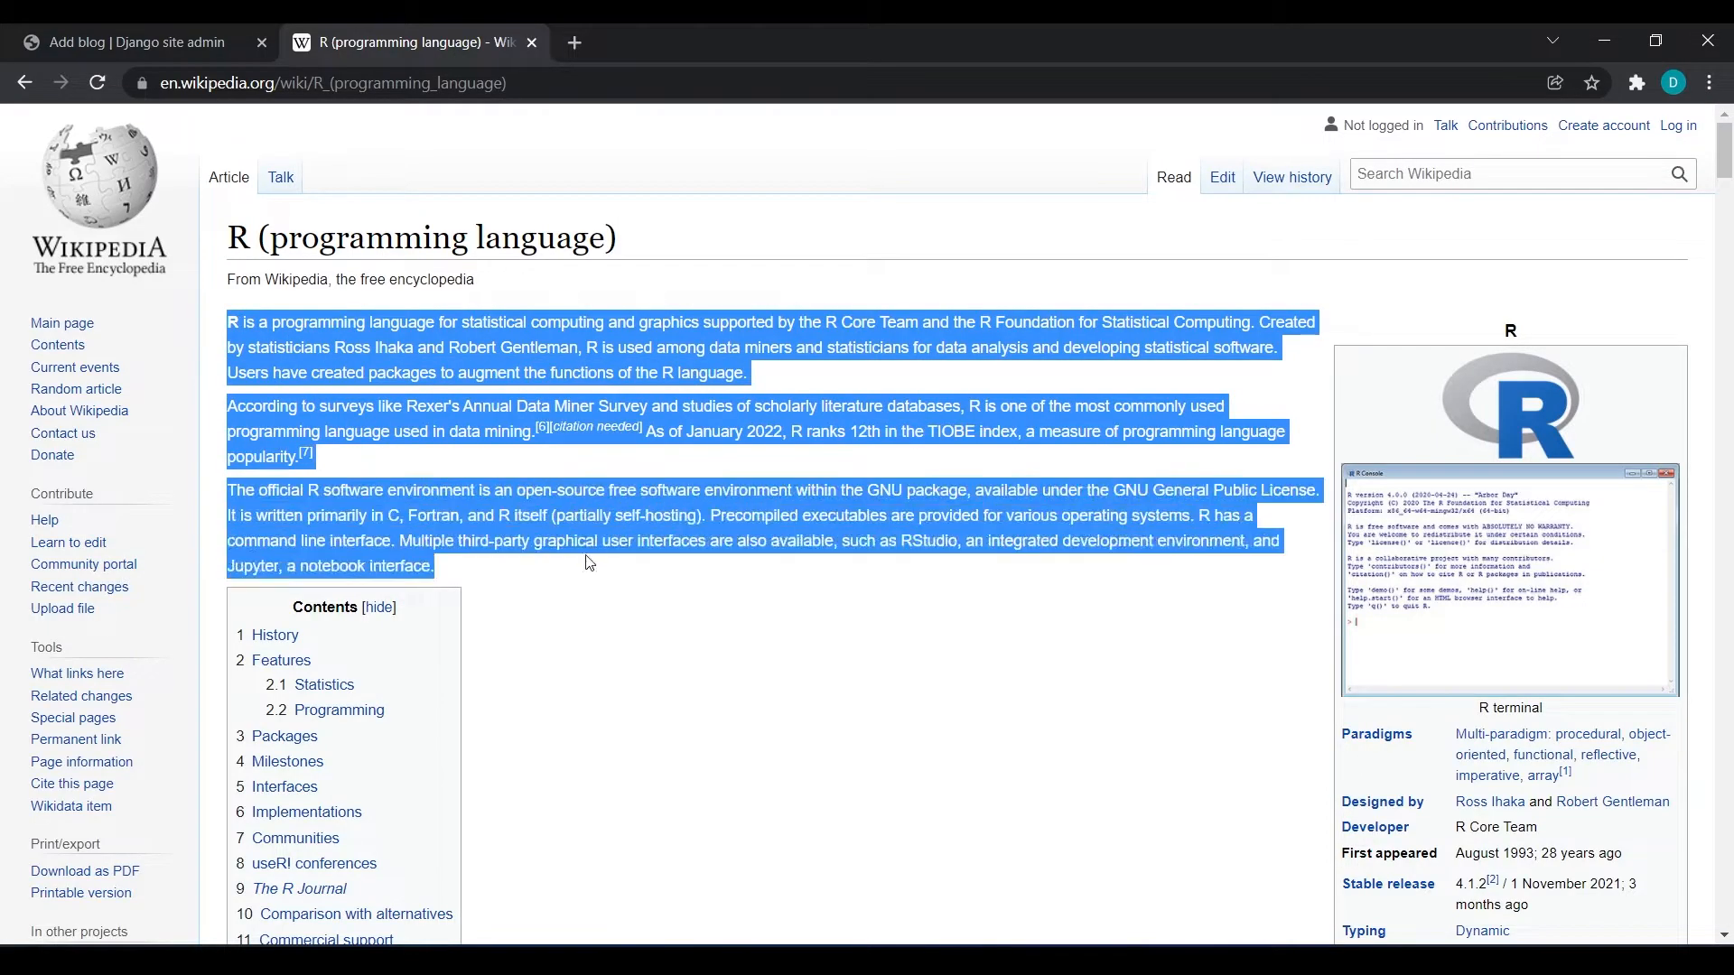
click(126, 42)
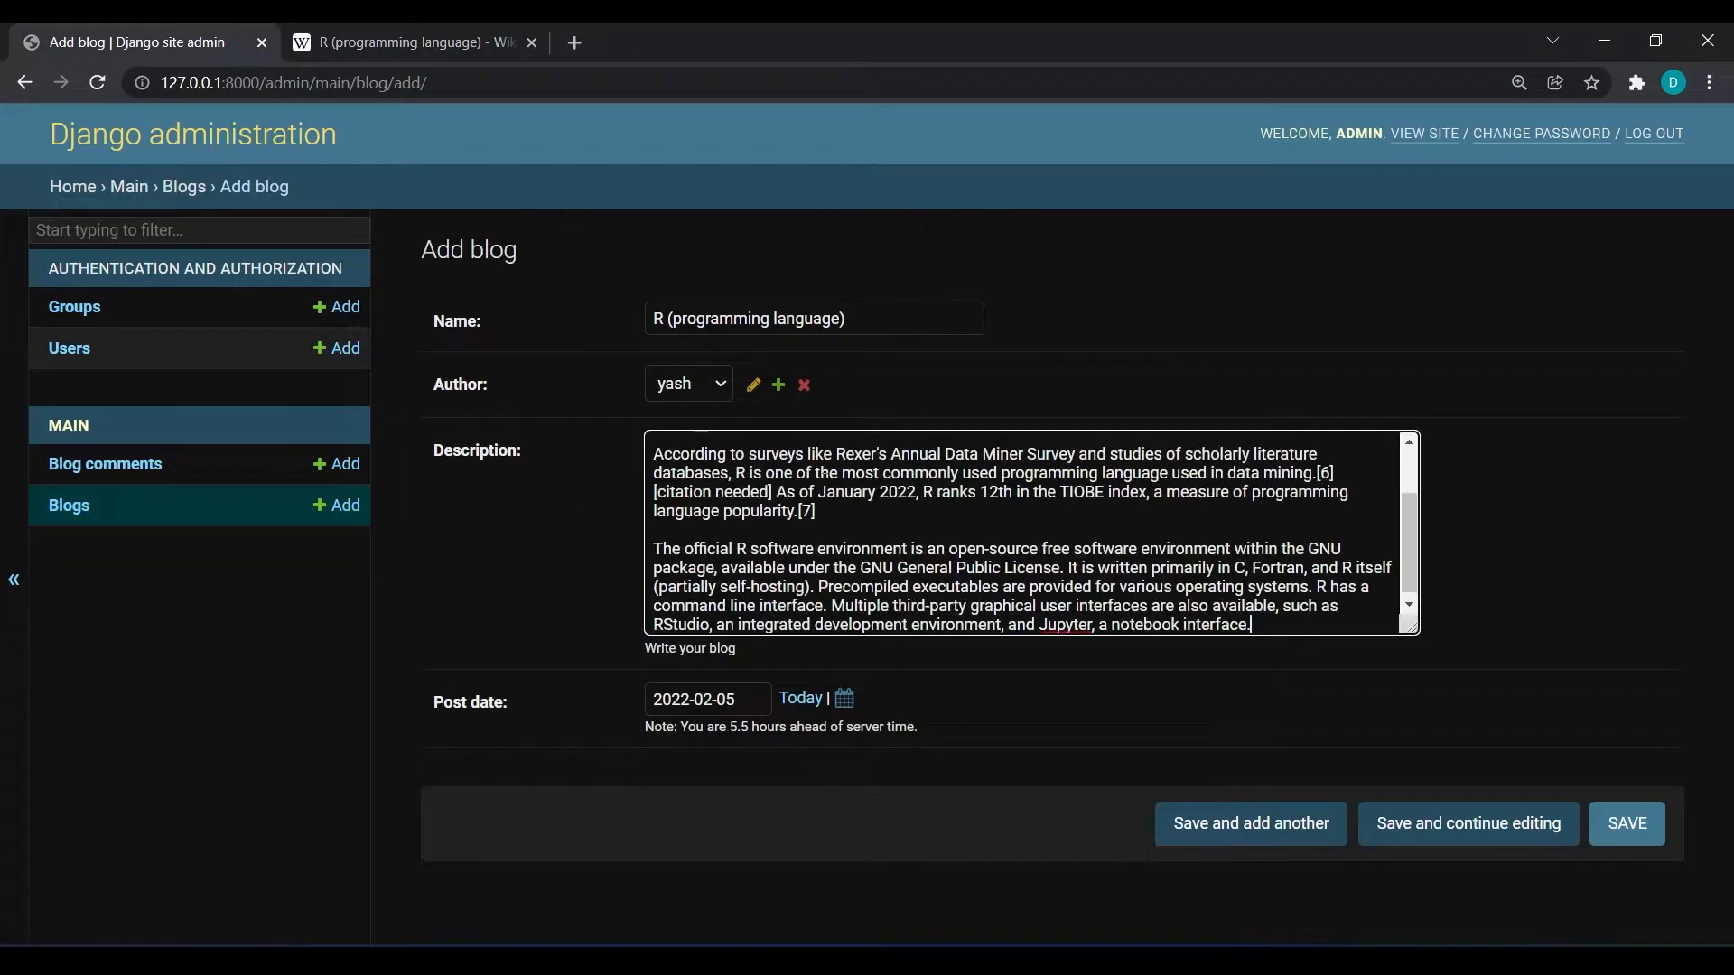
click(1624, 823)
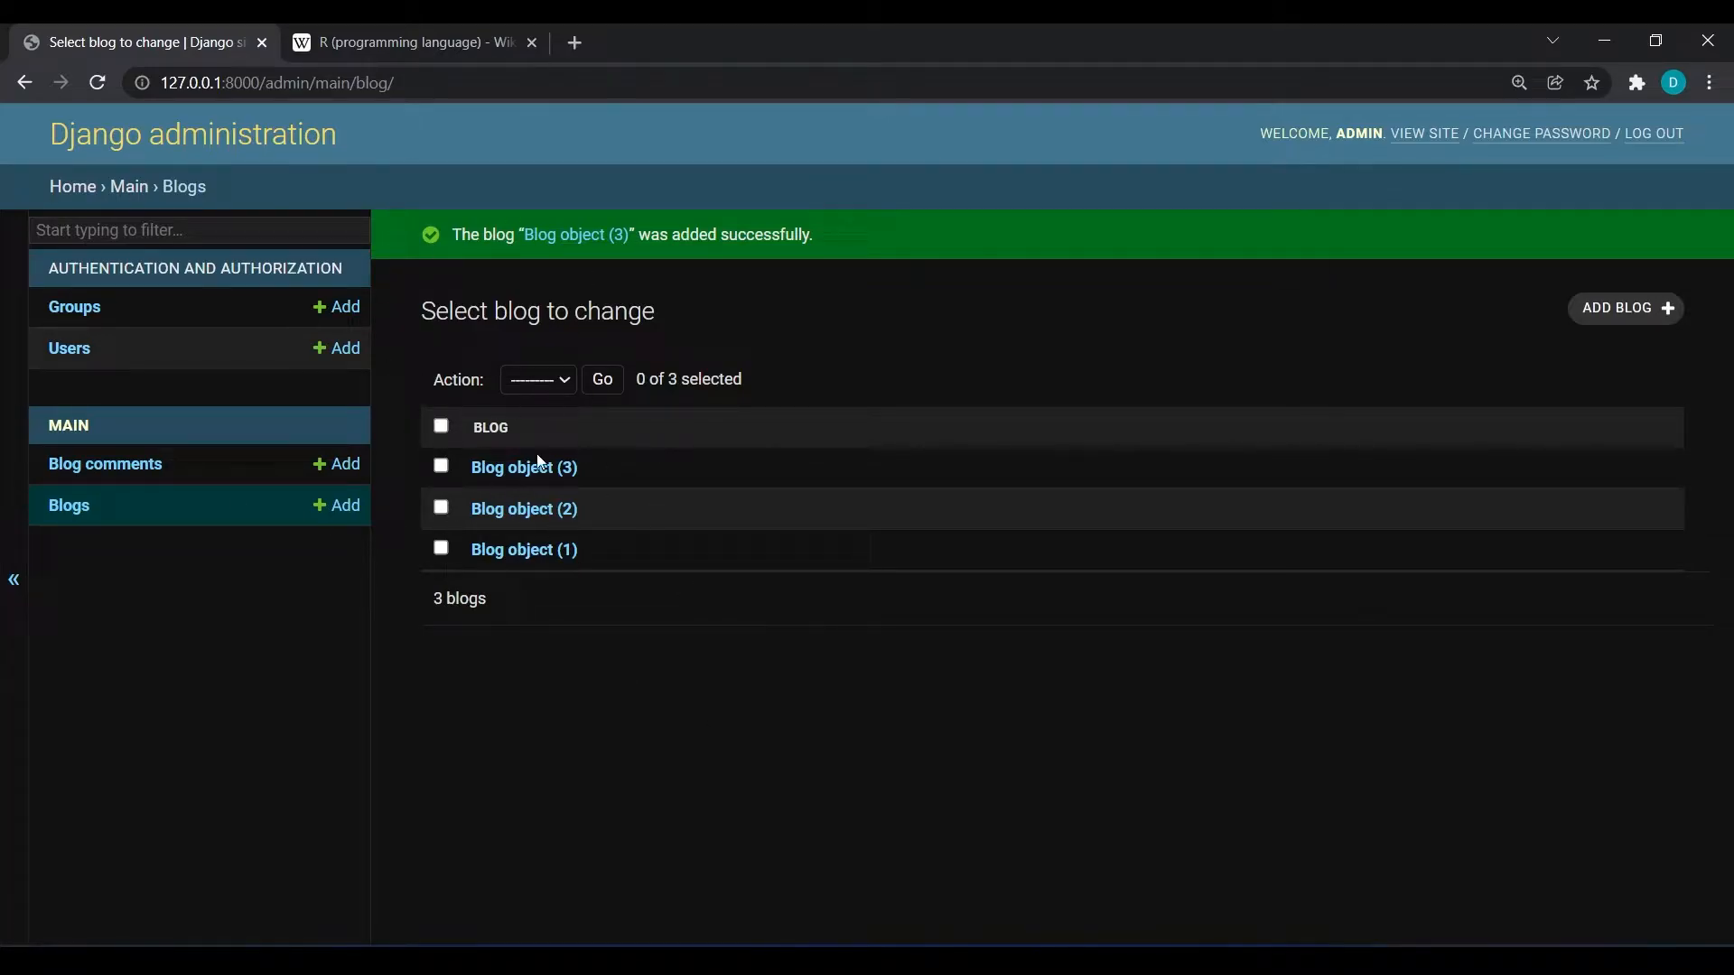
mouse_move(470, 435)
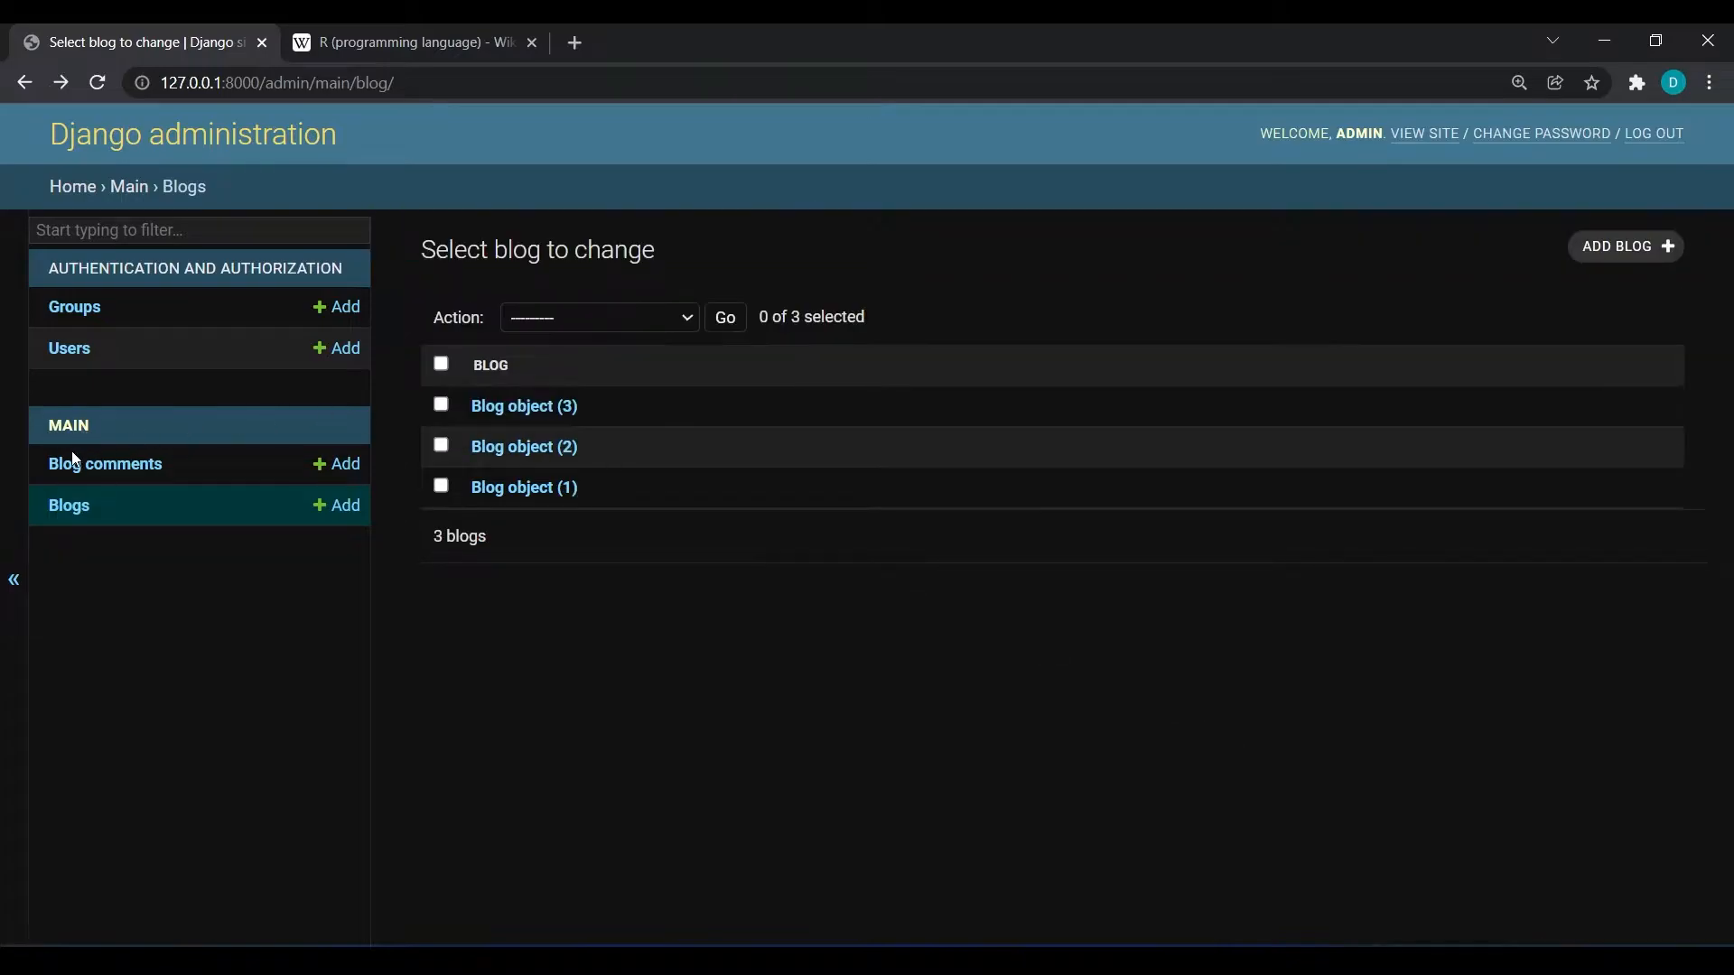
Start a new blog comment with description 'V Good'.
click(105, 464)
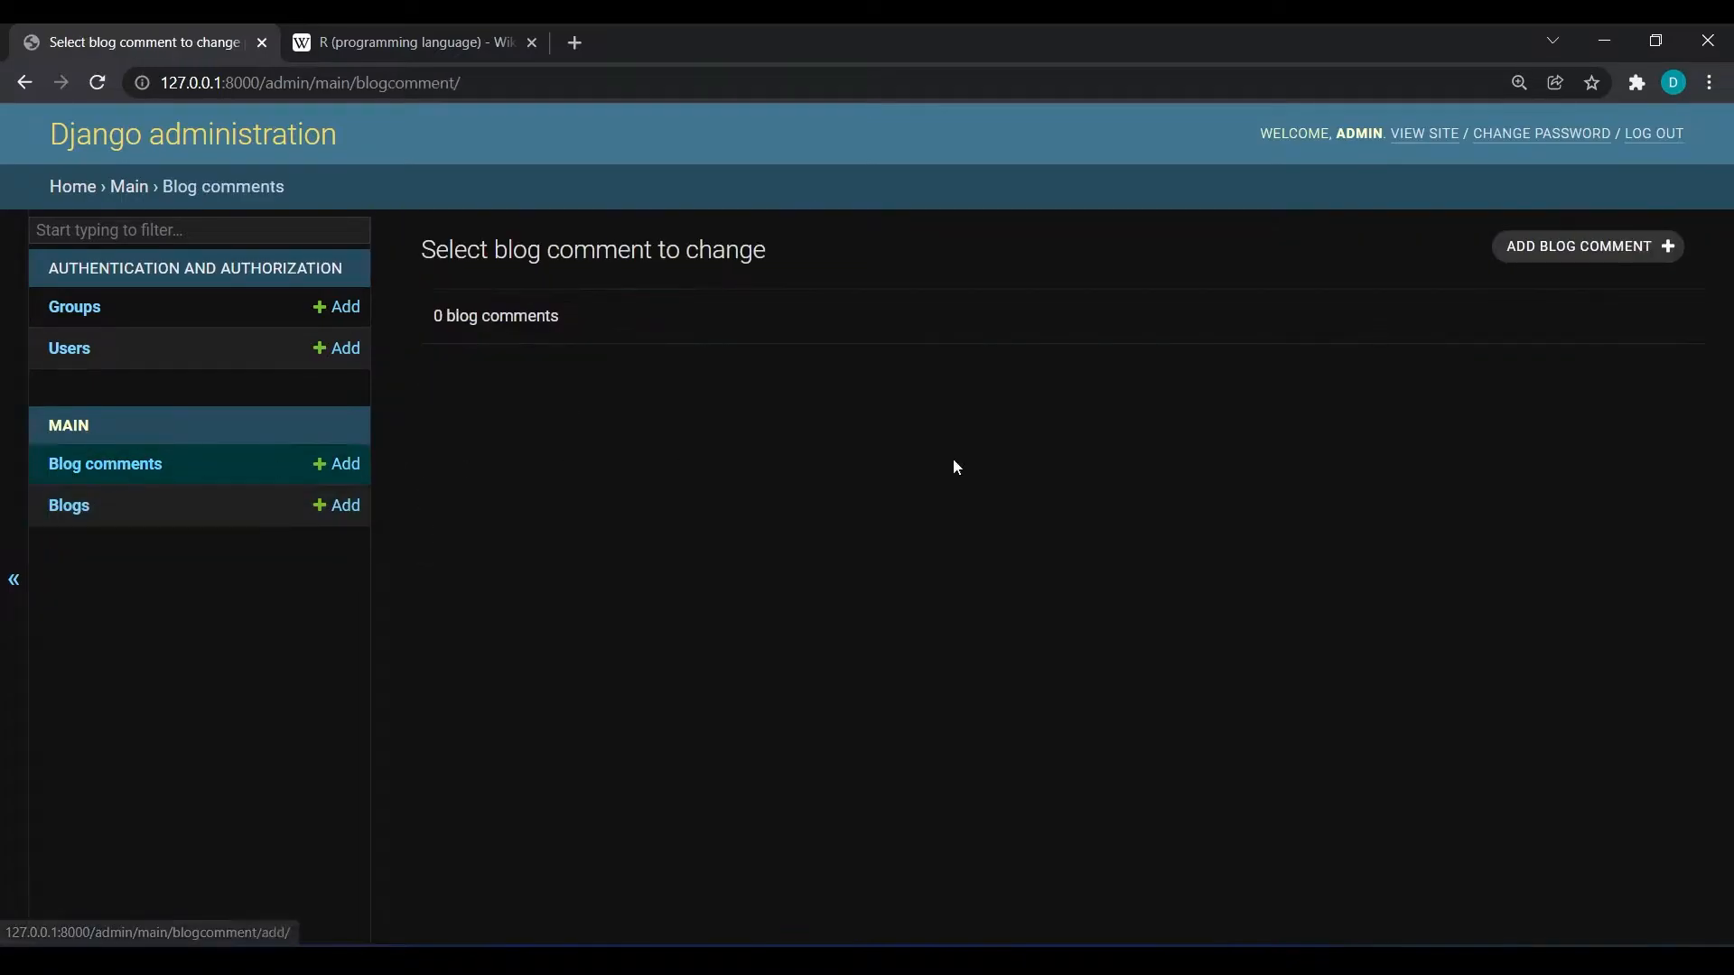
click(1585, 246)
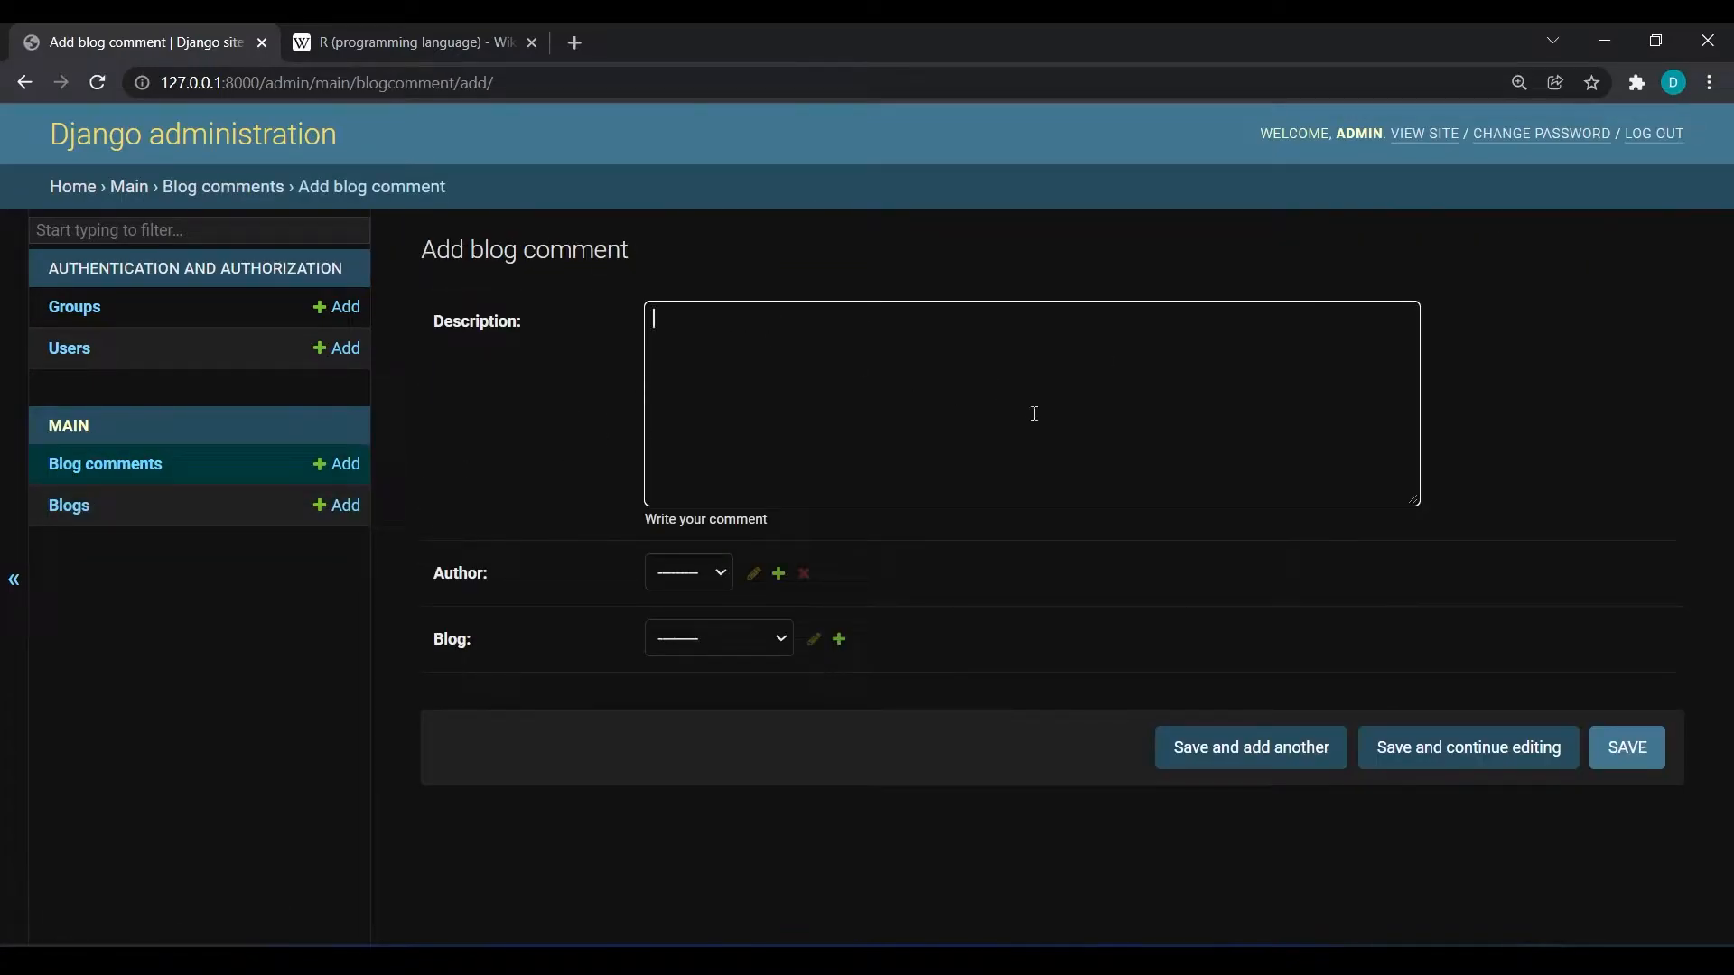
text(V)
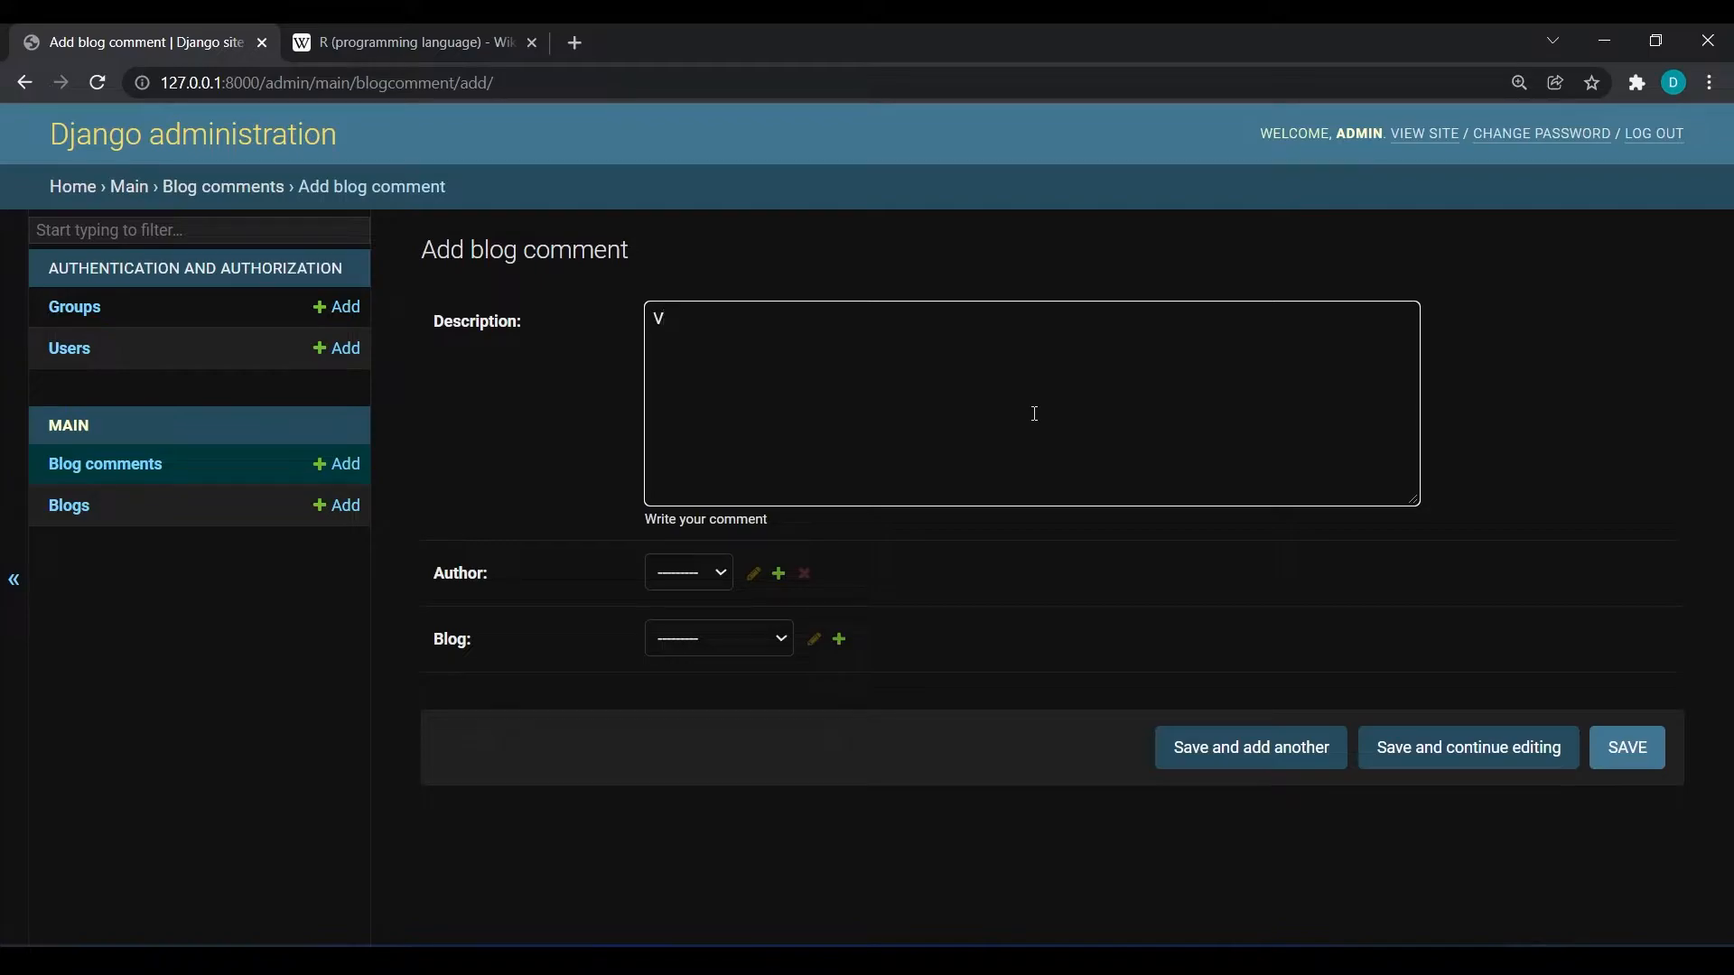
text(Good)
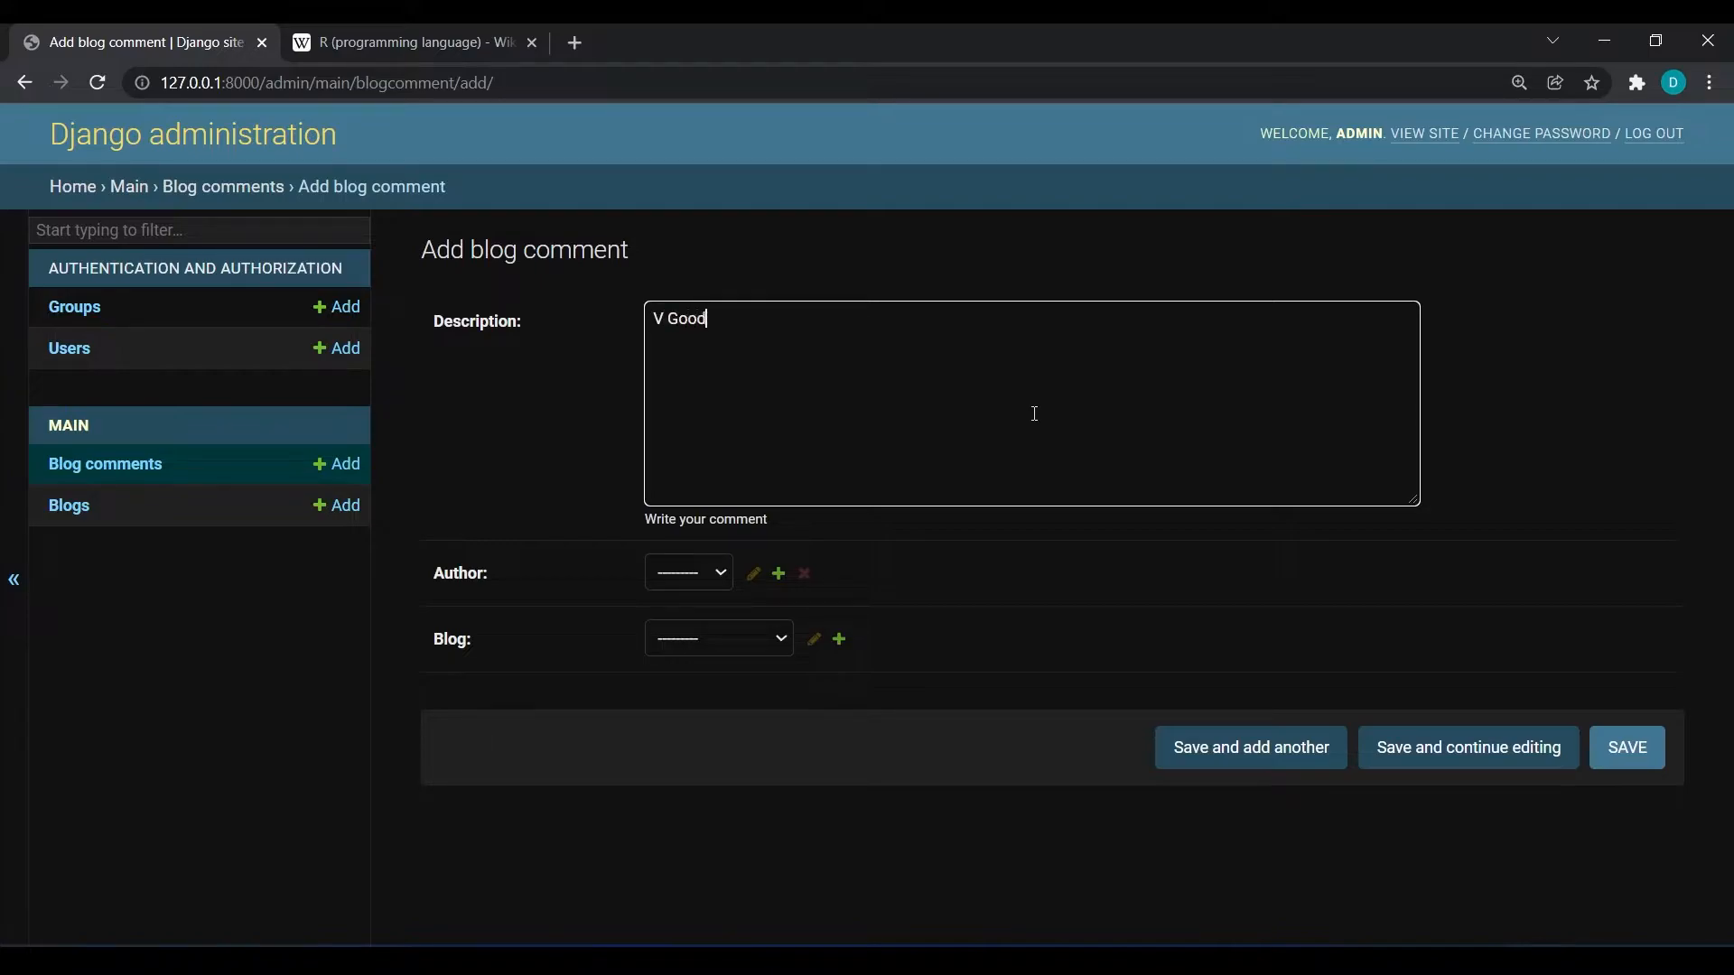
Set admin as the comment's author and inspect the generic Blog object choices.
click(688, 573)
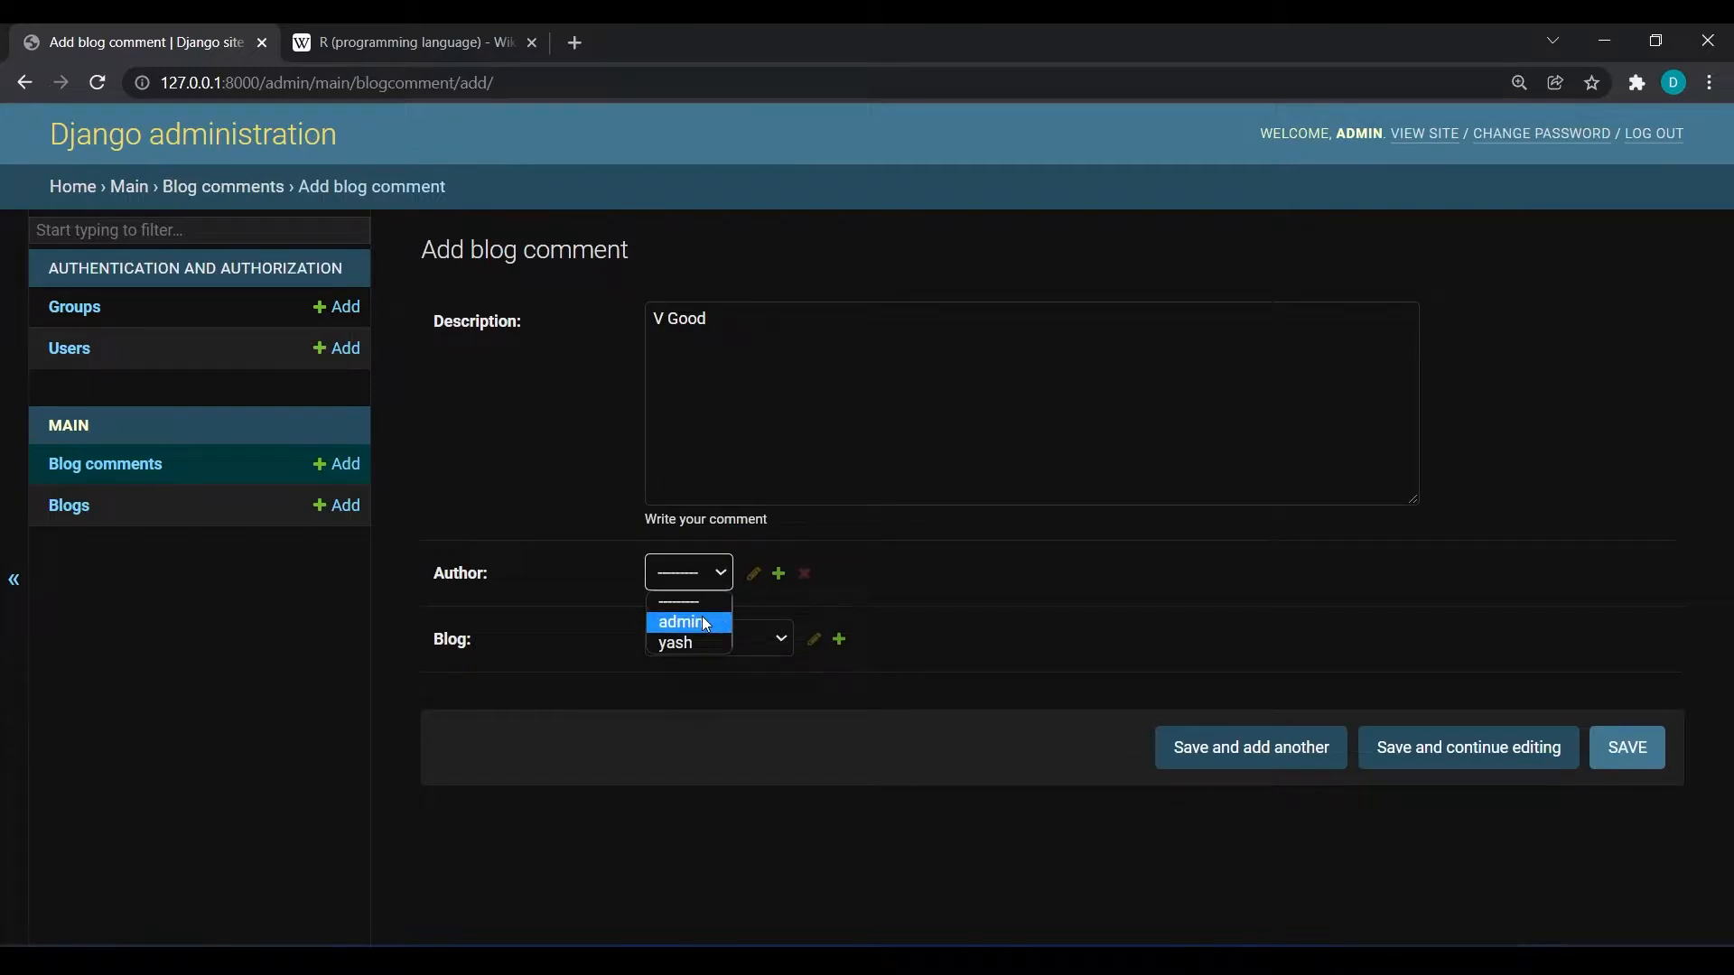
click(718, 638)
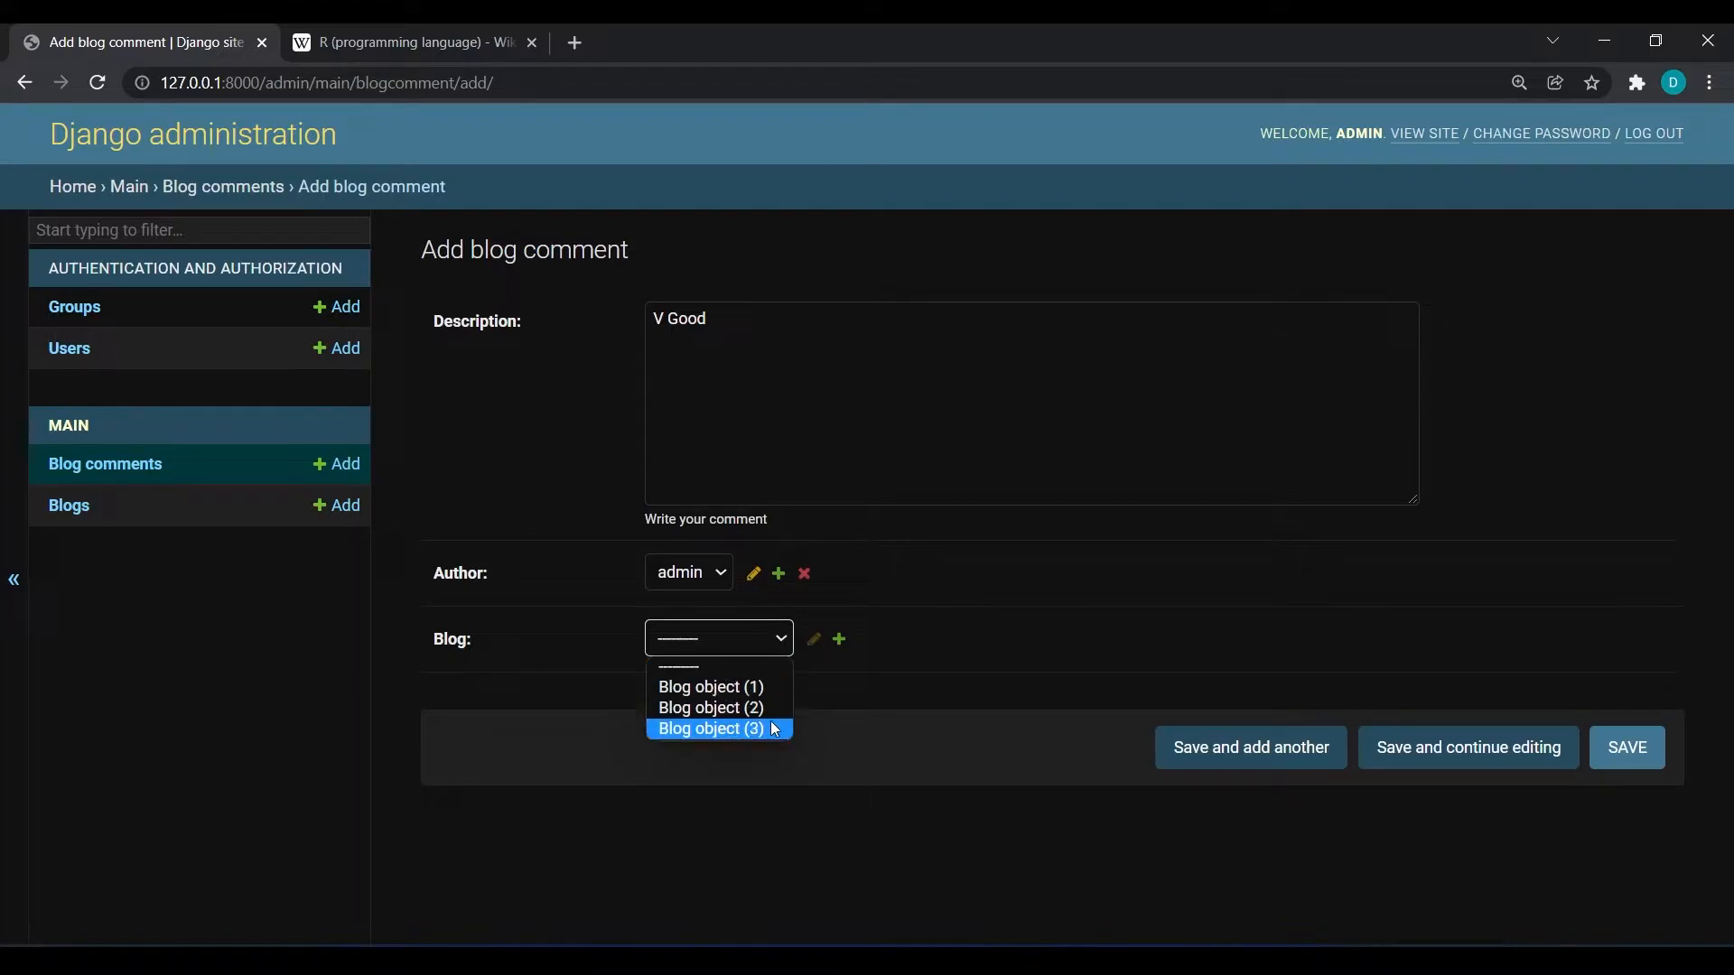
mouse_move(709, 708)
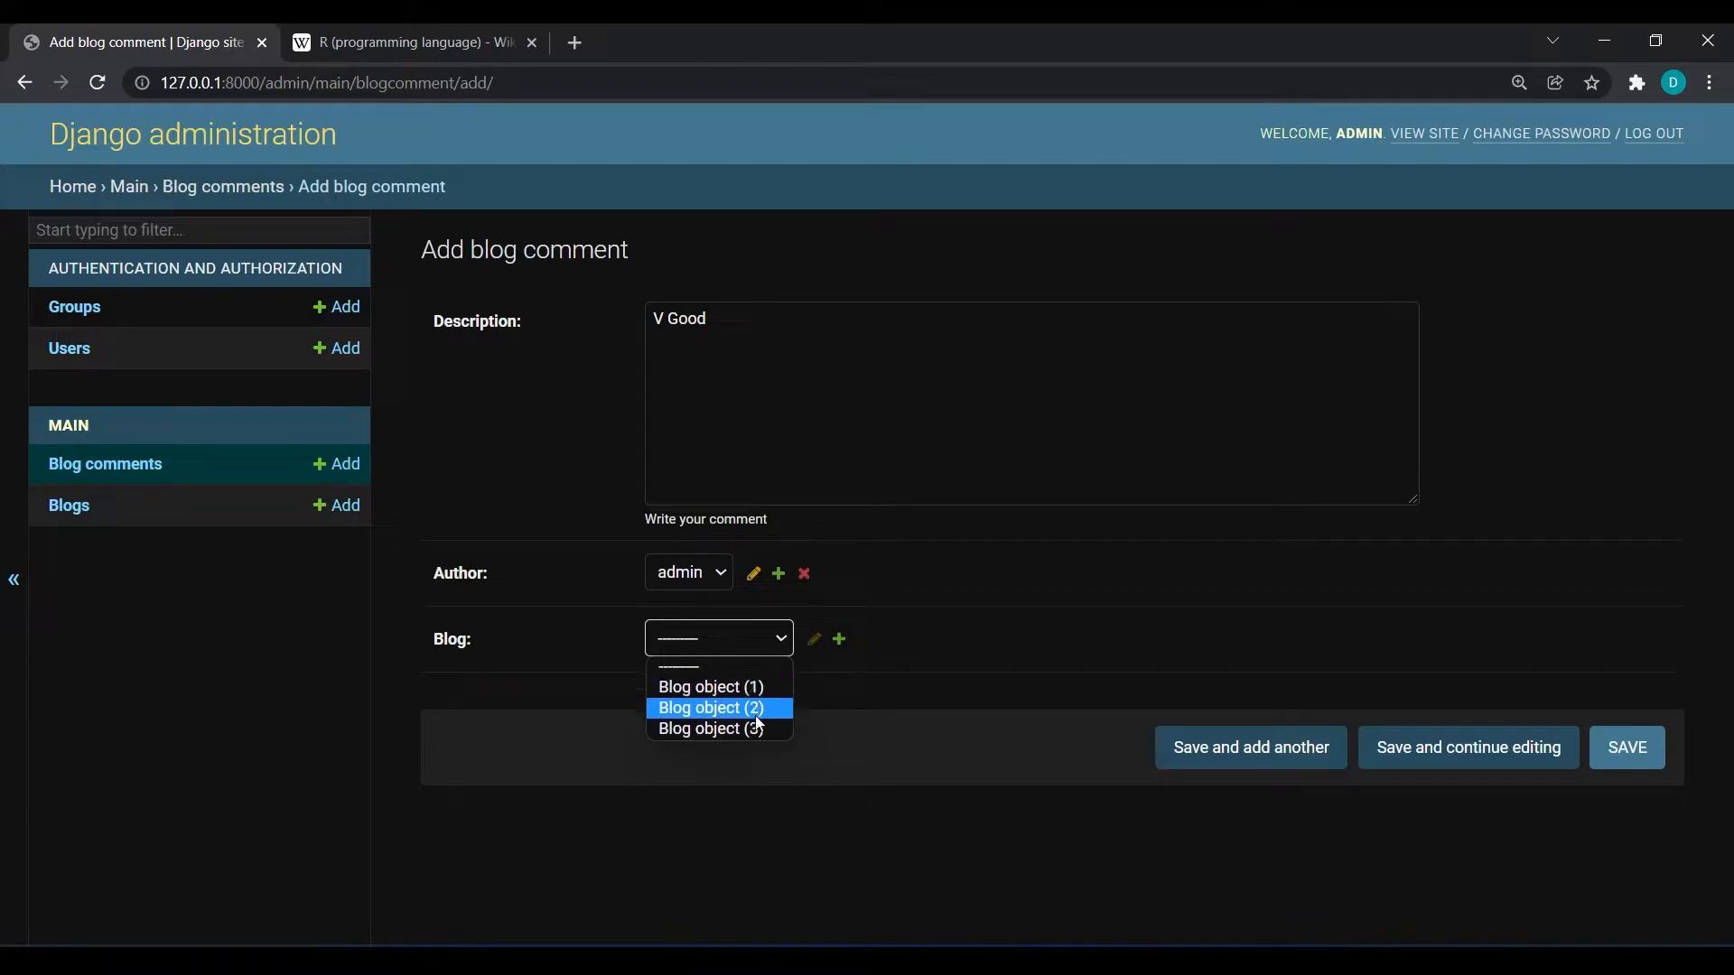
mouse_move(717, 687)
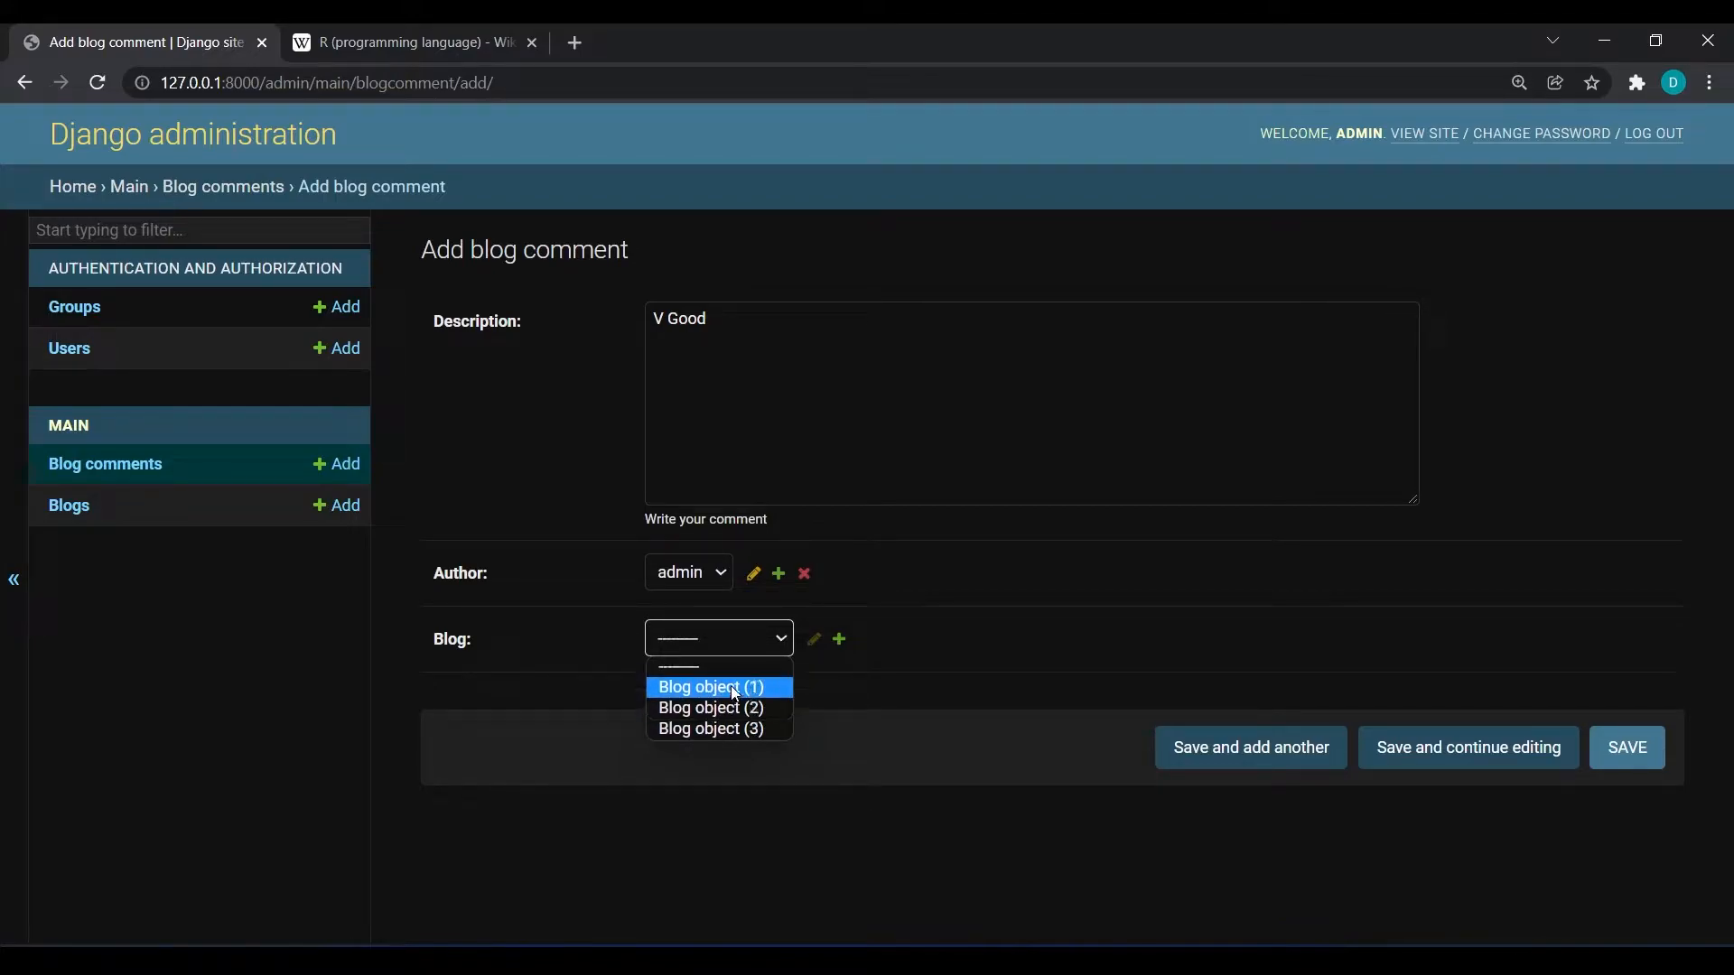
mouse_move(714, 708)
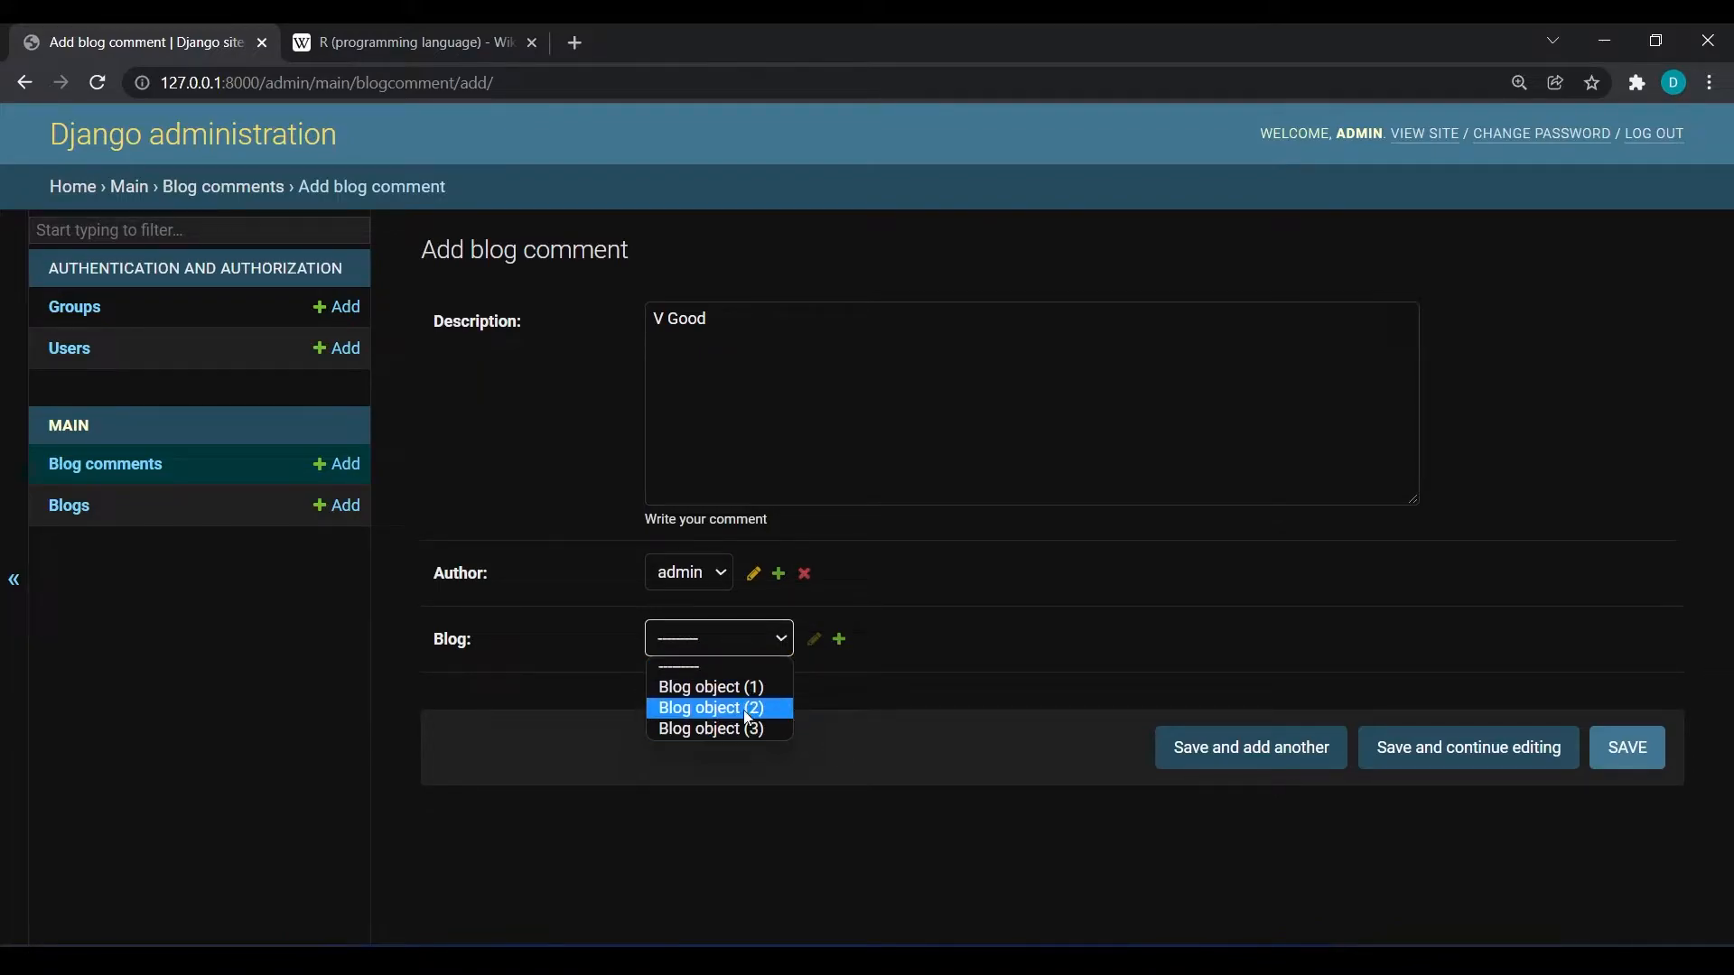
click(717, 637)
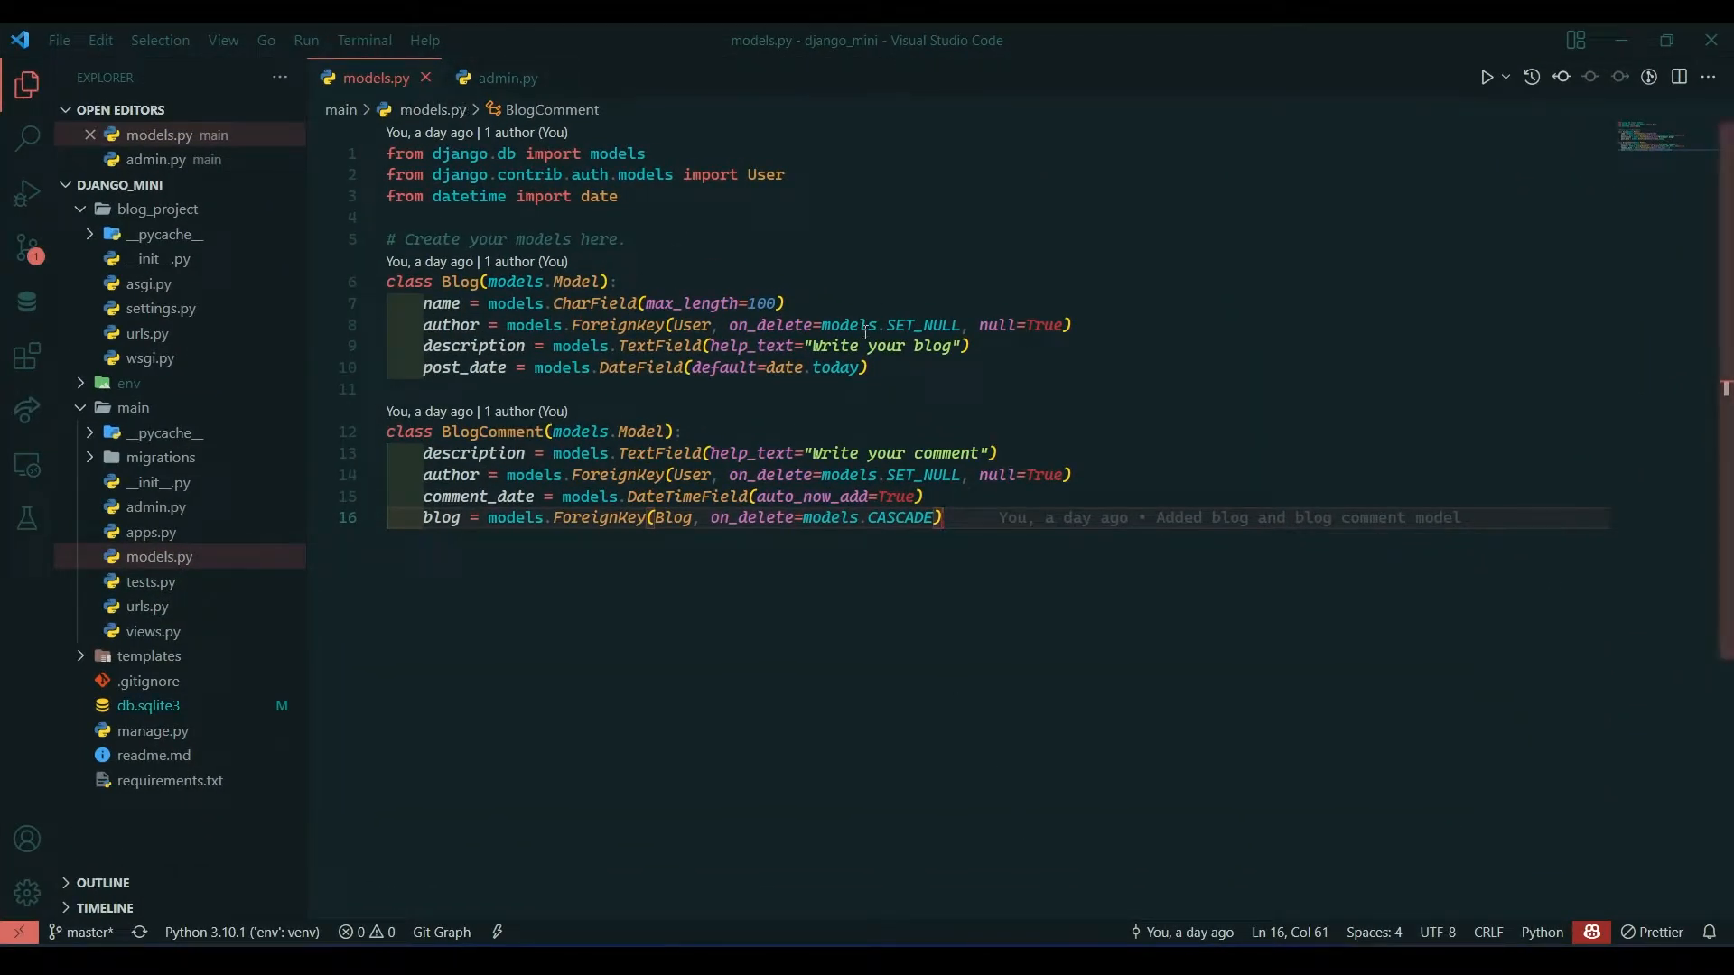
Add a __str__ method to Blog returning self.name + " " + self.author.
key(Enter)
text(def __str__()
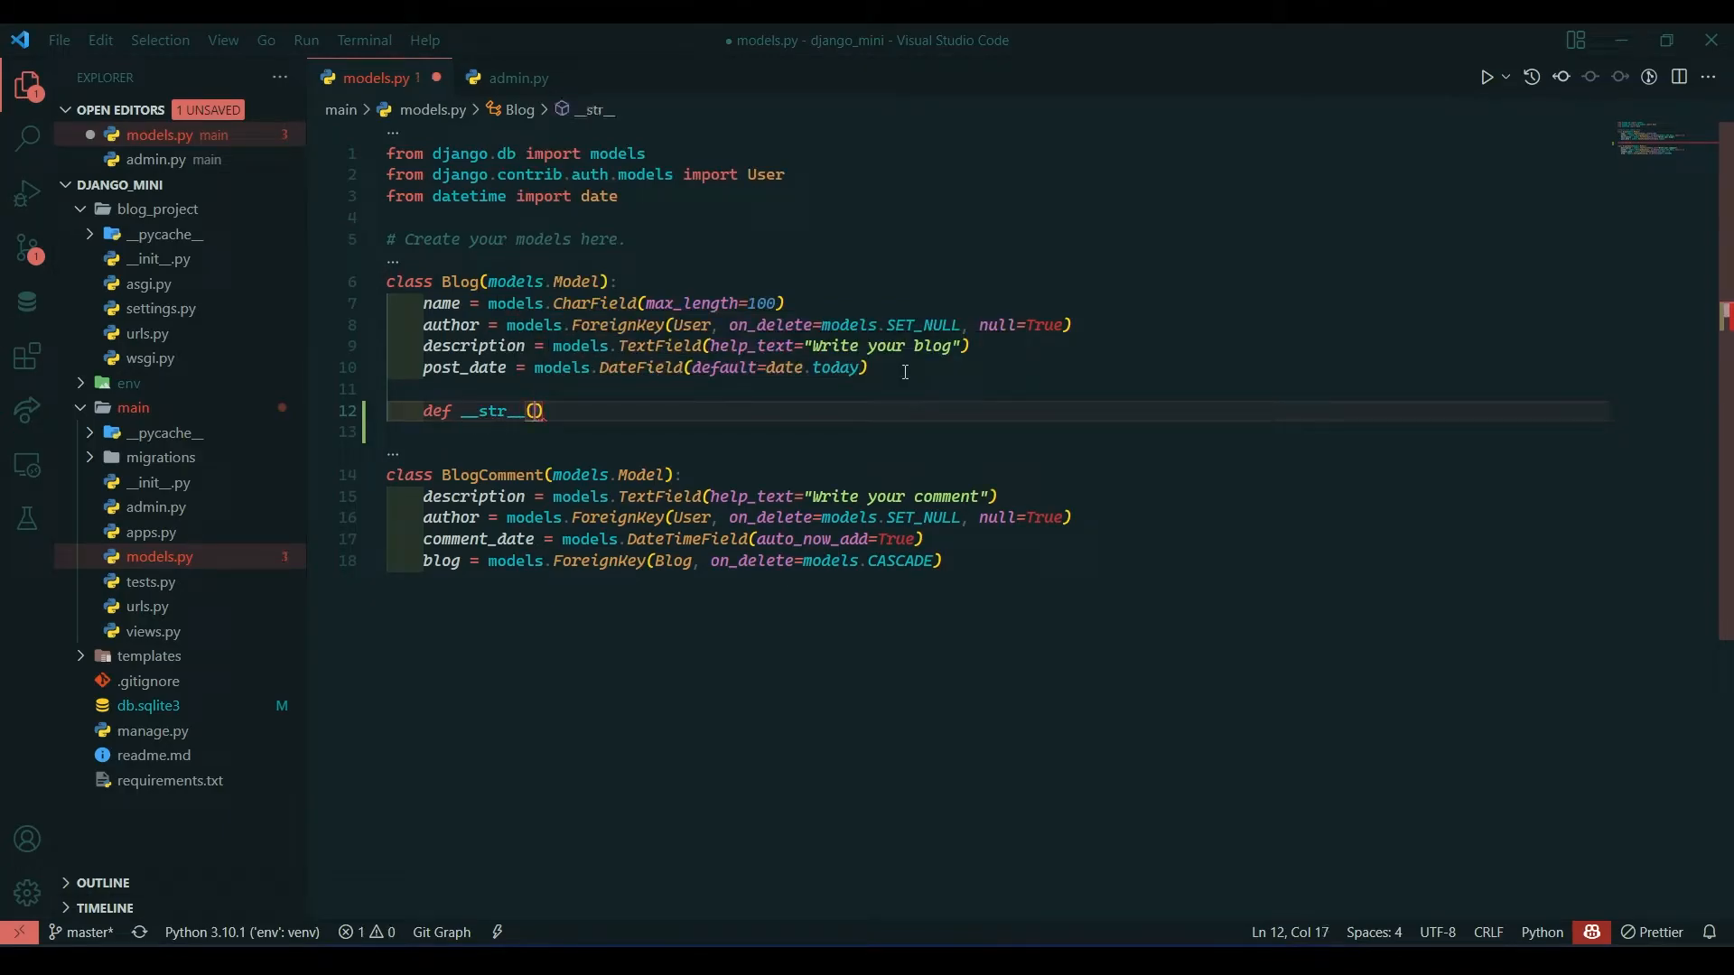
text(self)
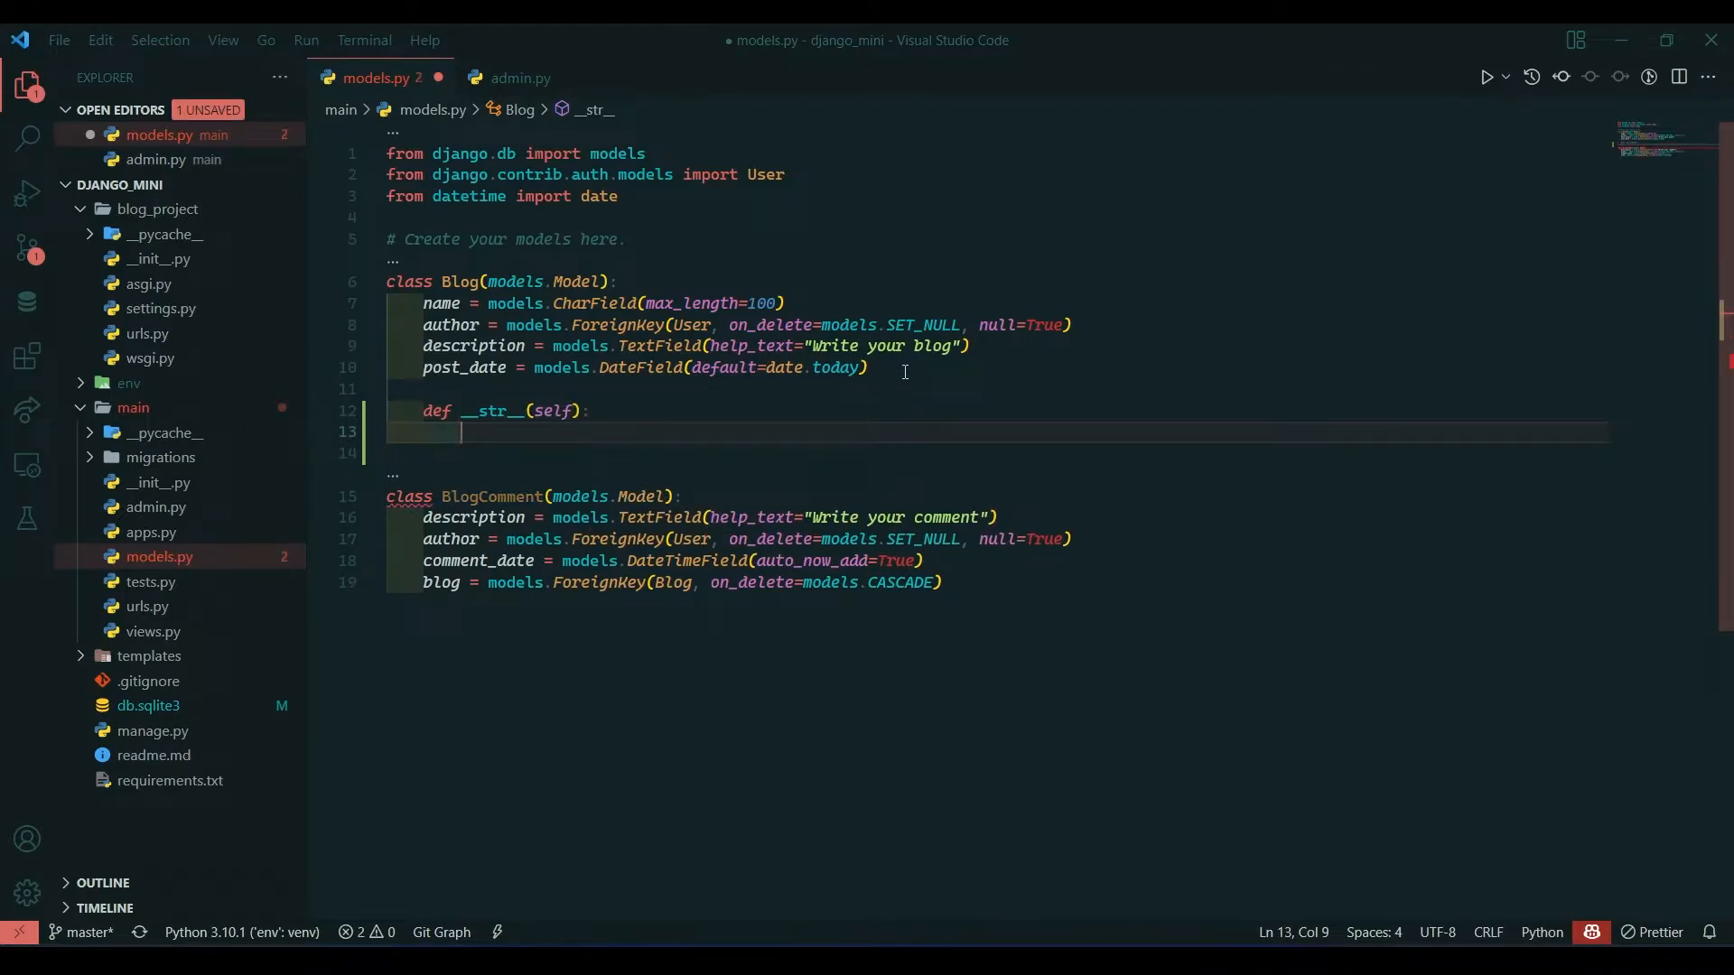
text(return self.name)
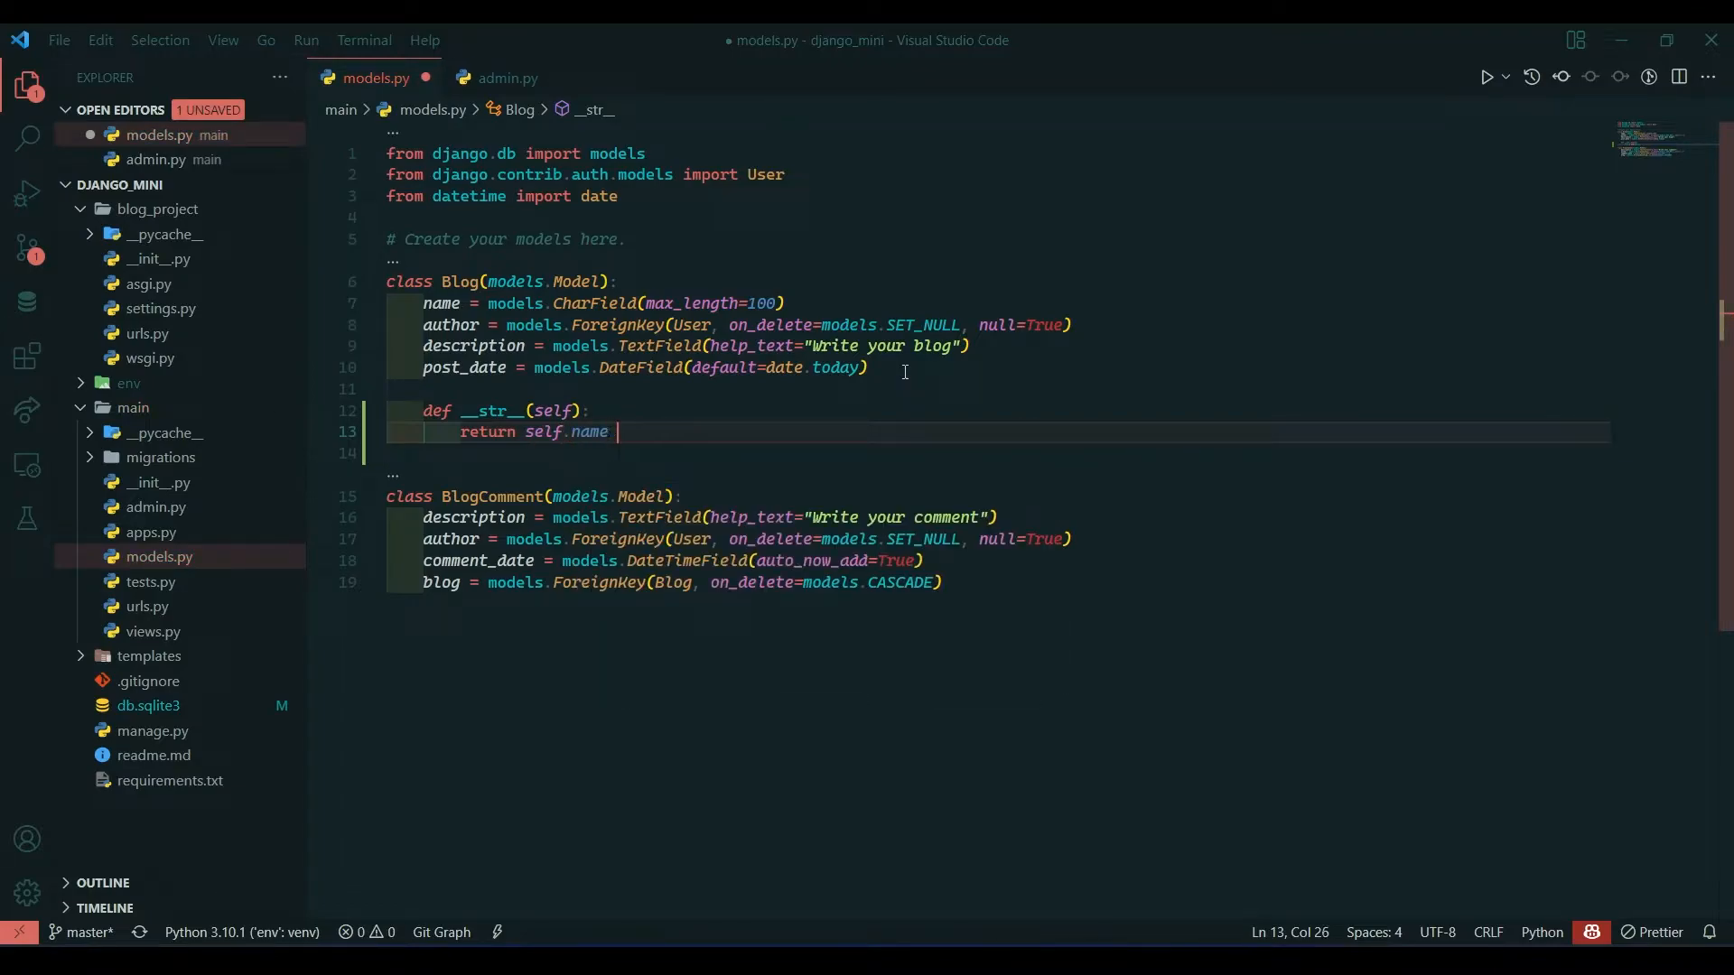
text(+)
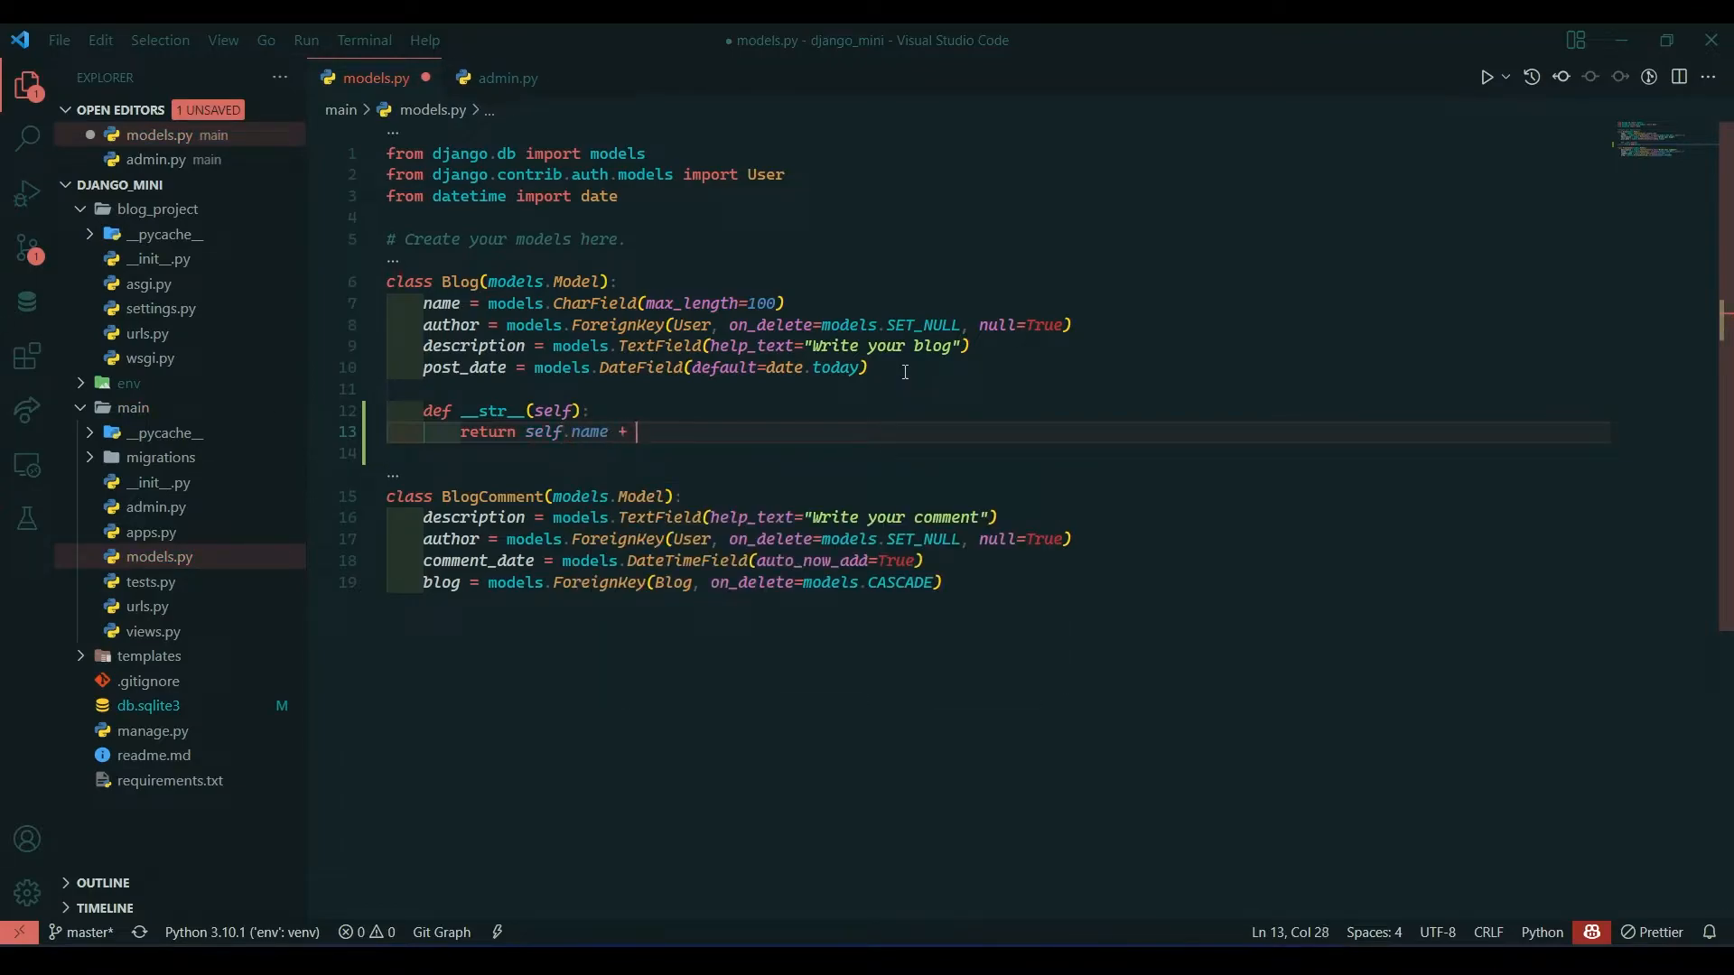
text(" " +)
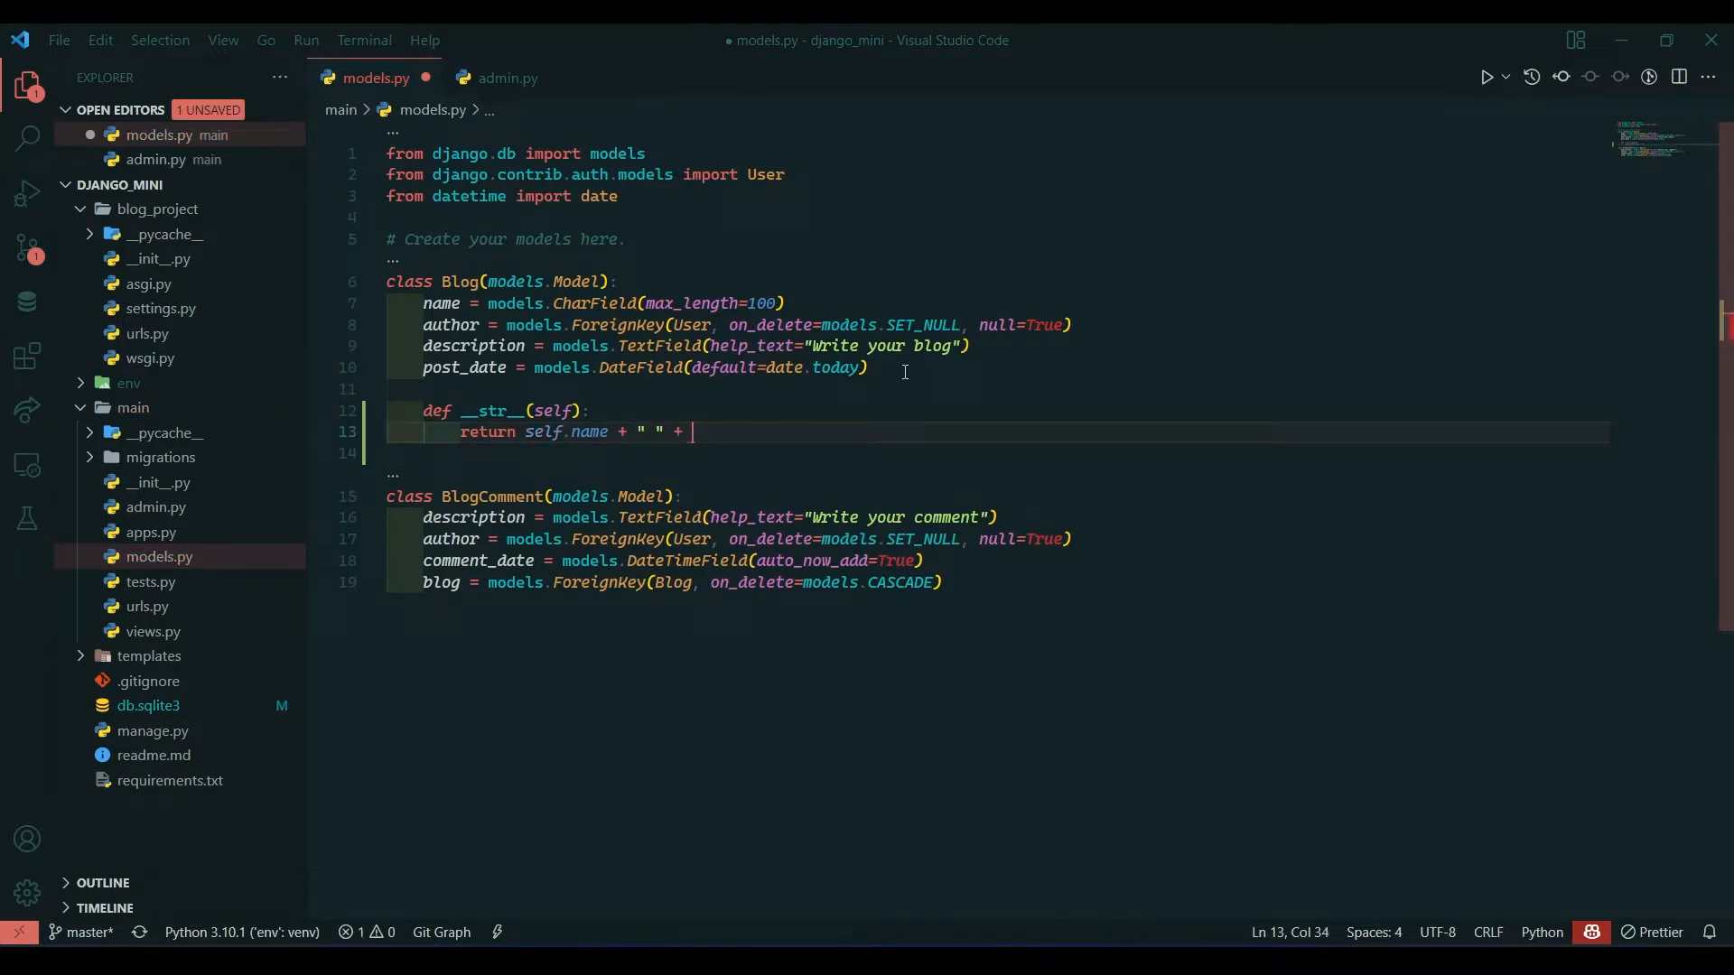
text(s)
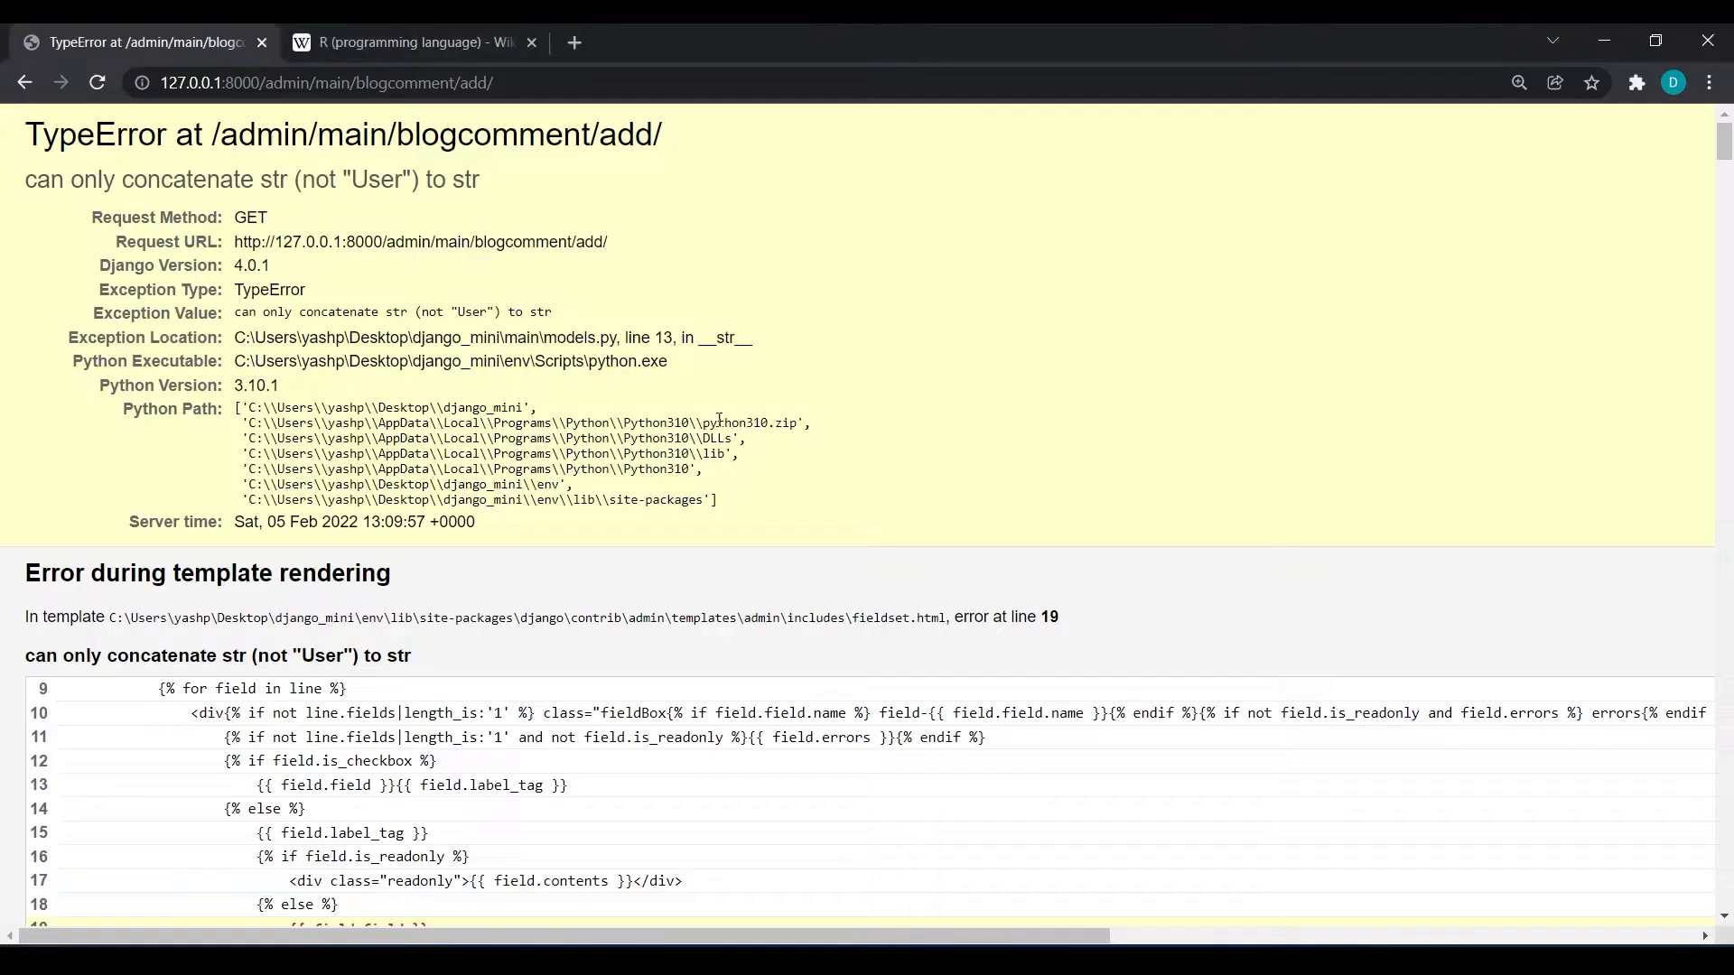
Read the TypeError on the comment form and wrap self.author in str() in the model.
drag(24, 178, 240, 178)
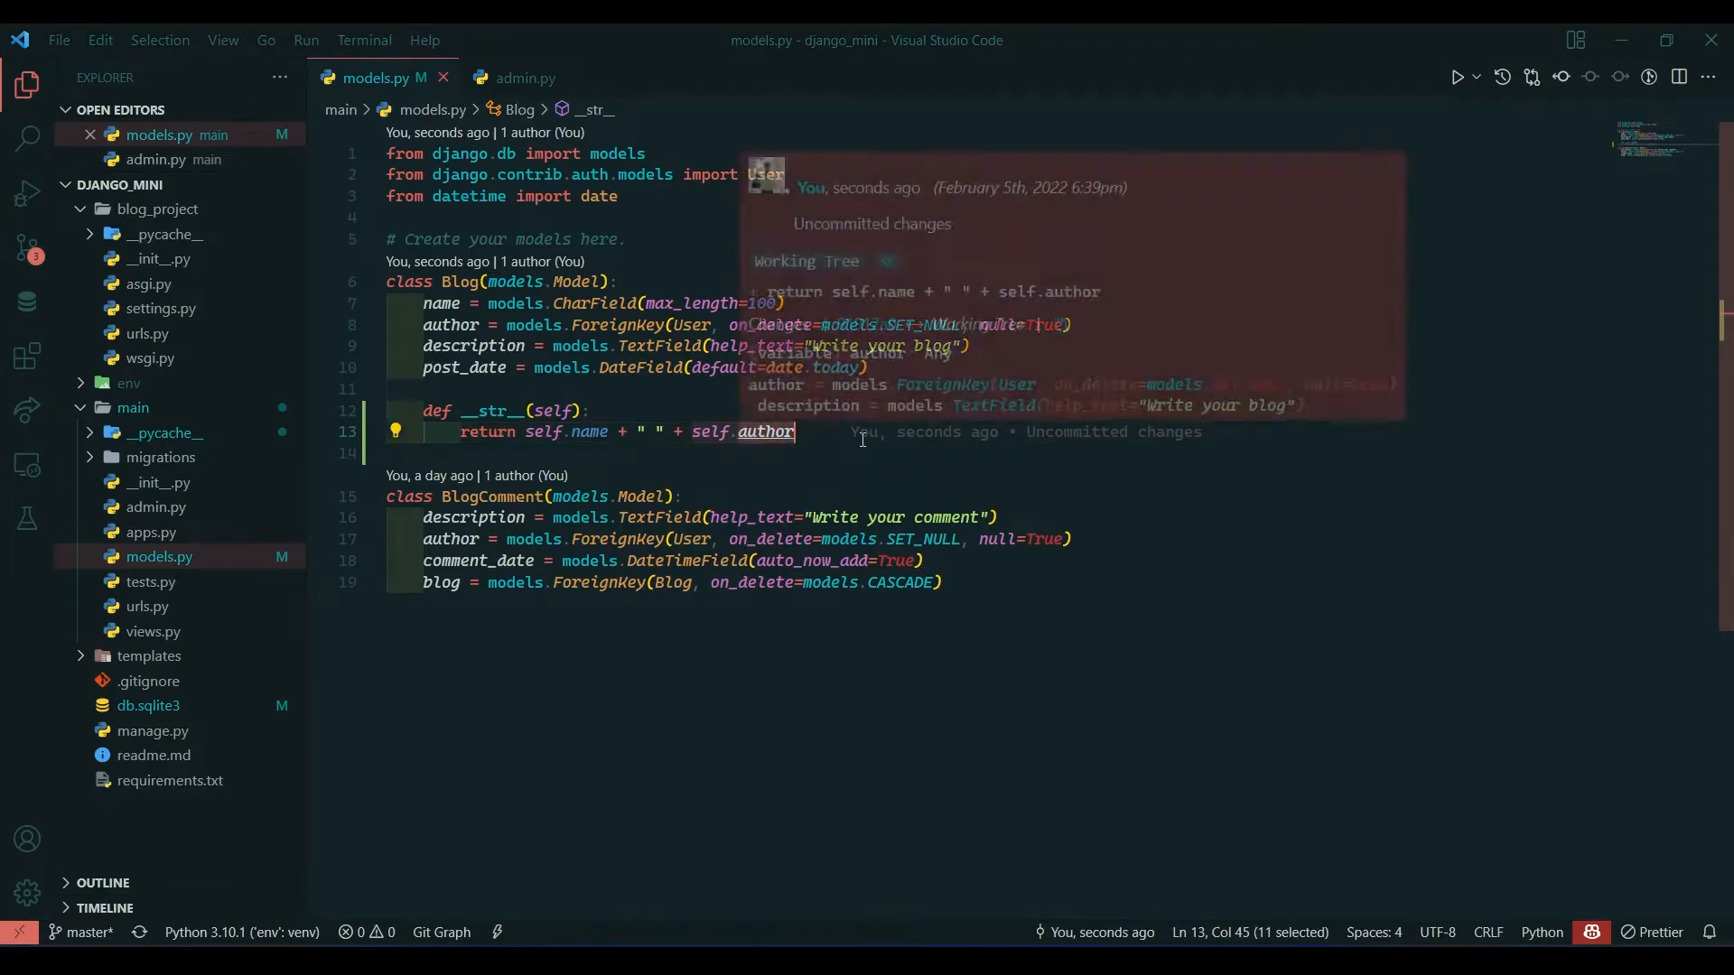
text(st)
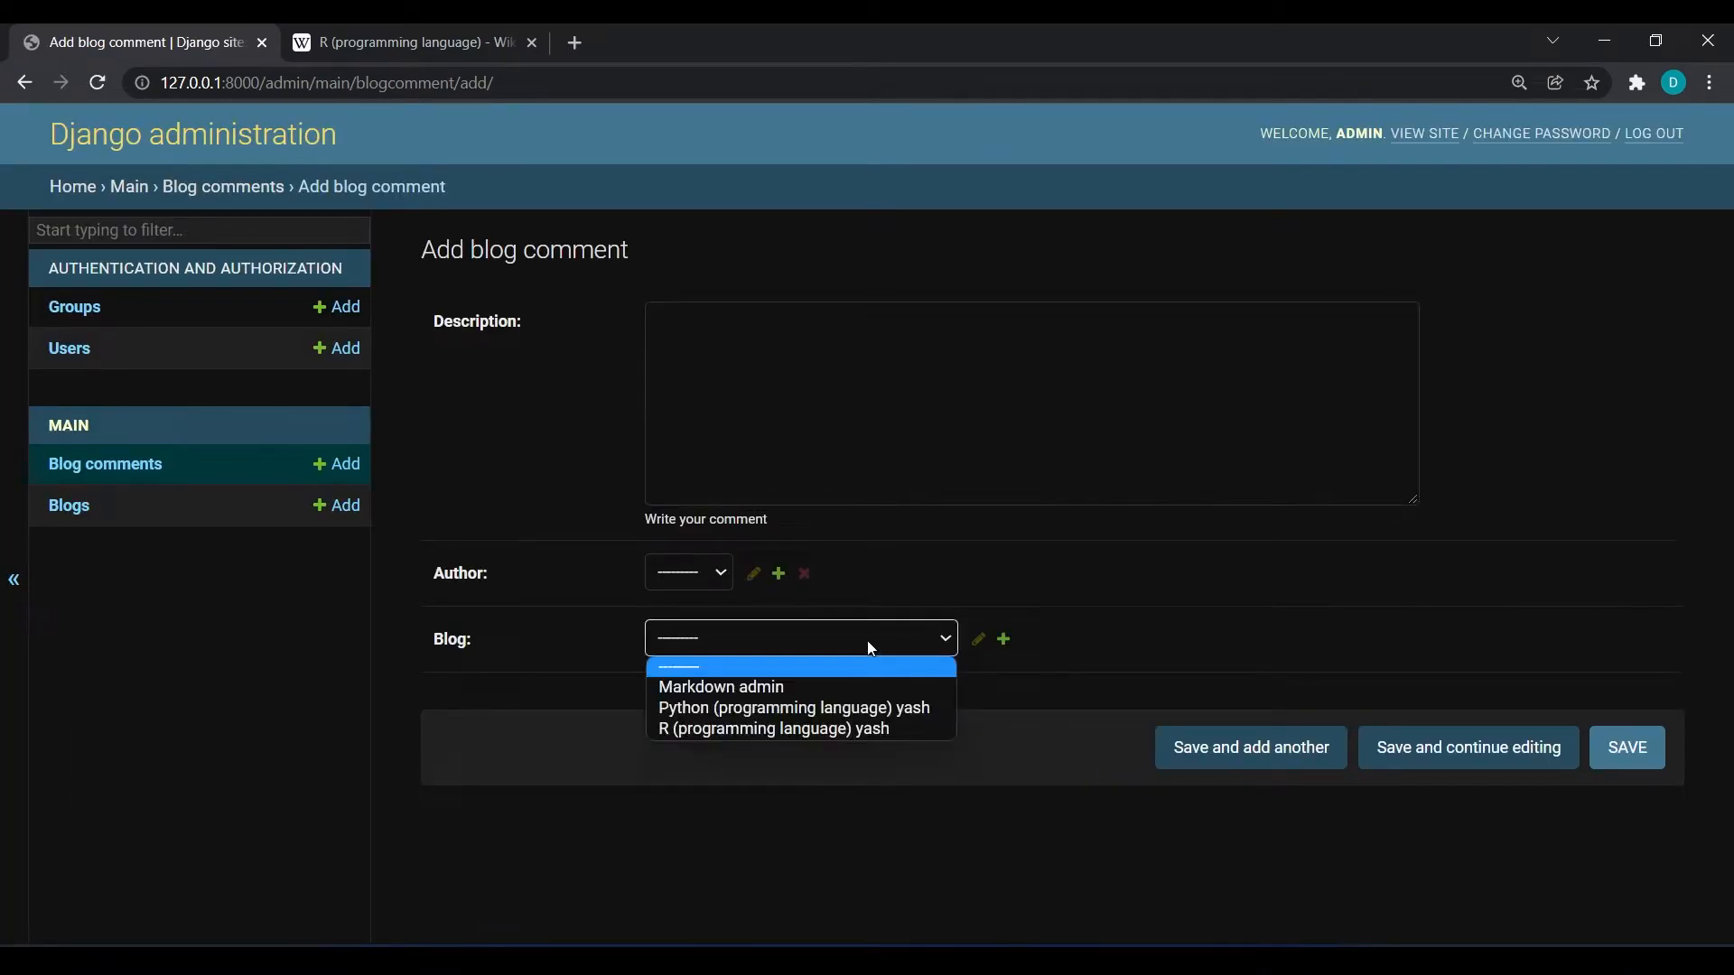
mouse_move(836, 677)
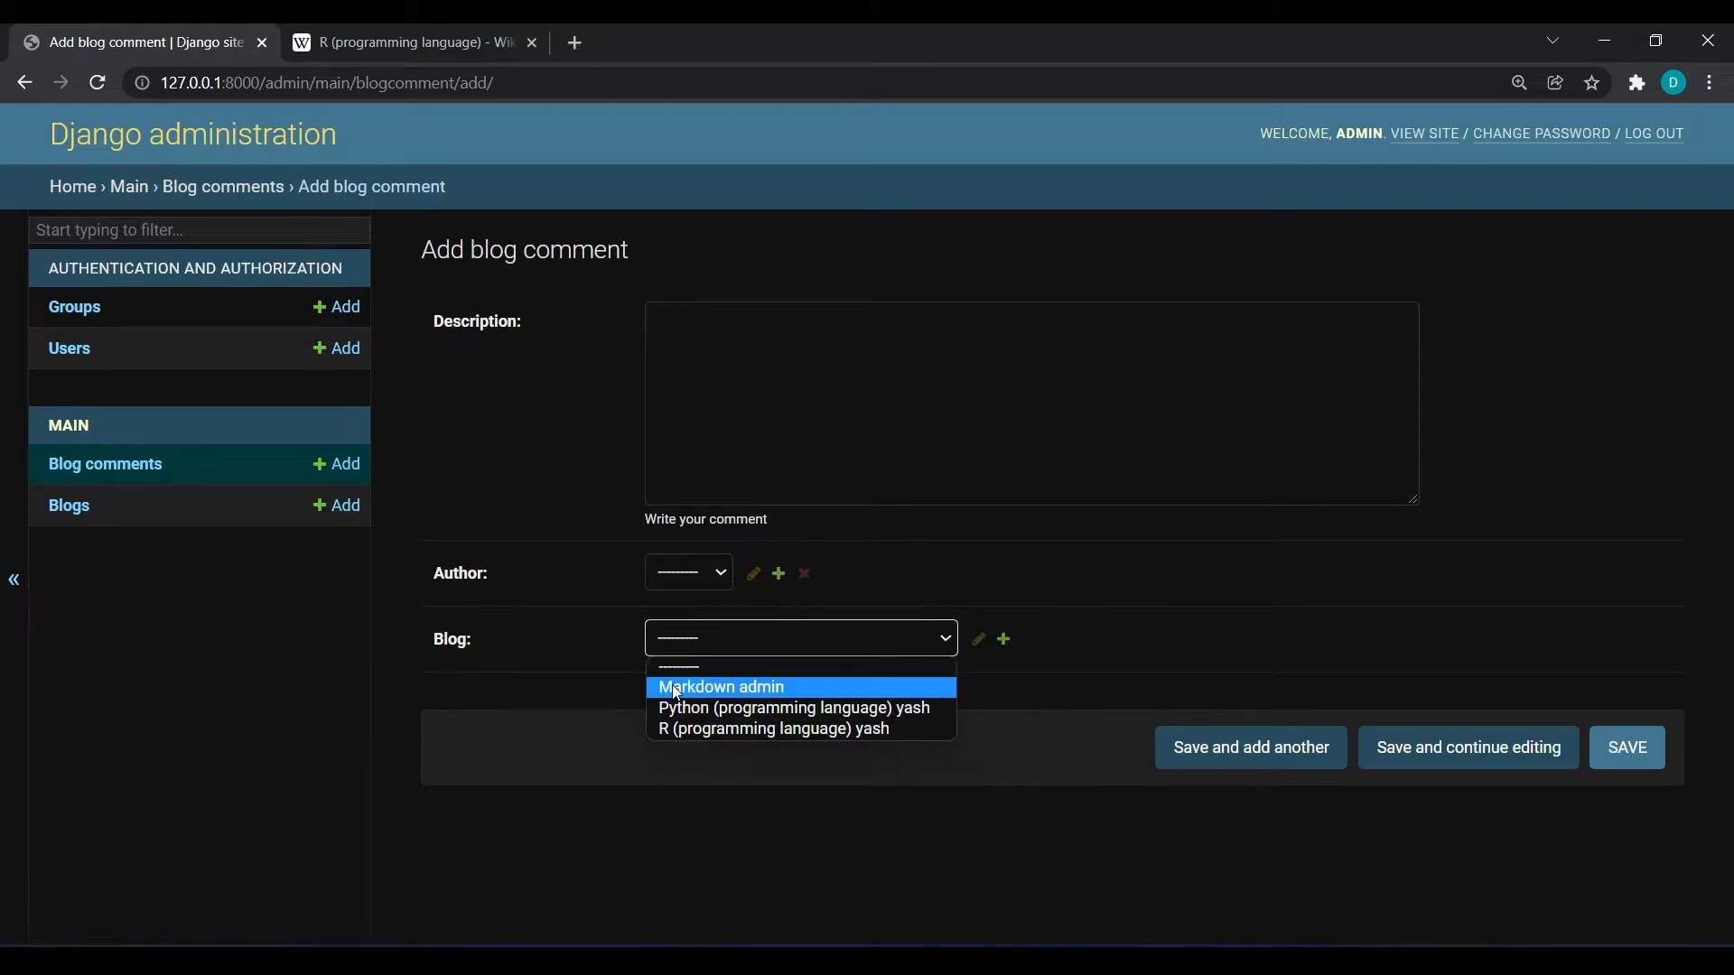
mouse_move(752, 692)
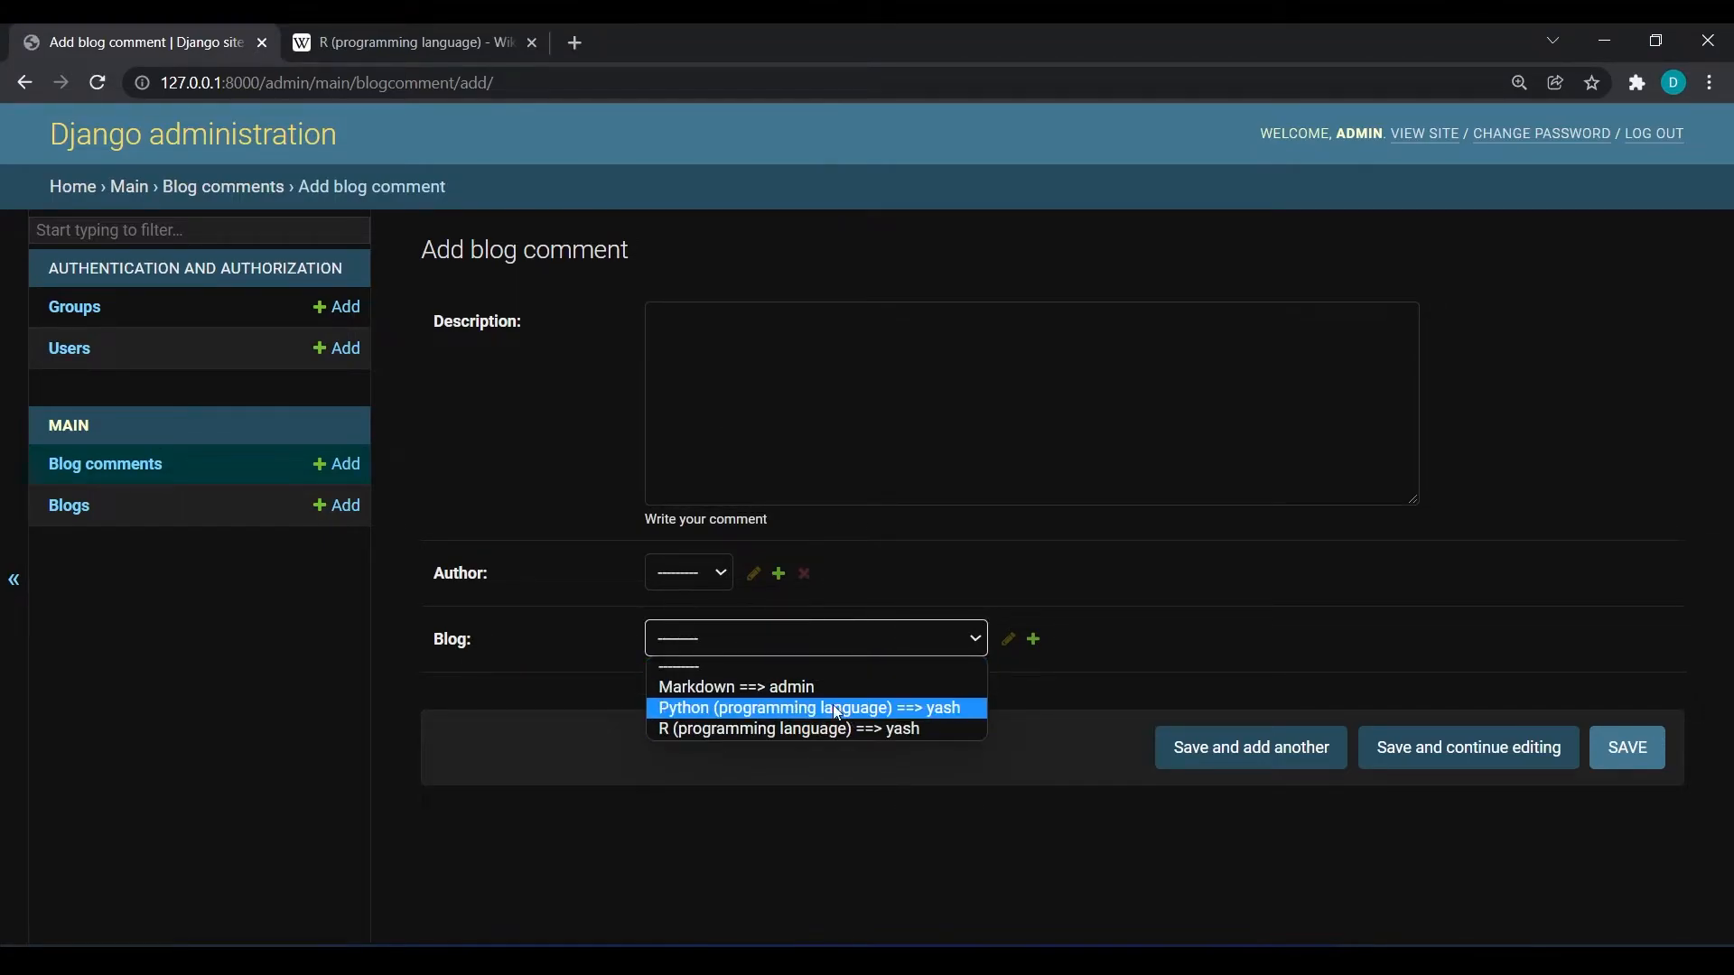
mouse_move(735, 687)
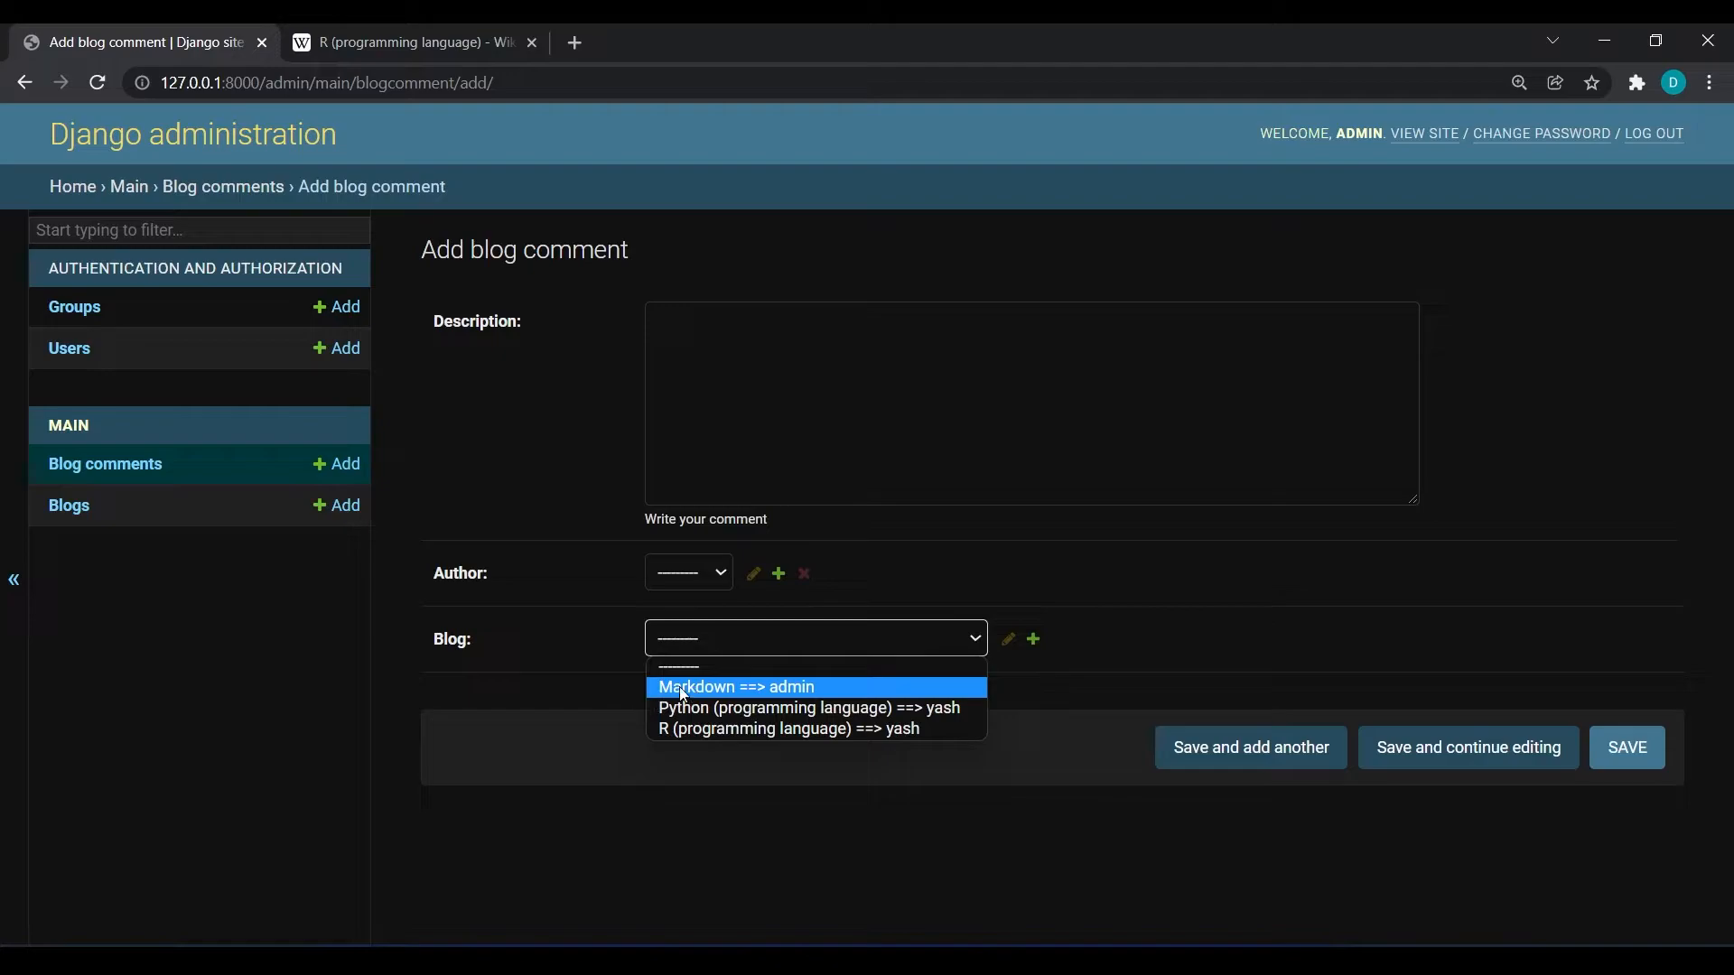
mouse_move(719, 708)
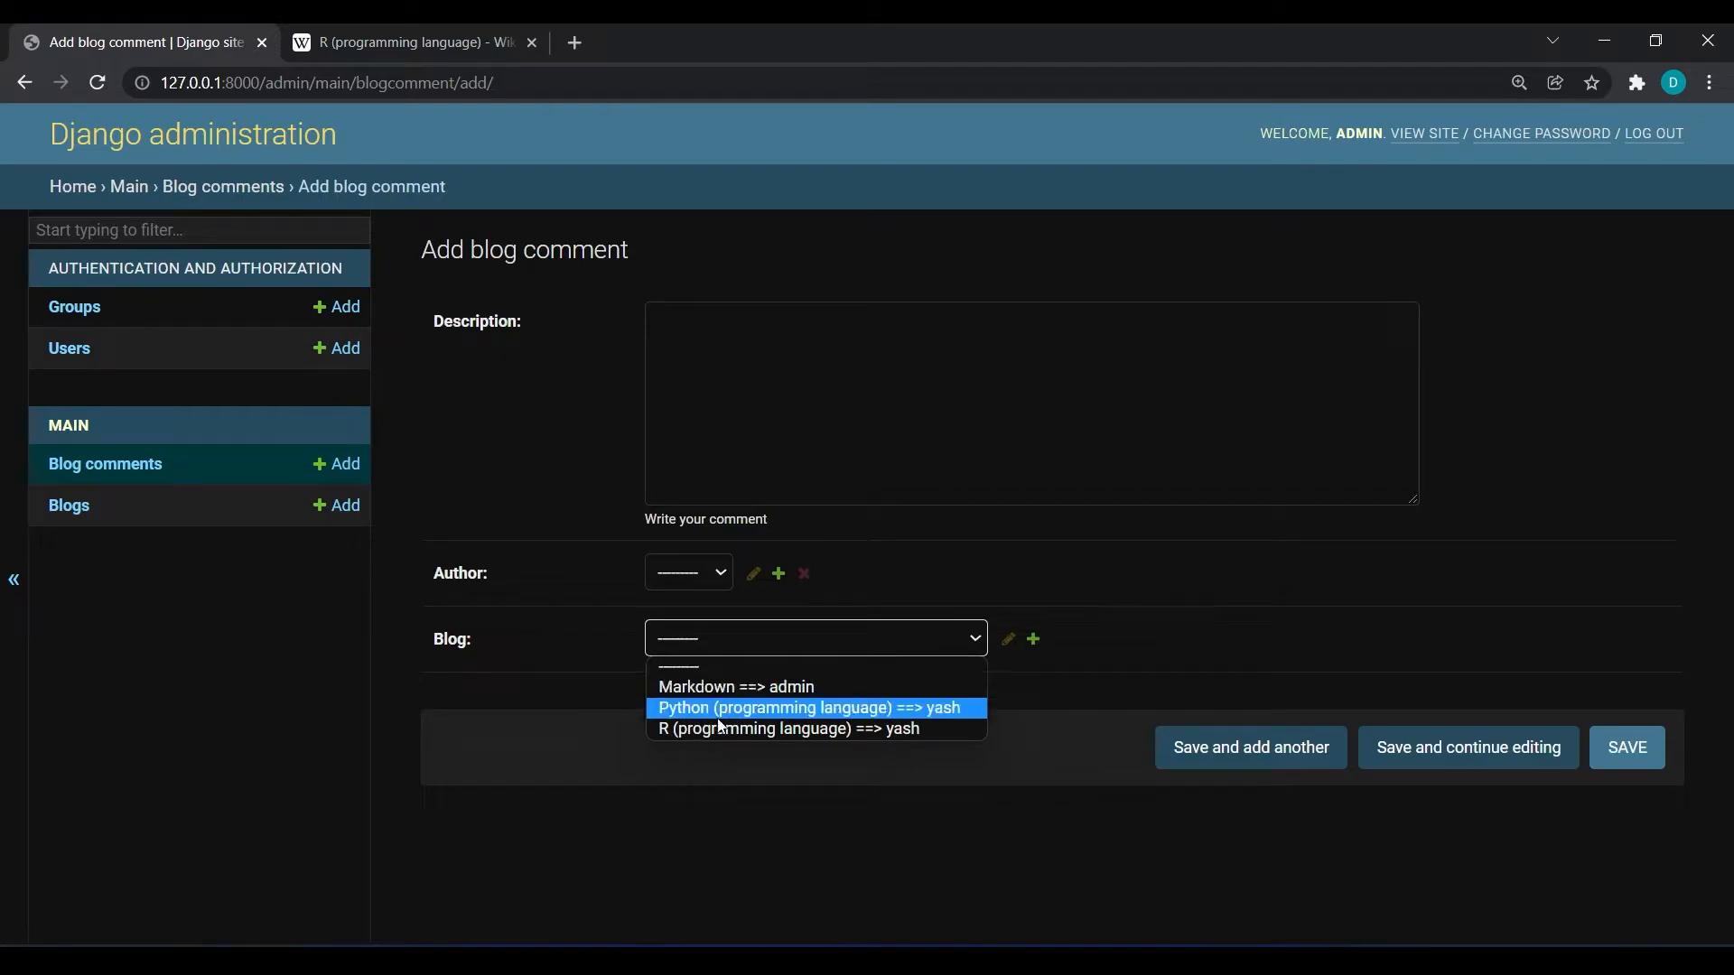
mouse_move(718, 727)
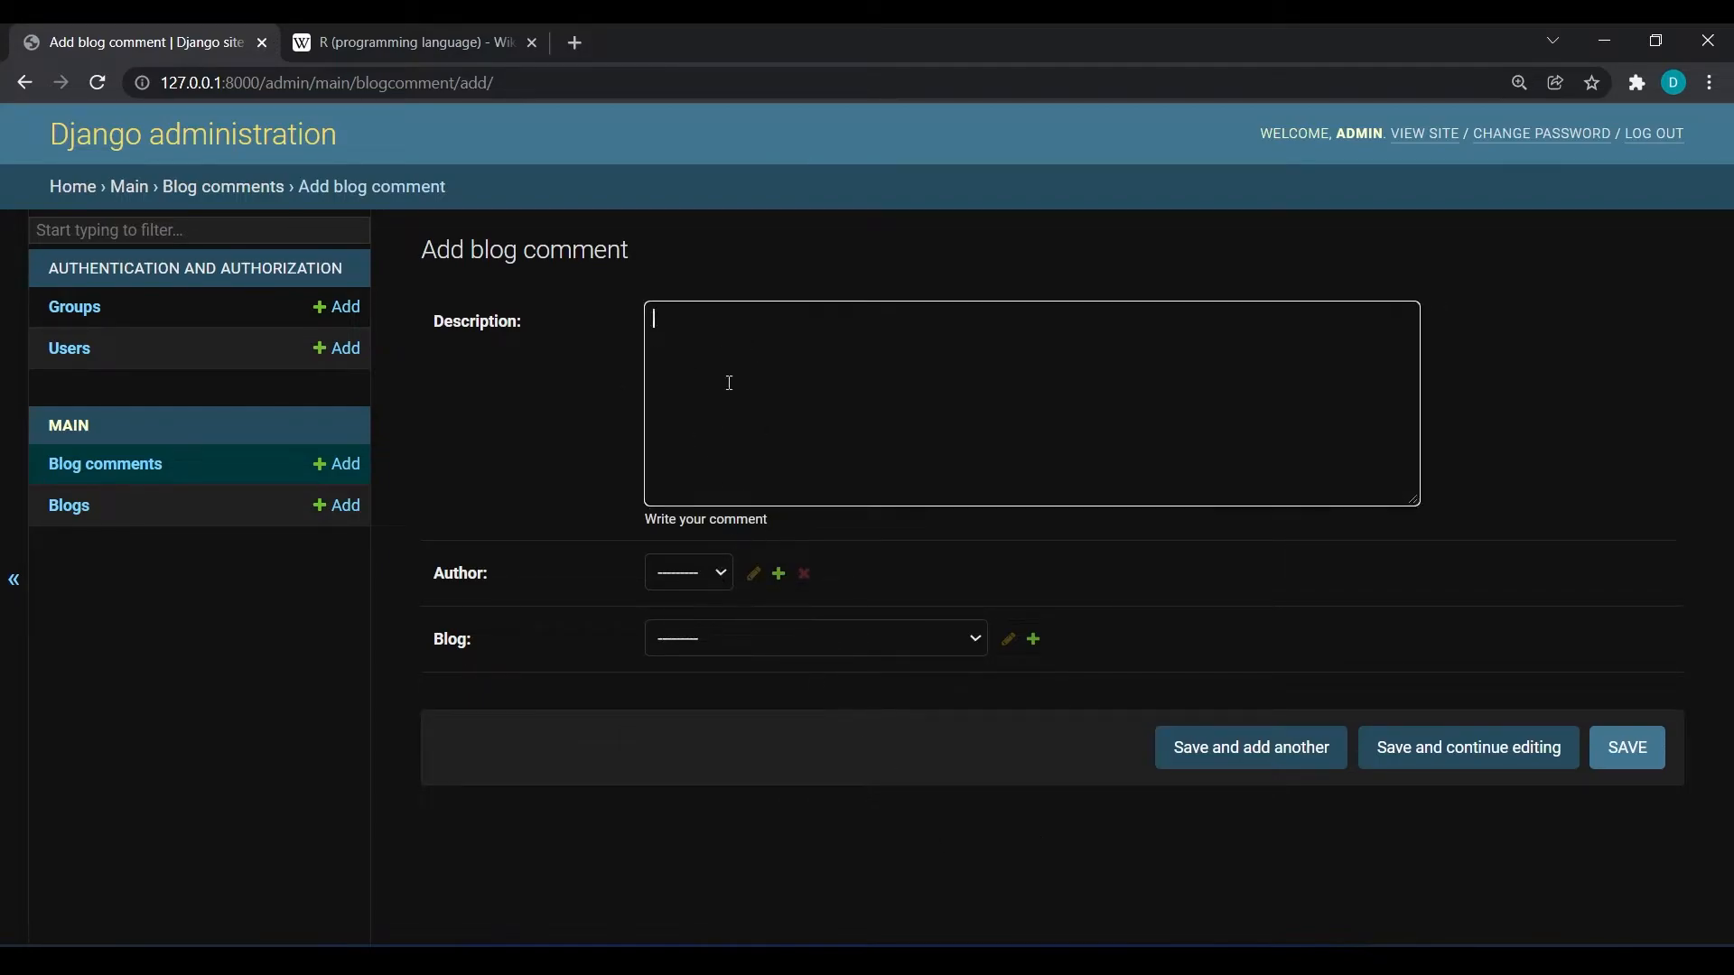
Enter the comment description 'V Good' with admin as author.
text(V Go)
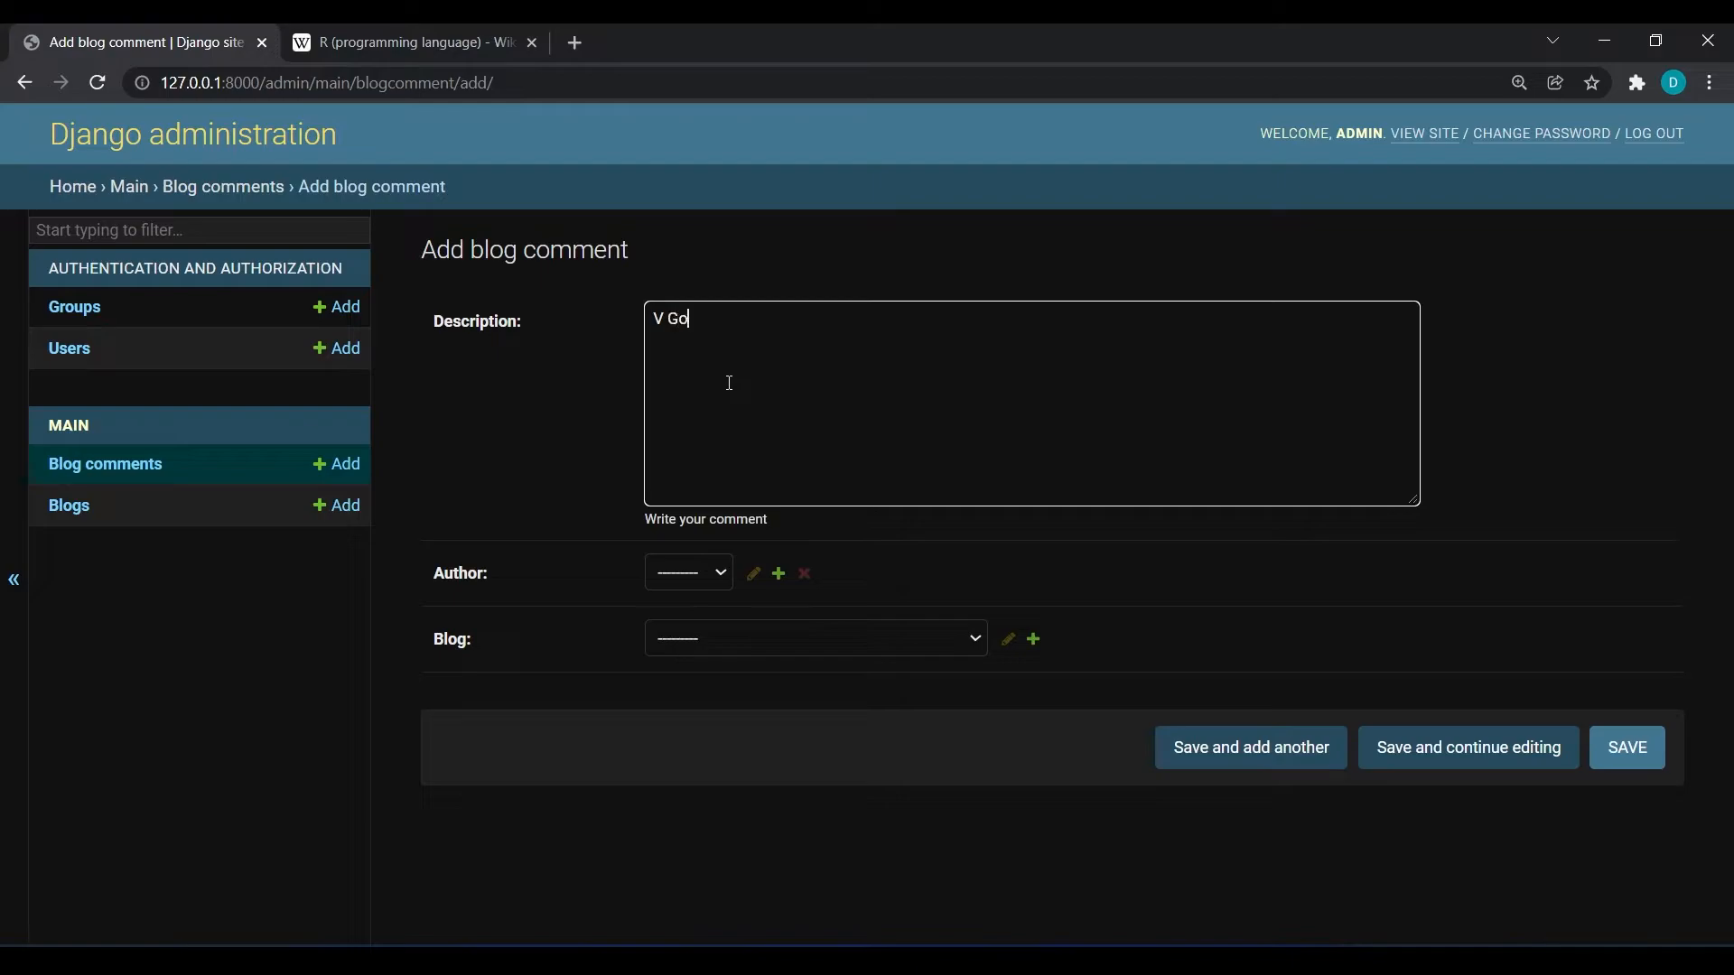
text(od)
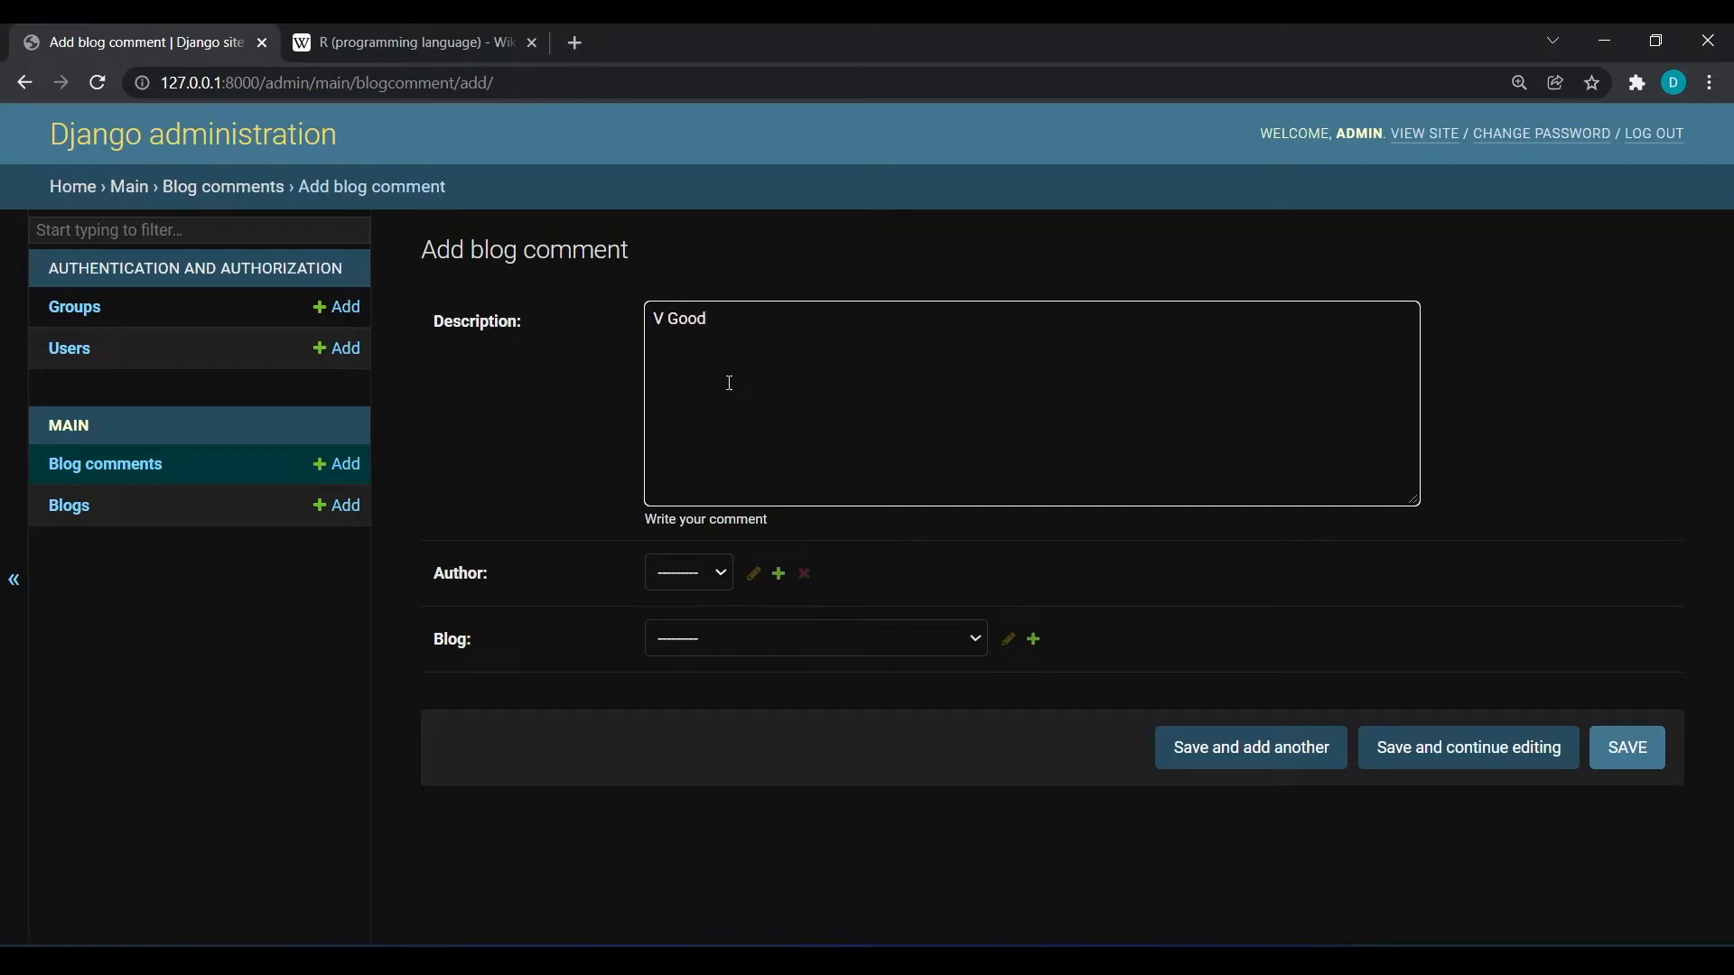
click(686, 572)
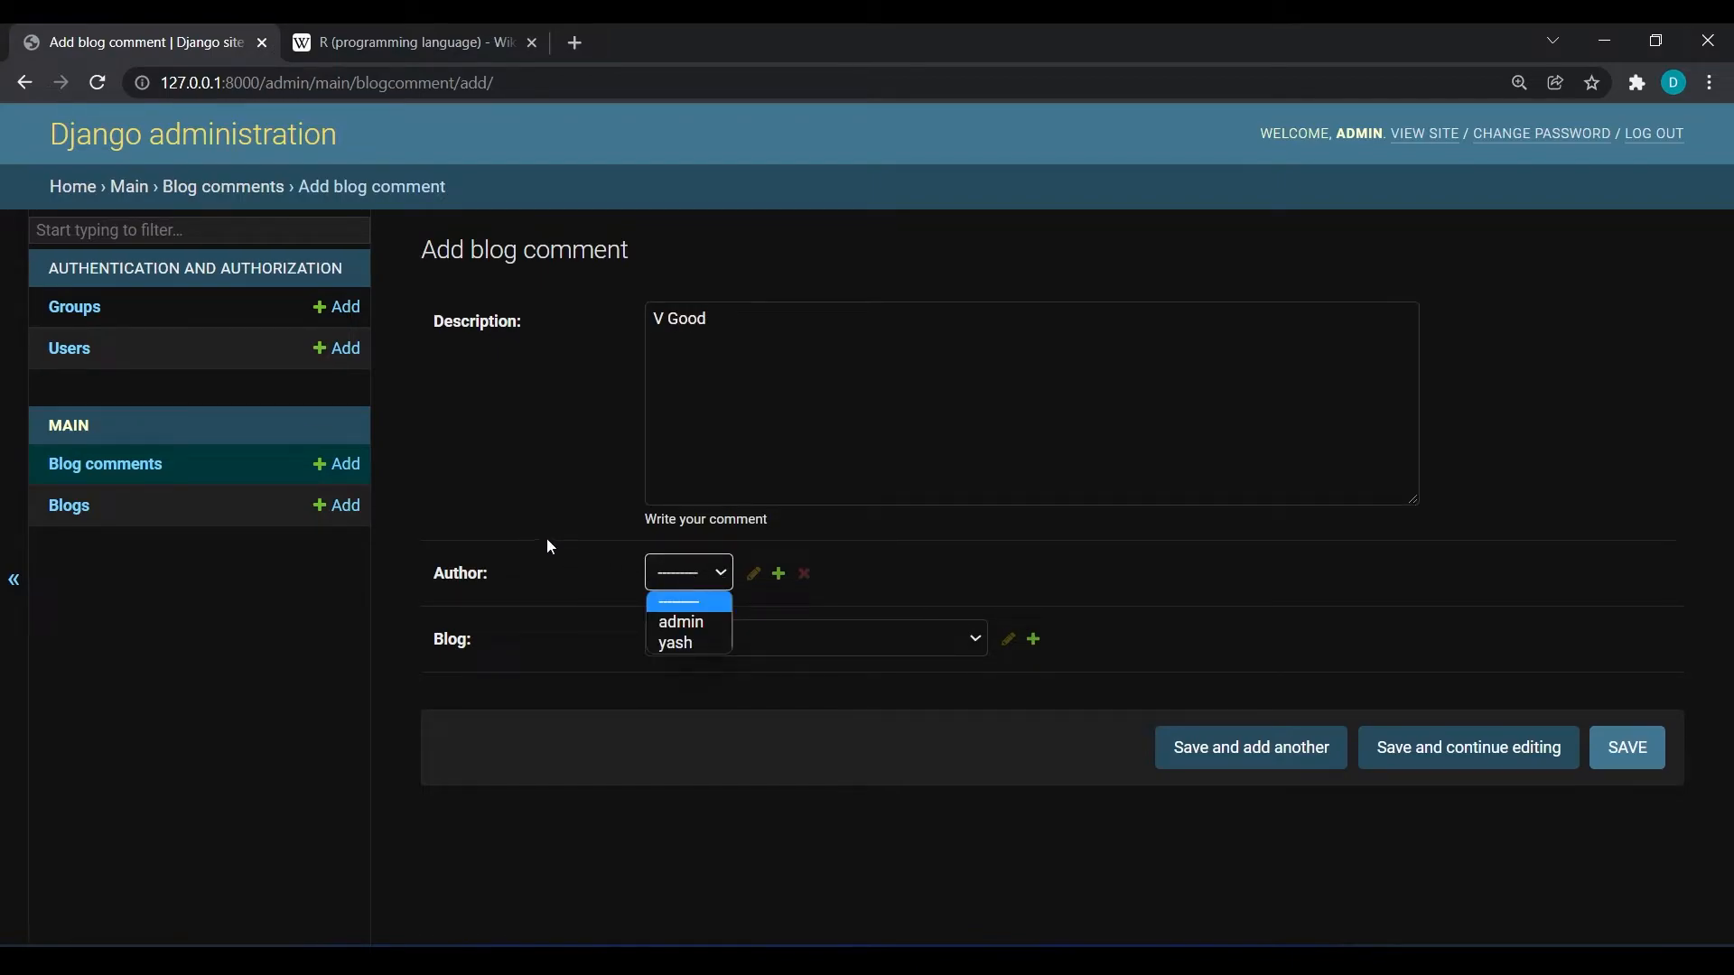
click(814, 637)
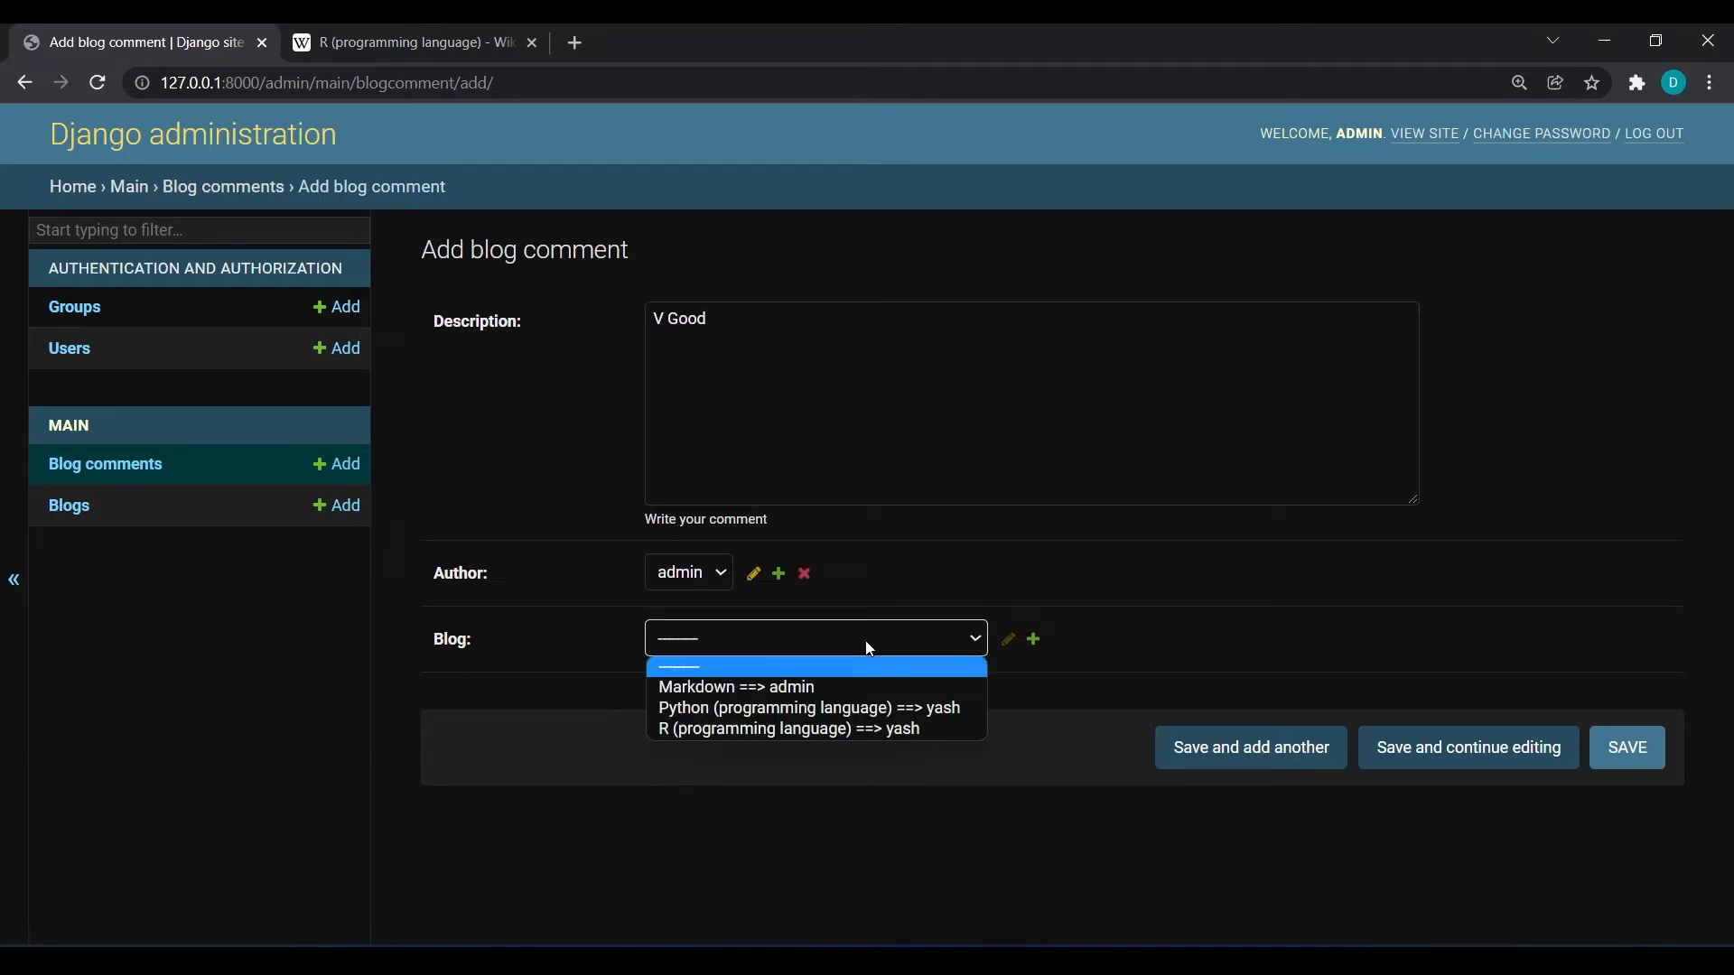
mouse_move(813, 708)
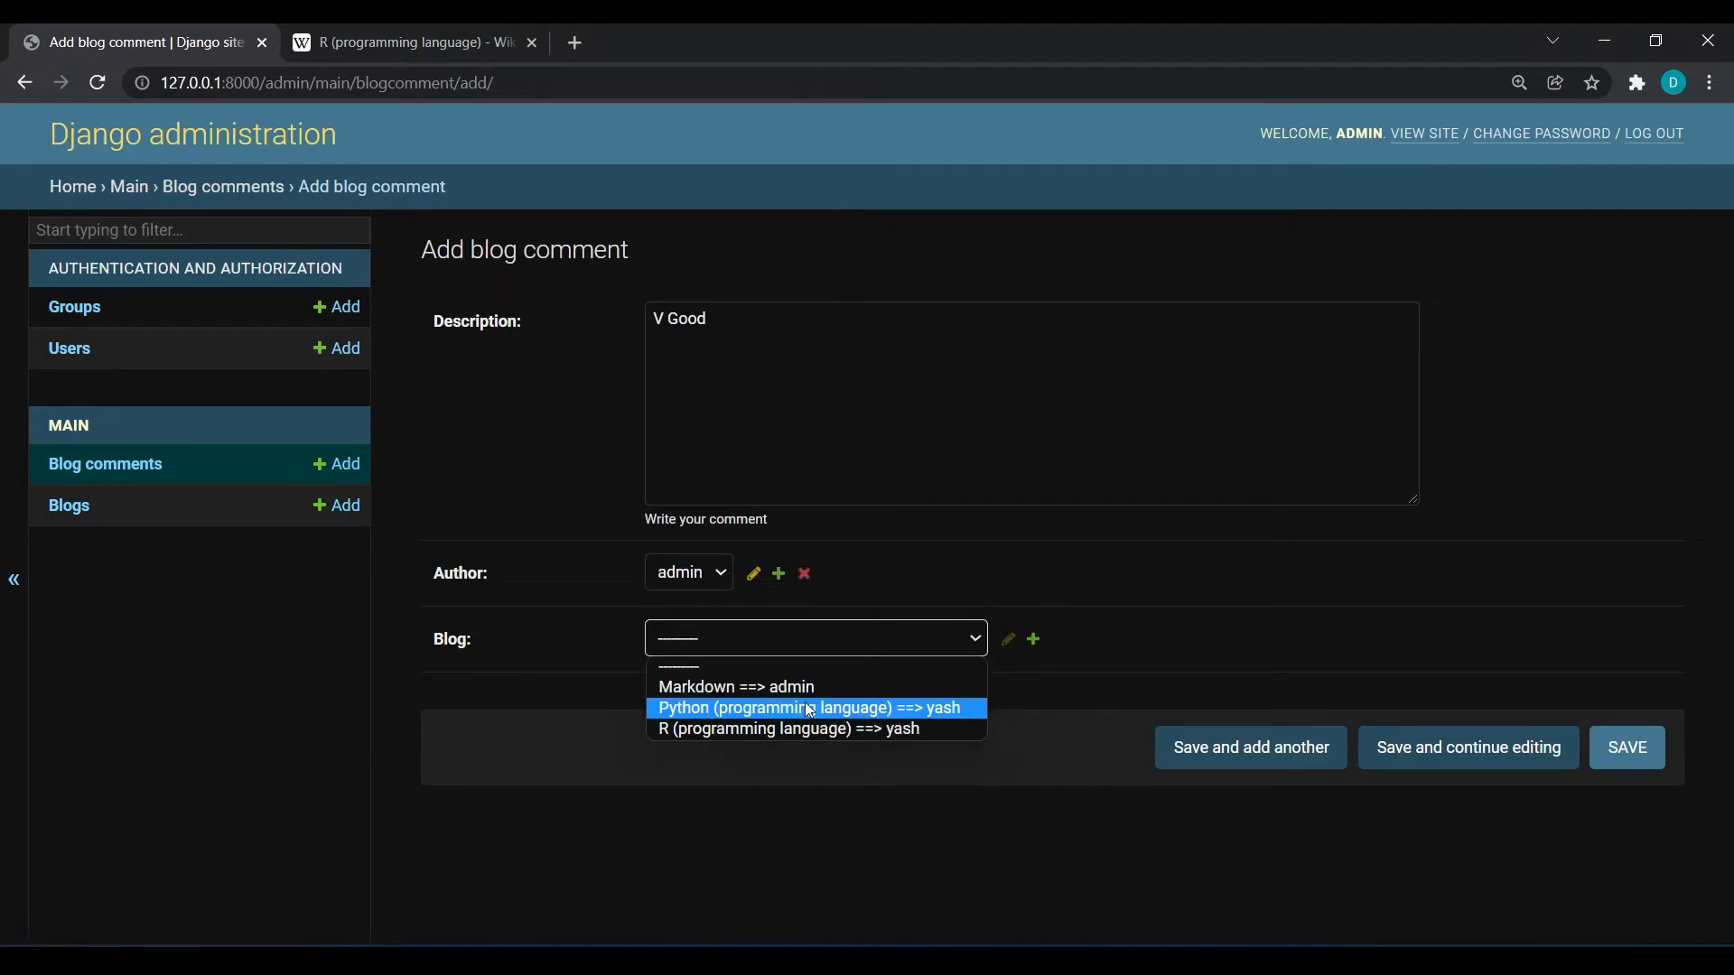
Attach the comment to the Python (programming language) blog and save it.
click(808, 708)
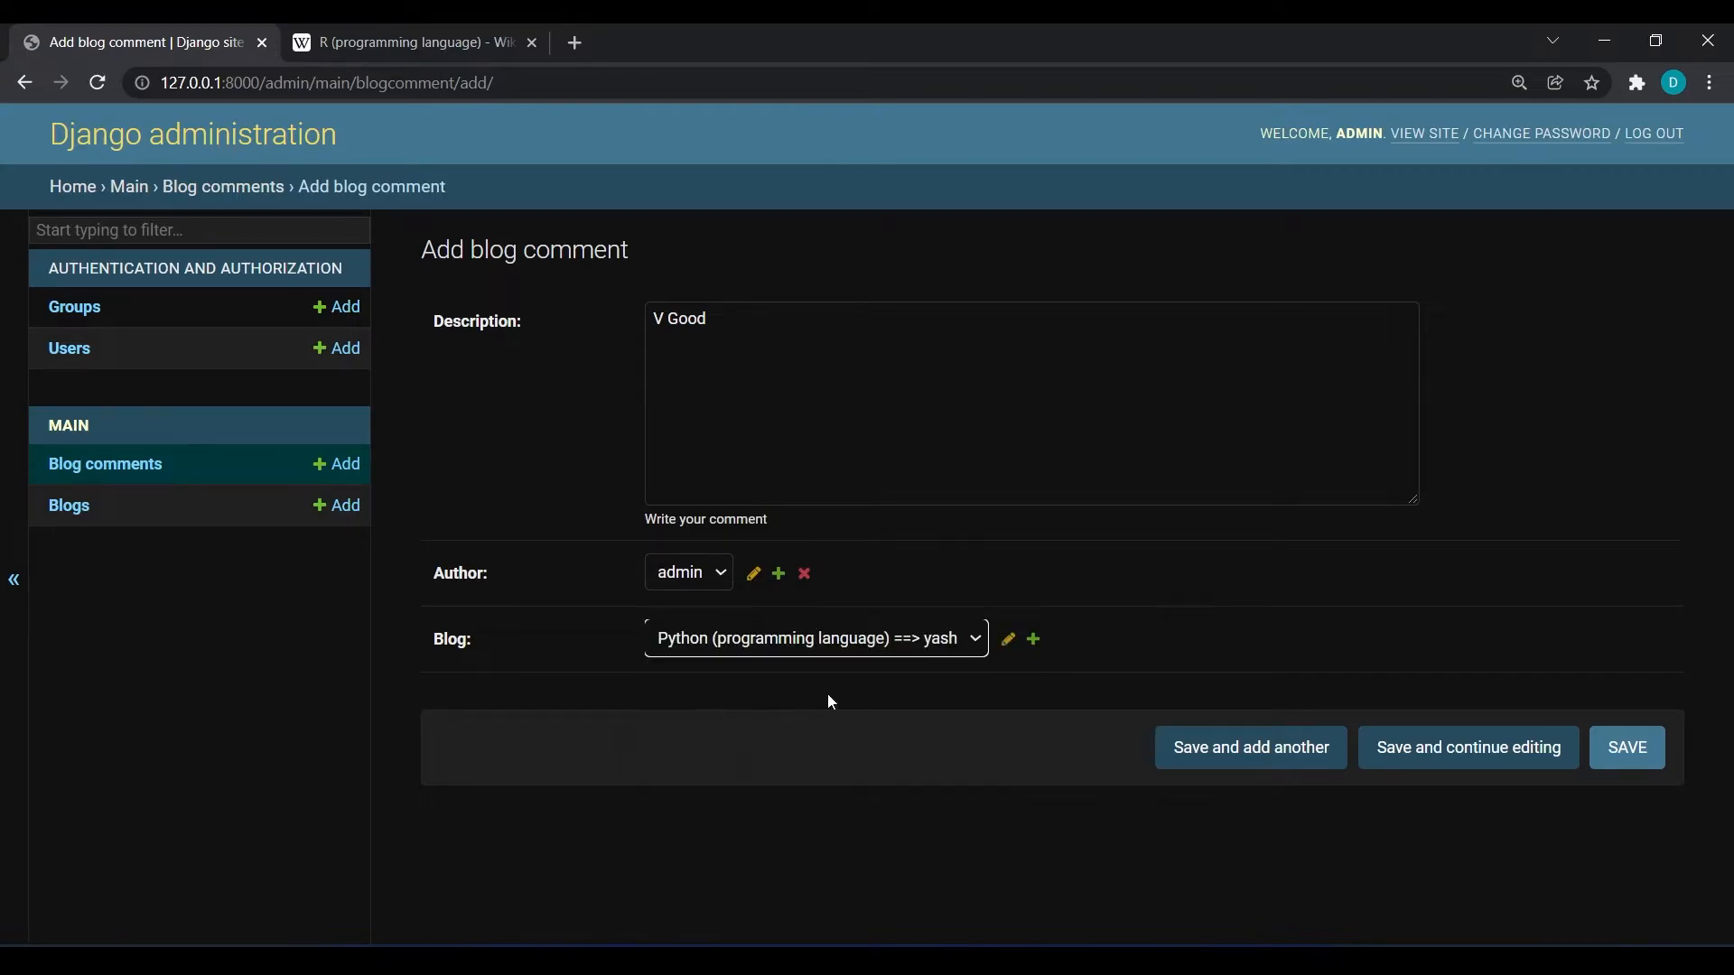
click(1625, 746)
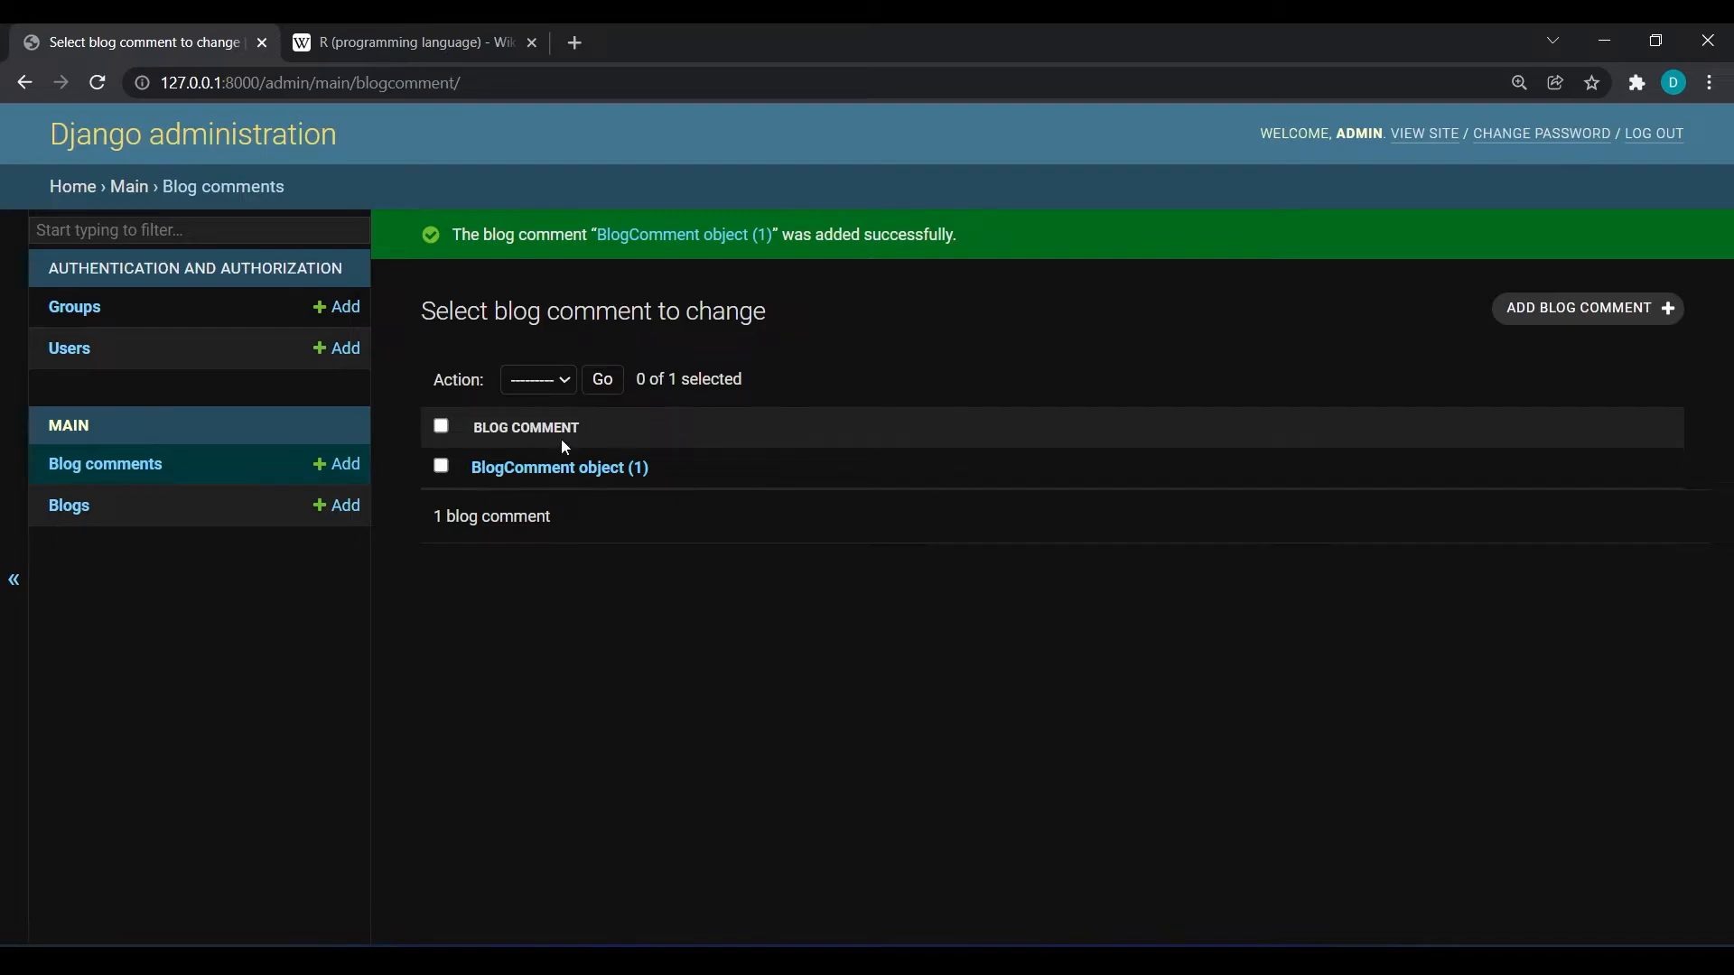
mouse_move(1633, 327)
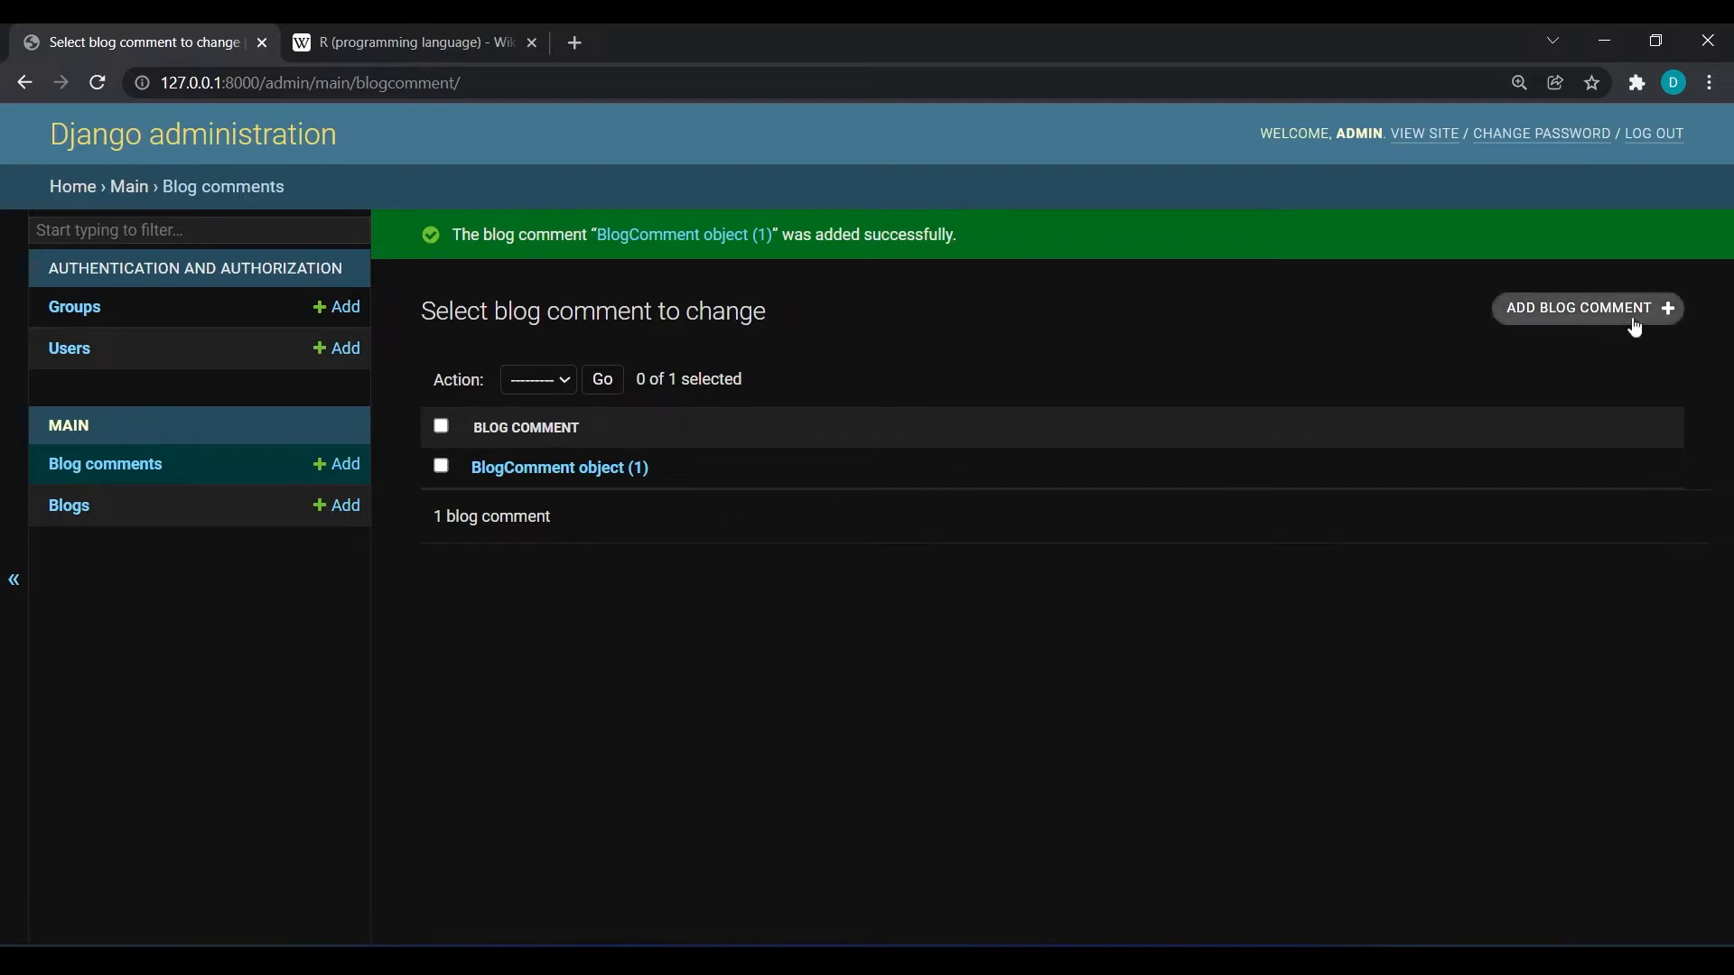
Create a blog comment 'Good' by the second user on the Markdown blog and save it.
click(1584, 307)
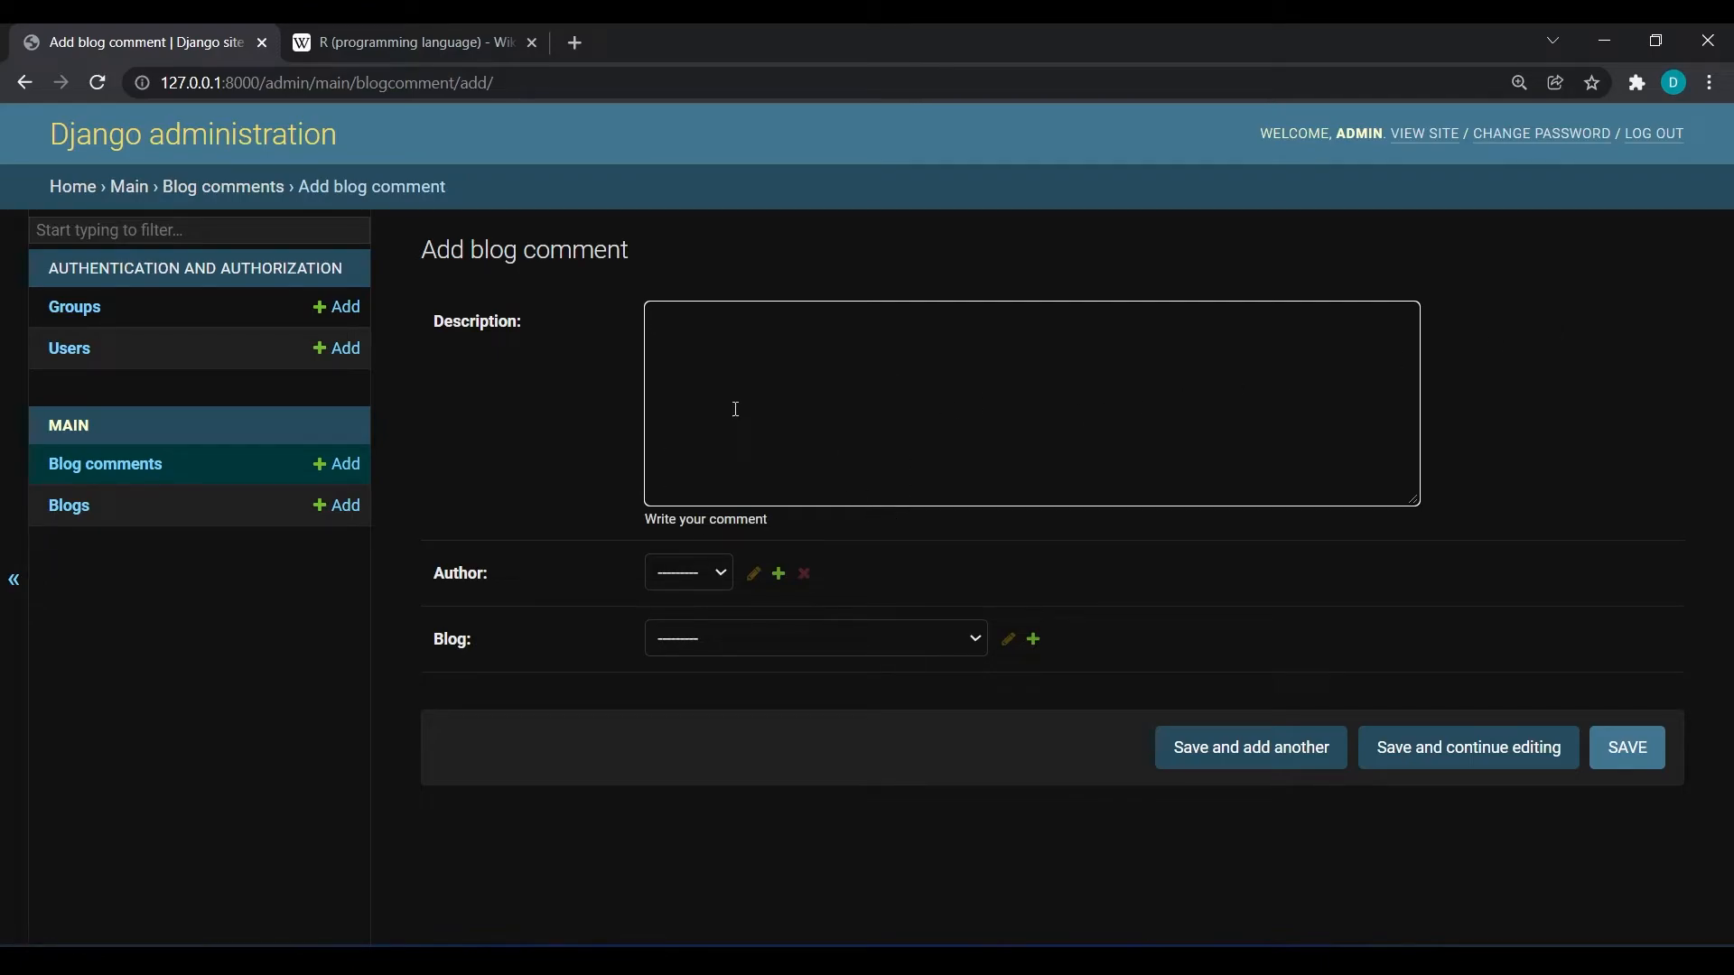
text(Good)
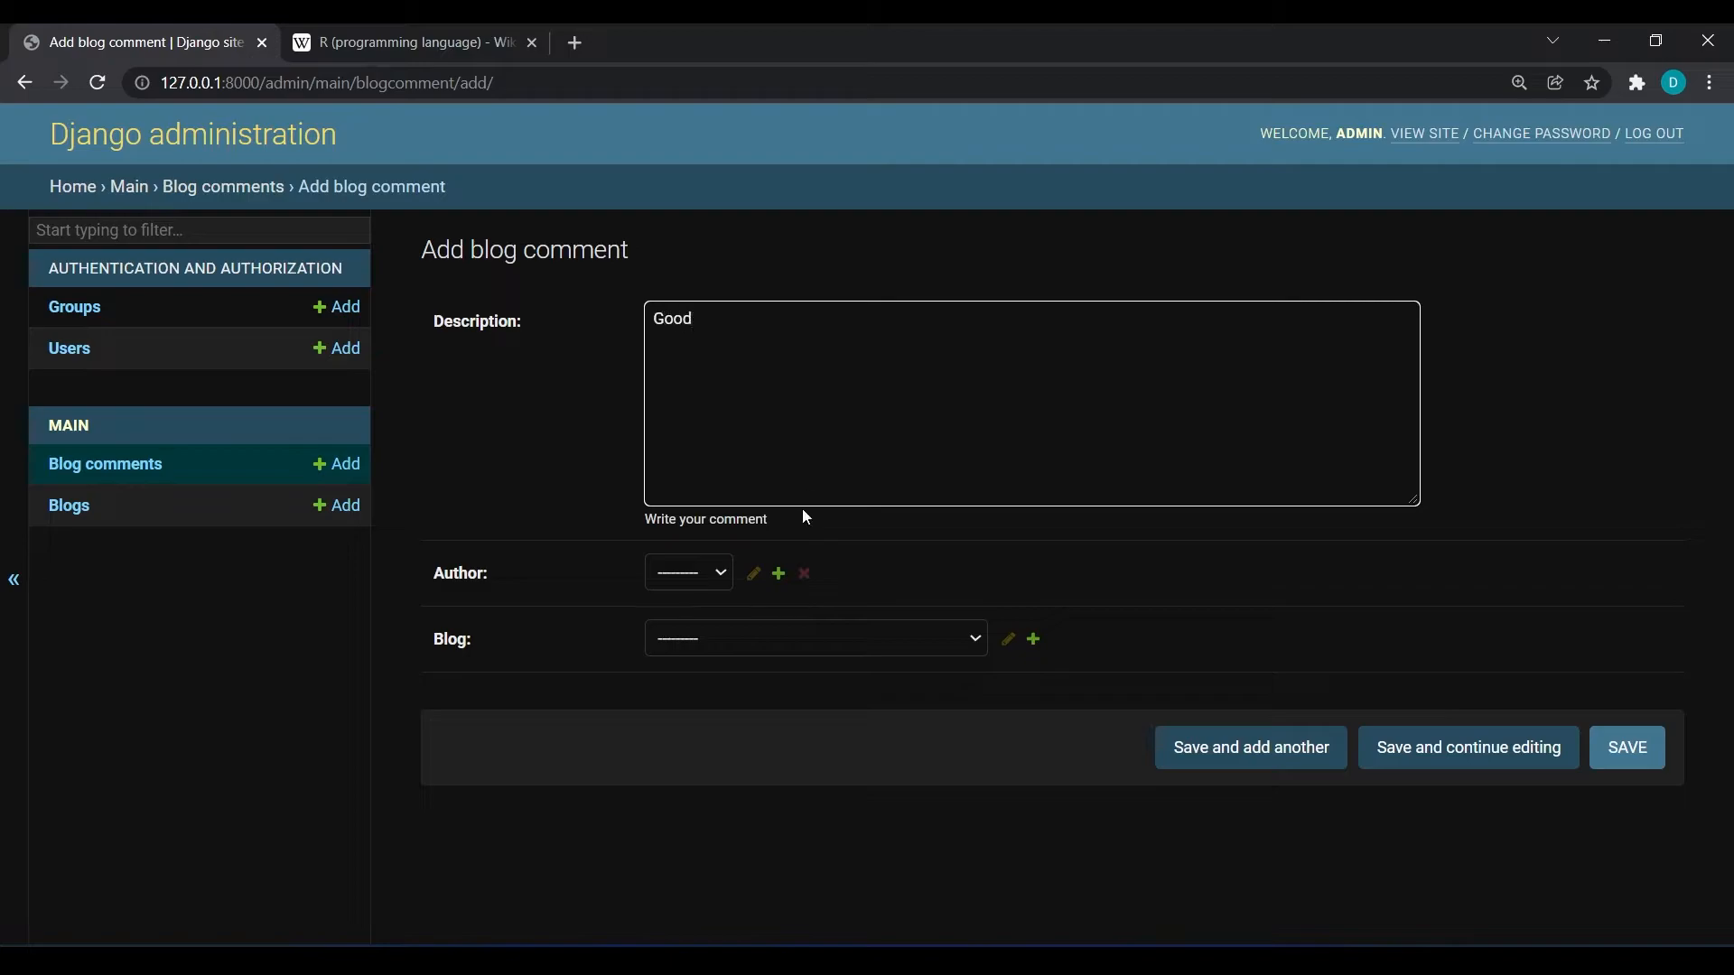
click(688, 573)
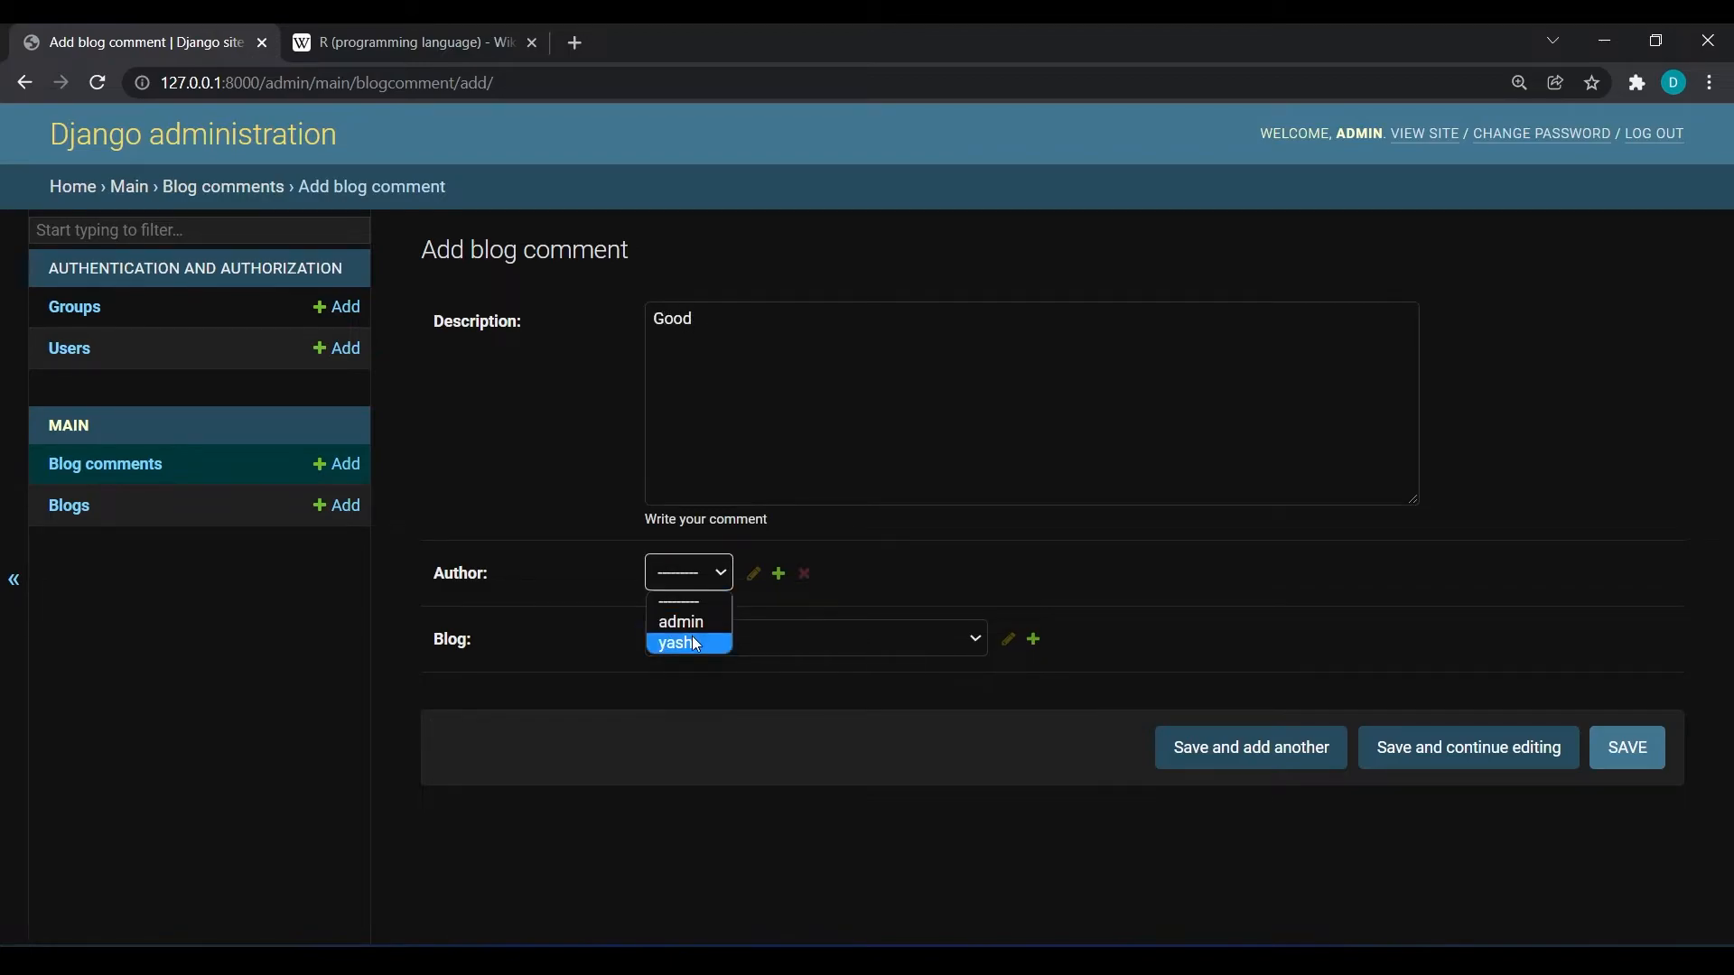
click(672, 642)
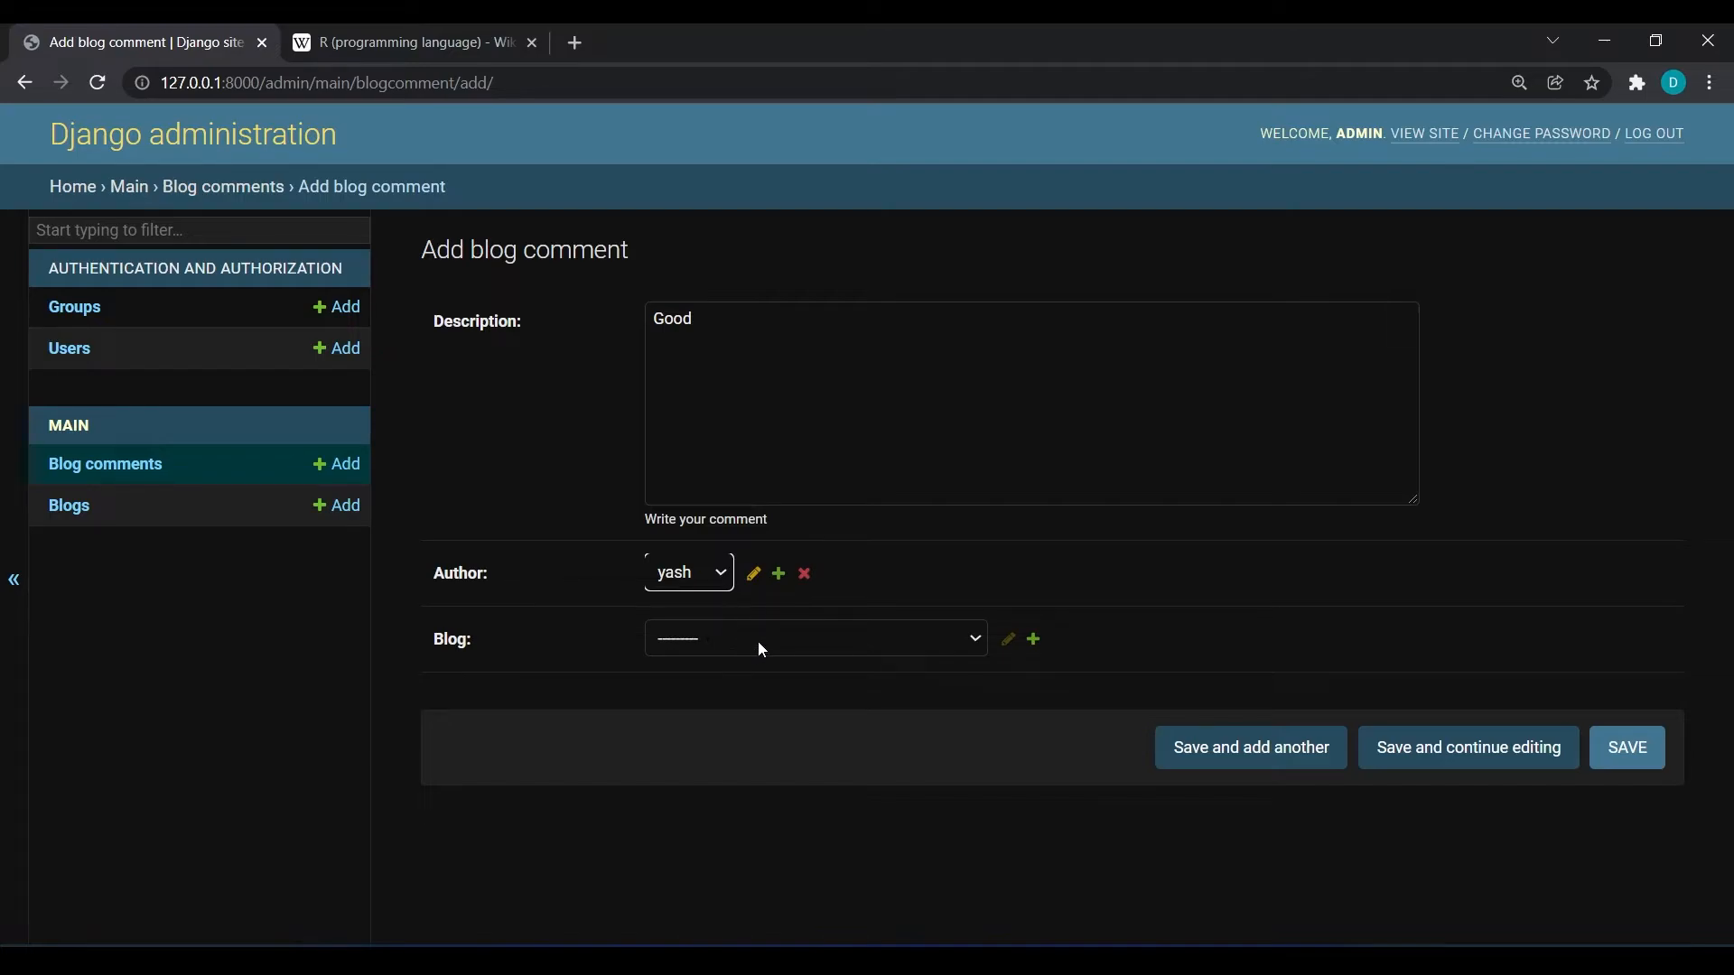
click(815, 637)
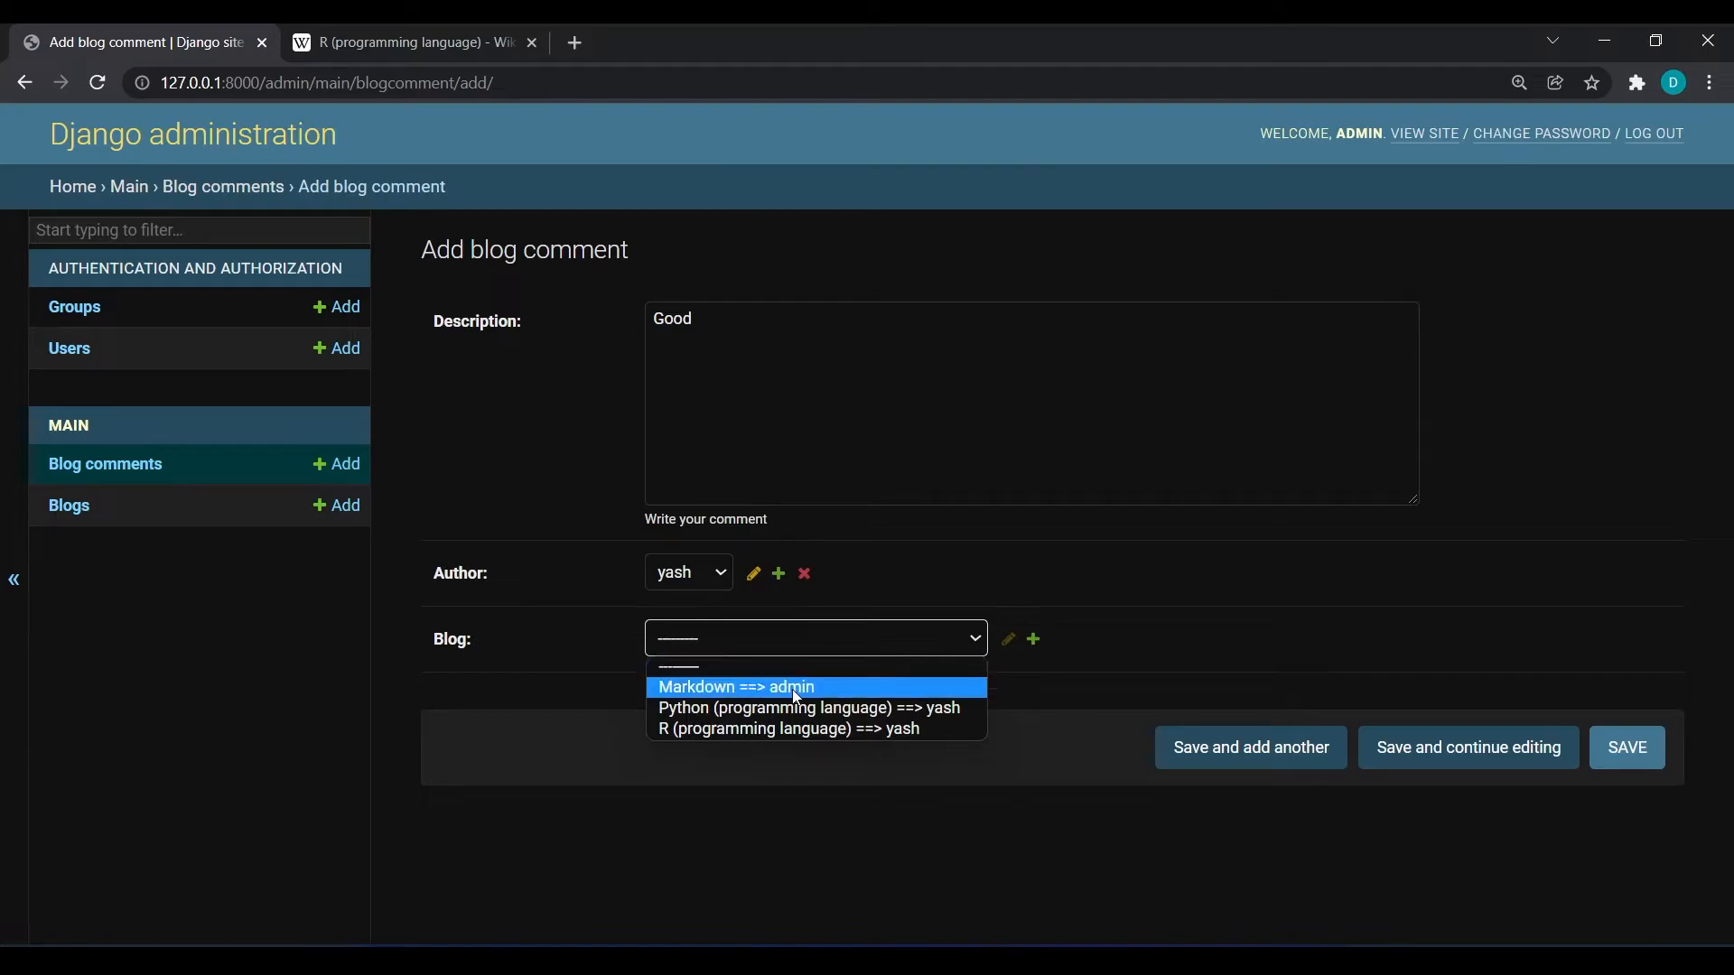
mouse_move(724, 688)
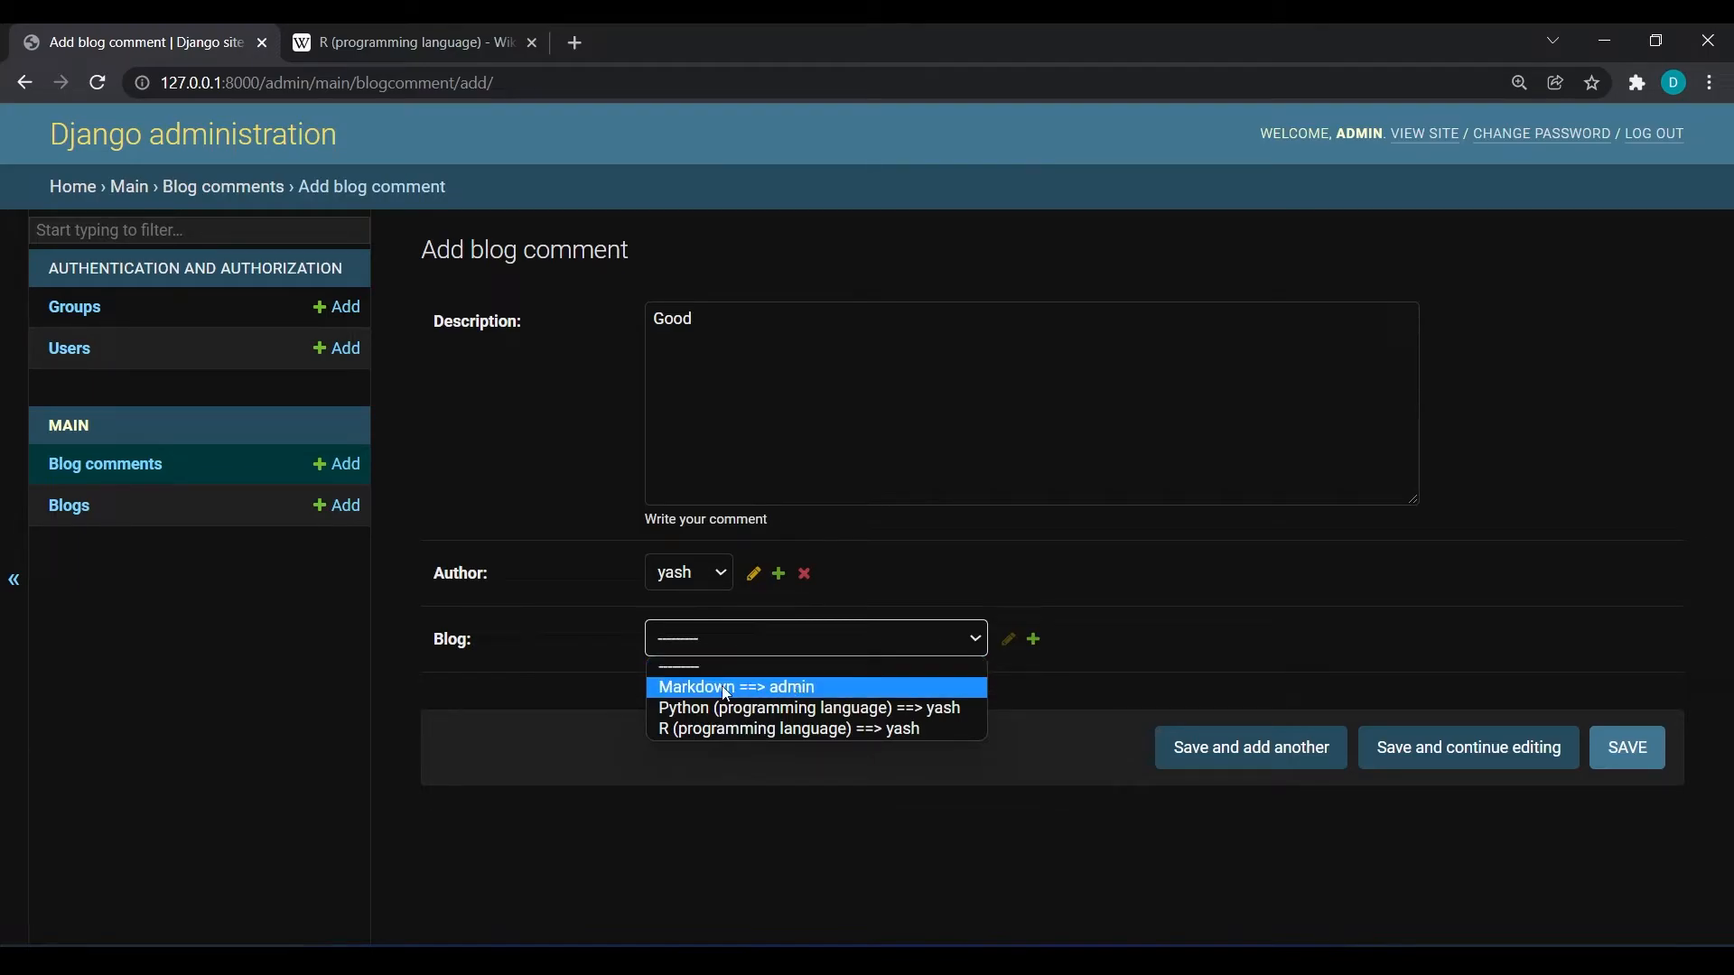
click(1625, 748)
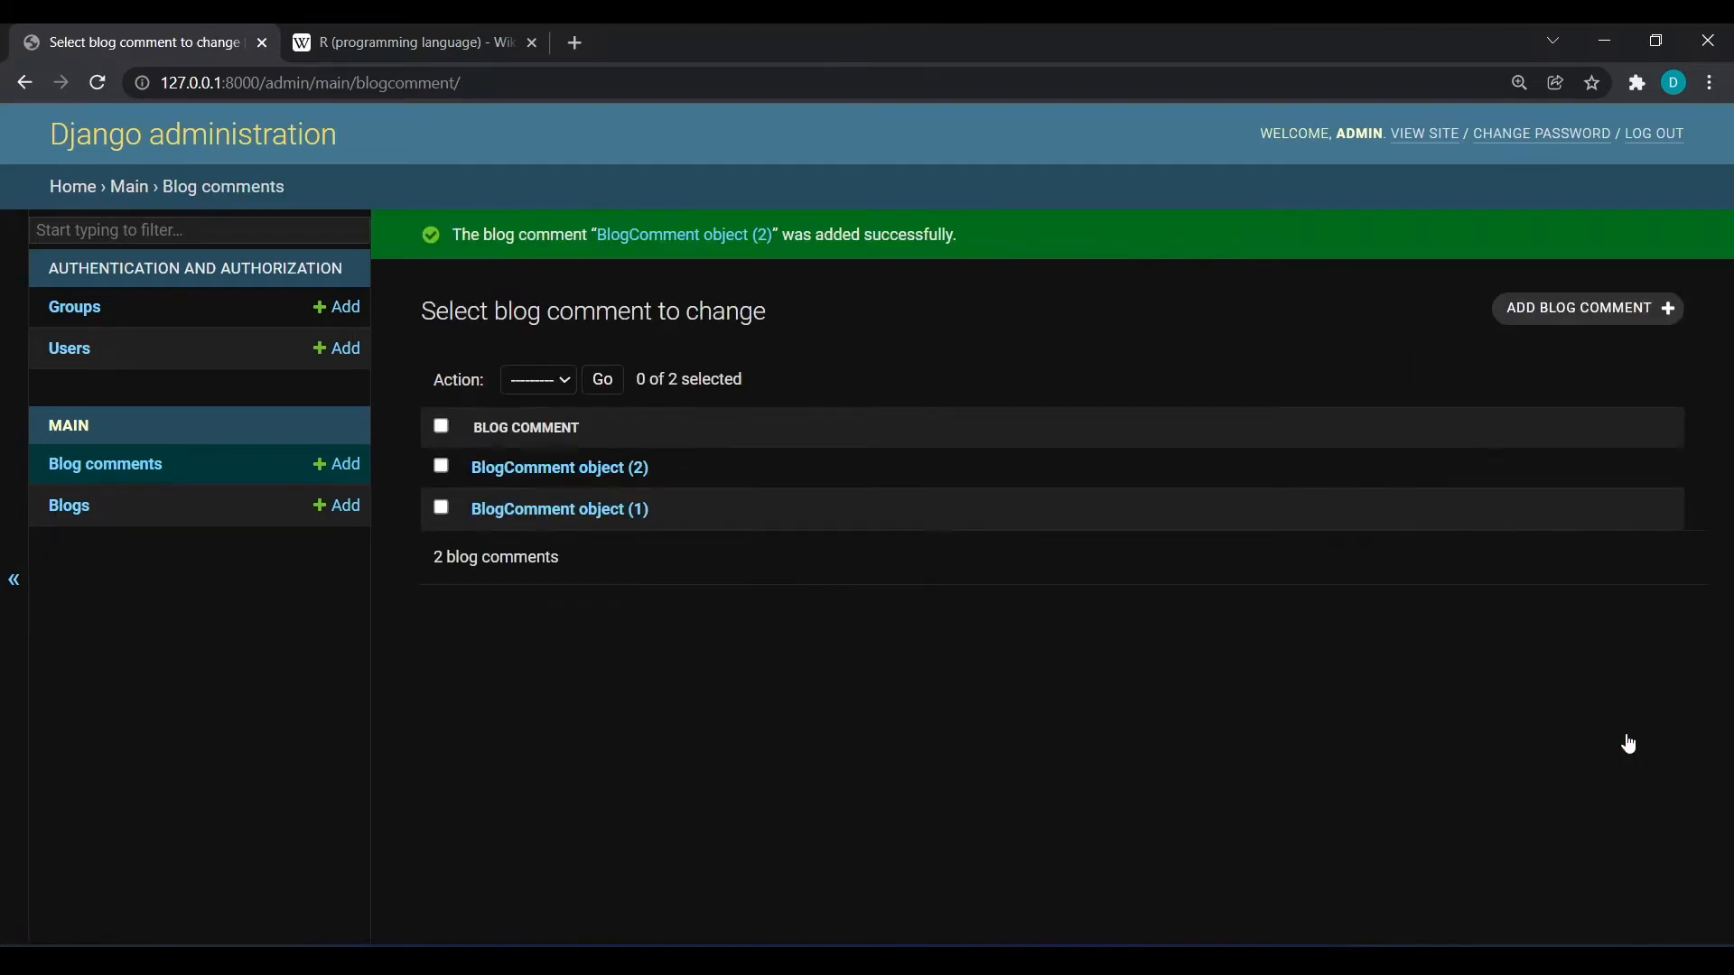
mouse_move(68, 506)
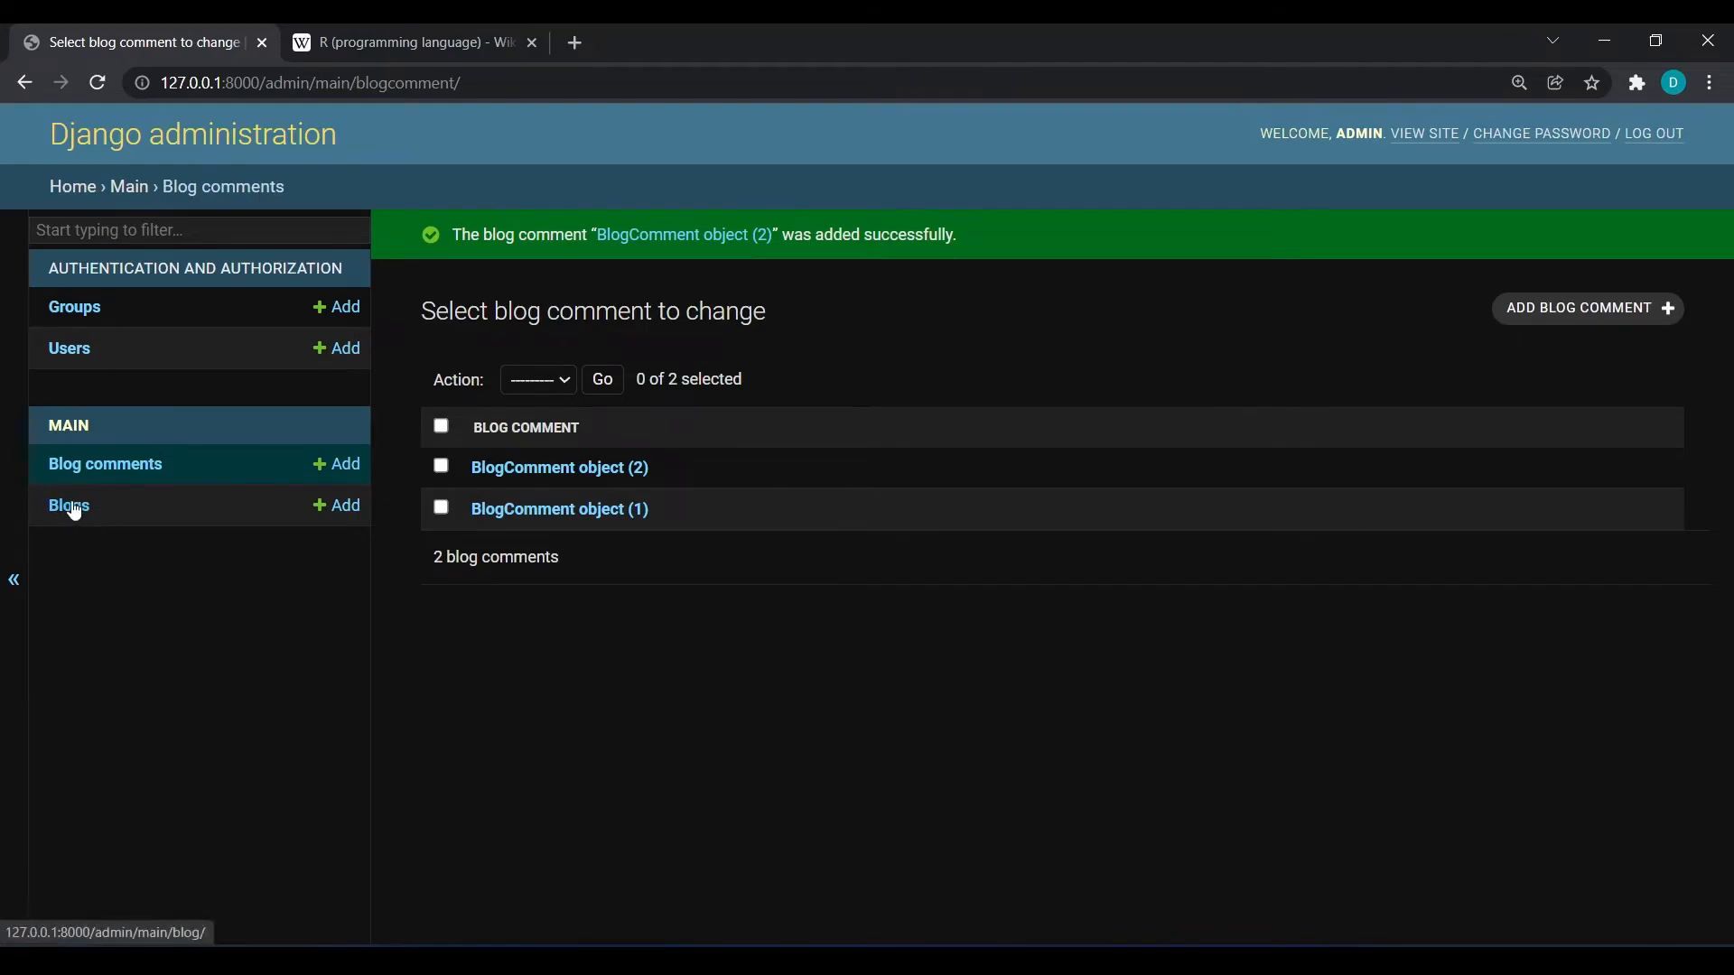
View the blogs list with readable labels, then the blog comments list.
click(67, 505)
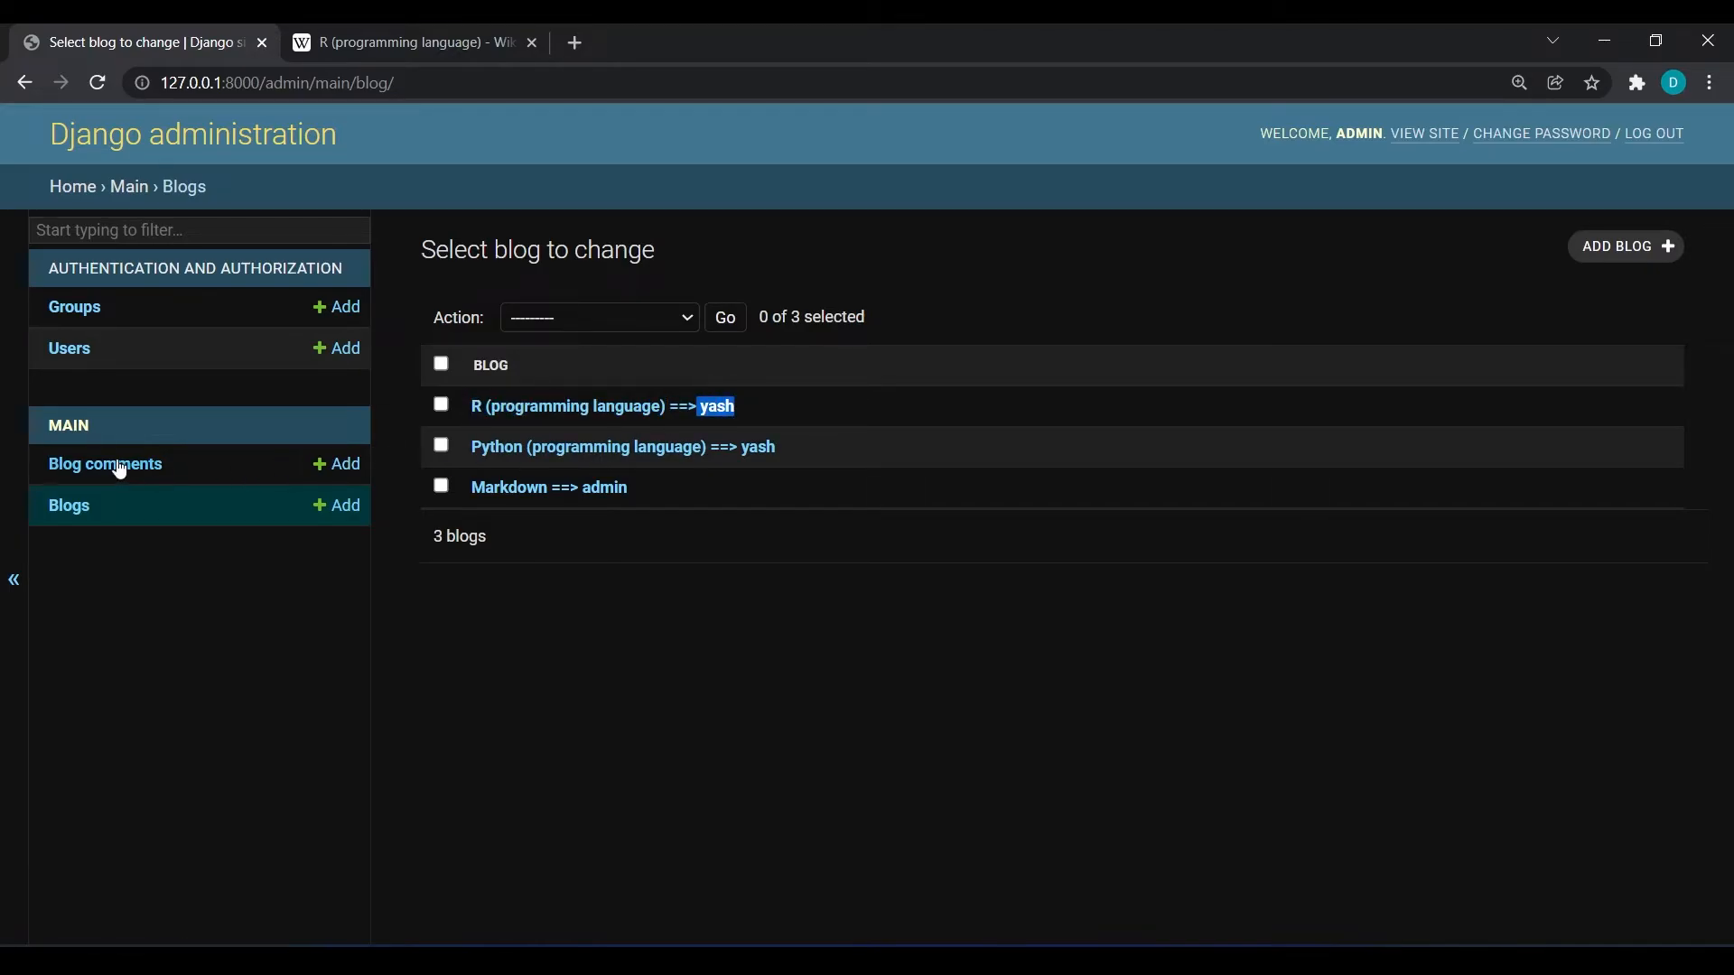
click(105, 465)
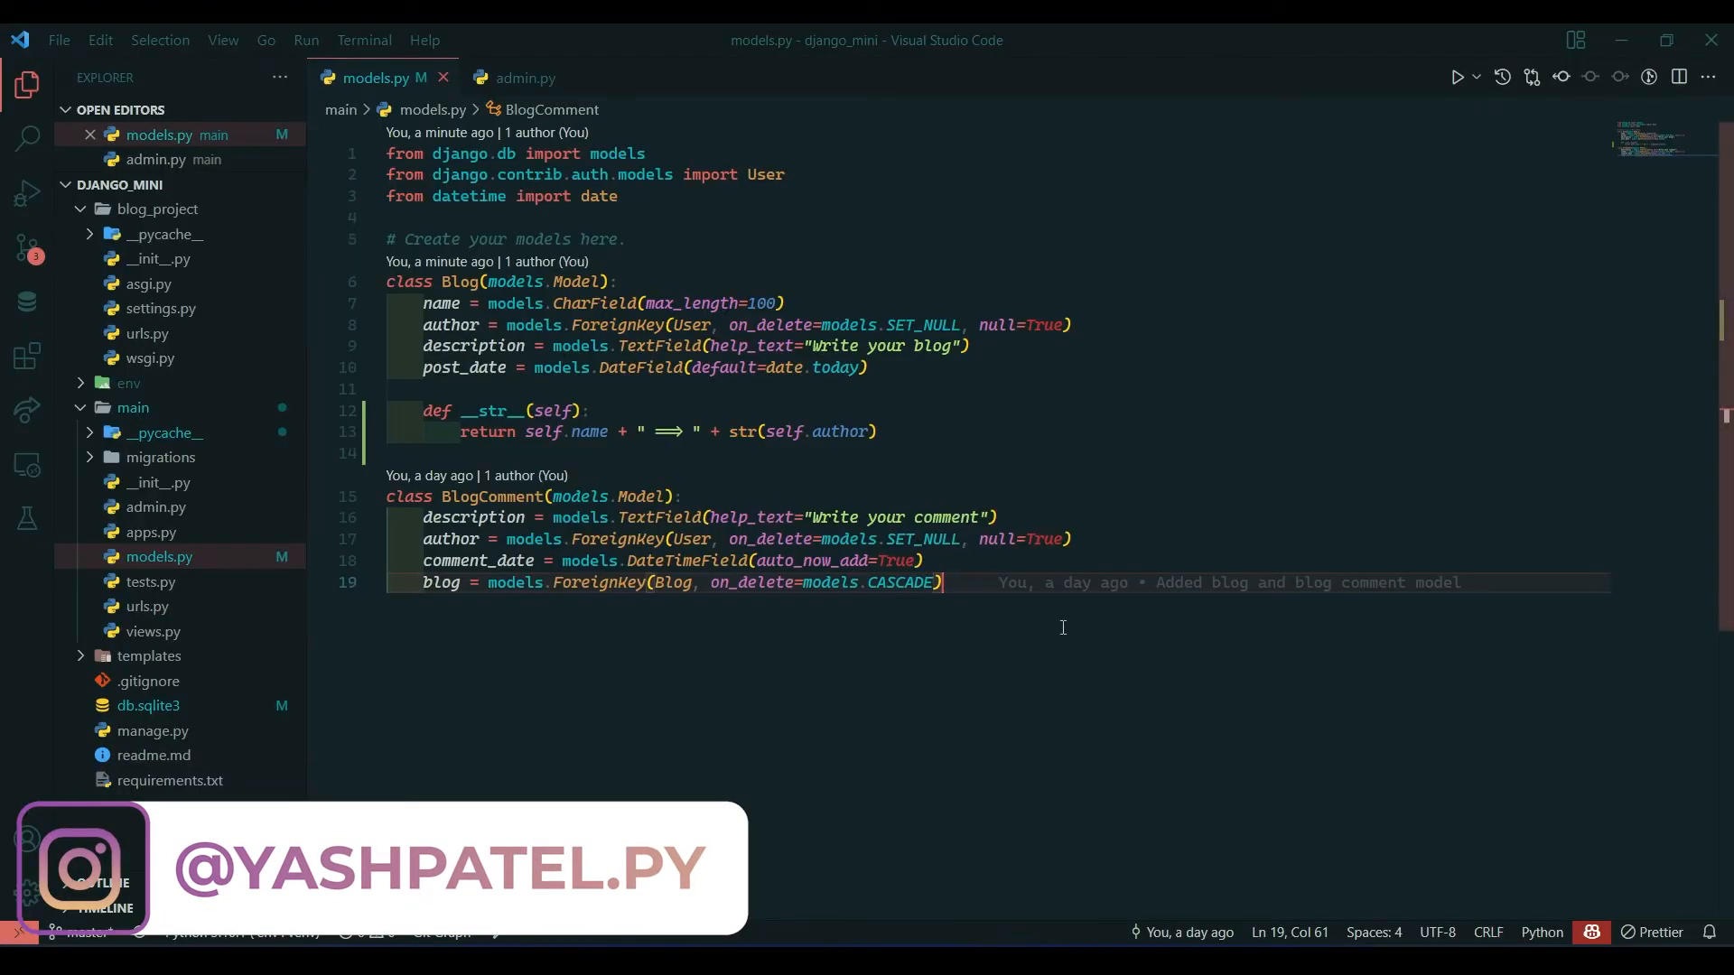
Write BlogComment's __str__ returning self.blog + " ==> " + self.author.
key(Enter)
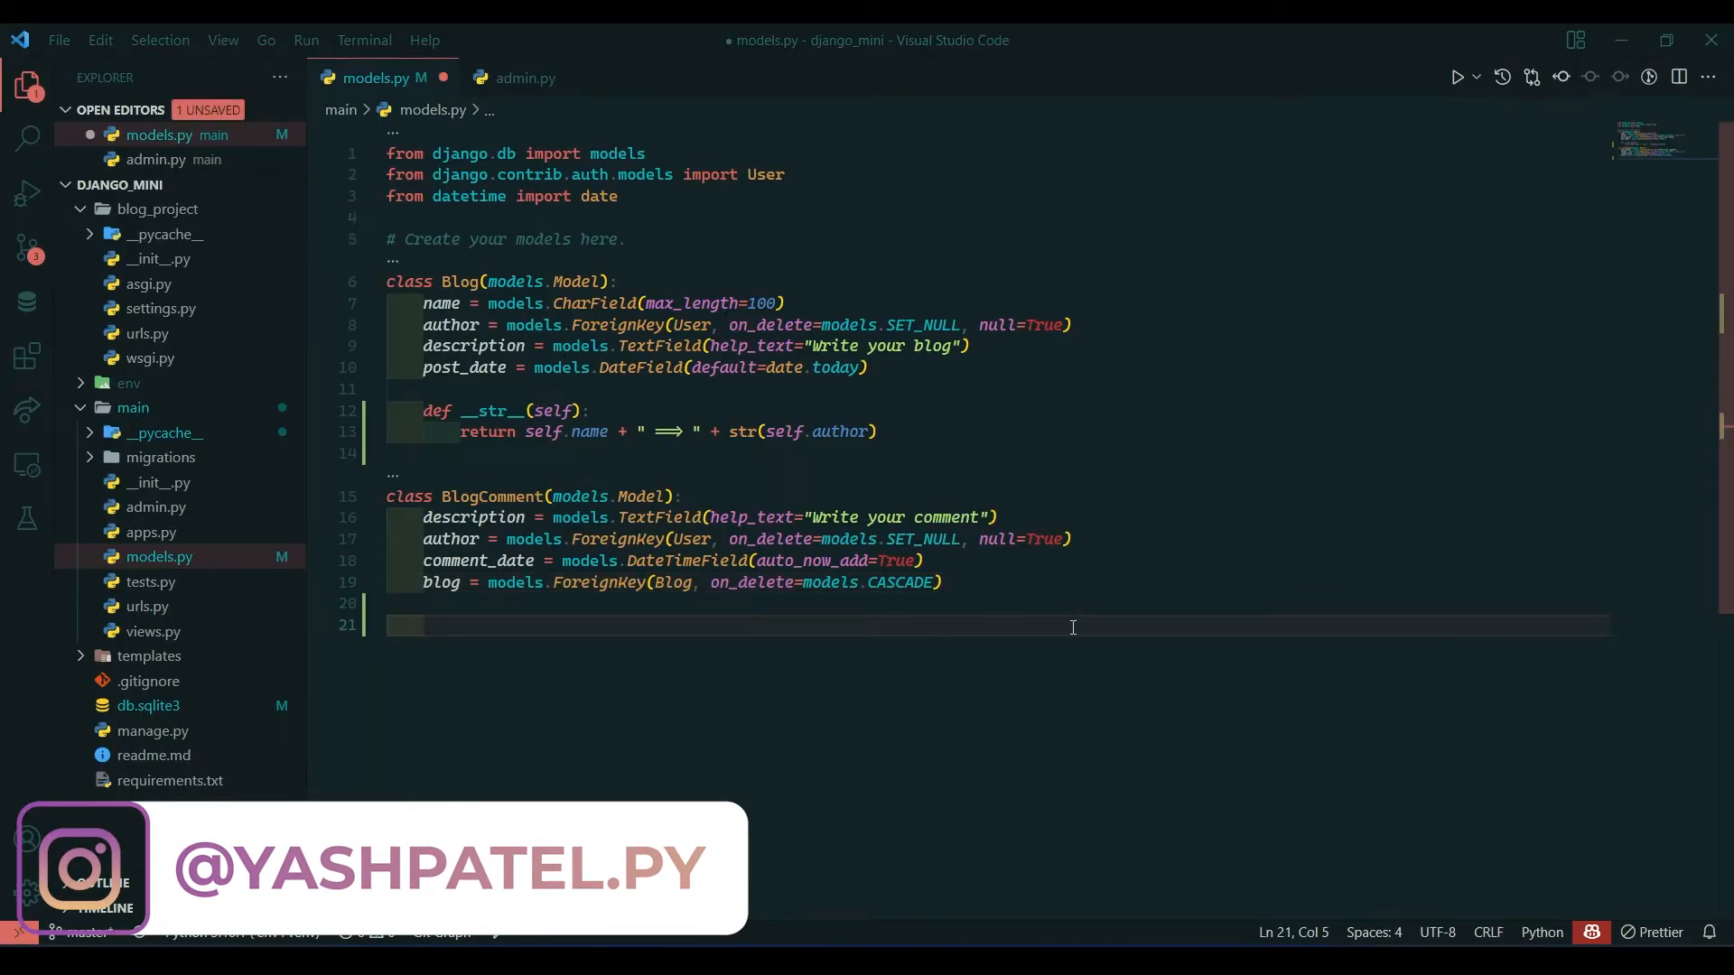
text(def __str__()
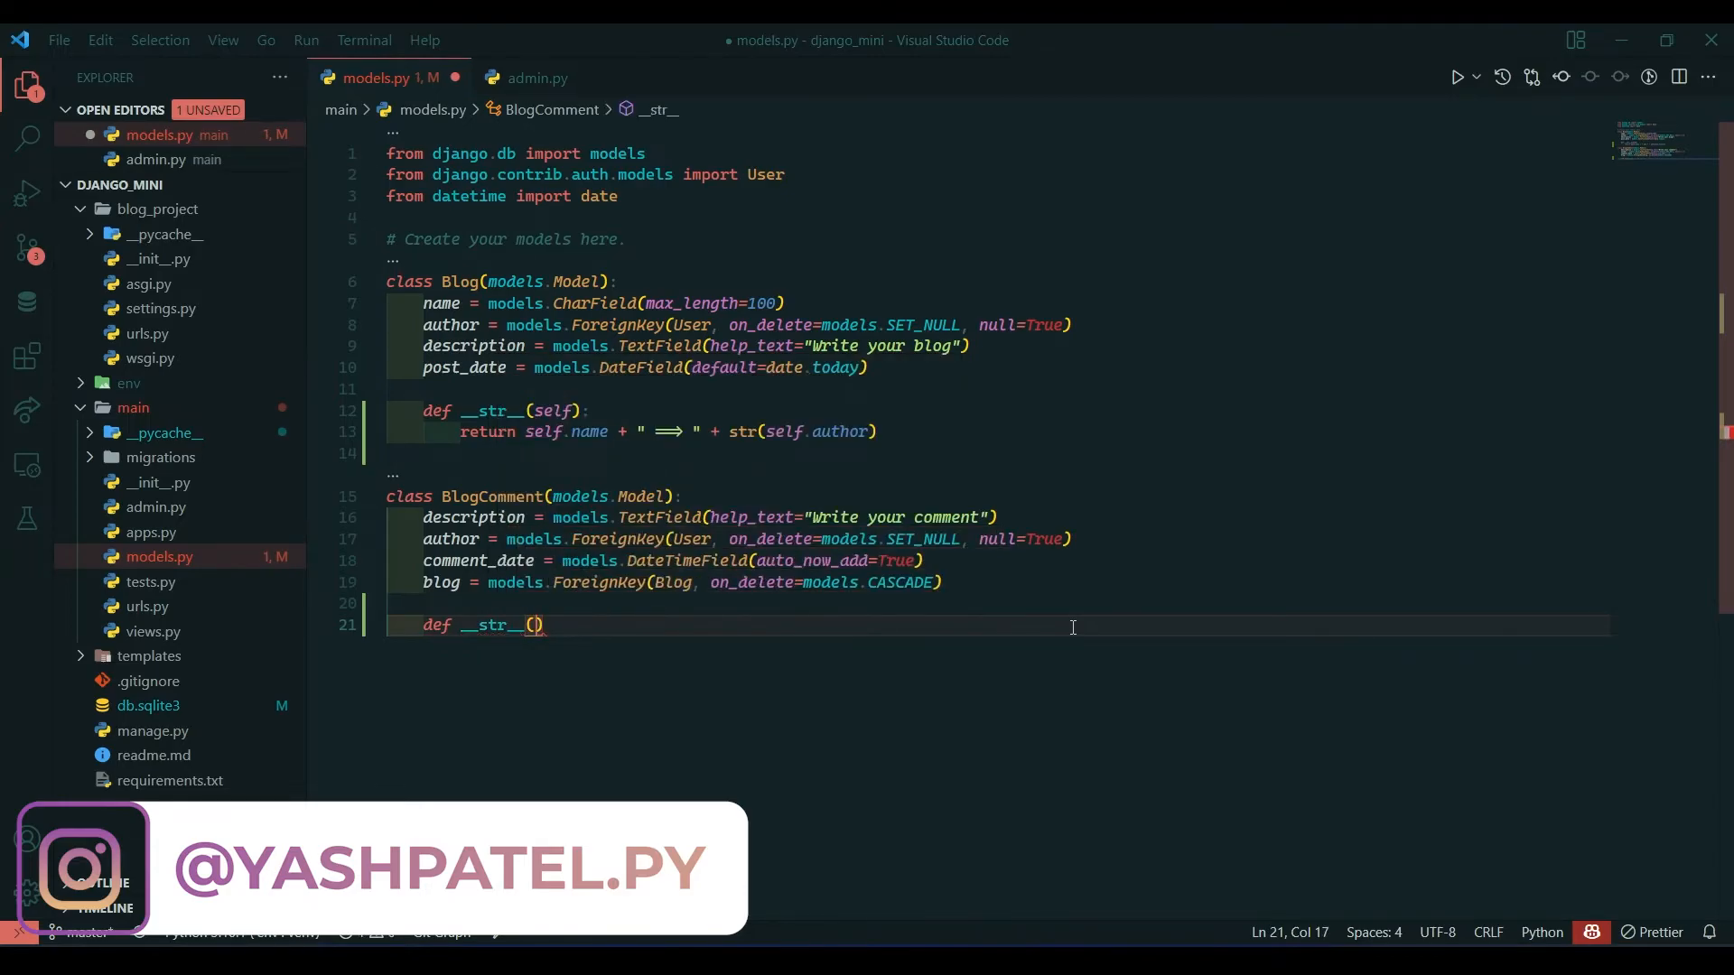
text(self)
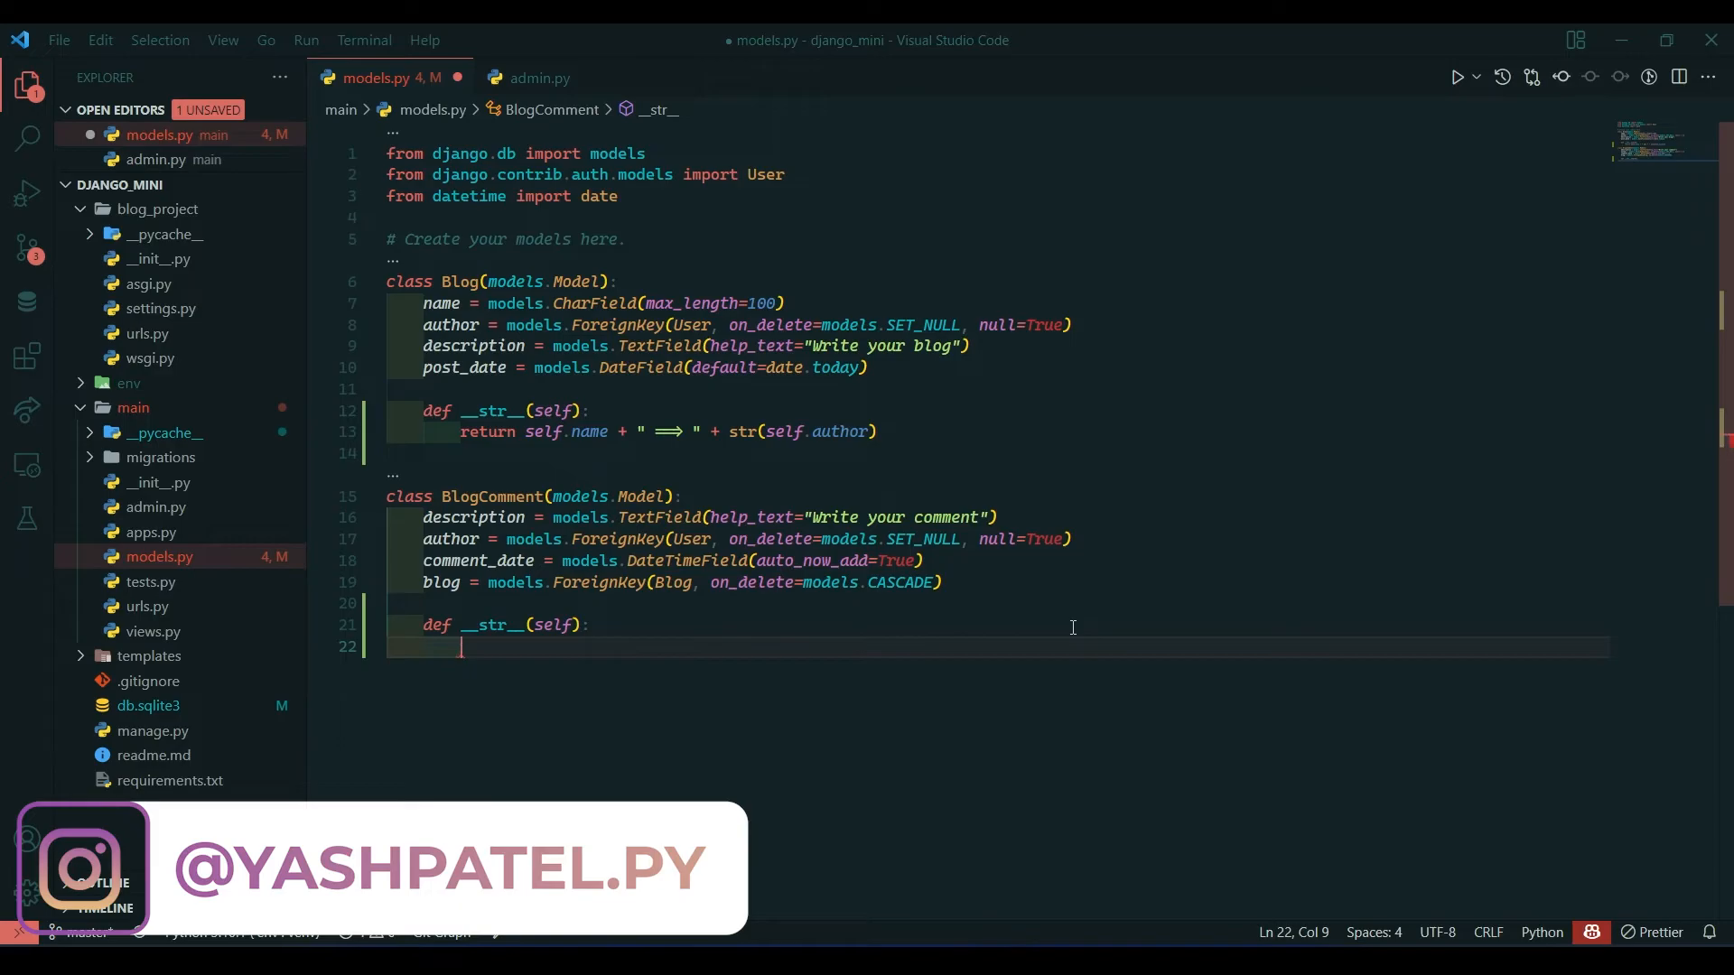
text(return self)
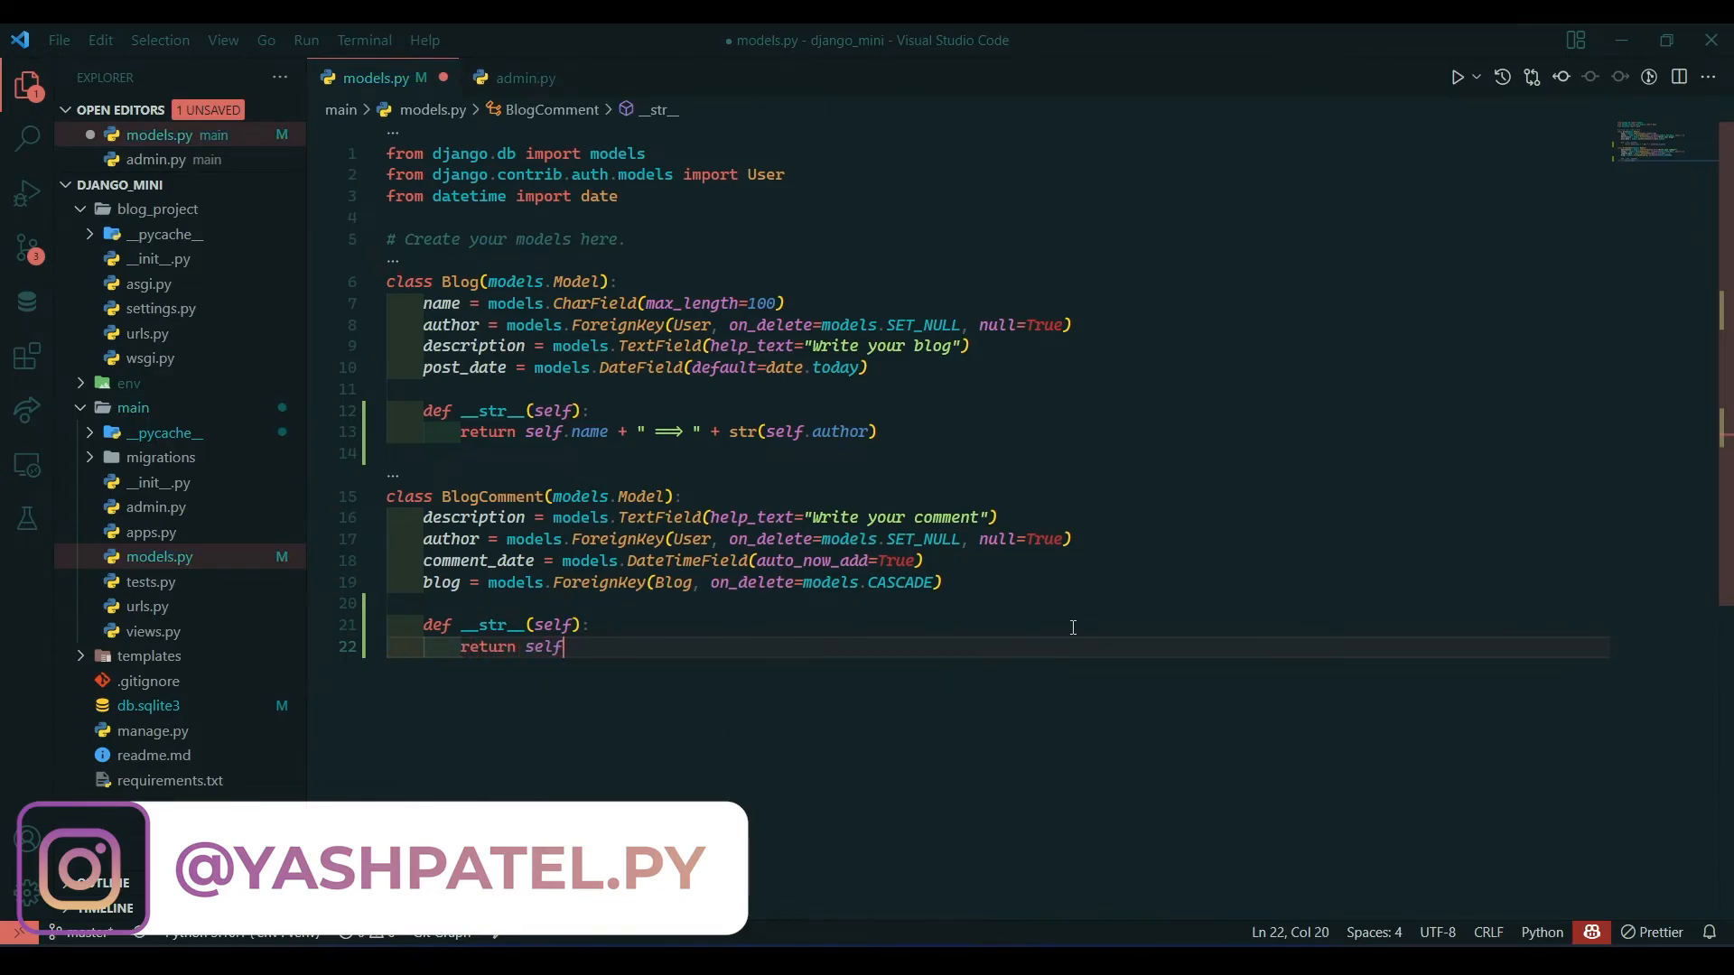
text(.blog)
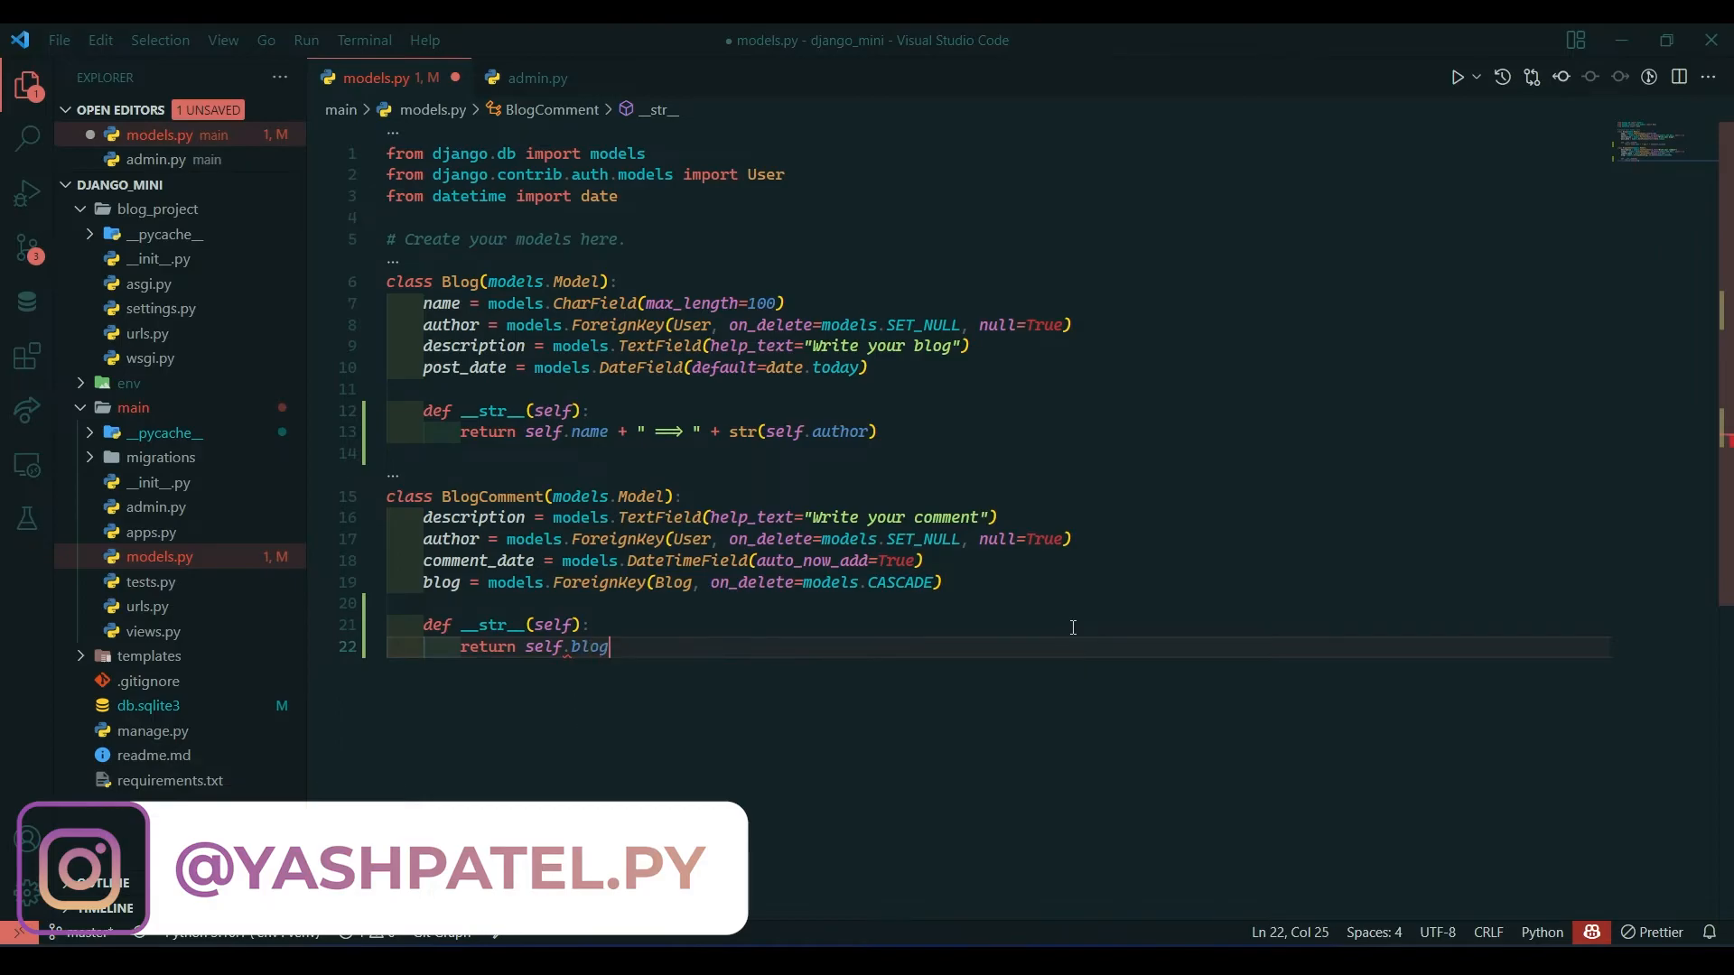
text(+ "")
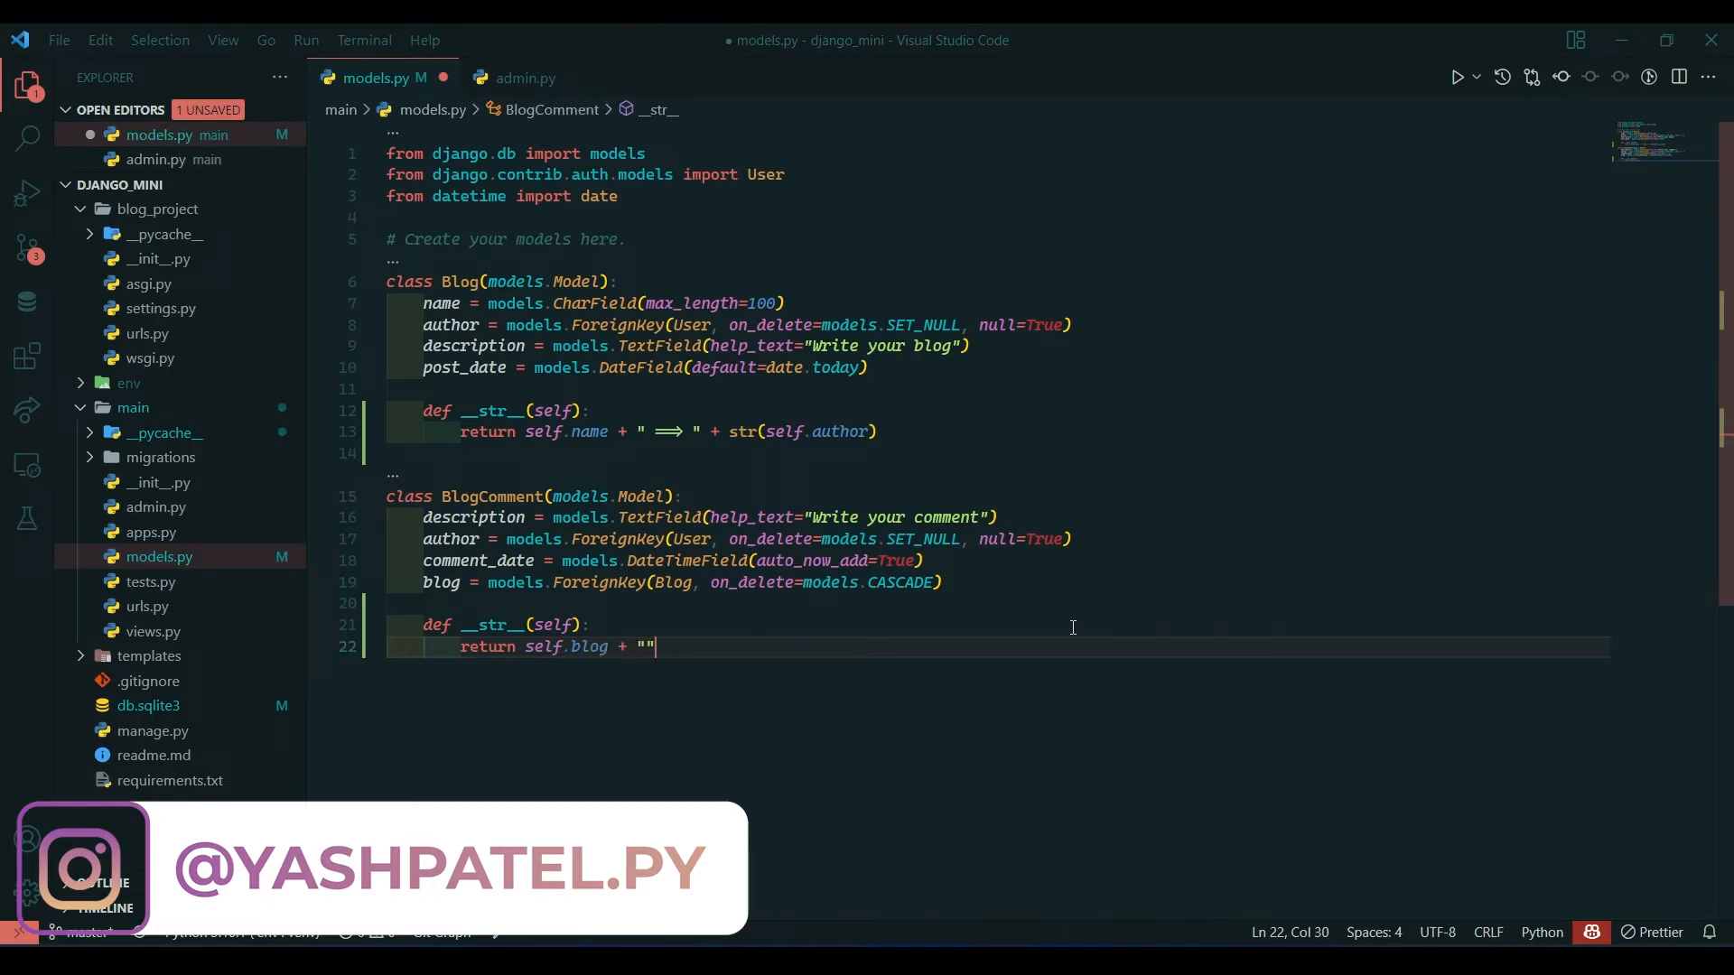
text(==>)
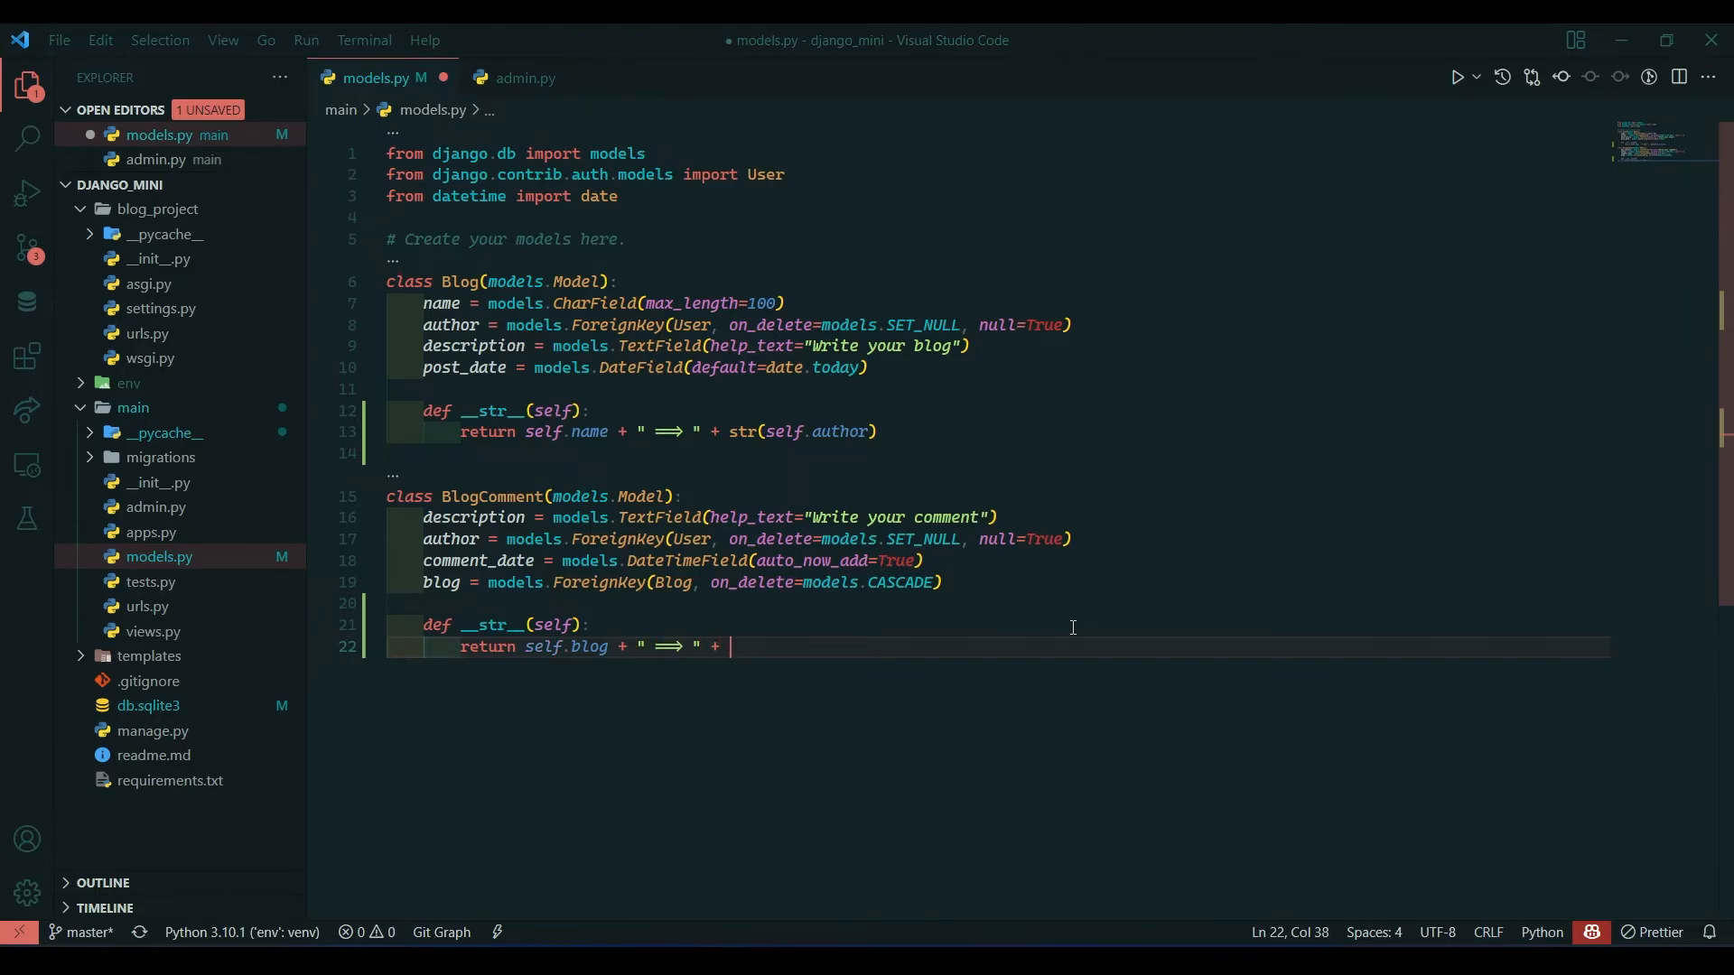
text(self)
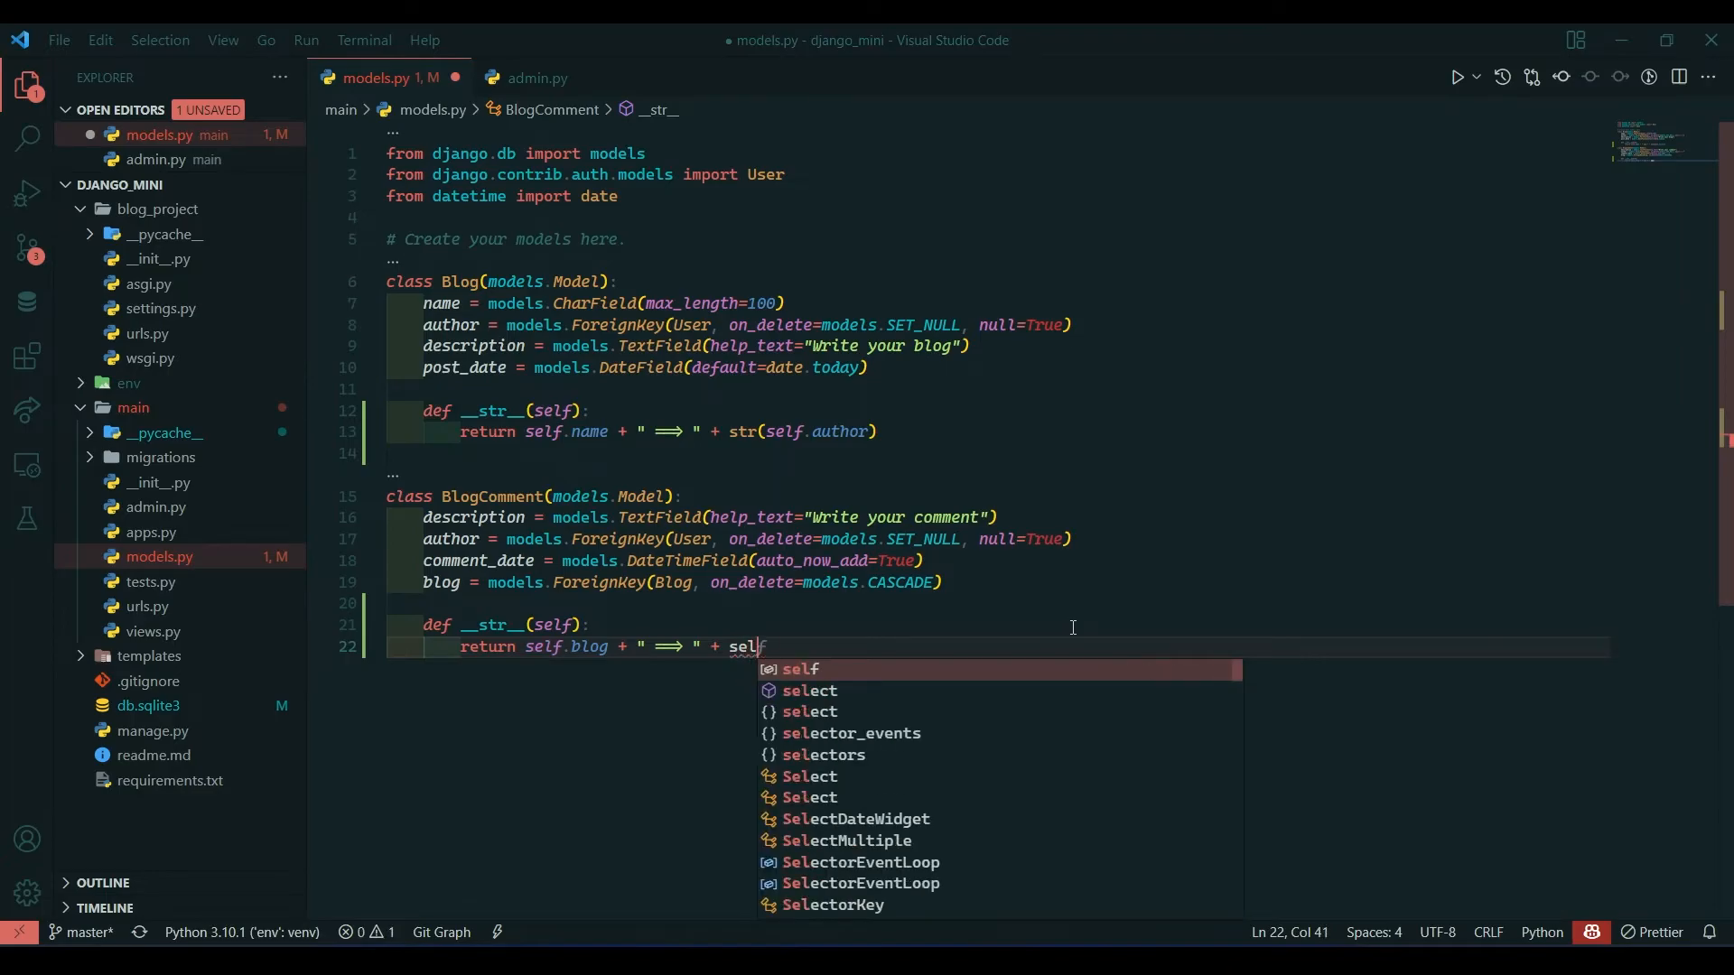
text(.)
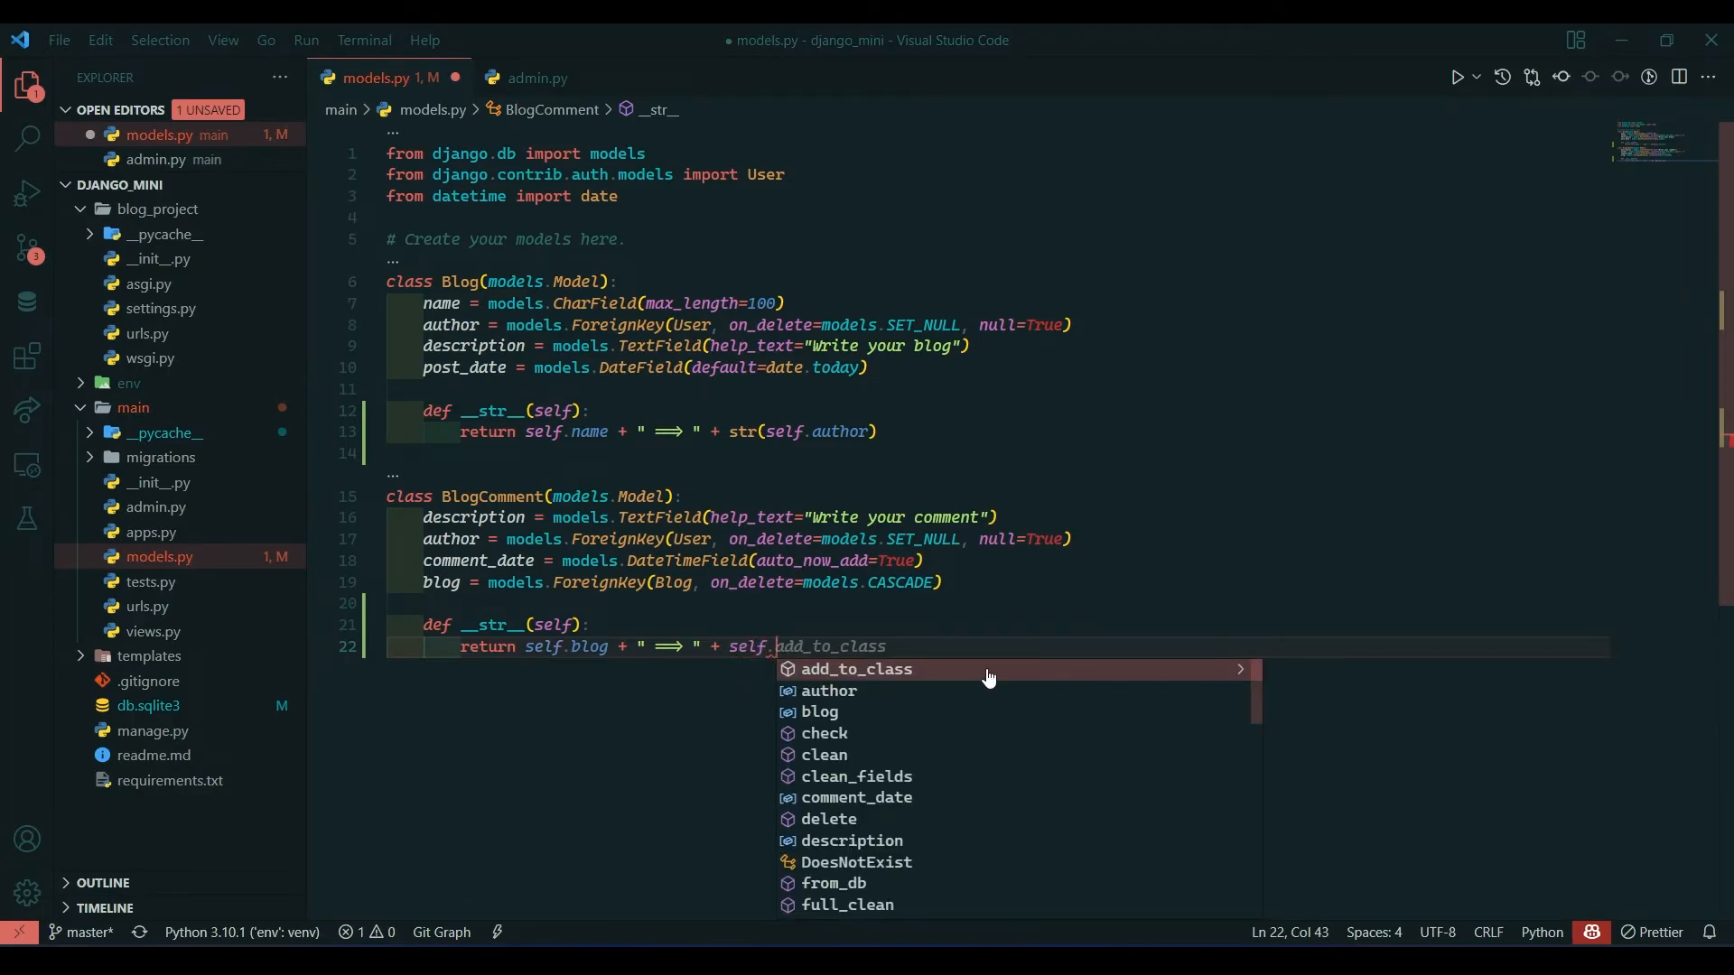
text(author)
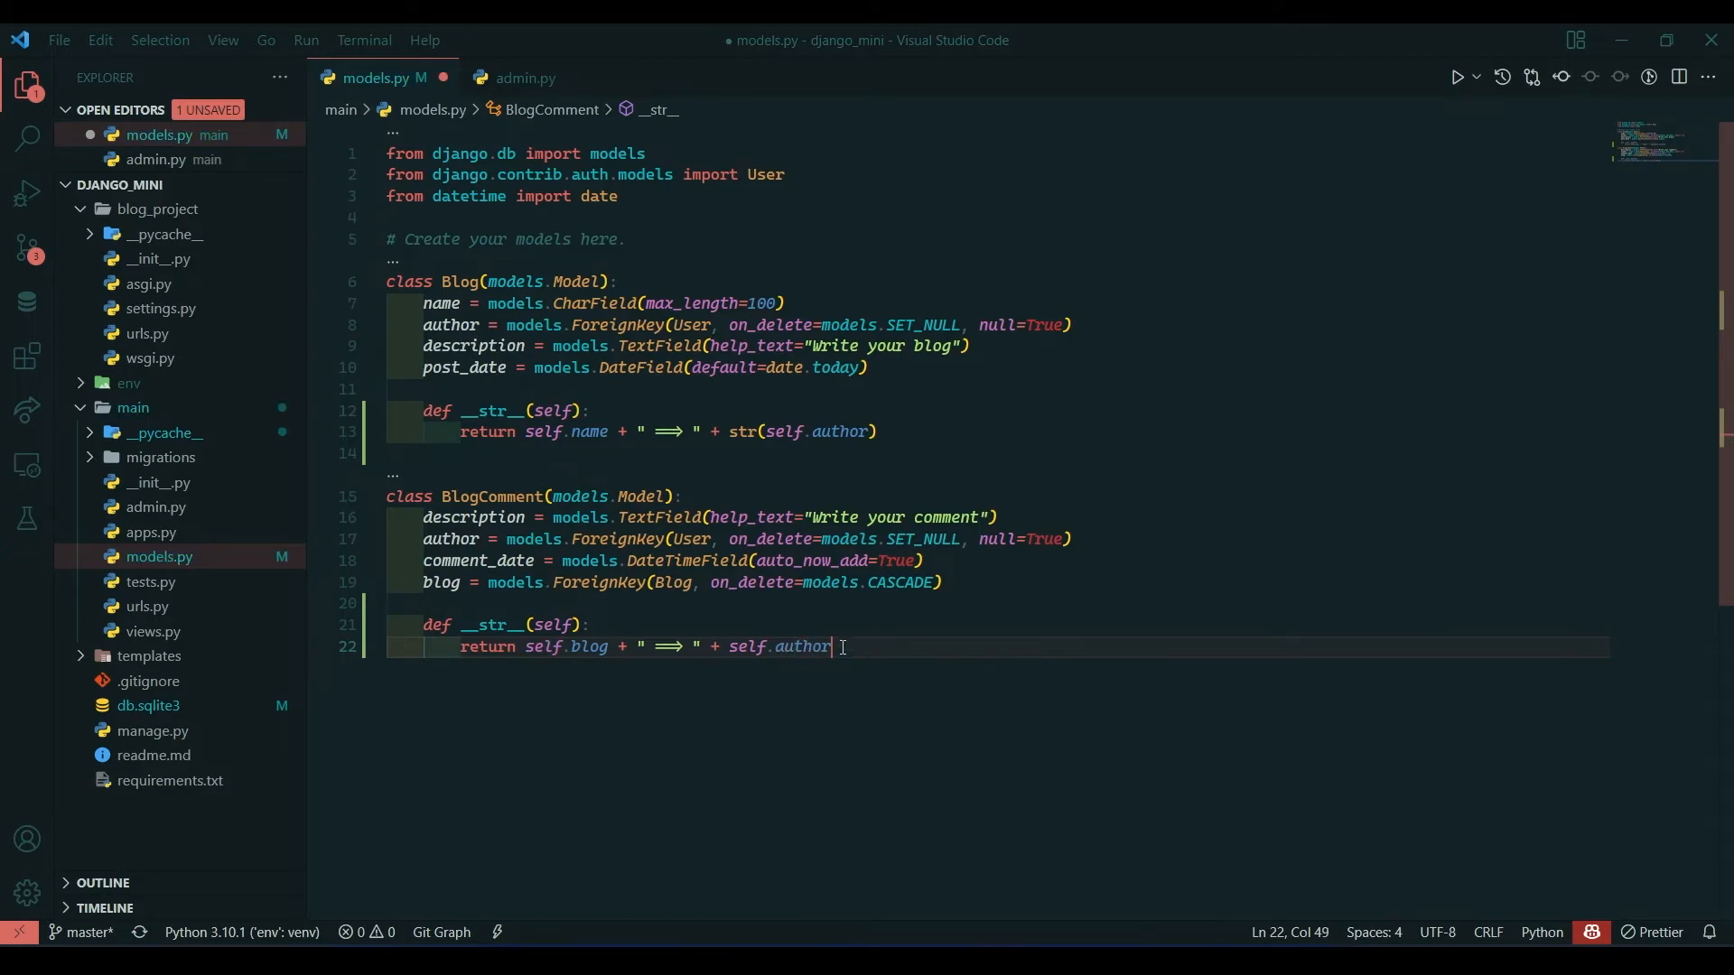
Wrap blog and author in str() so the concatenation returns valid strings.
key(BackSpace)
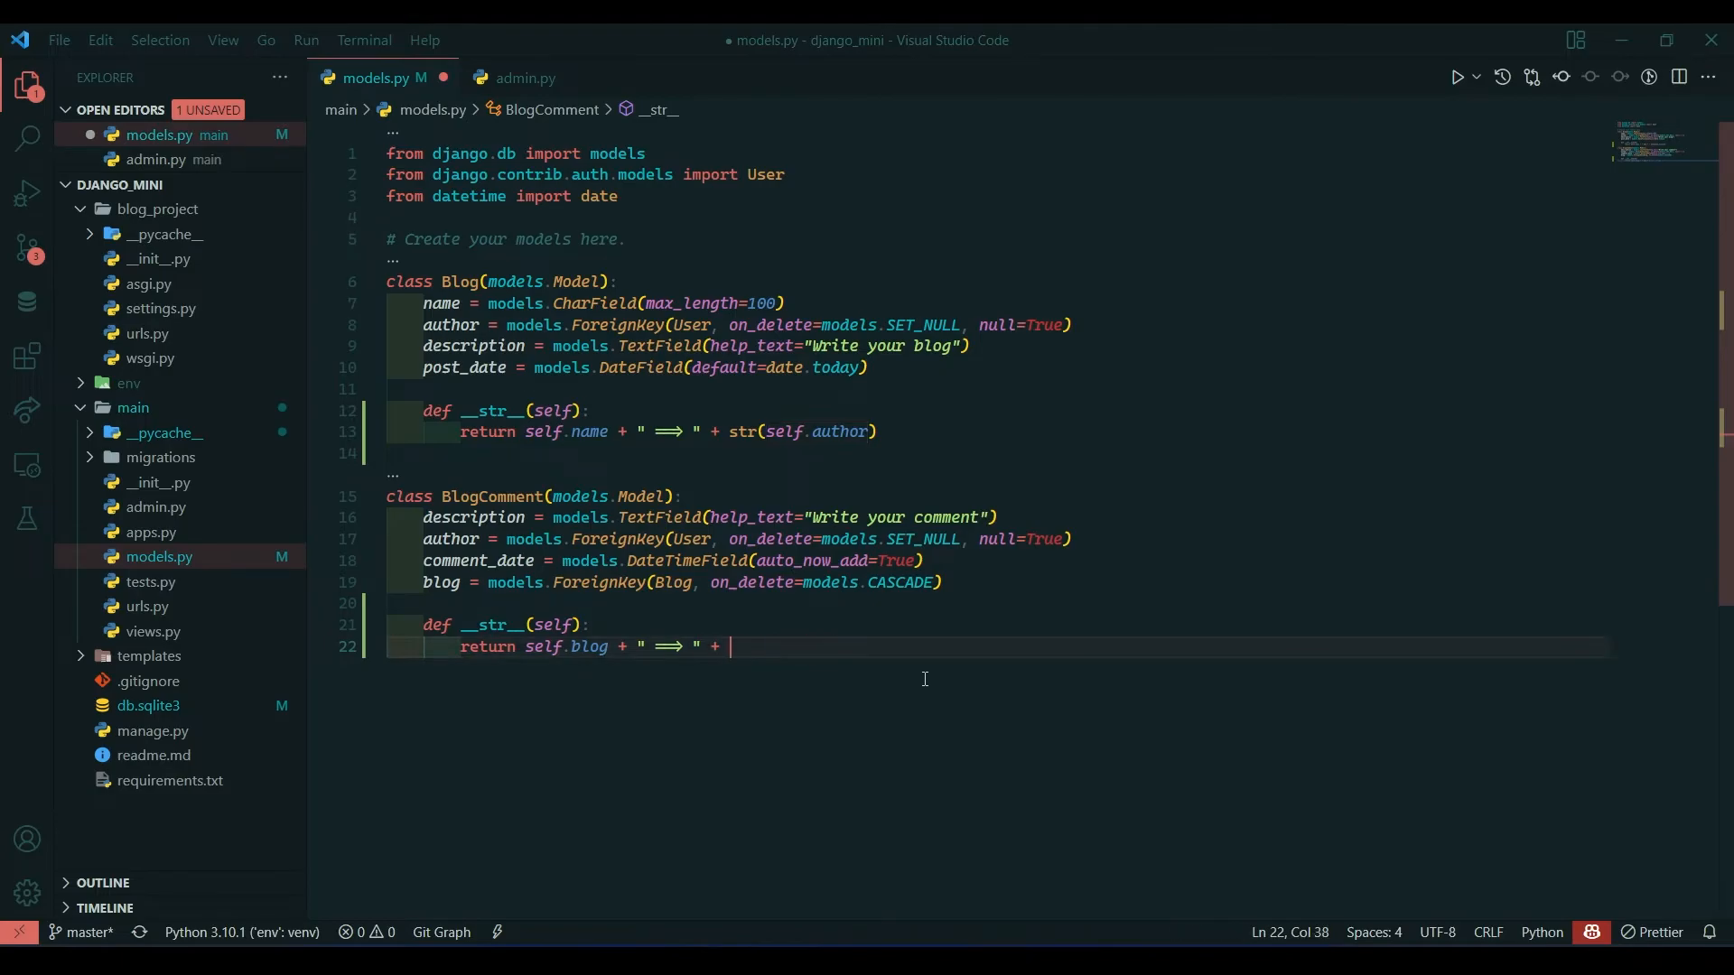
text(str(self.author)
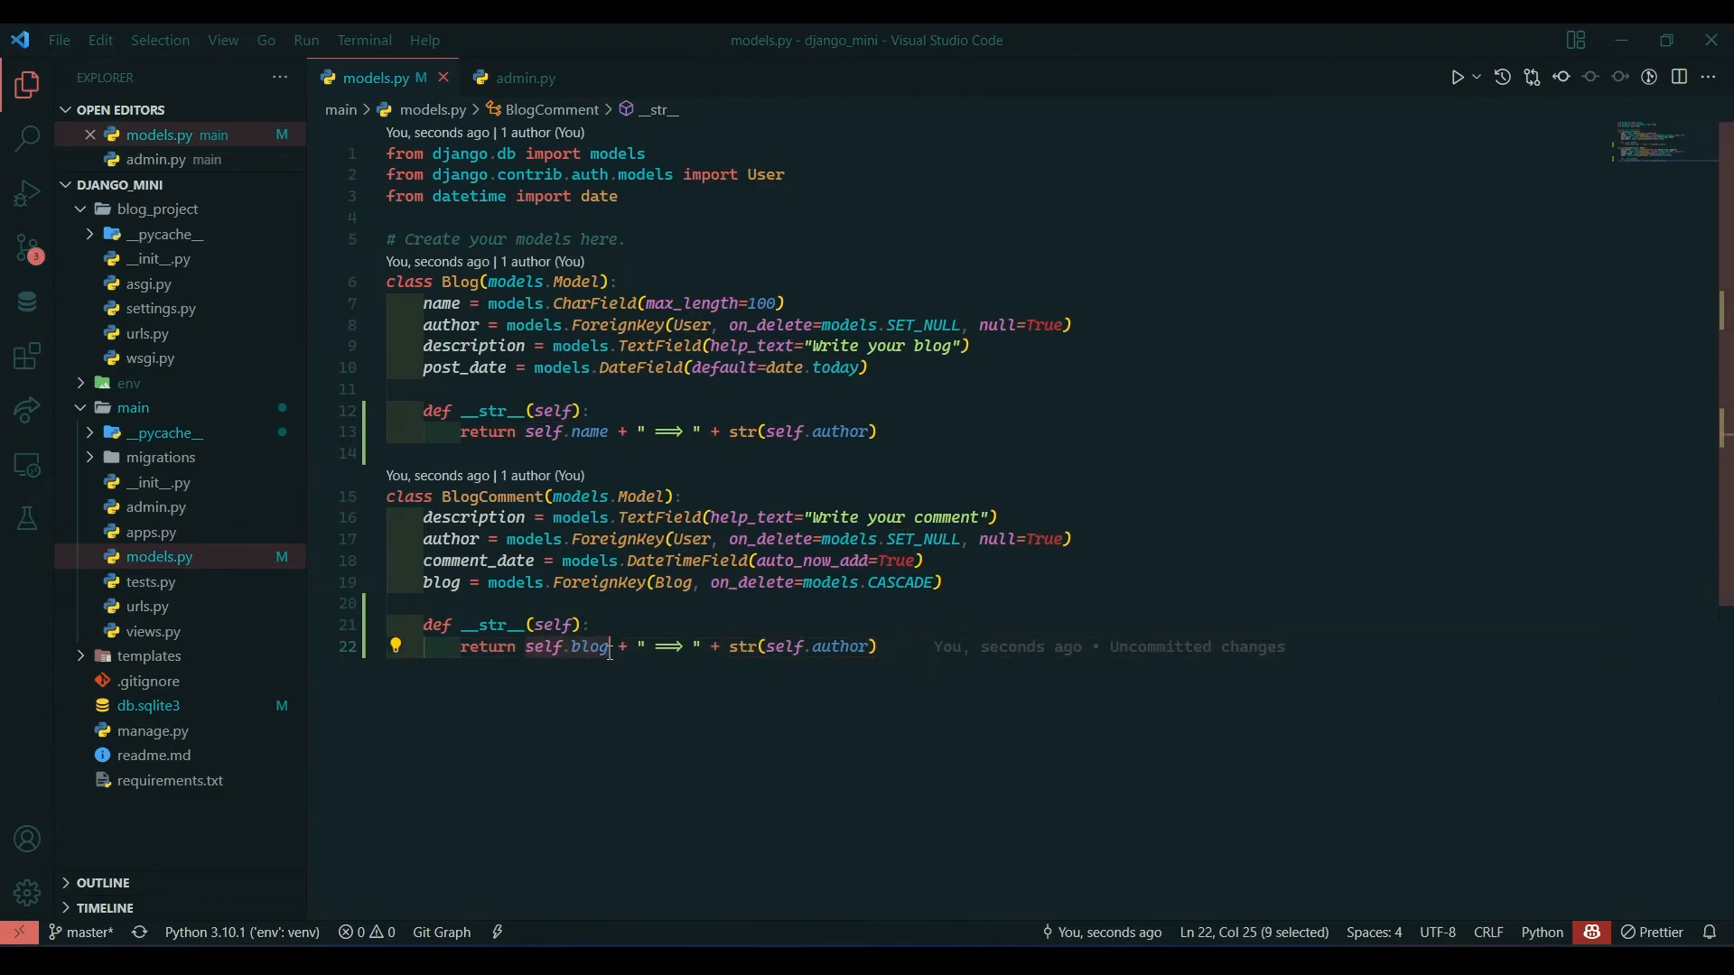
text(s)
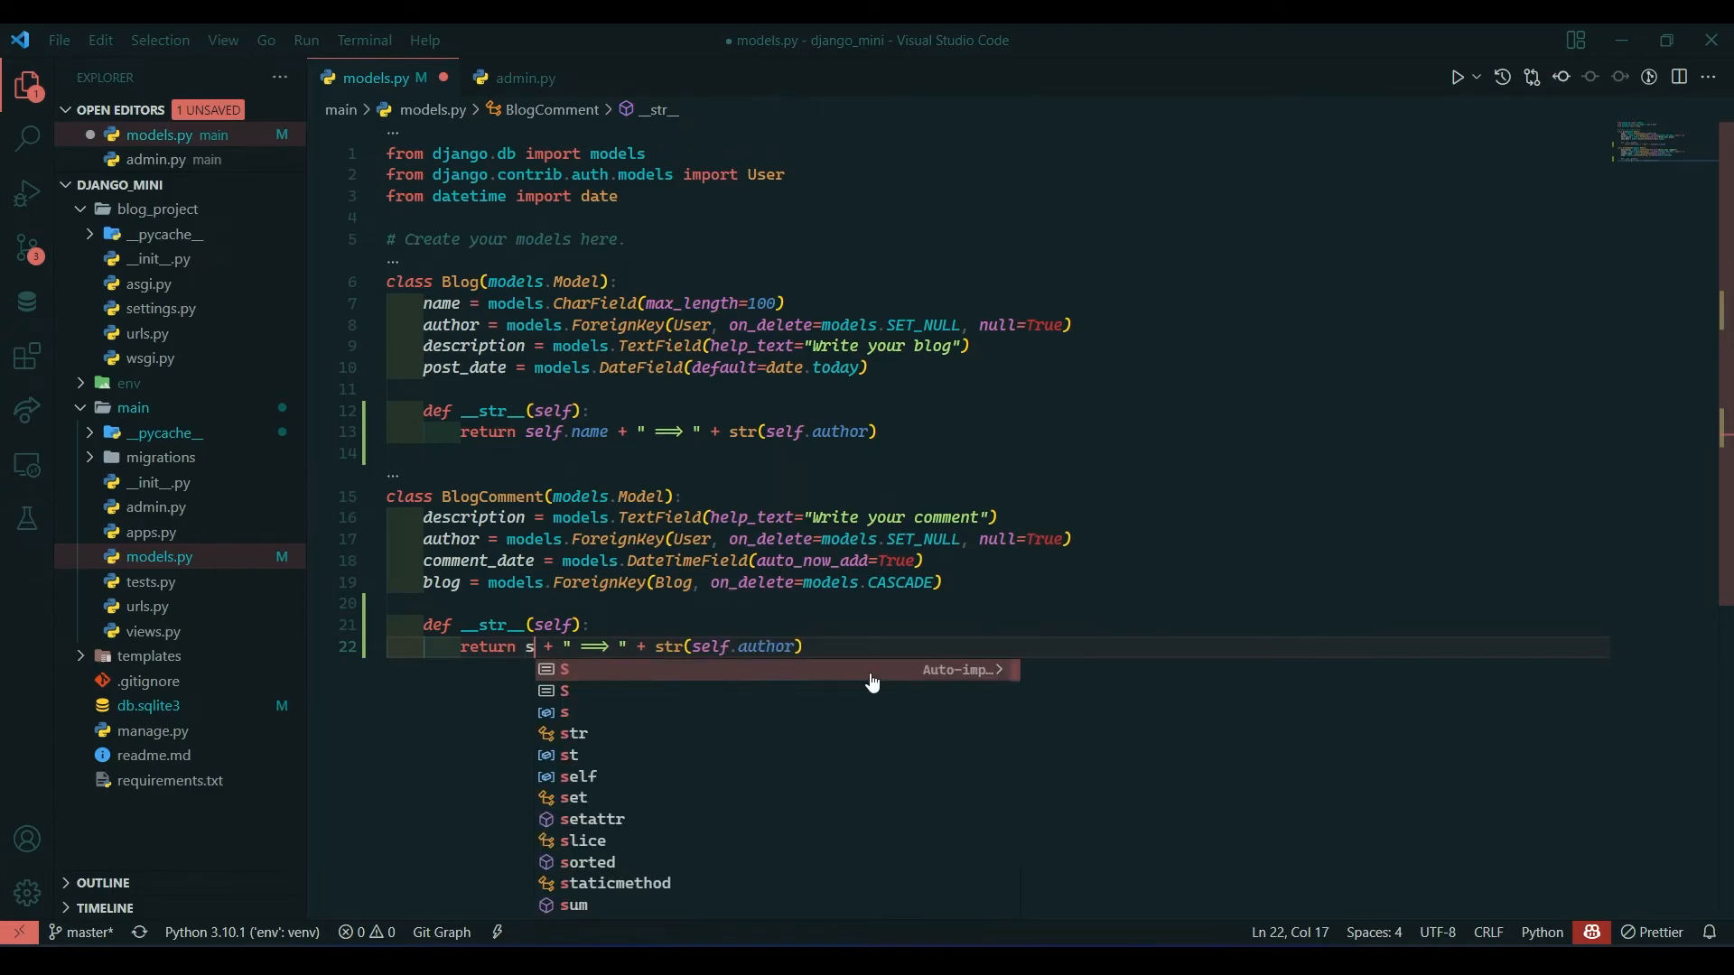
text(str())
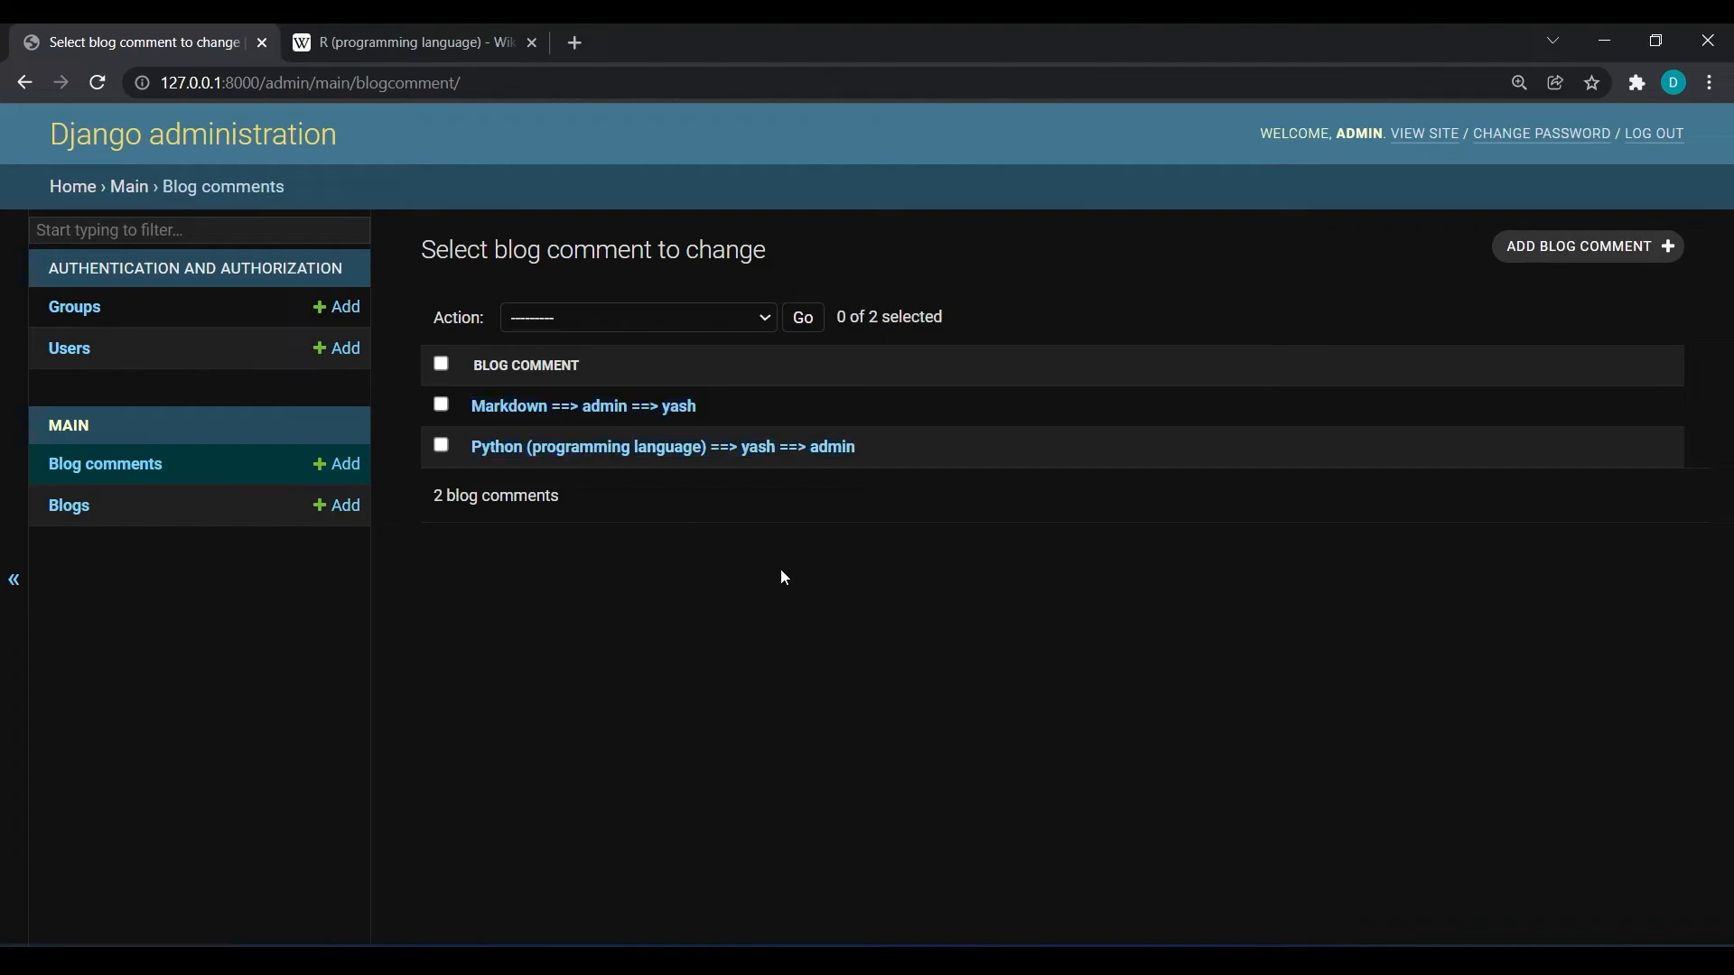
mouse_move(535, 431)
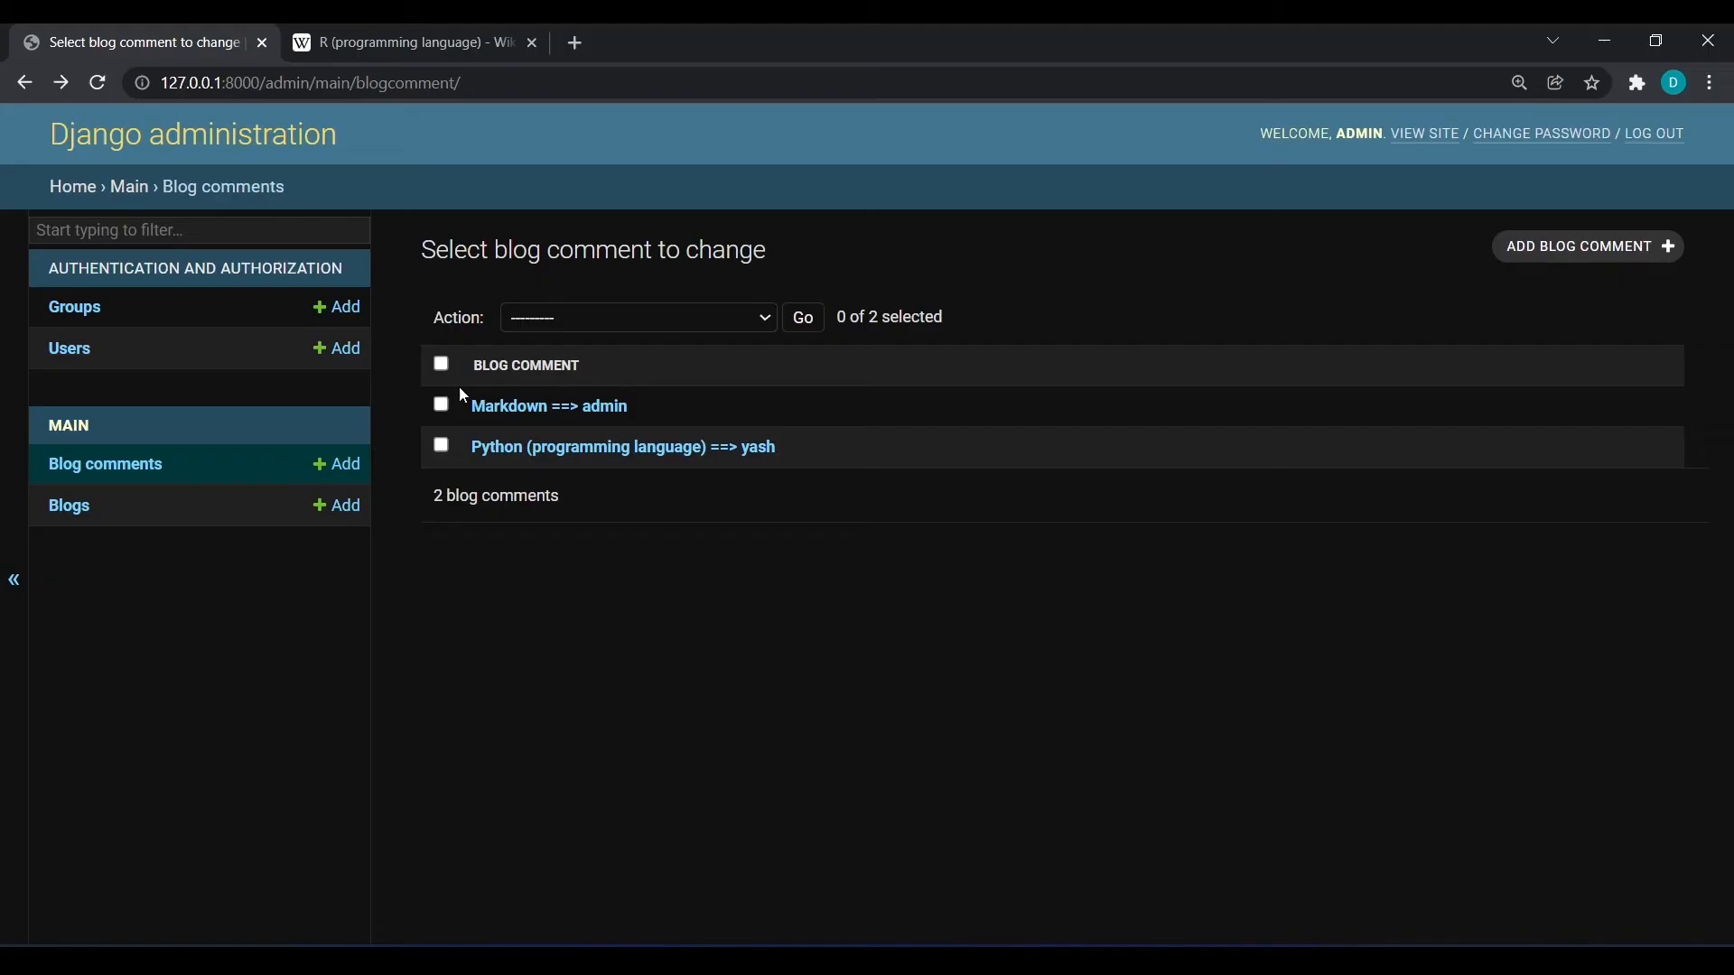
mouse_move(575, 451)
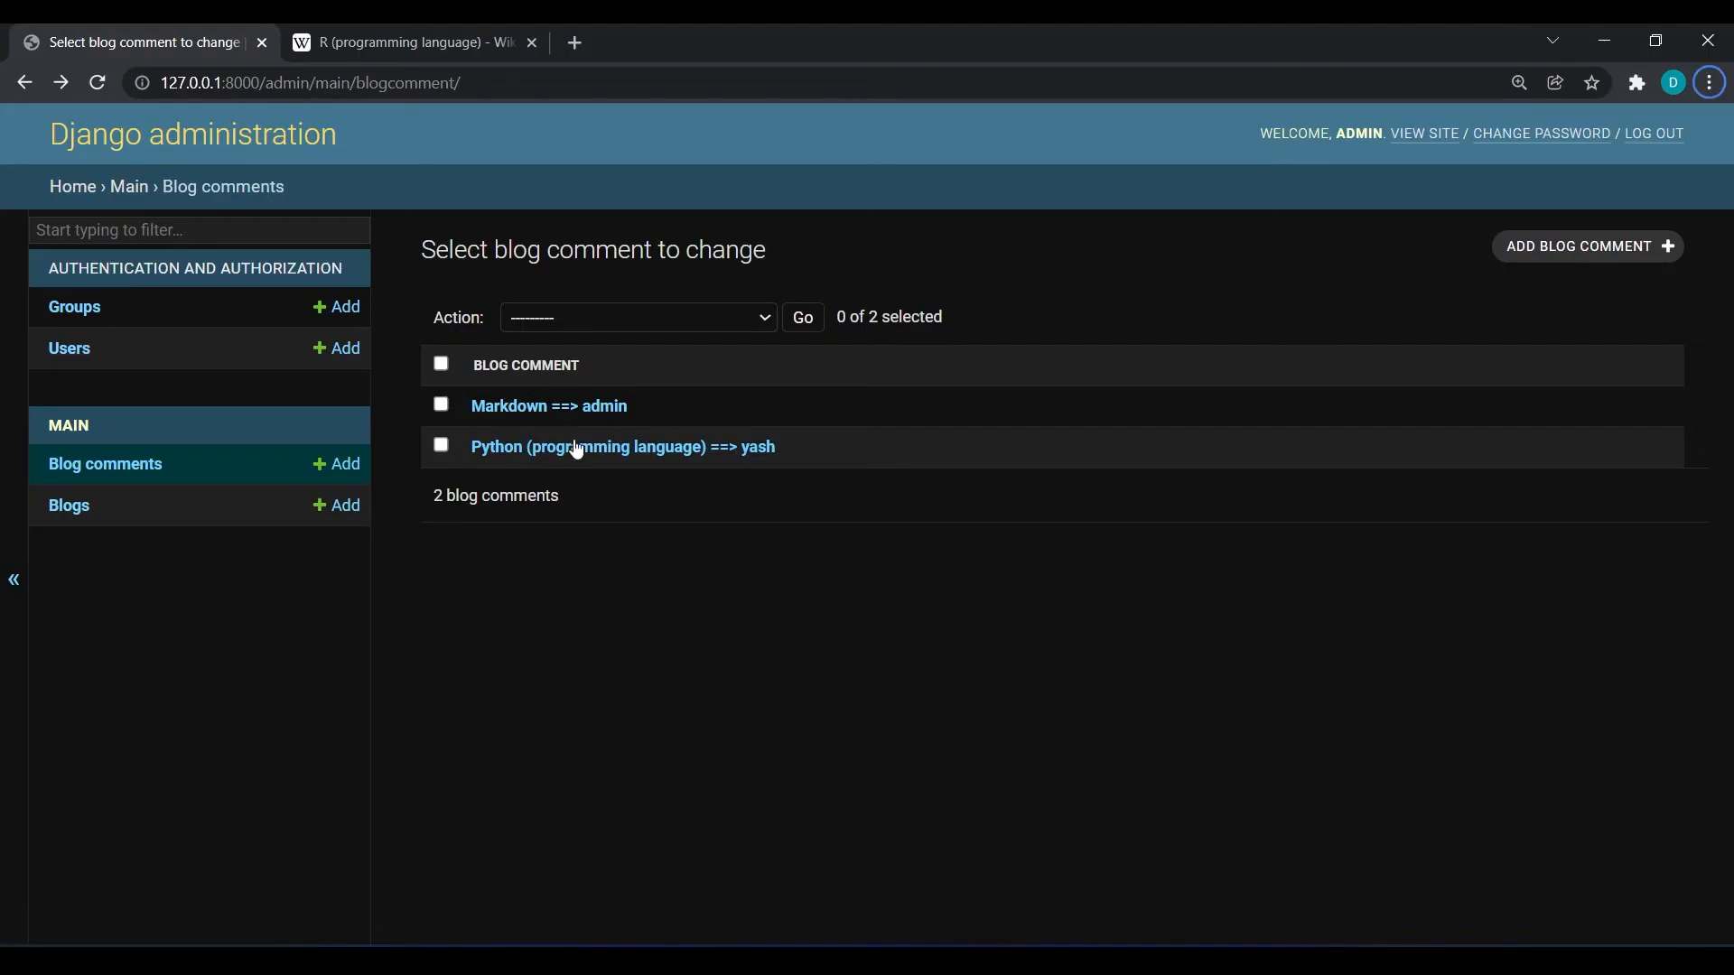
mouse_move(511, 472)
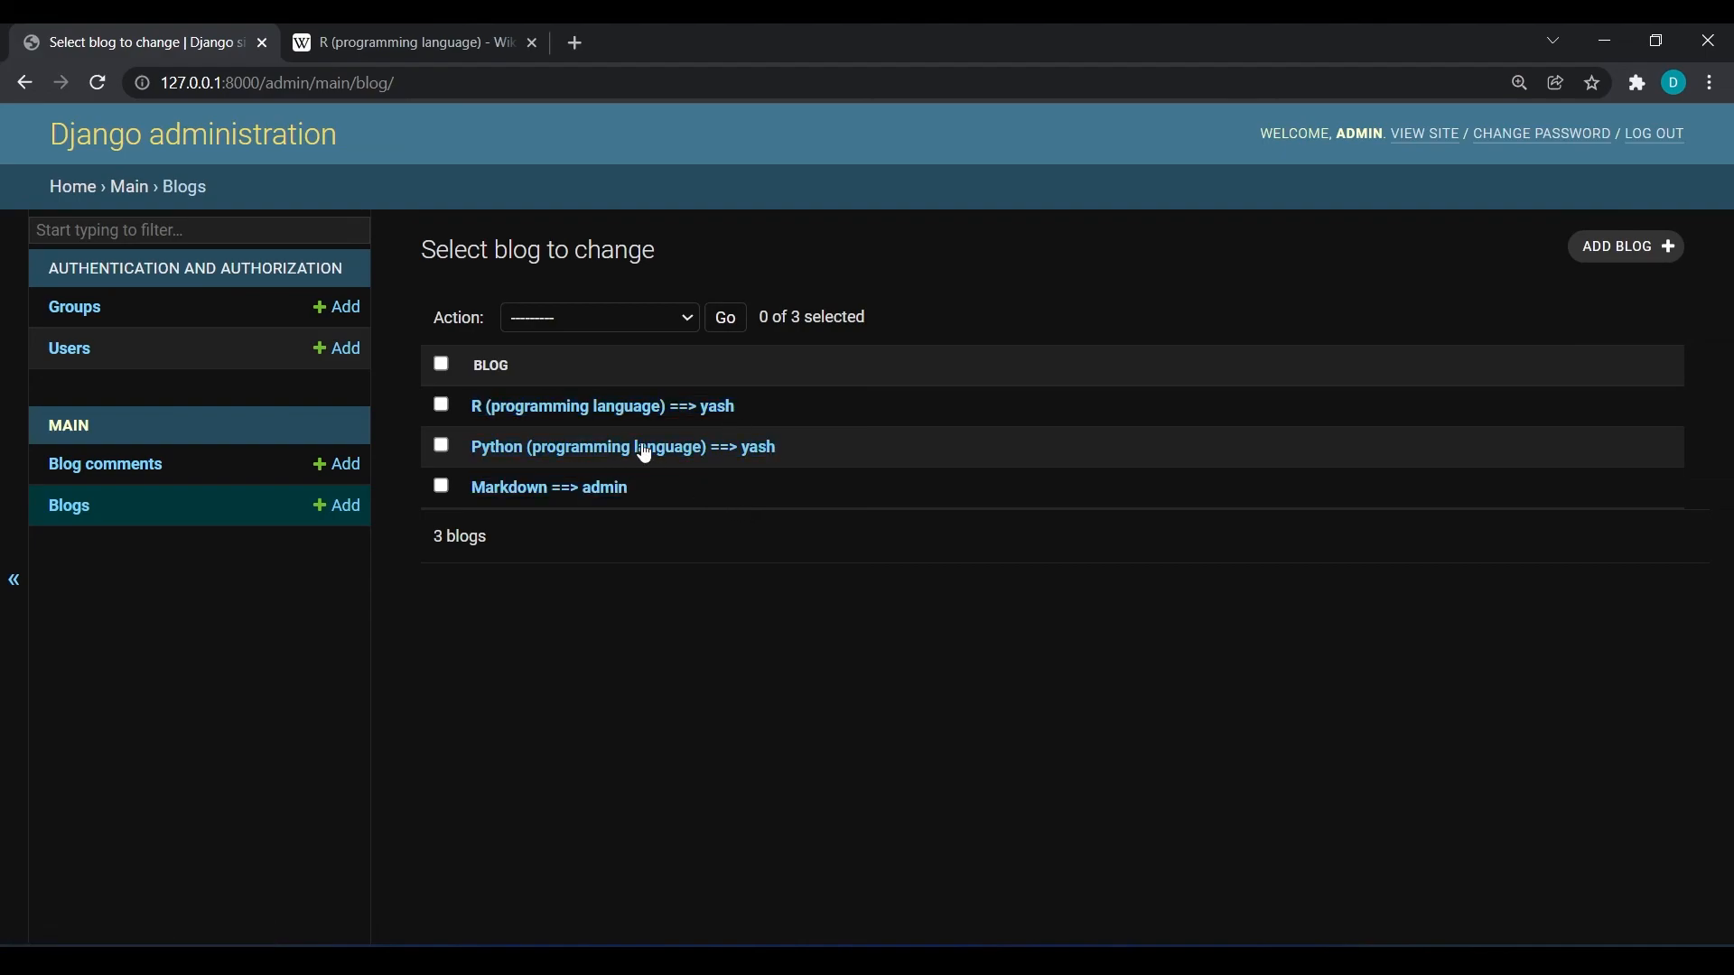
Open the R (programming language) blog's change form from the blogs list.
click(603, 406)
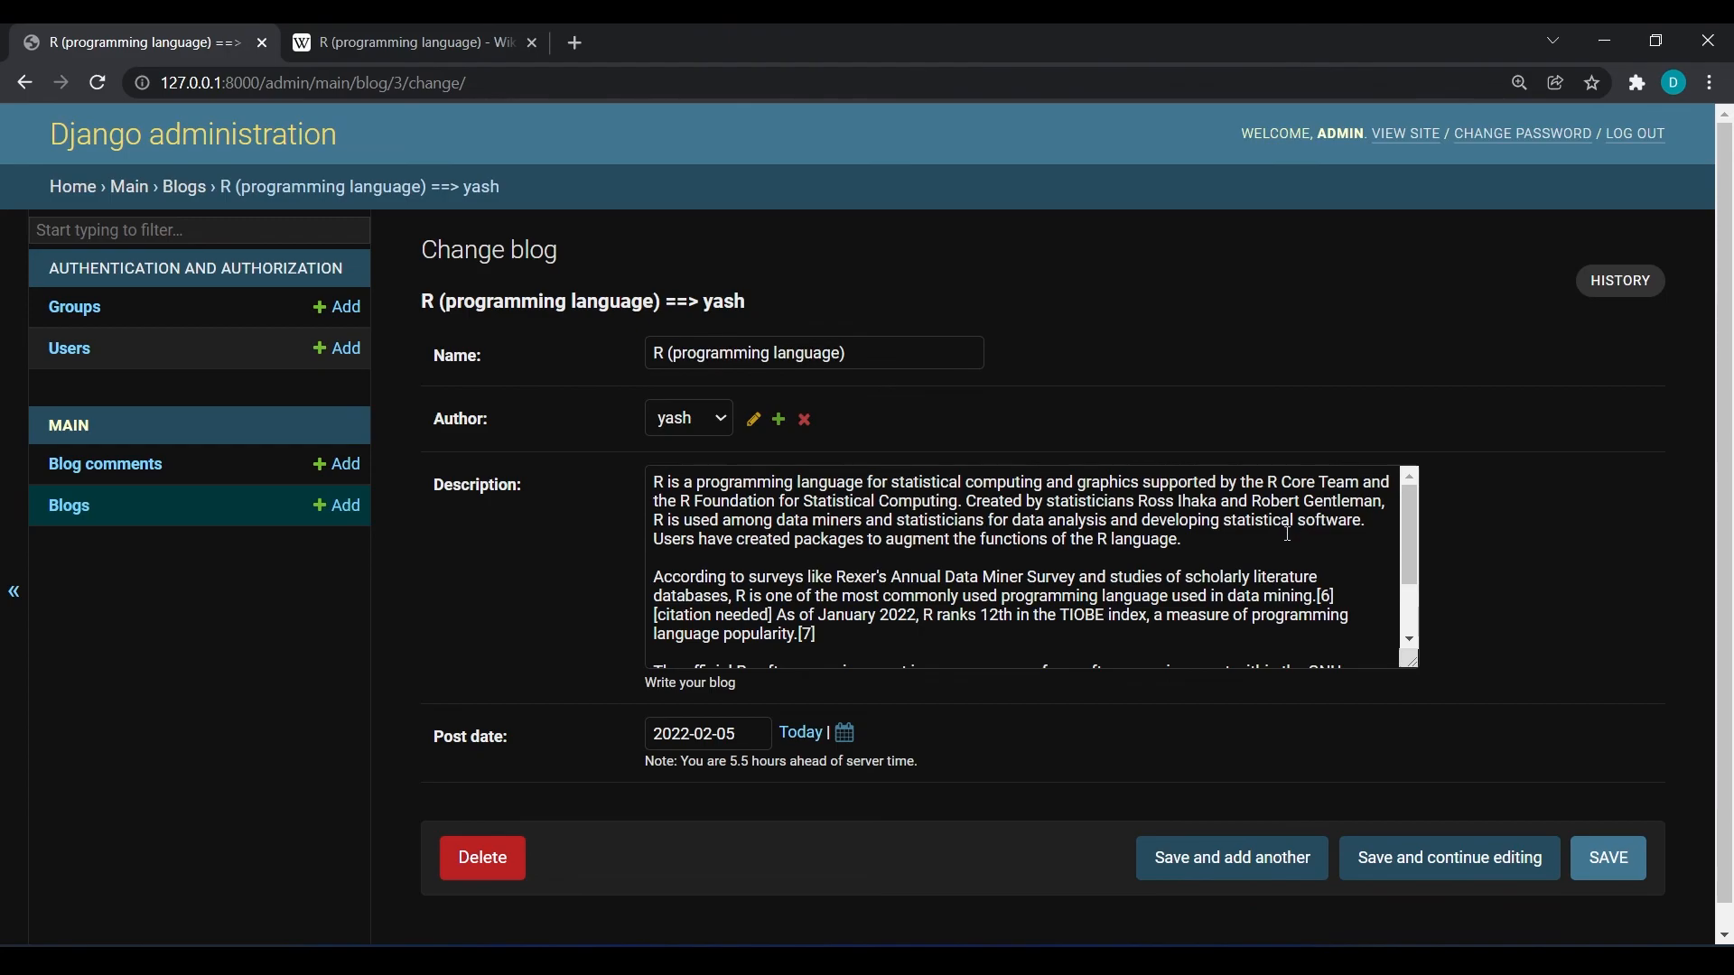
mouse_move(1277, 634)
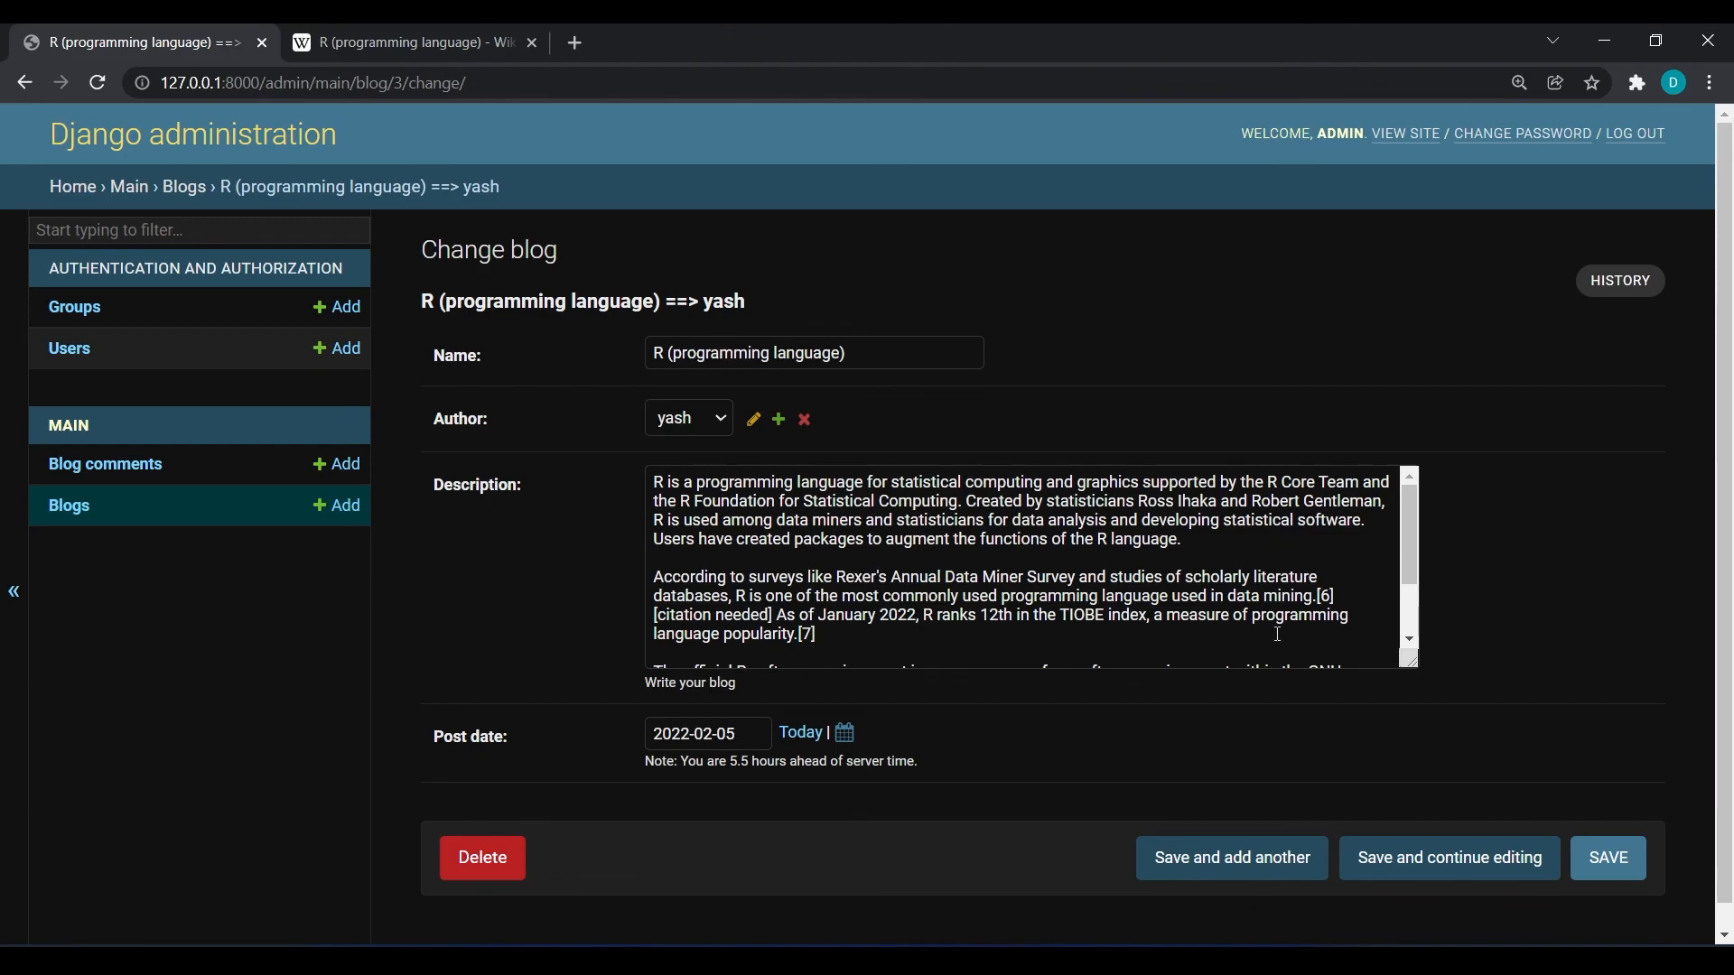